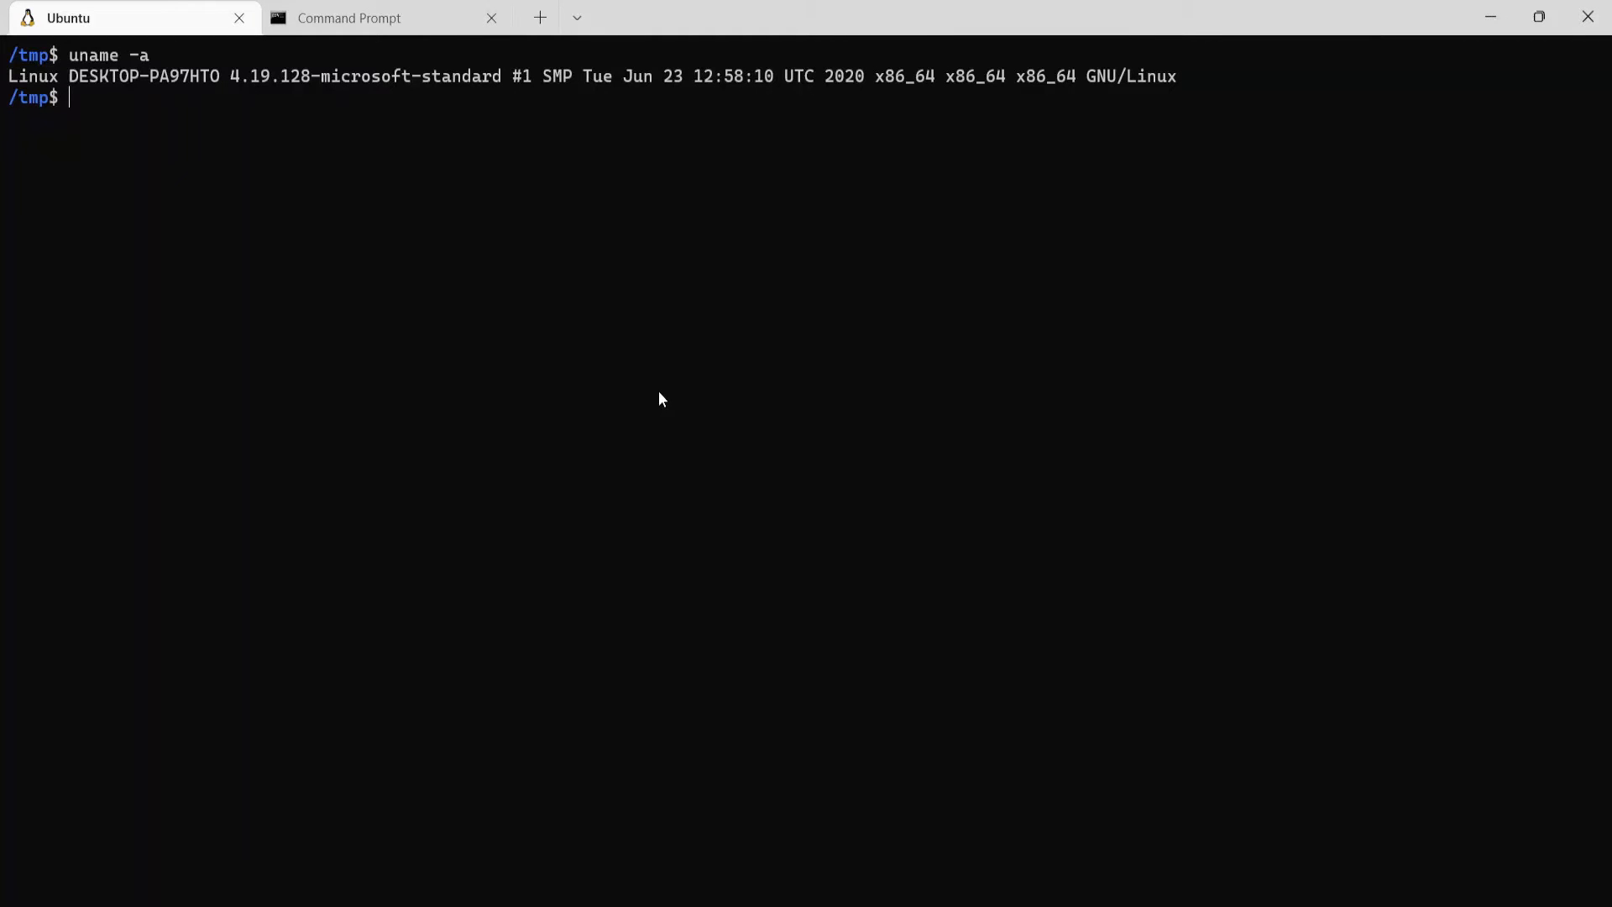
mouse_move(112, 175)
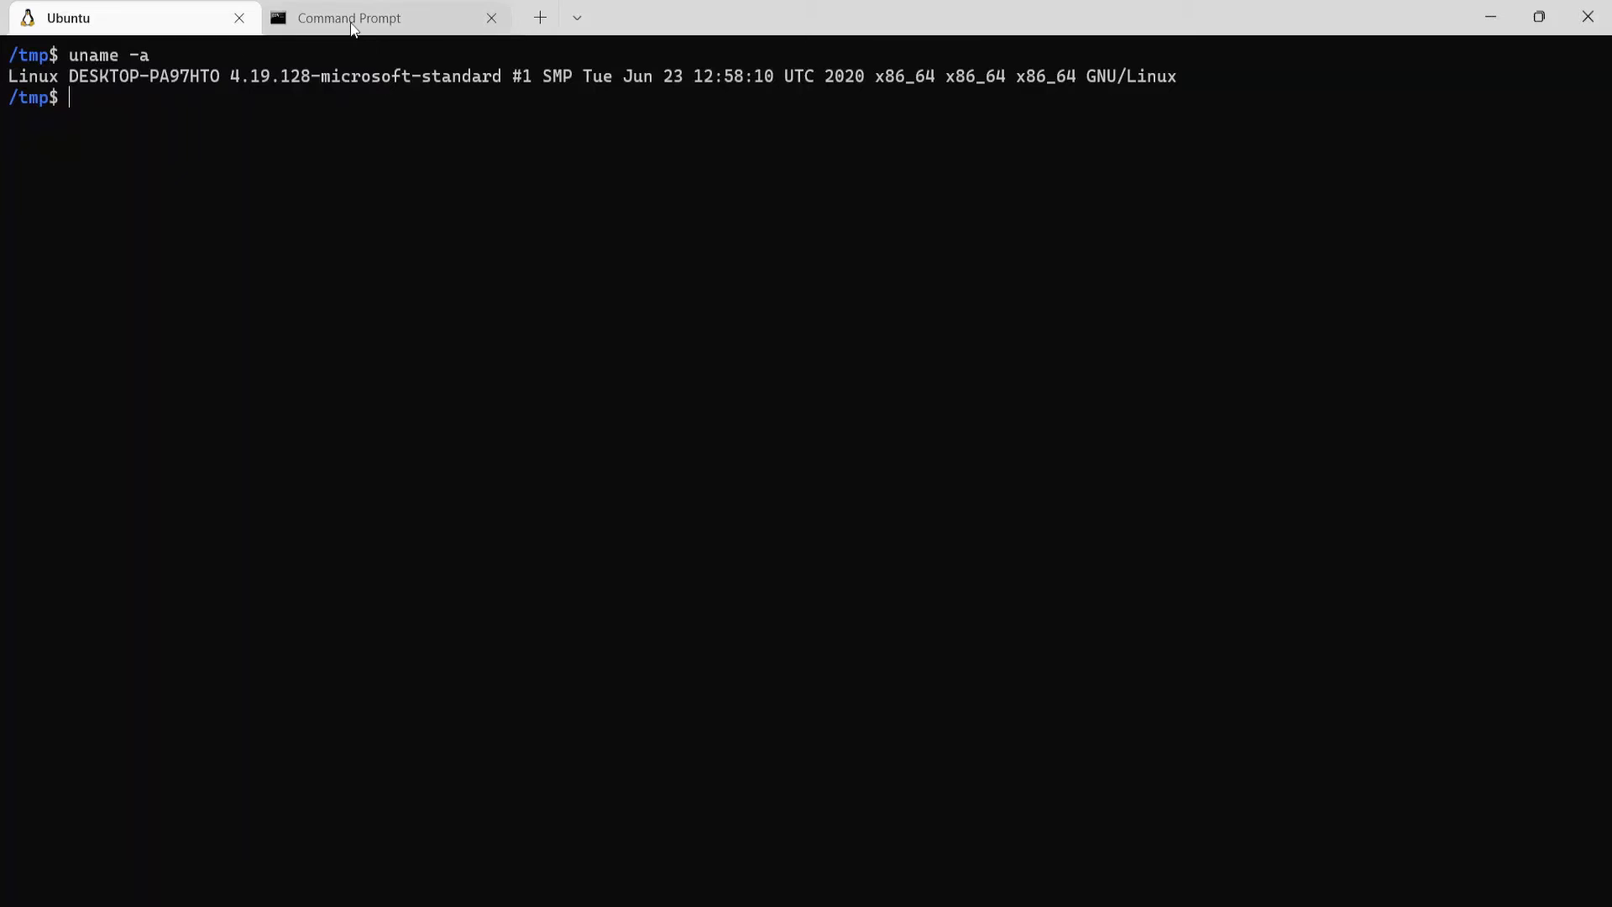
- Expand the guide's Linux section and scroll to the x86 64-bit curl, unzip and install commands
left_click(577, 17)
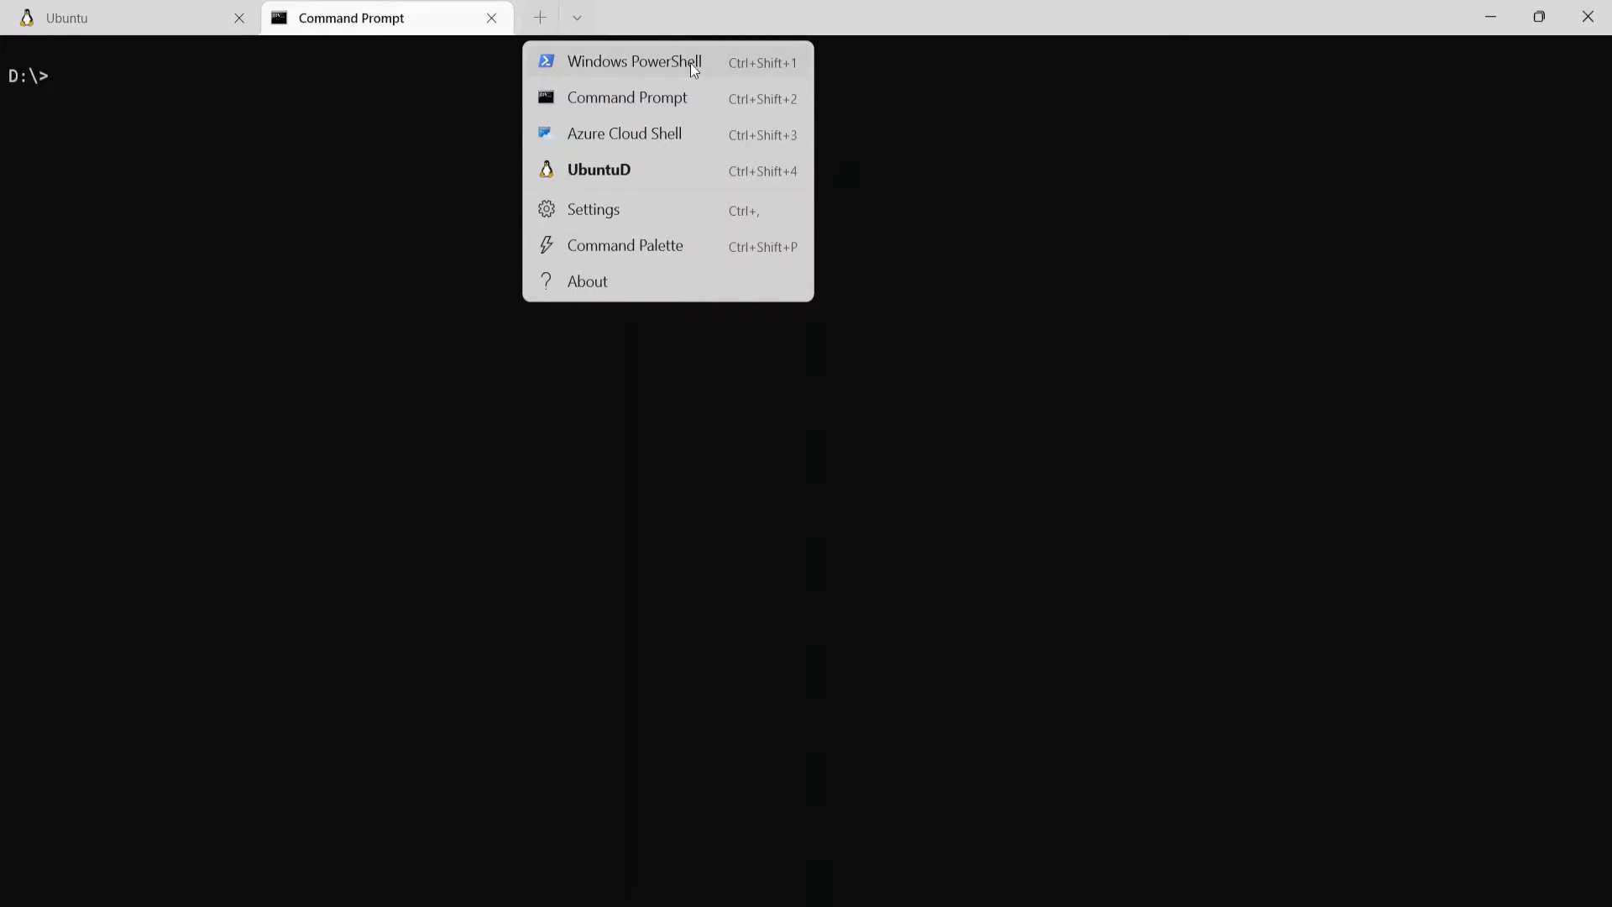
mouse_move(711, 143)
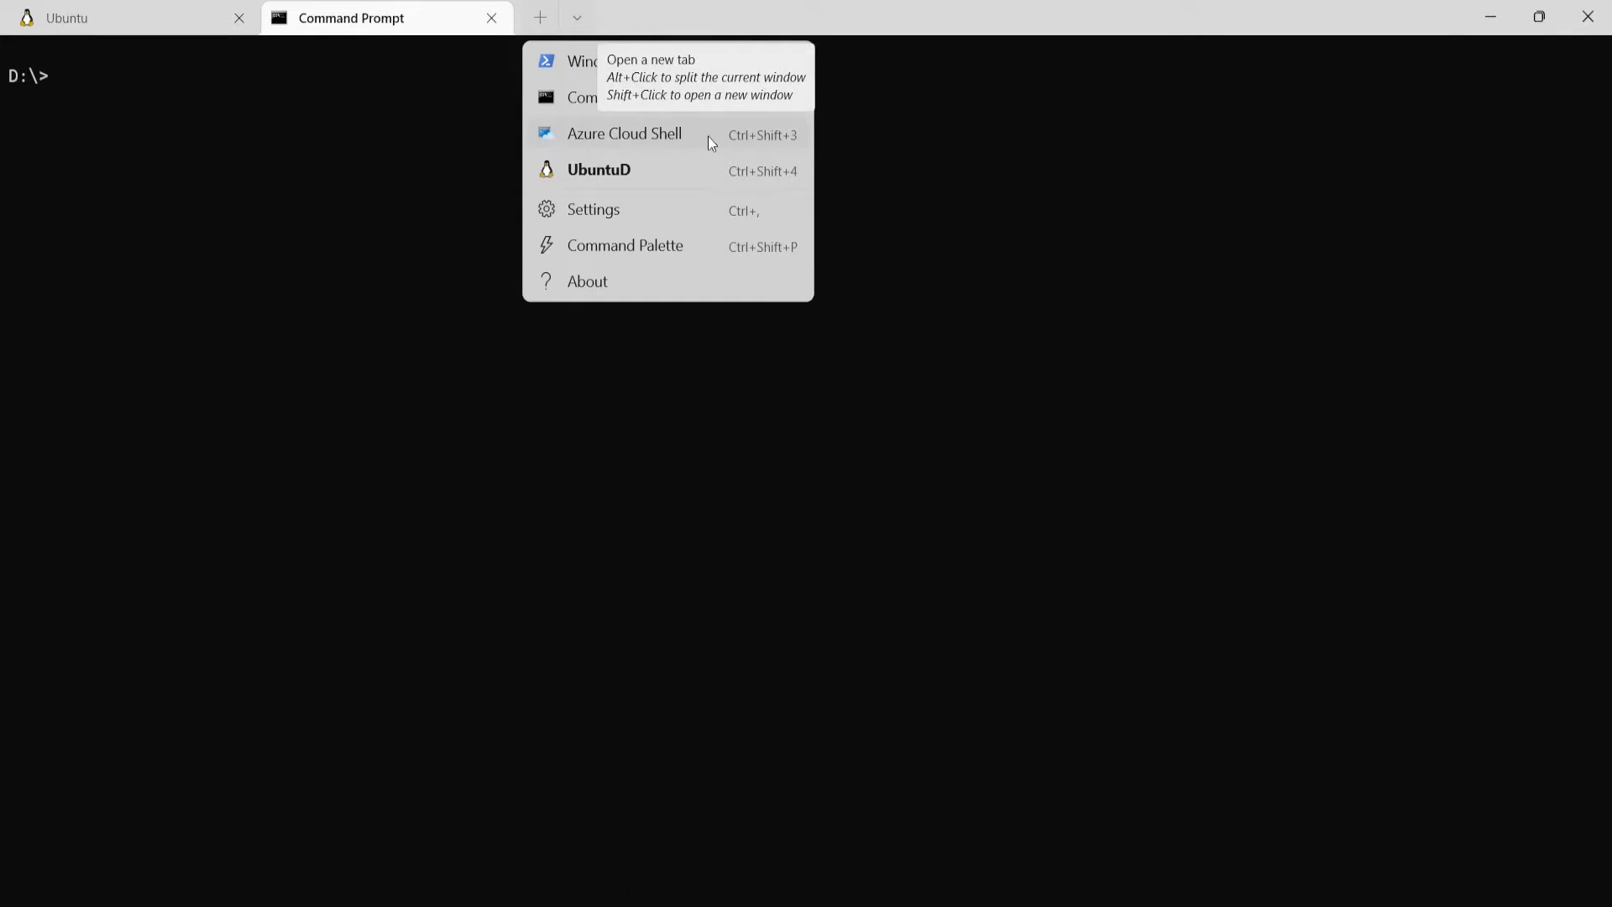
left_click(67, 19)
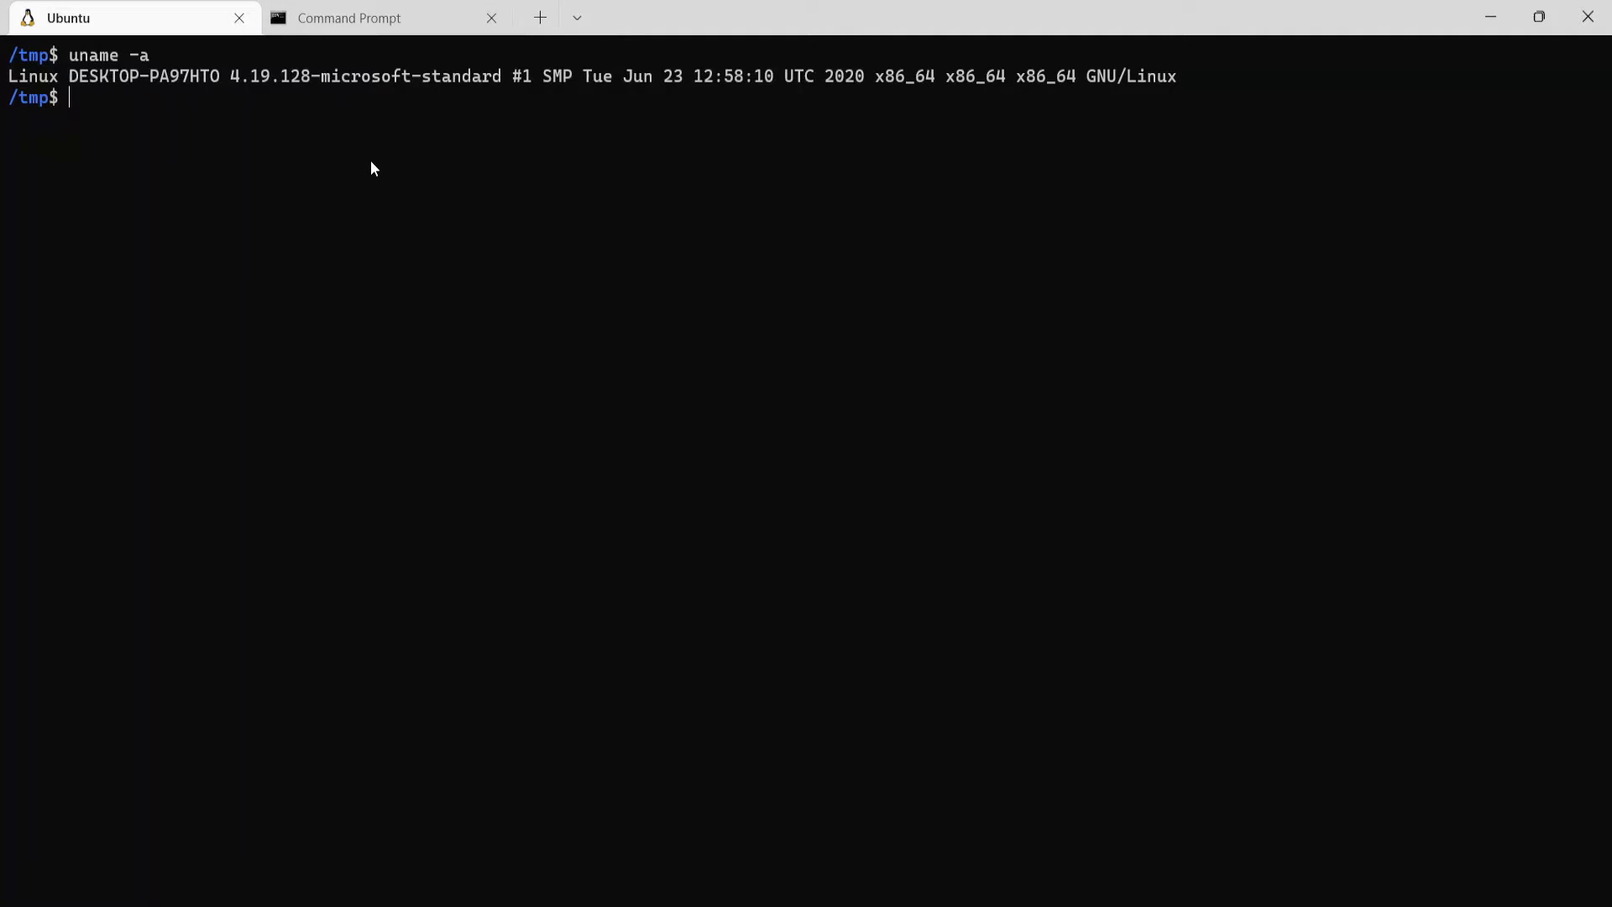
mouse_move(934, 488)
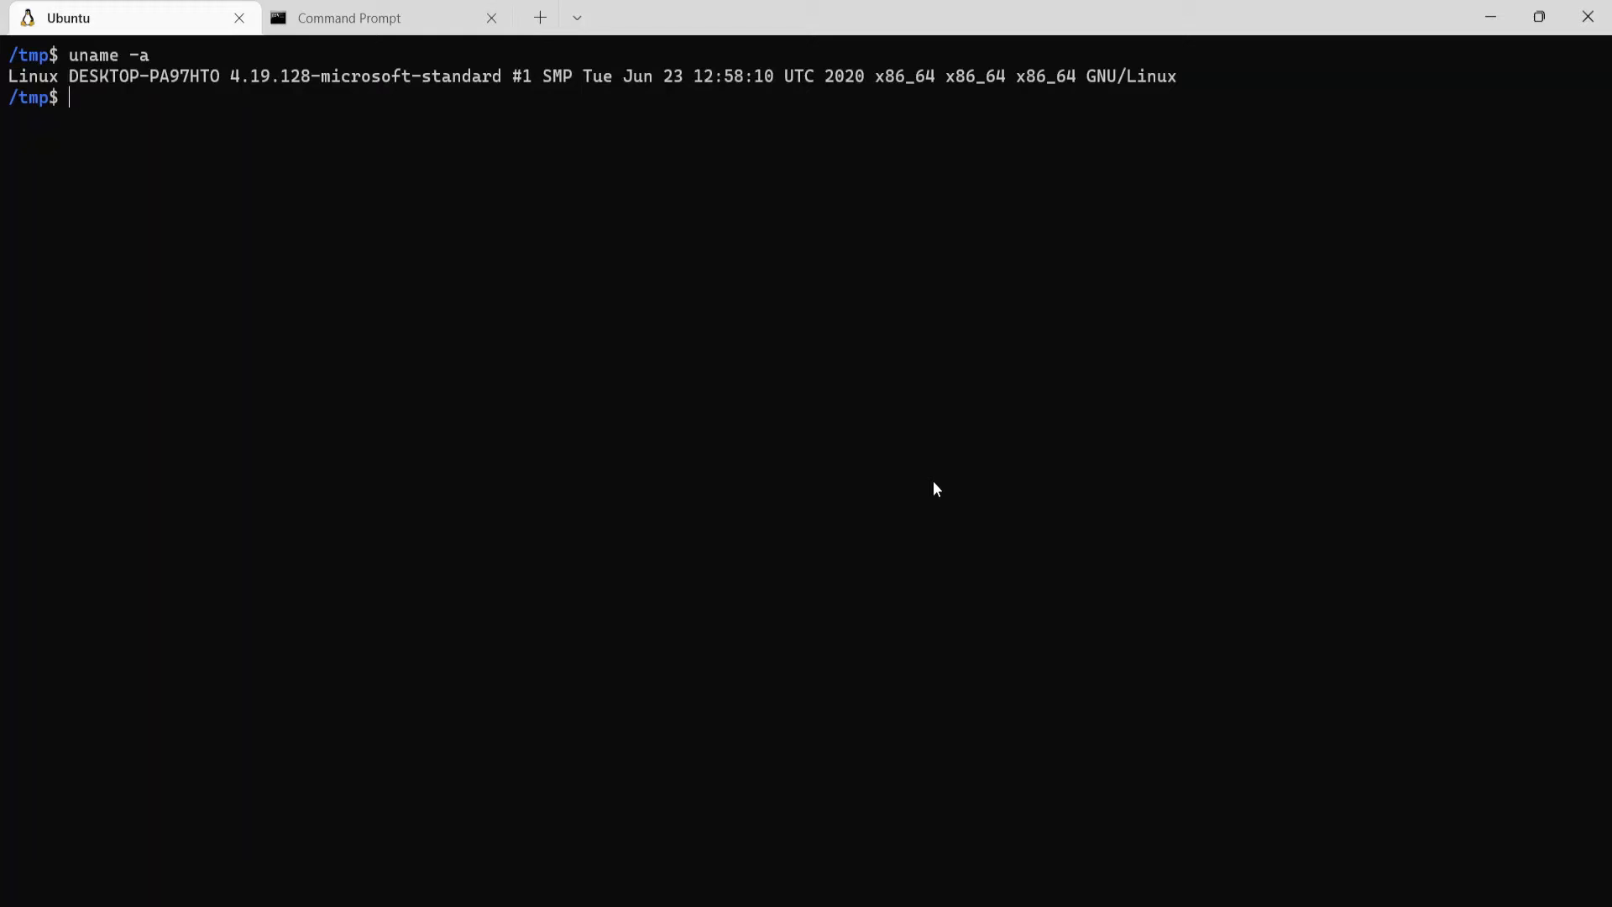
mouse_move(374, 169)
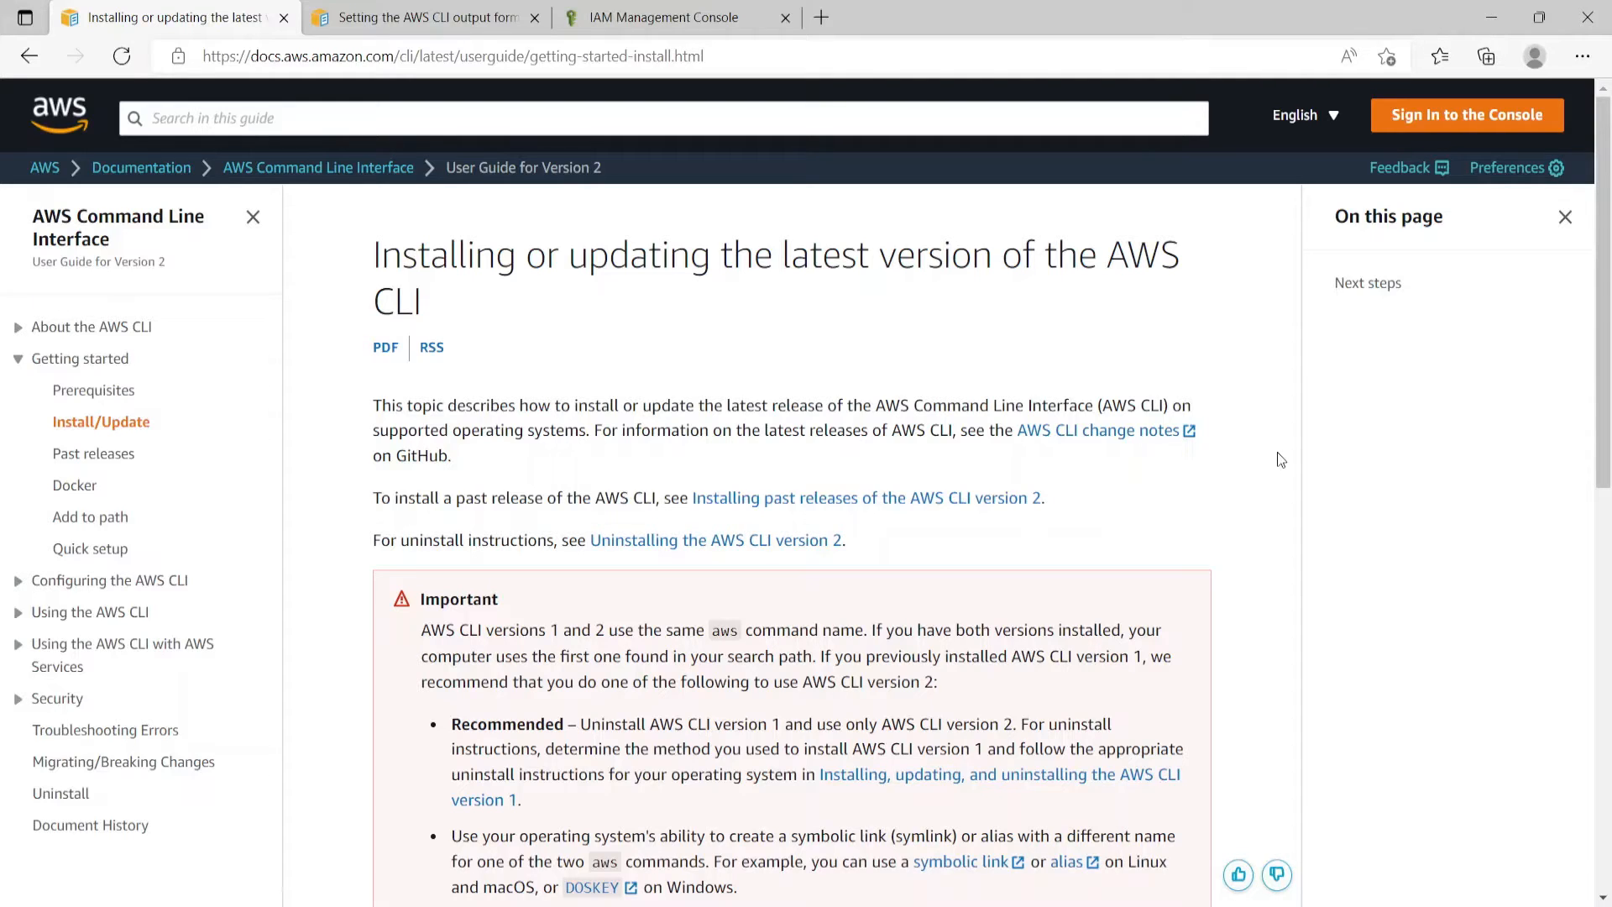
scroll("down", 3)
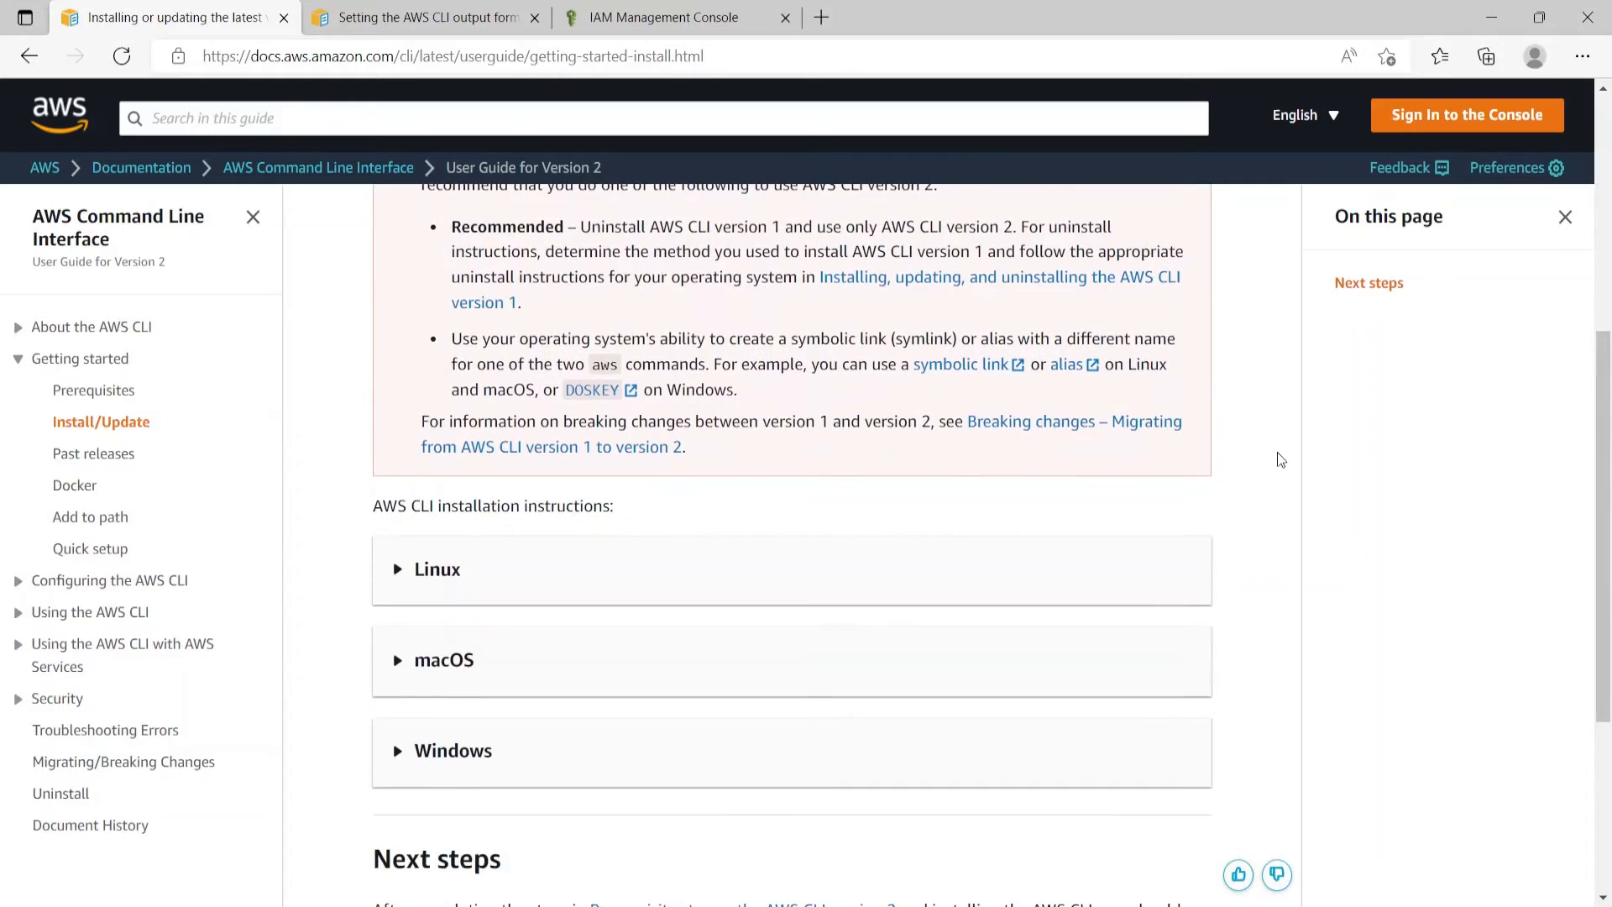
scroll("down", 3)
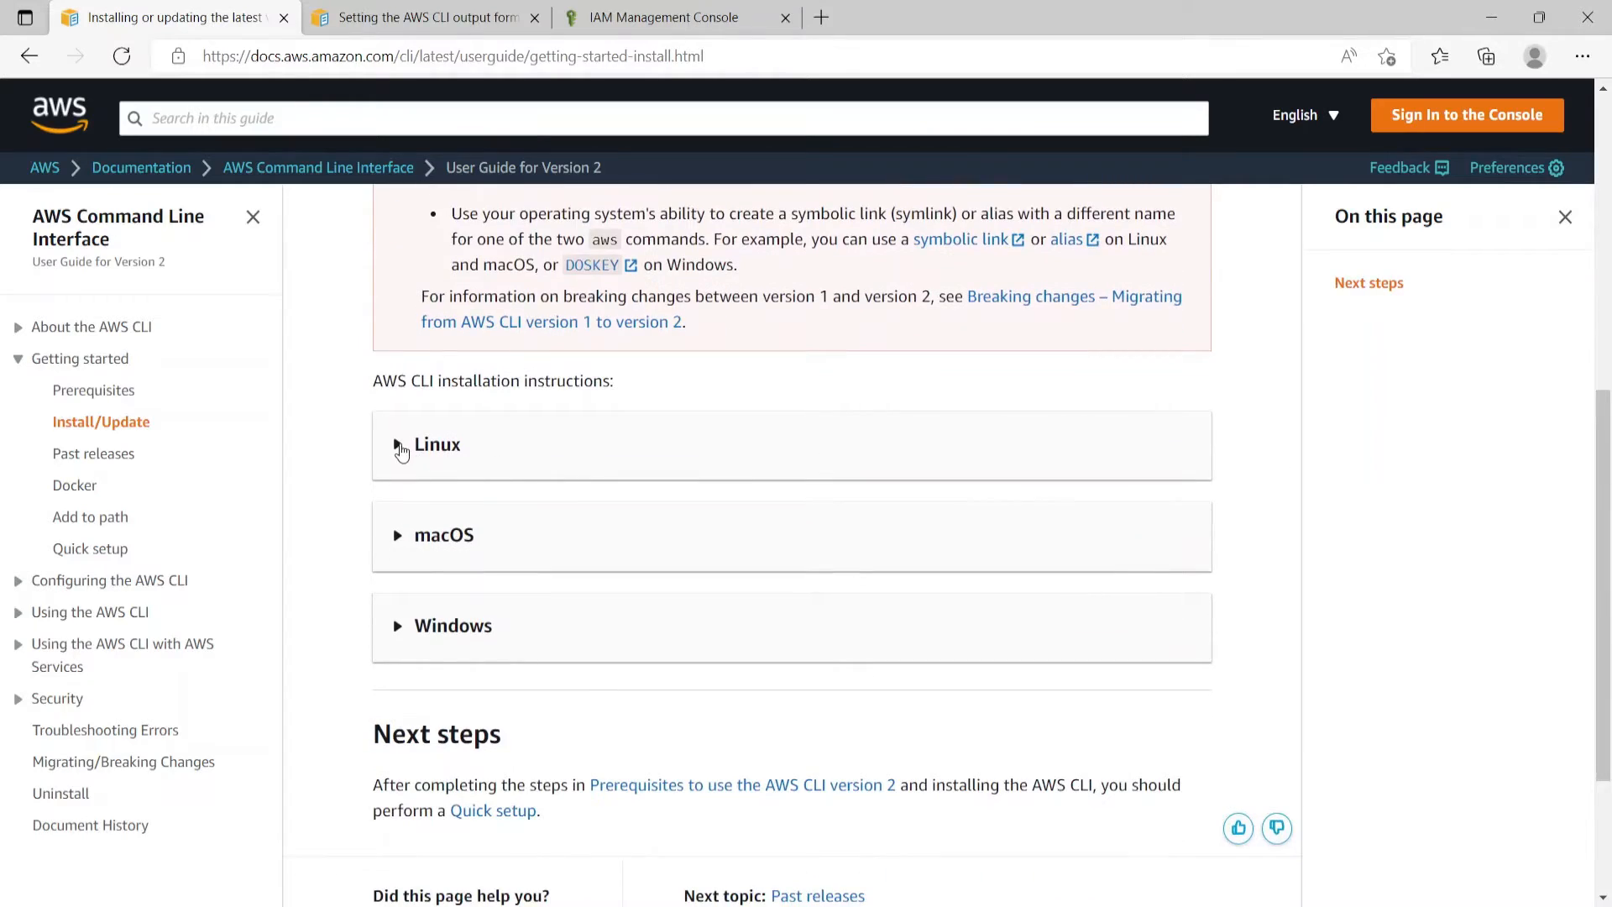
left_click(437, 444)
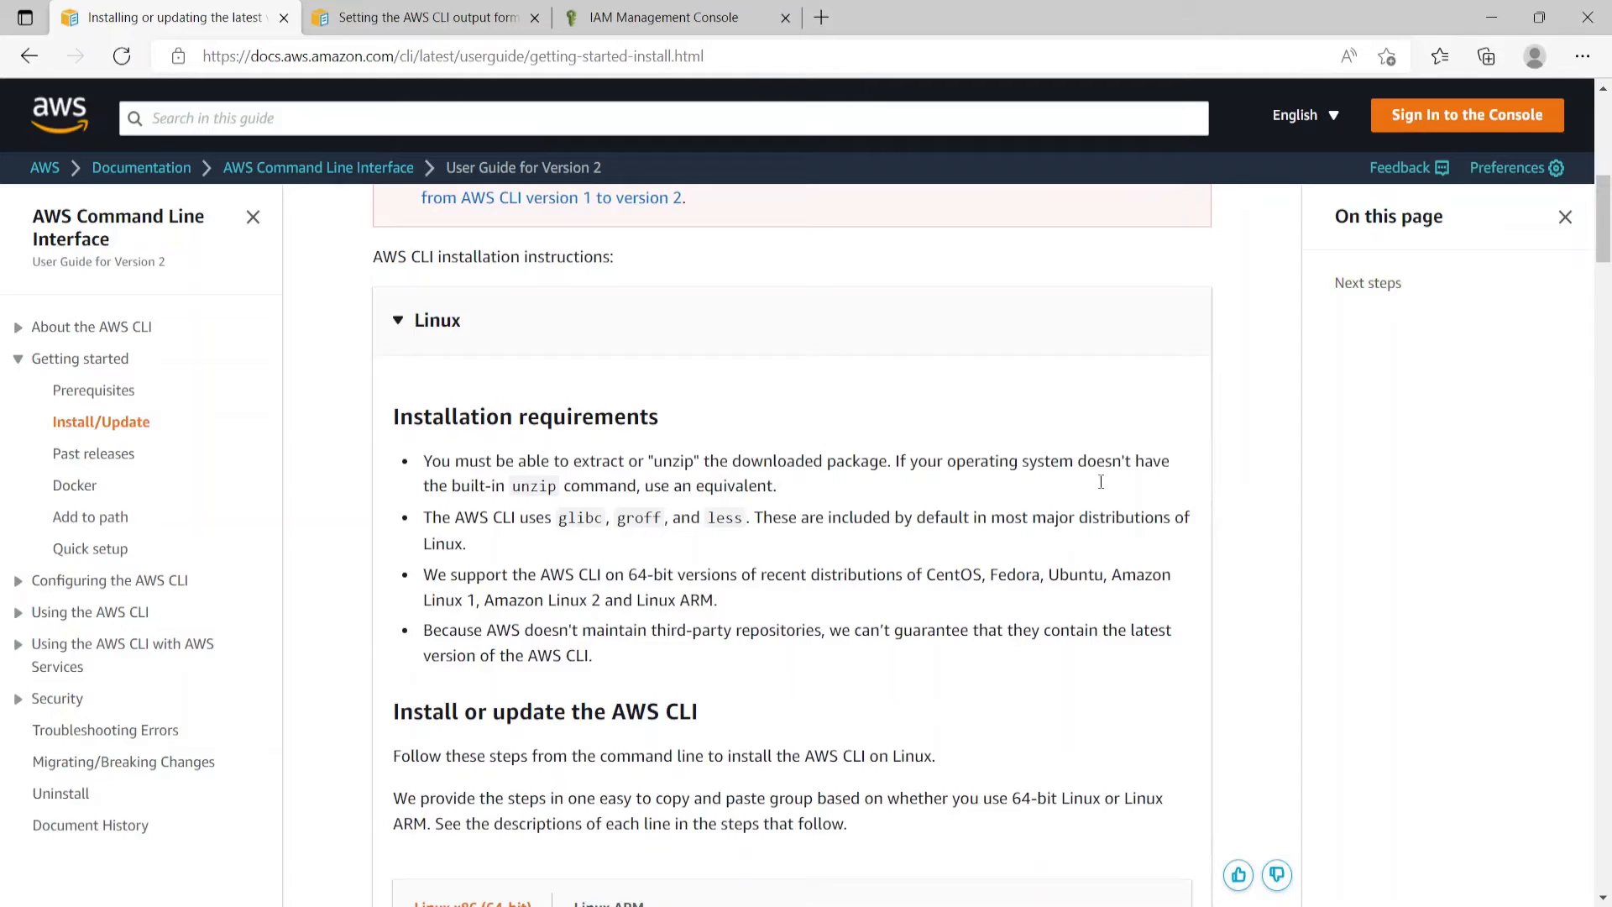
scroll("down", 3)
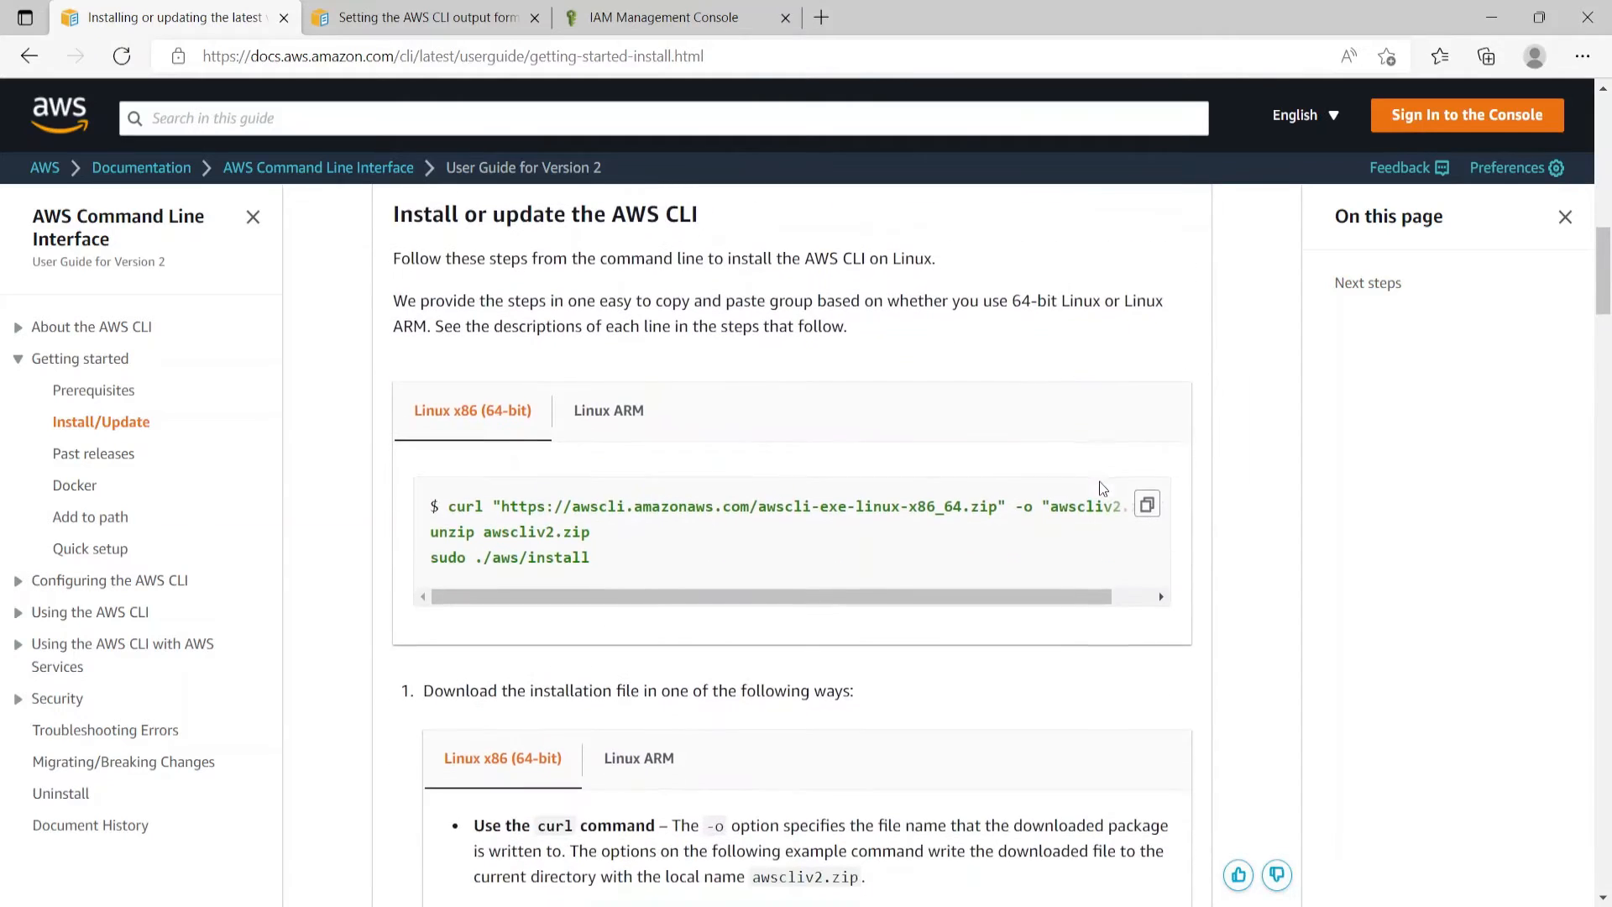
mouse_move(622, 566)
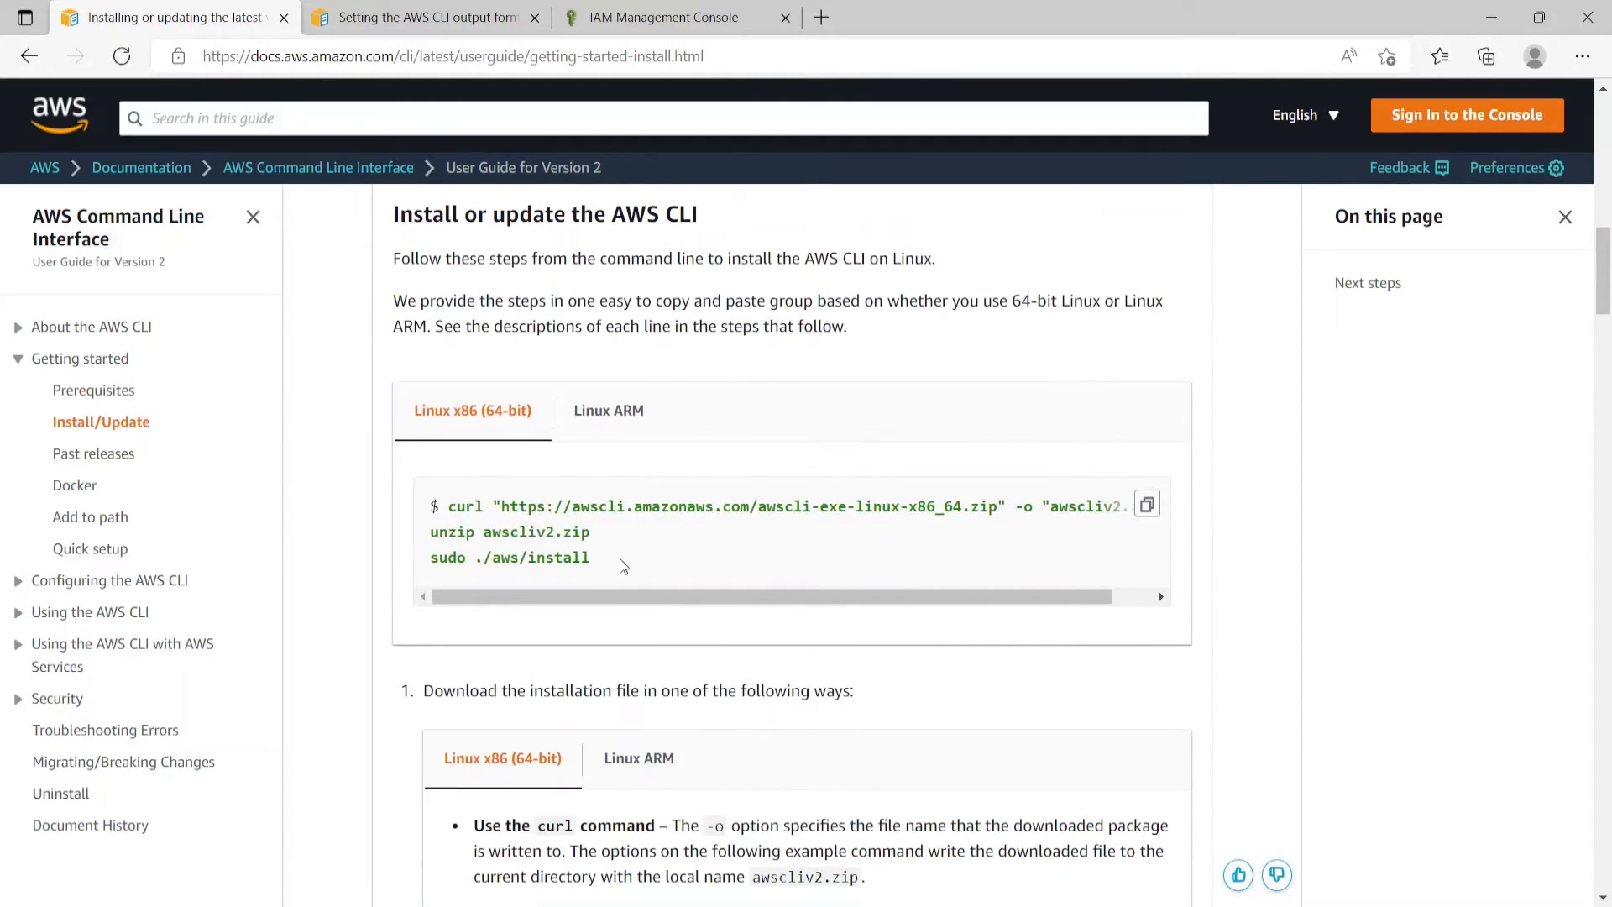
mouse_move(627, 565)
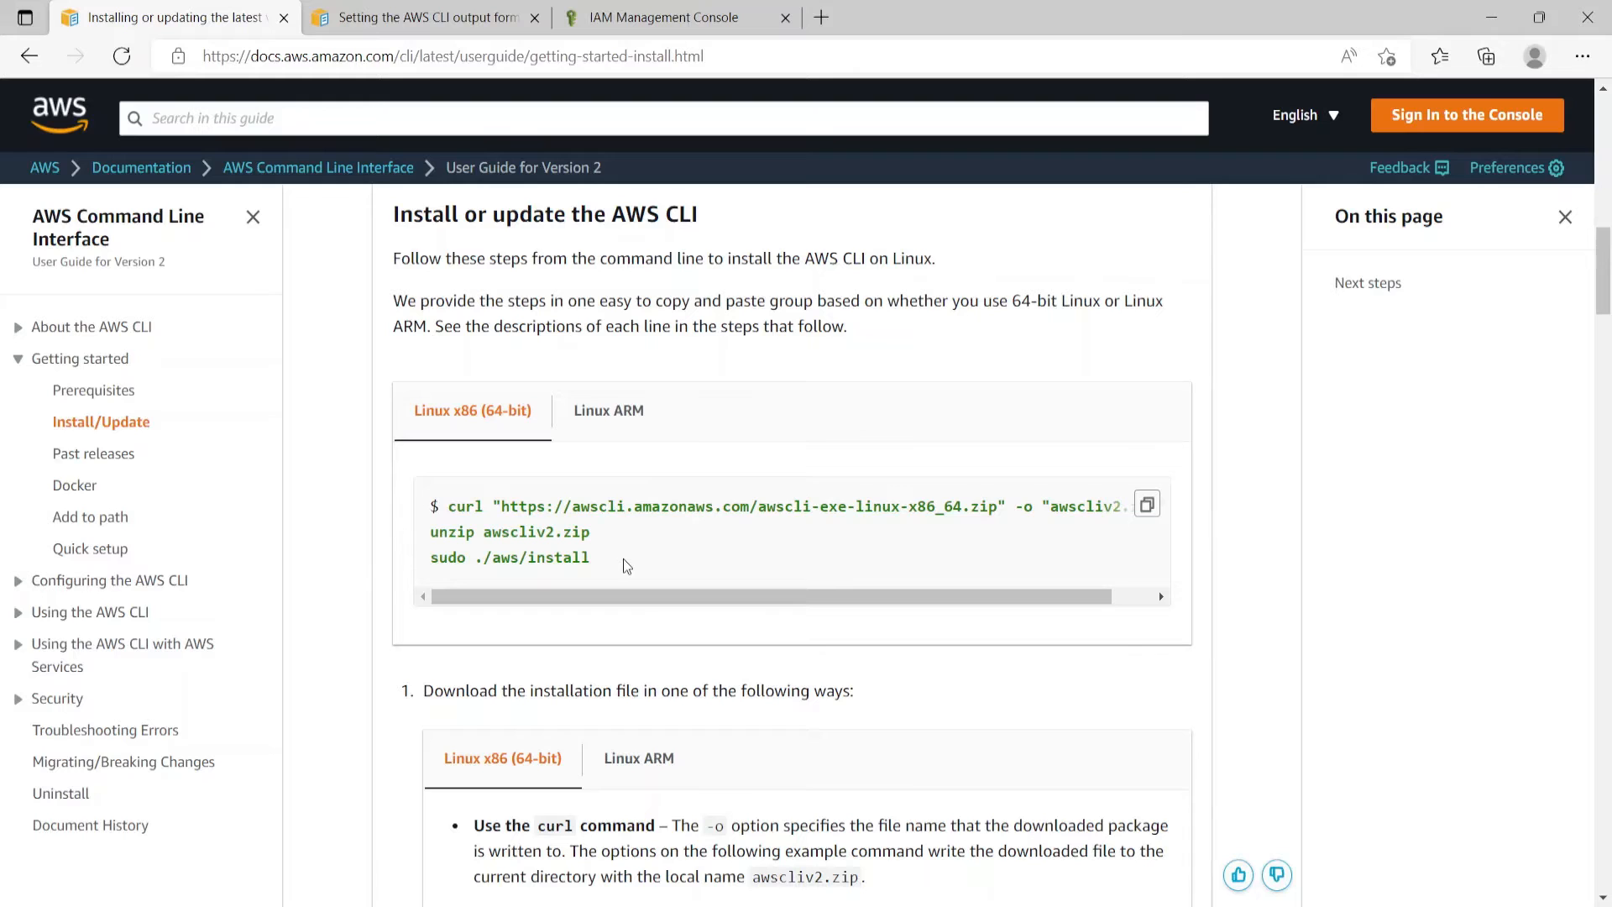
scroll("down", 3)
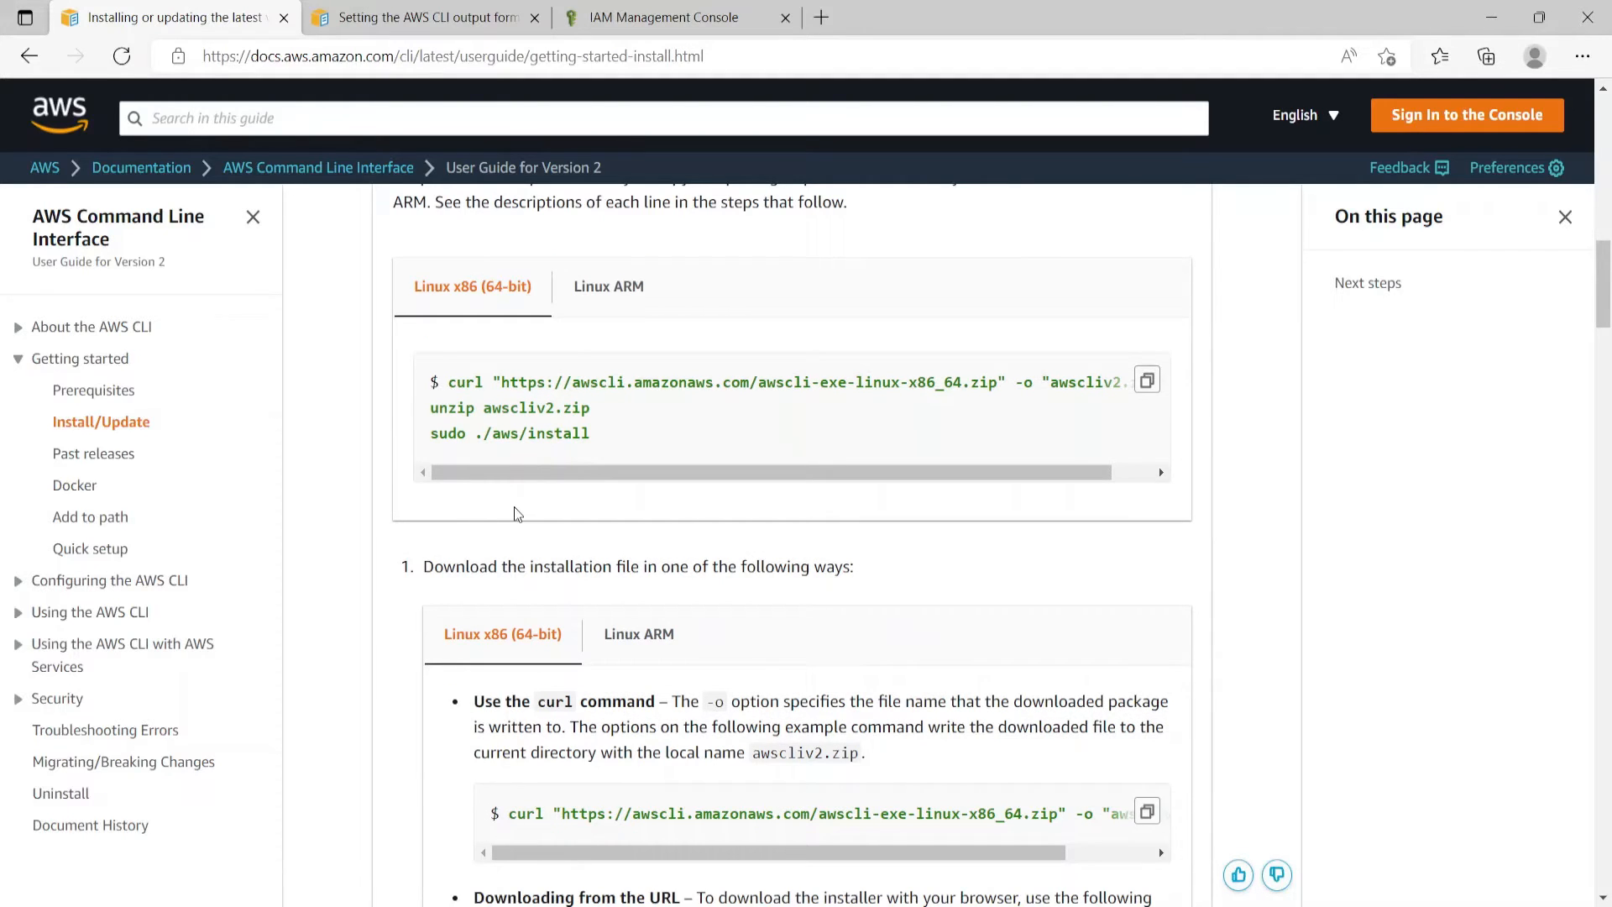
mouse_move(453, 382)
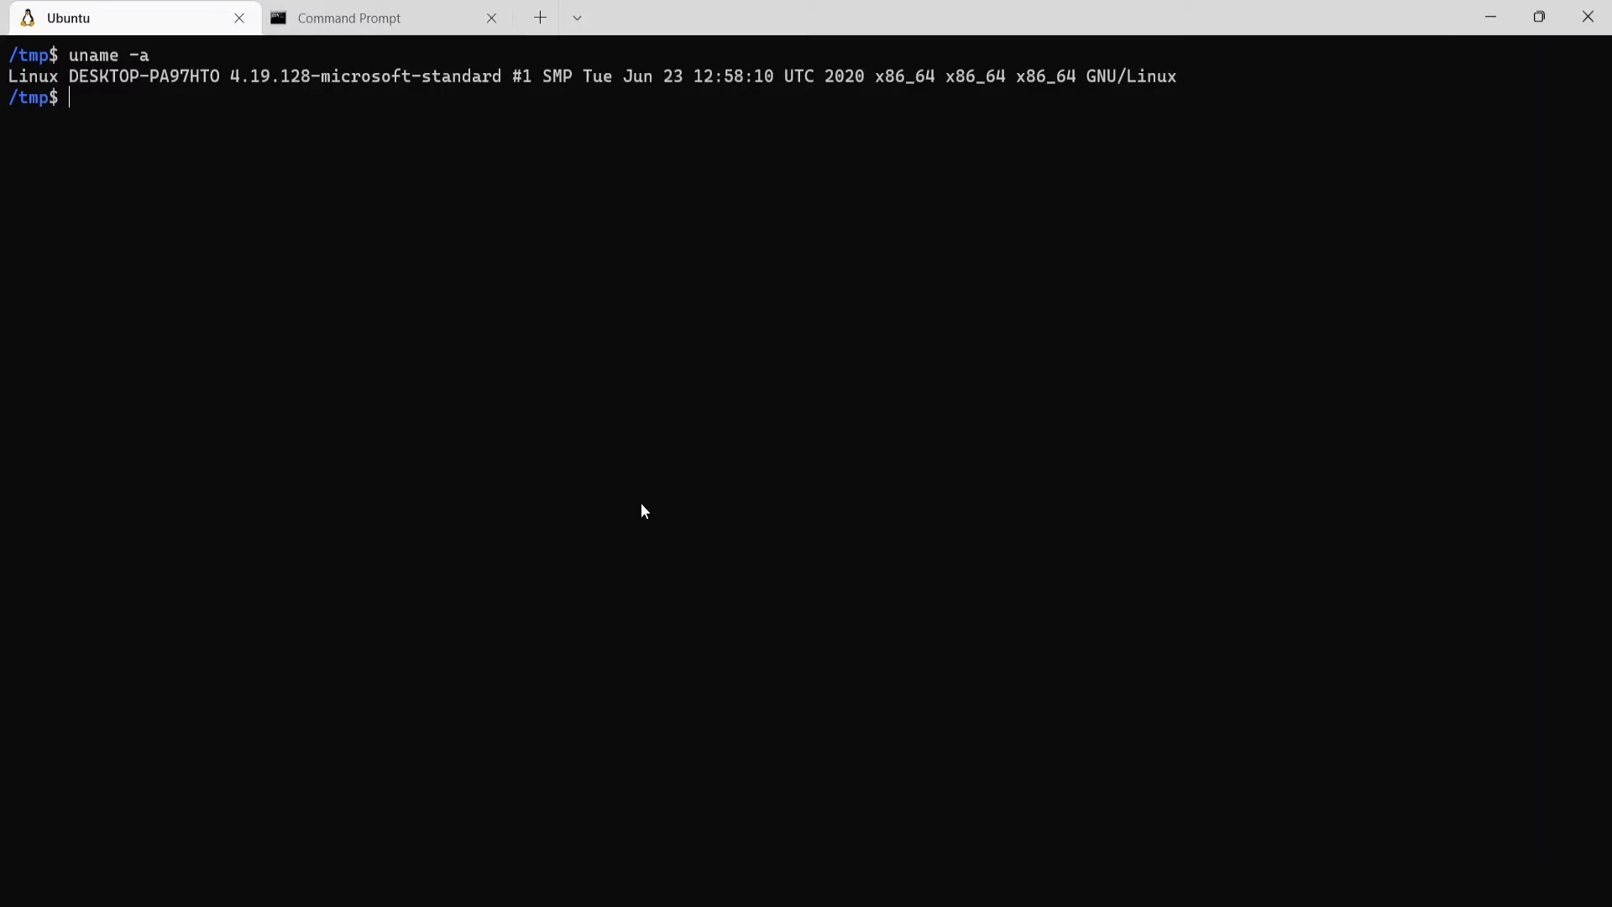
- Download awscliv2.zip with curl, install it, and check that aws --version reports 2.6.1
type("curl \"https://awscli.amazonaws.com/awscli-exe-linux-x86_64.zip\" -o \"awscliv2.zip\"")
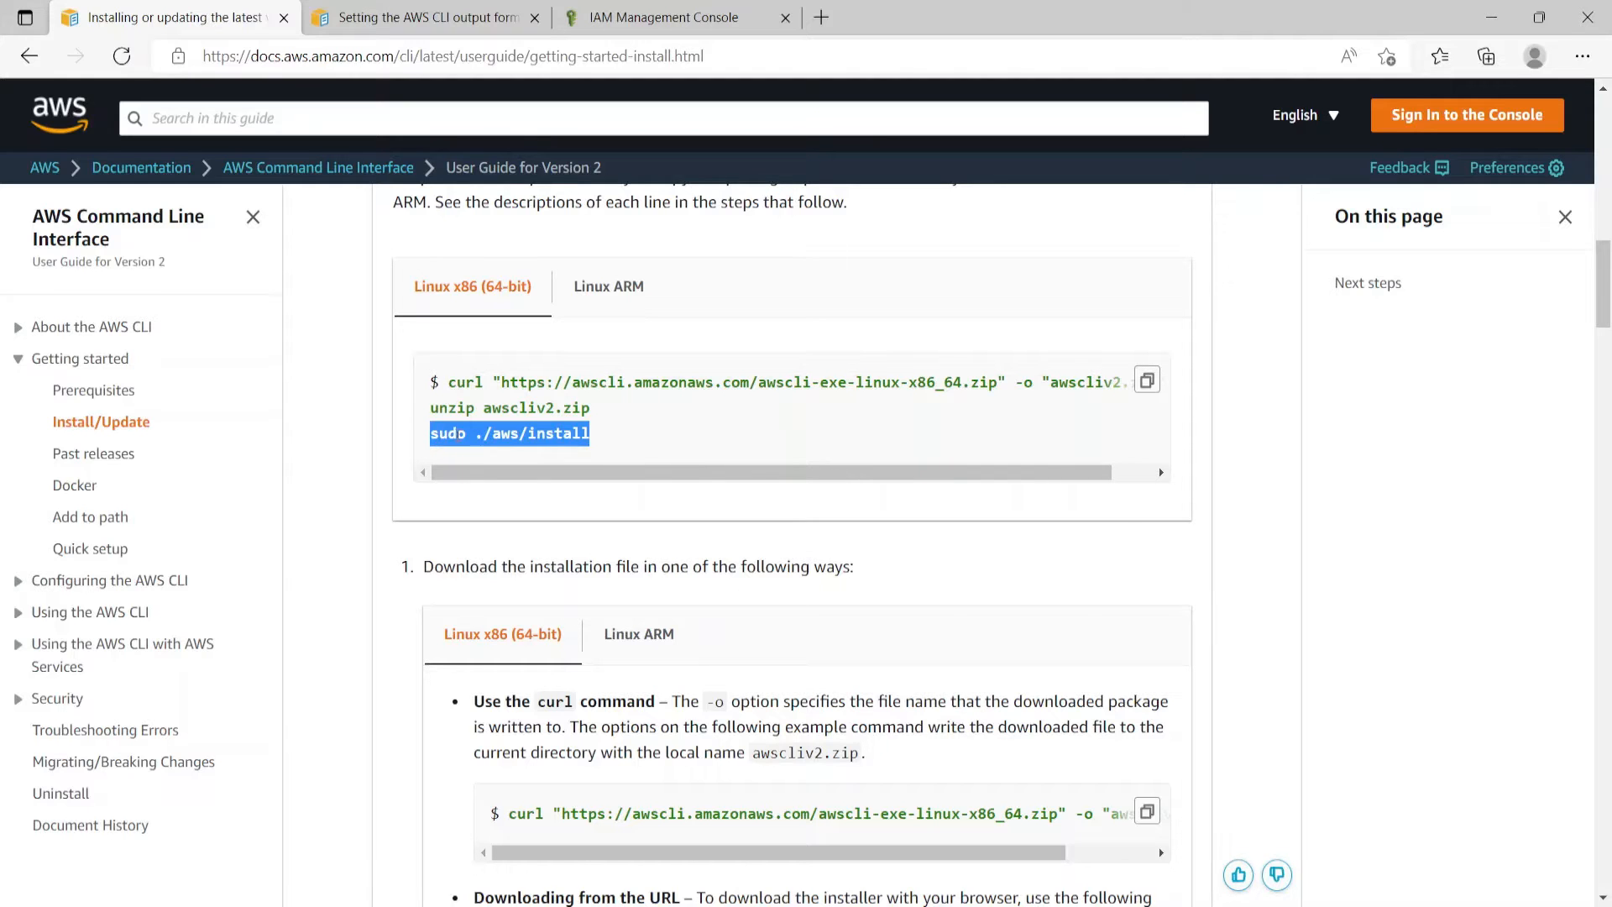
left_click(731, 791)
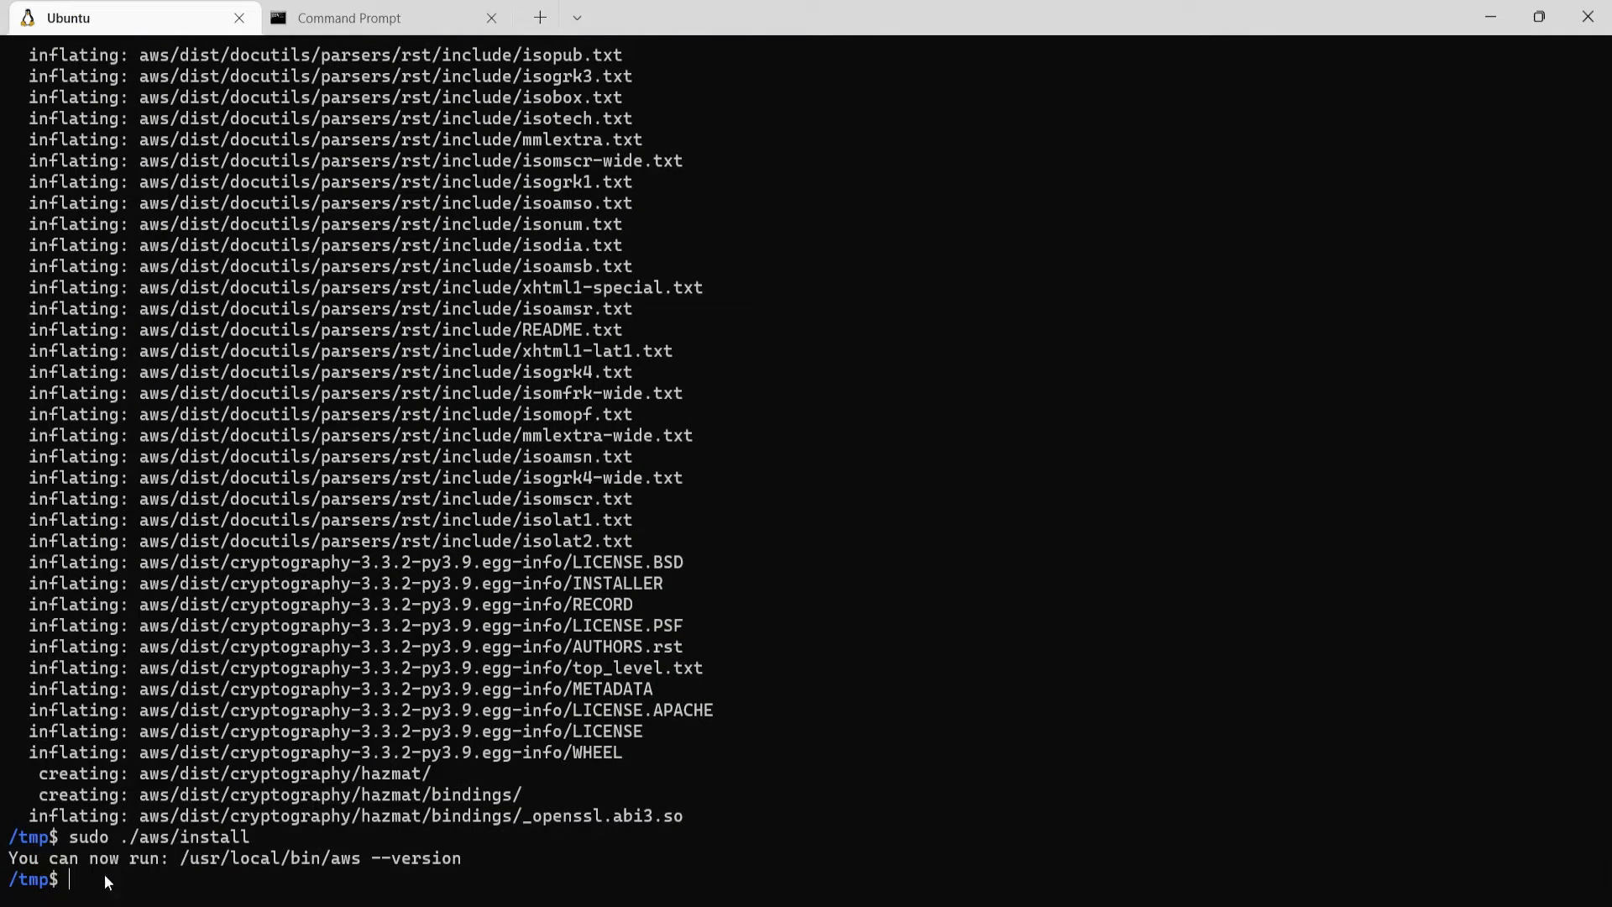
mouse_move(786, 849)
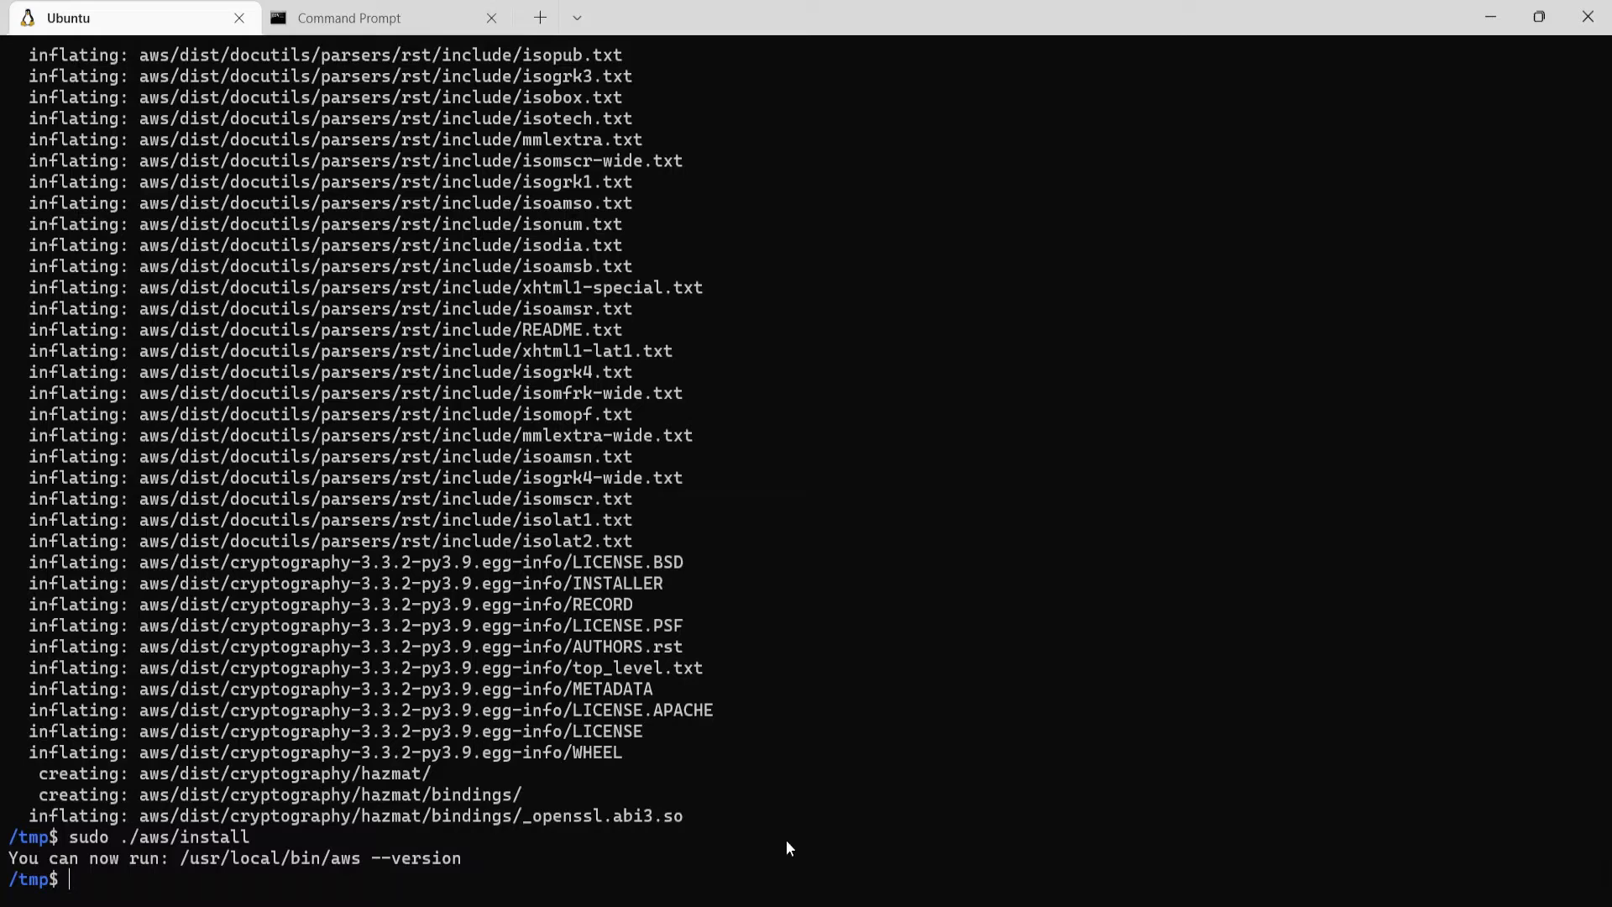
type("aws")
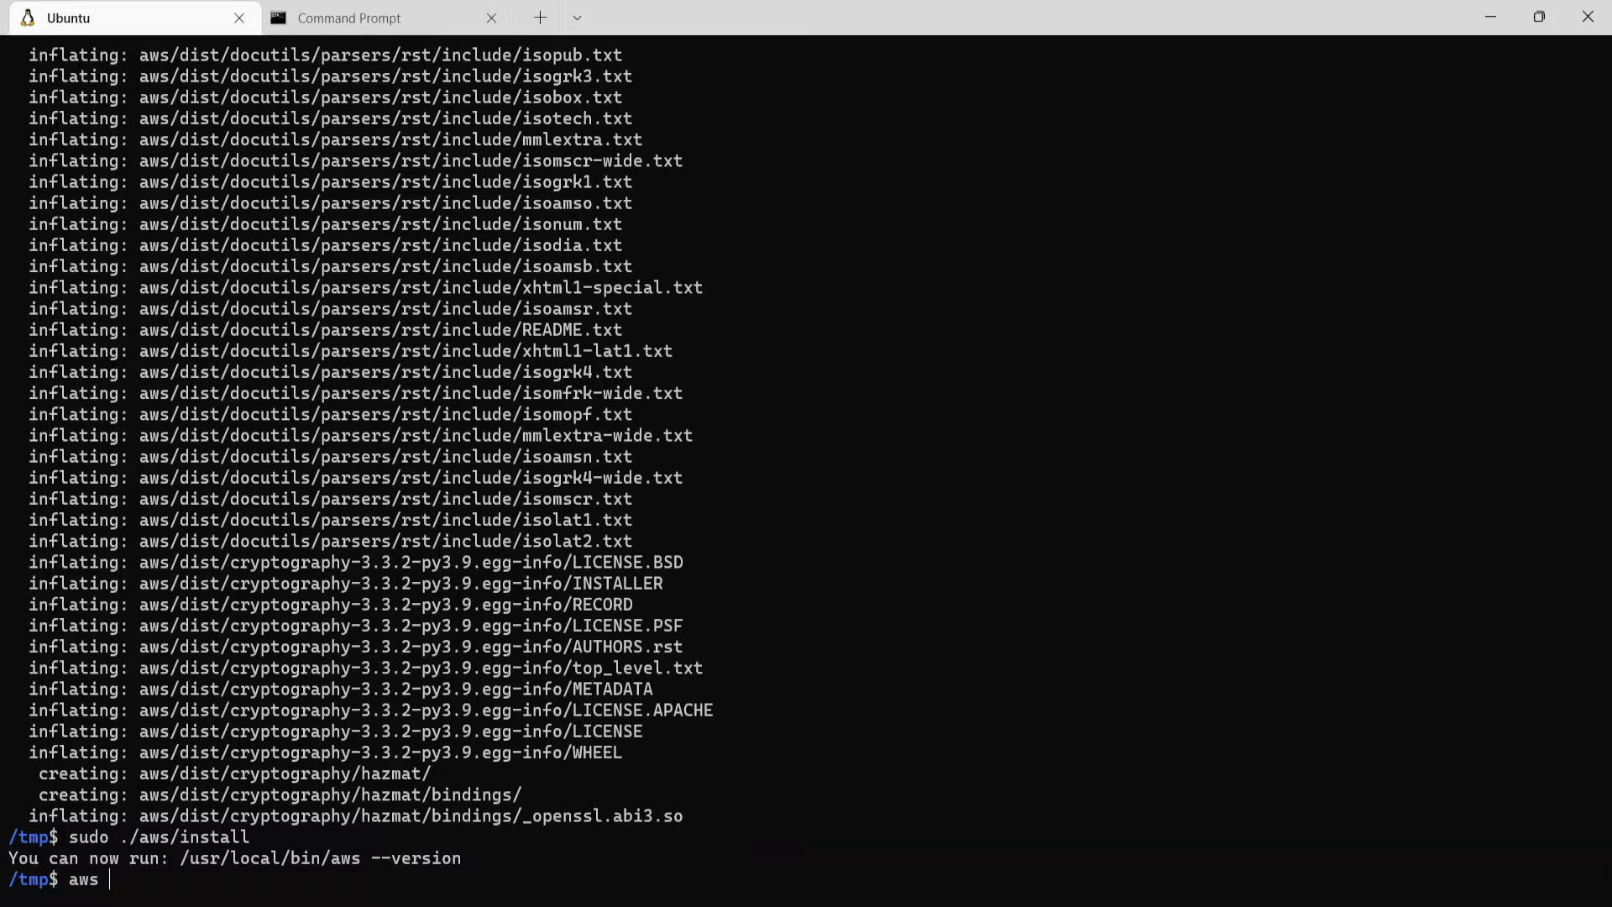
type("--version")
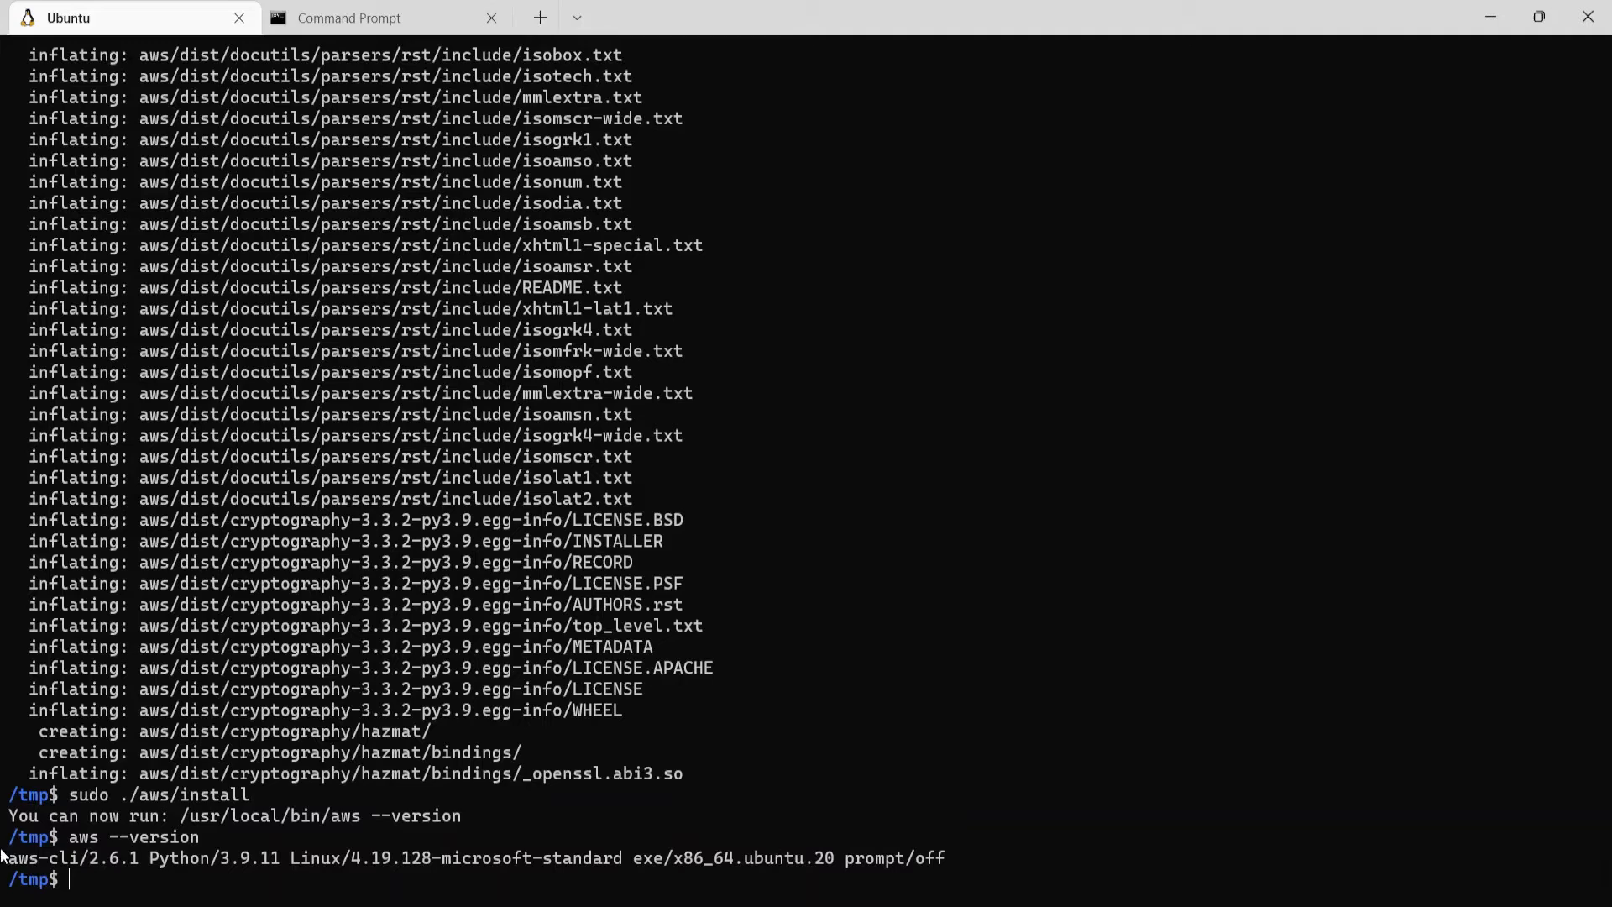
mouse_move(101, 888)
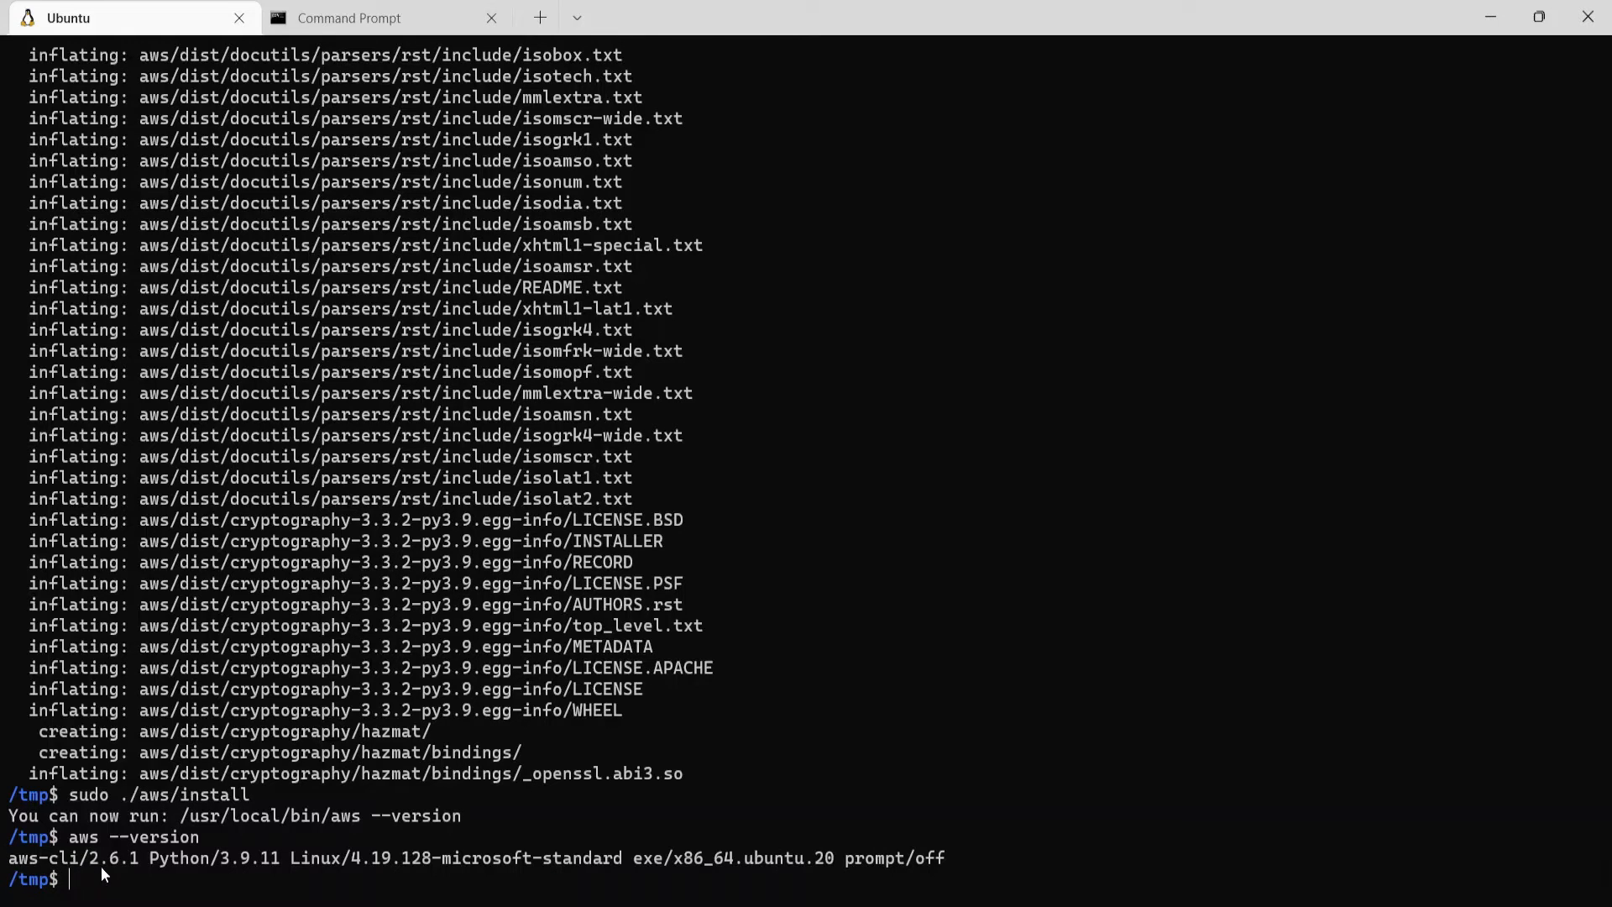
mouse_move(1316, 713)
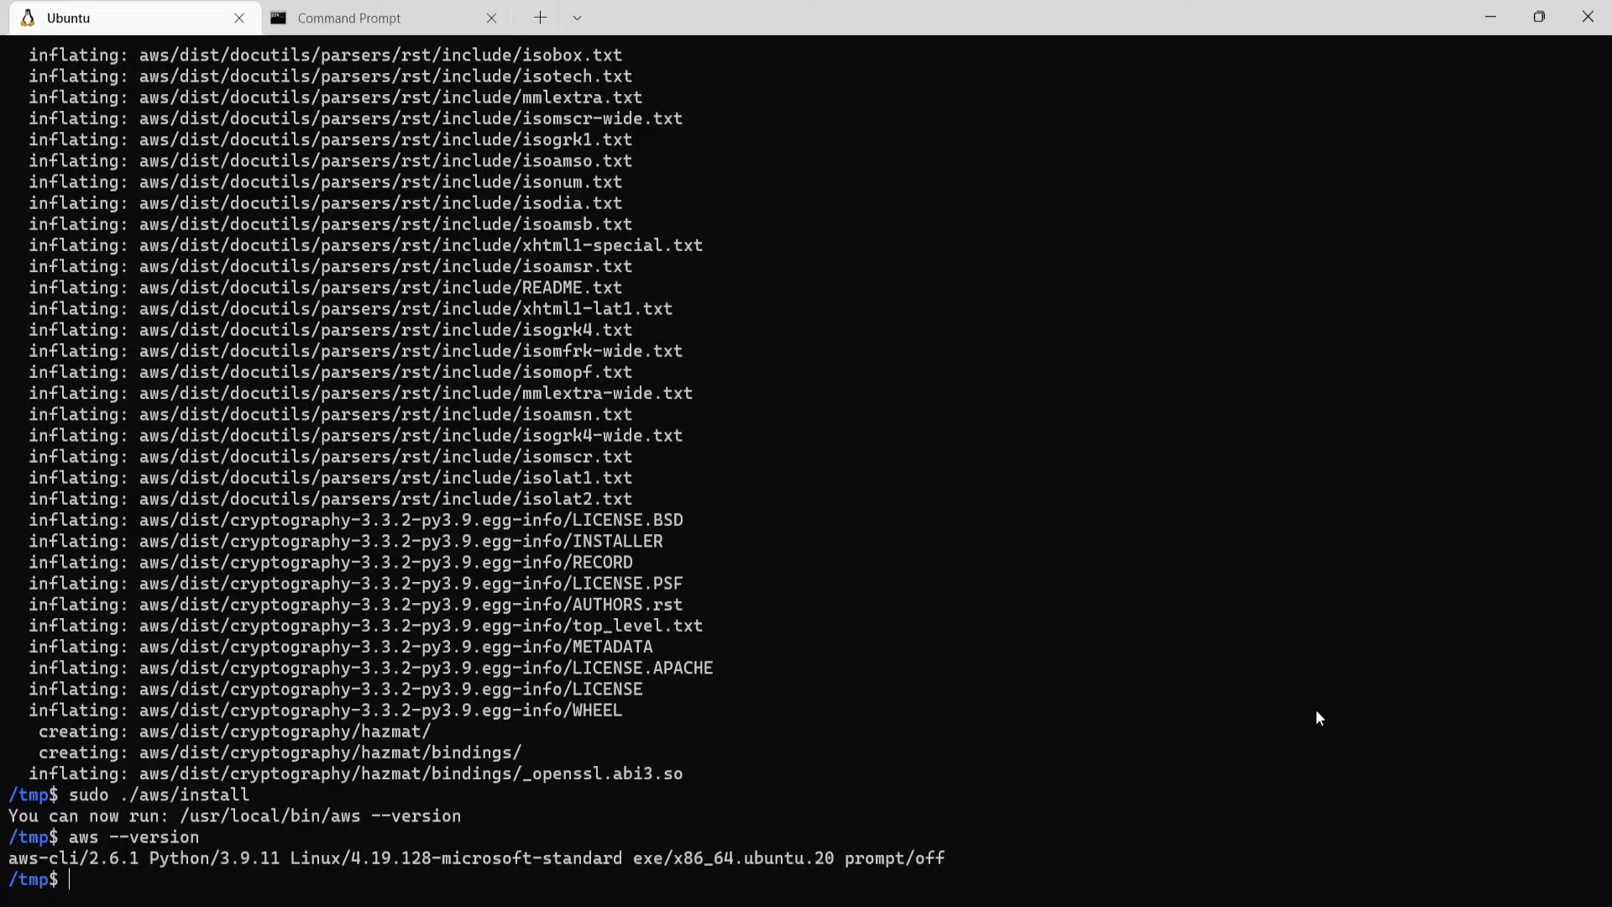
mouse_move(1235, 696)
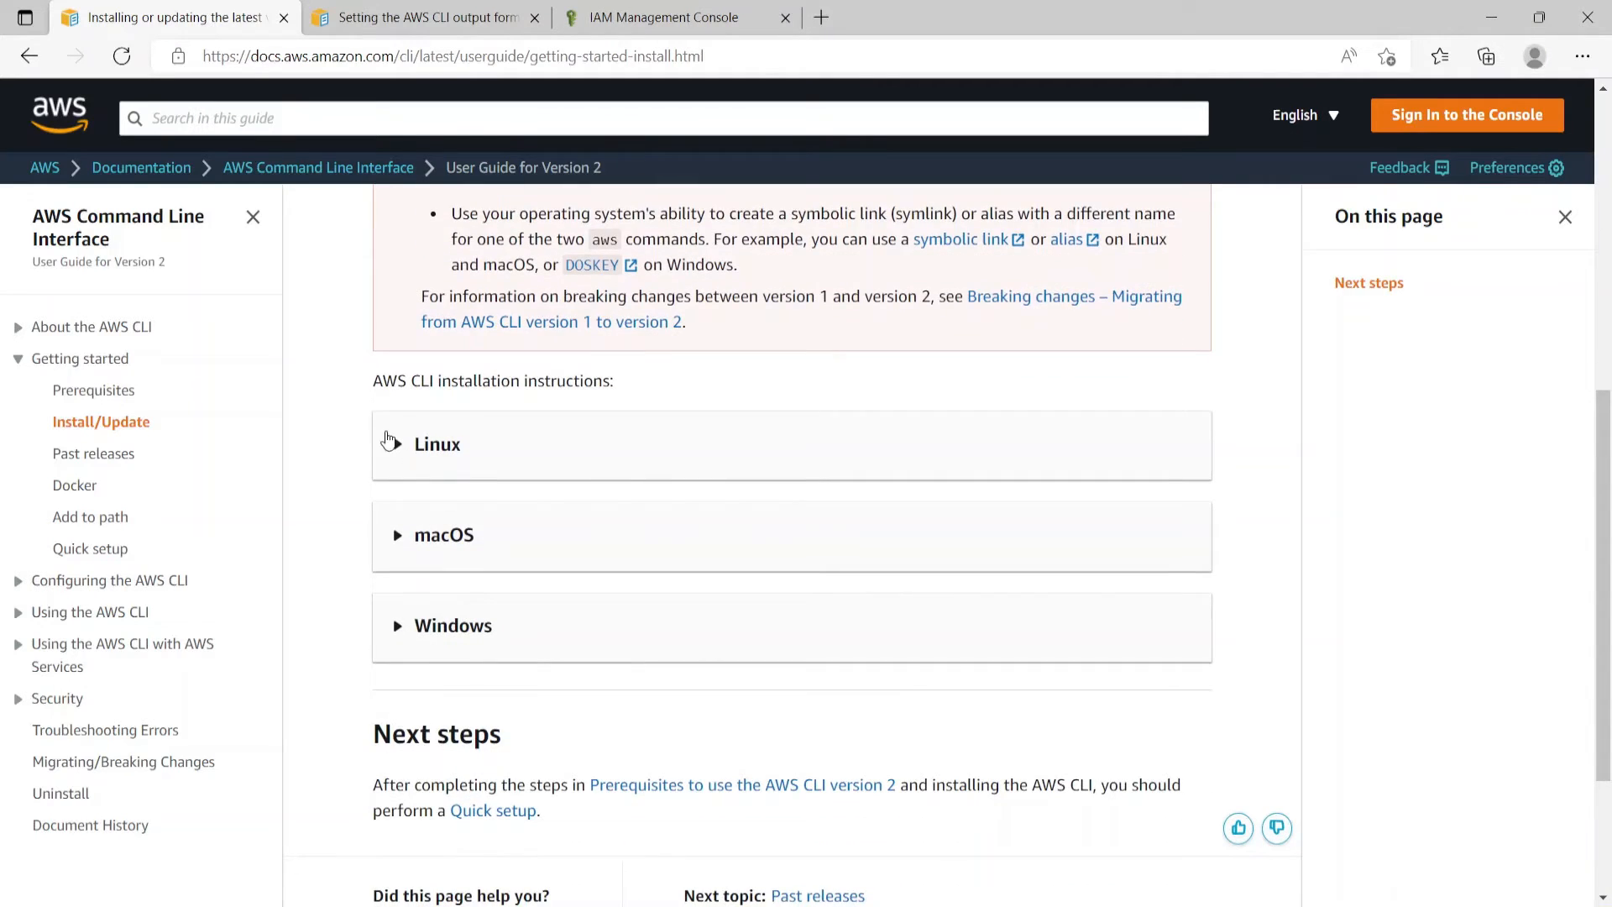
- Expand the Windows installation section and scroll to the msiexec MSI installer command
left_click(453, 625)
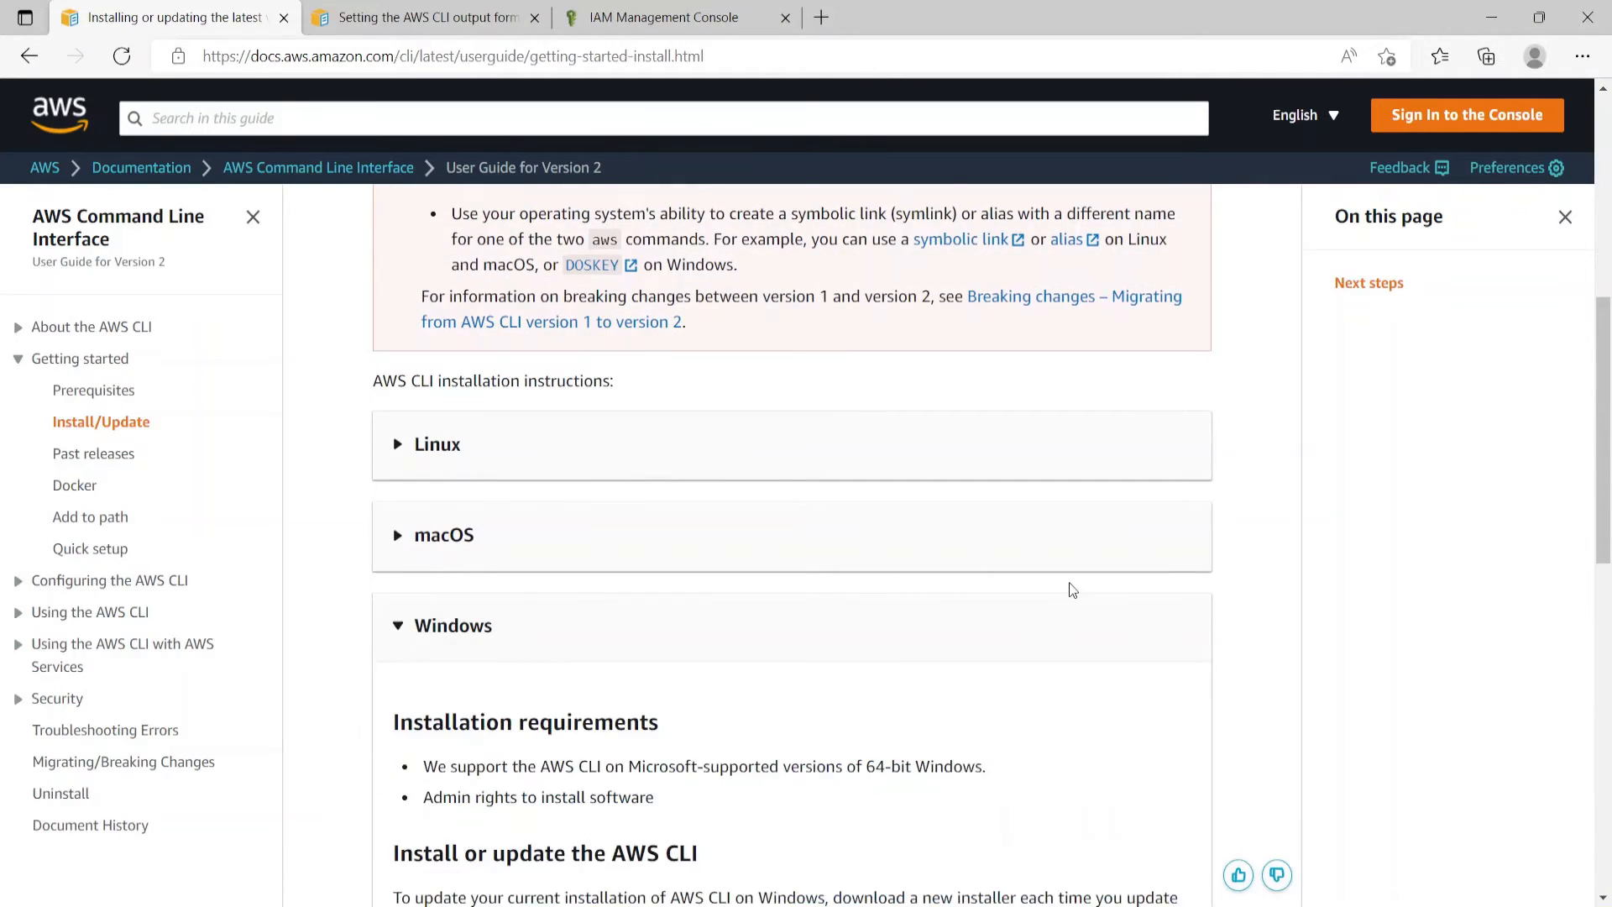
scroll("down", 3)
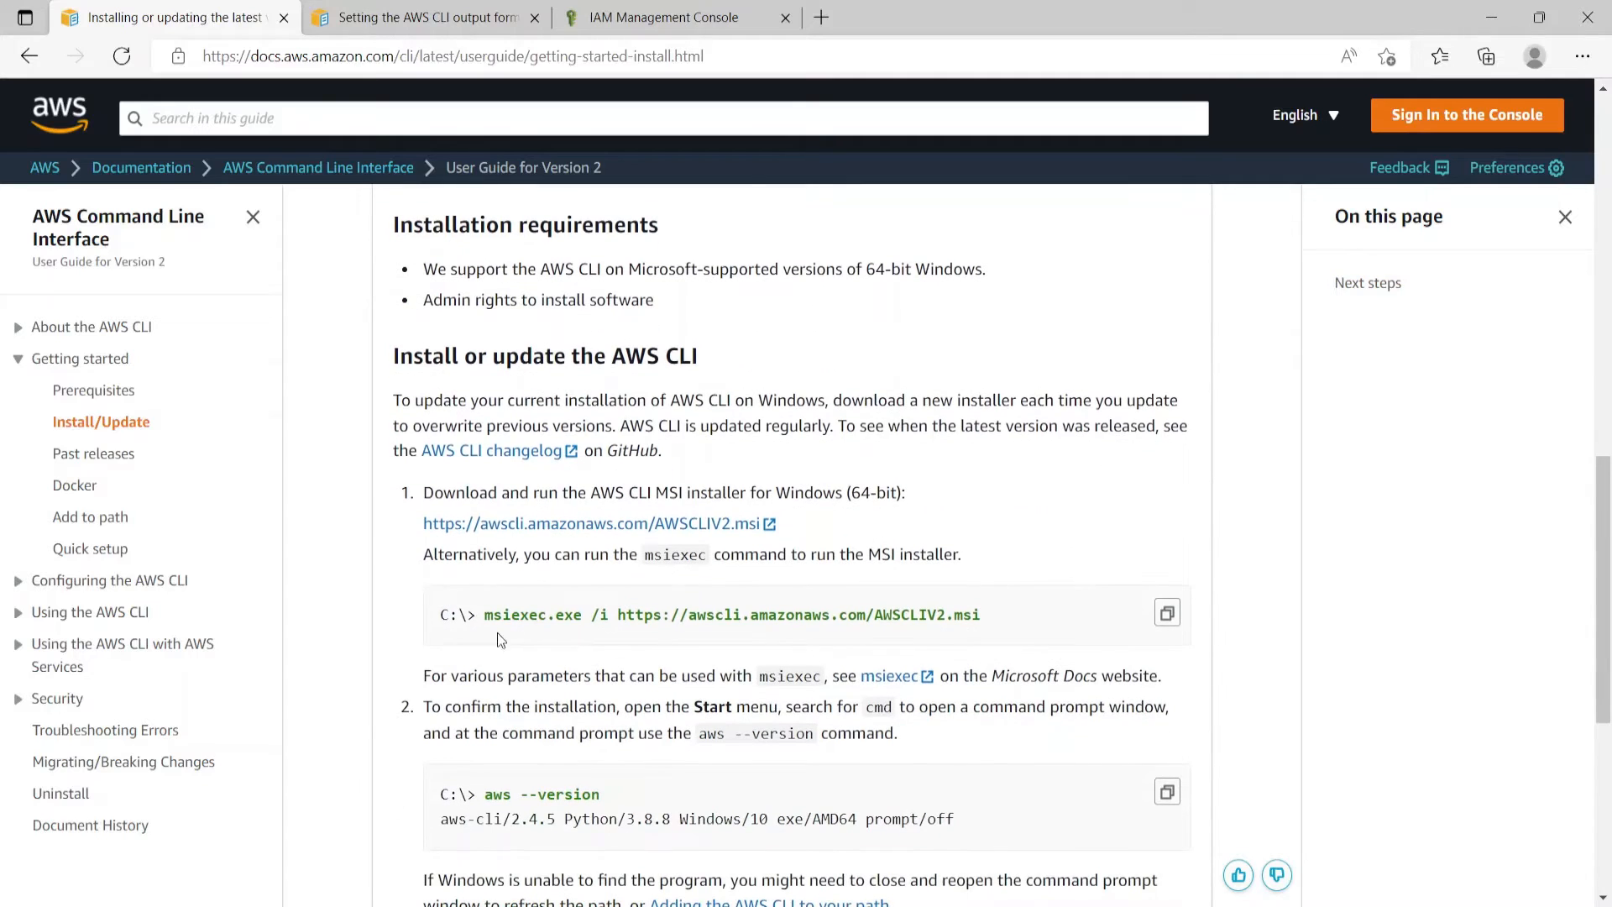
mouse_move(972, 623)
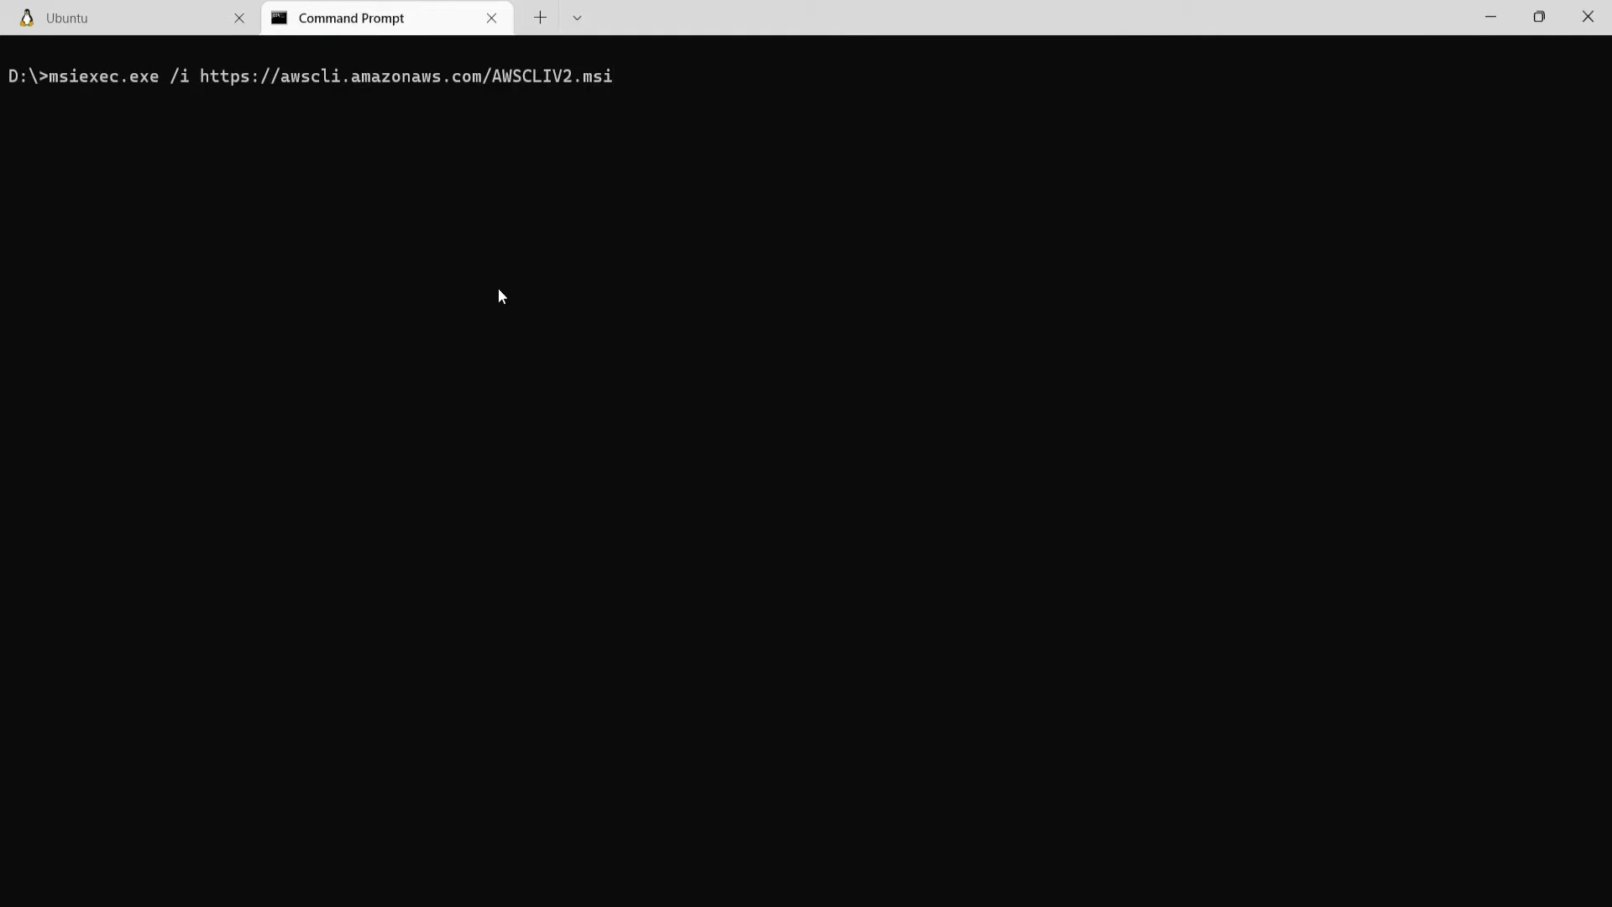
- Run msiexec, accept the license, keep default features and location, and begin installing
key("Enter")
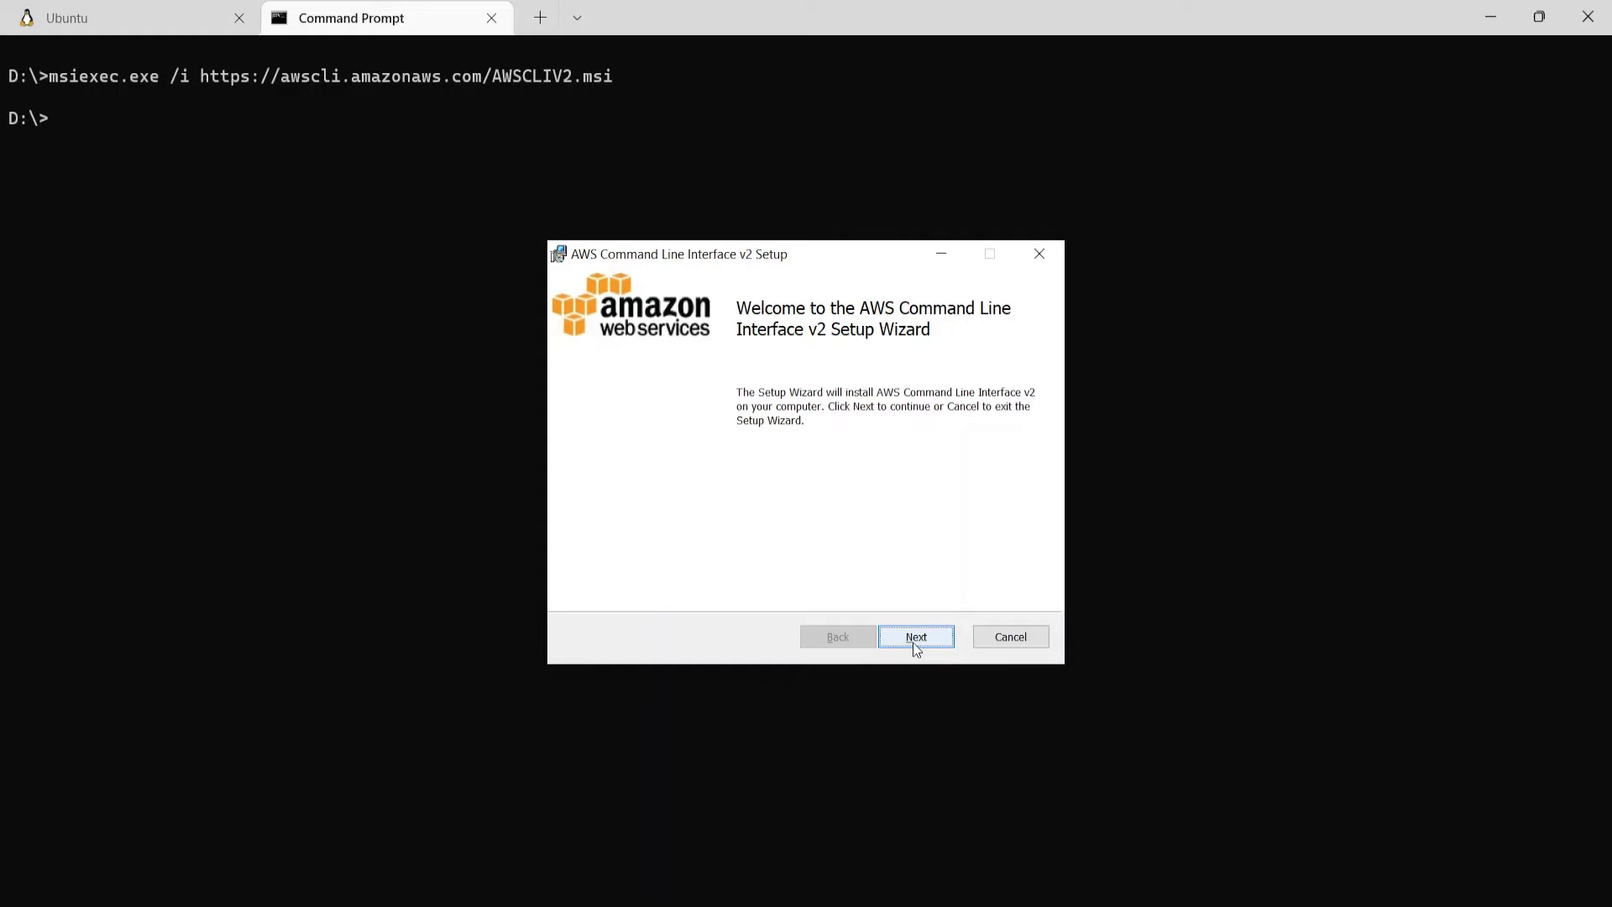
left_click(916, 636)
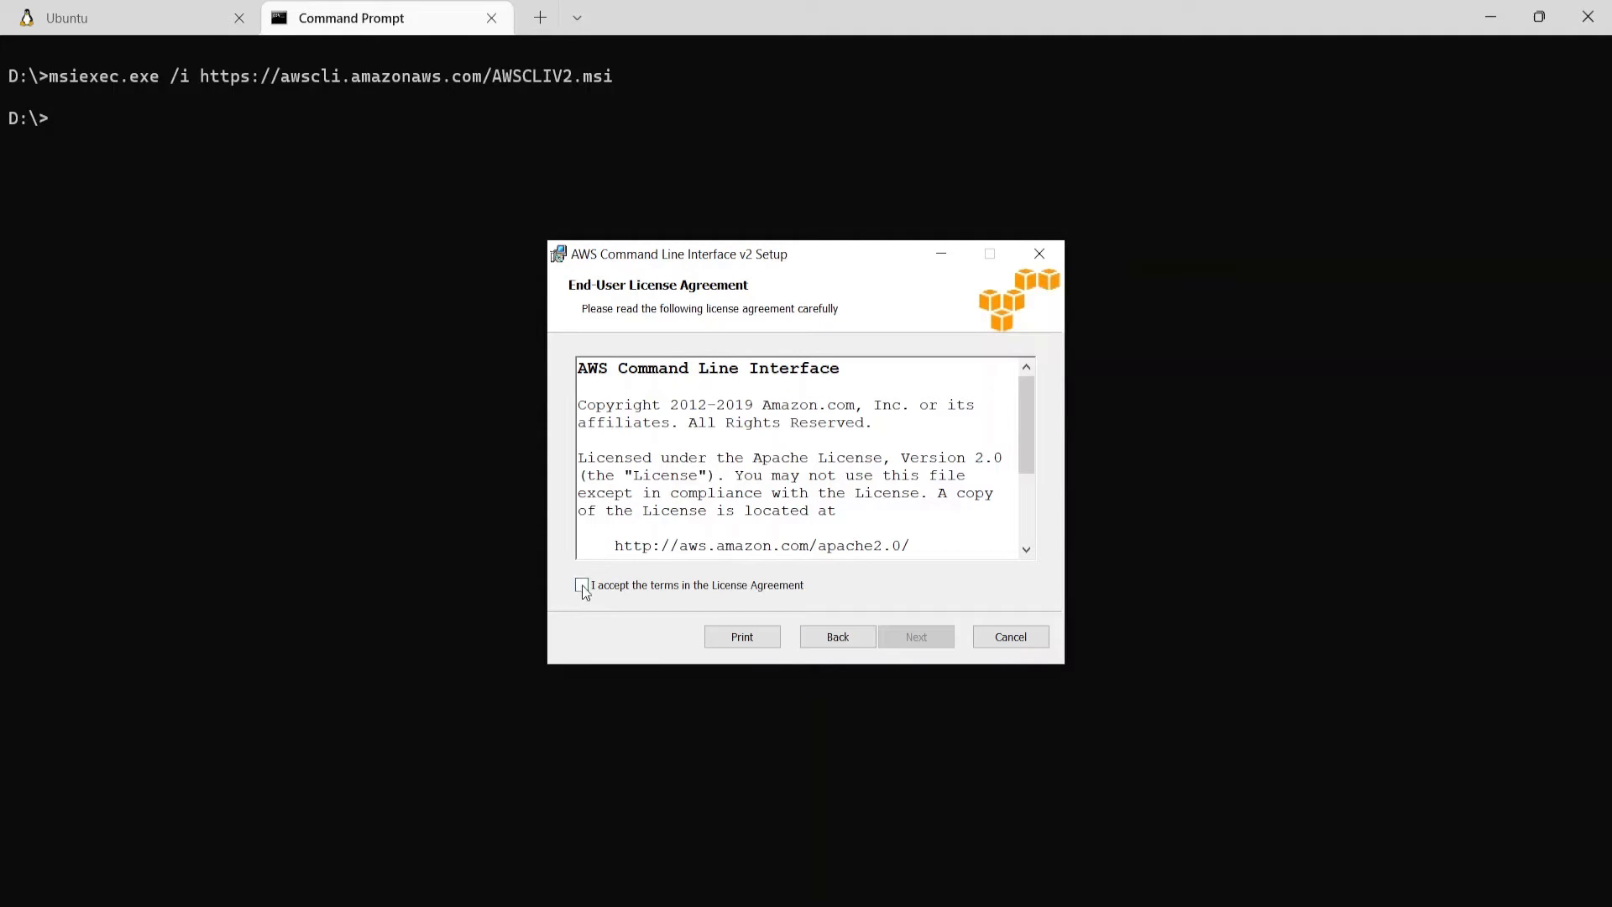
left_click(580, 585)
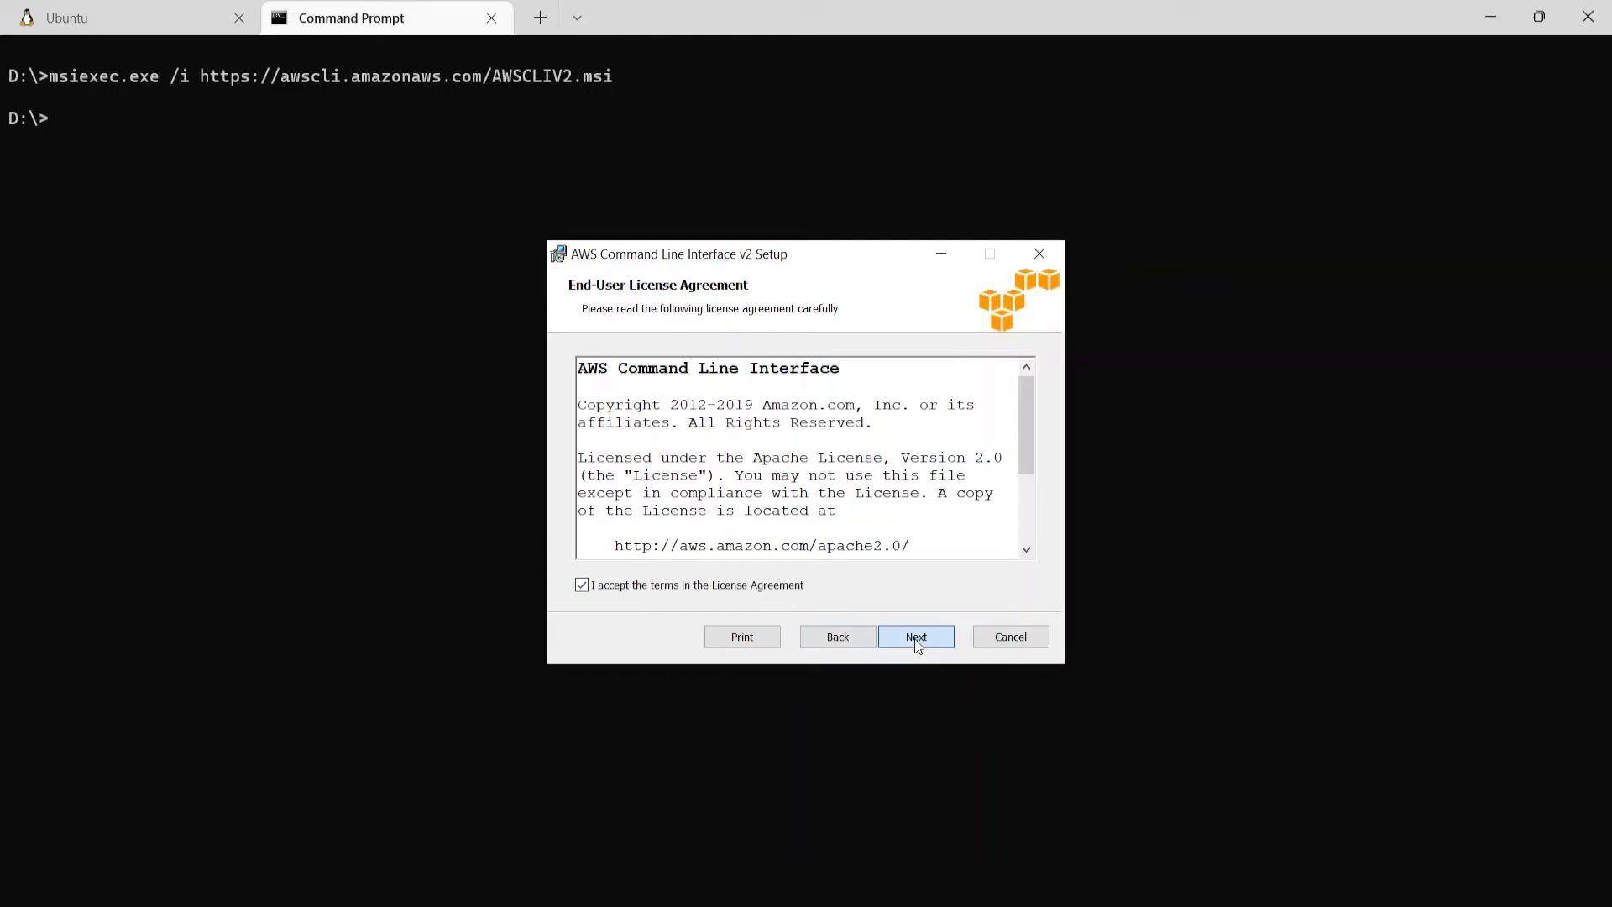
left_click(916, 637)
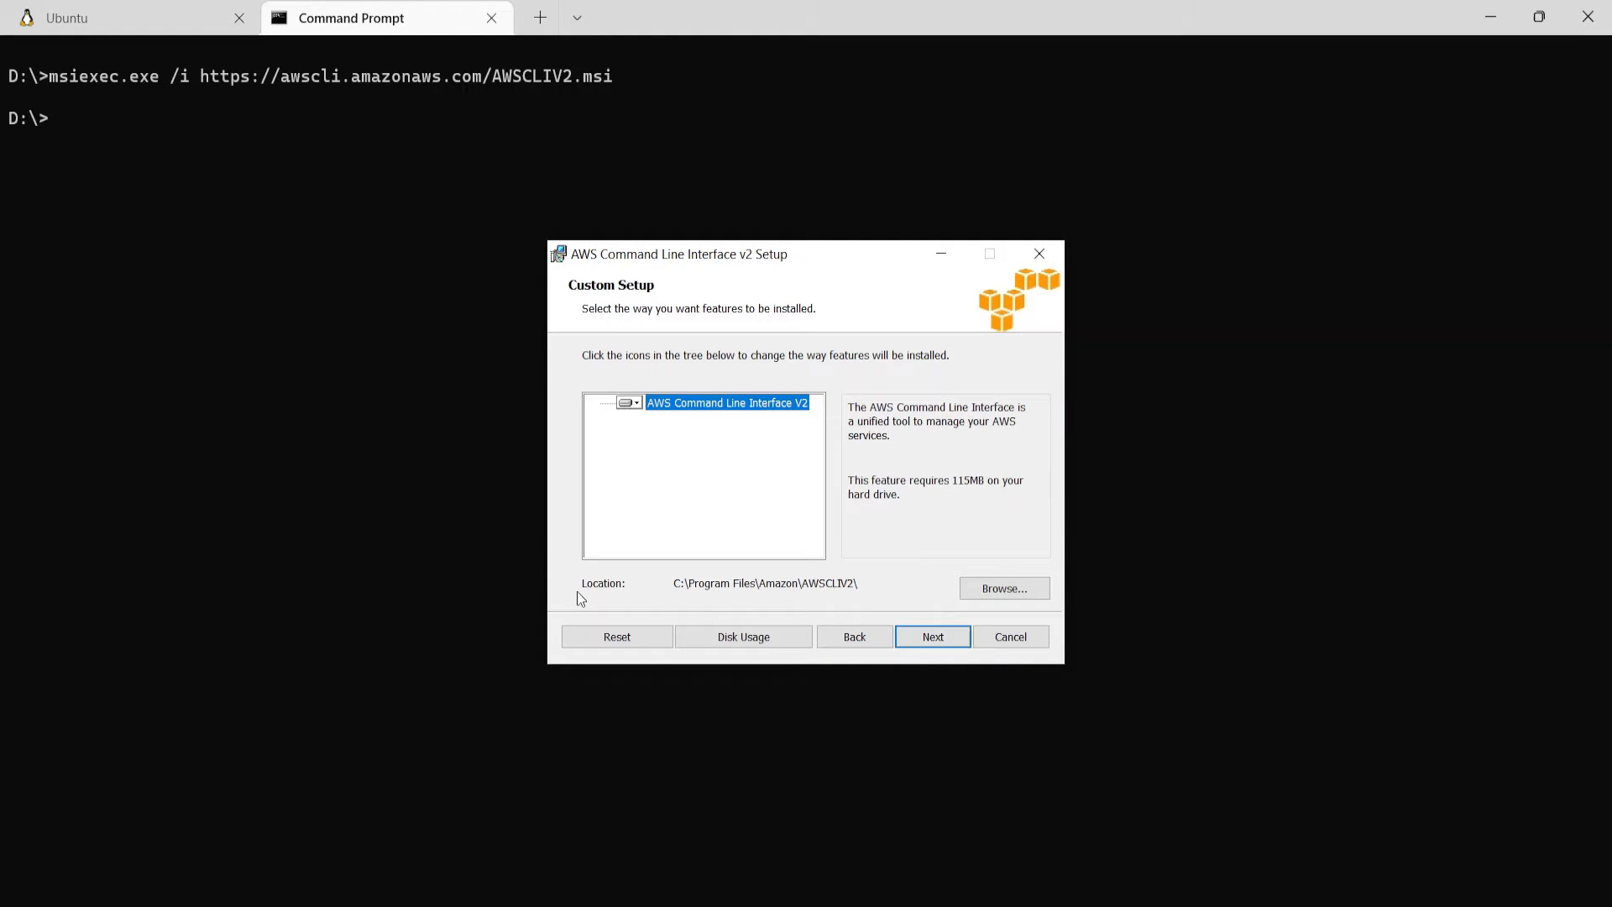
mouse_move(751, 607)
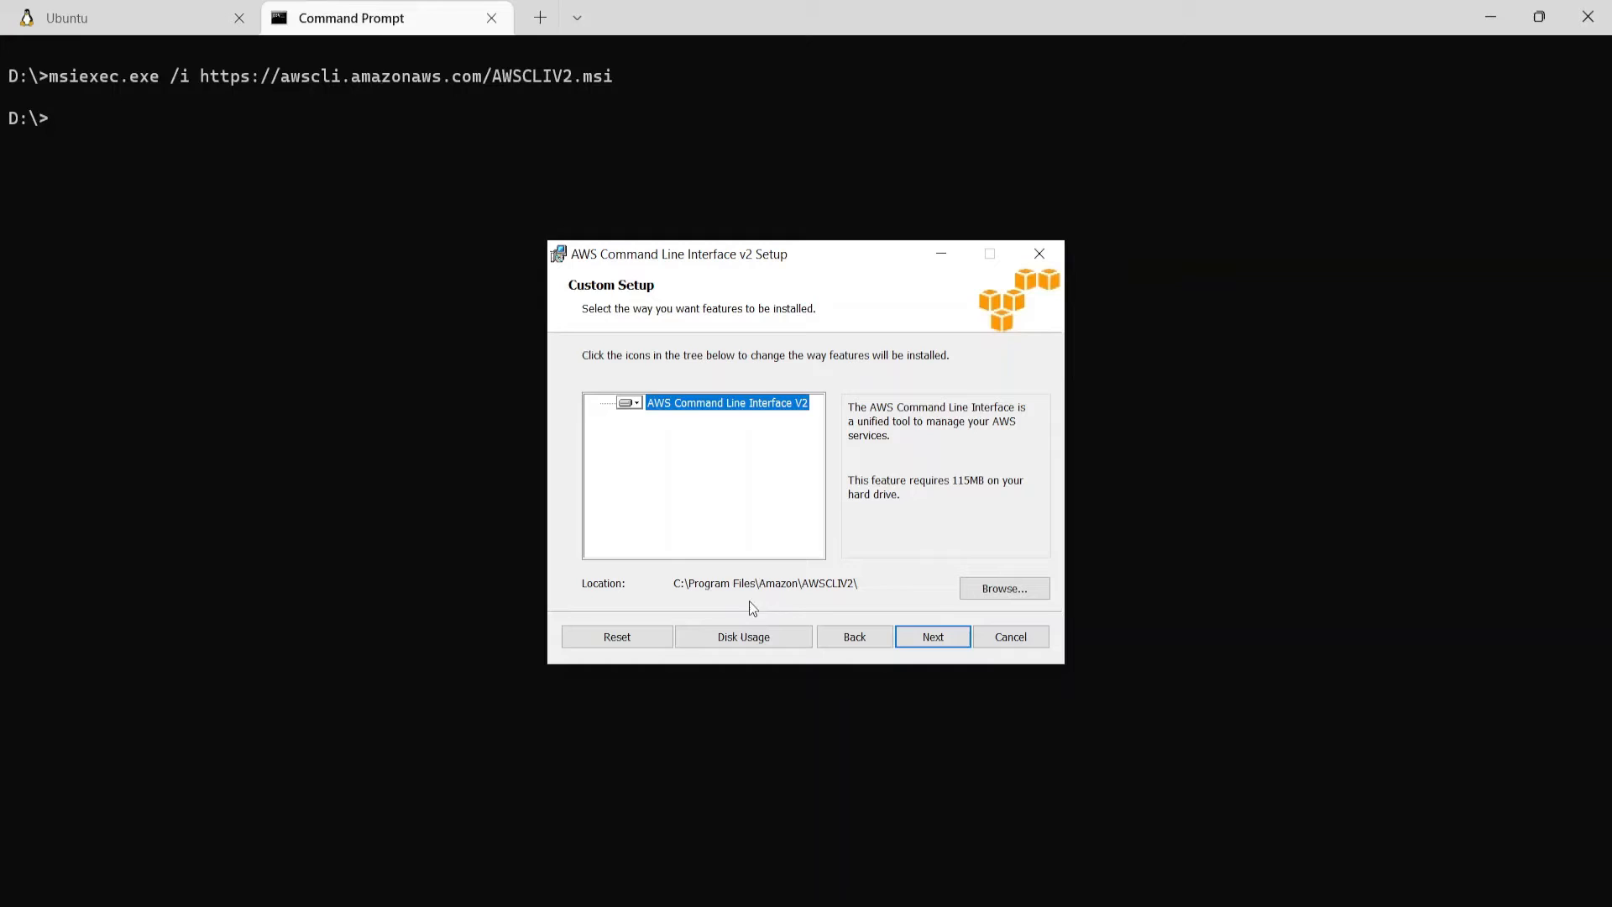
mouse_move(688, 606)
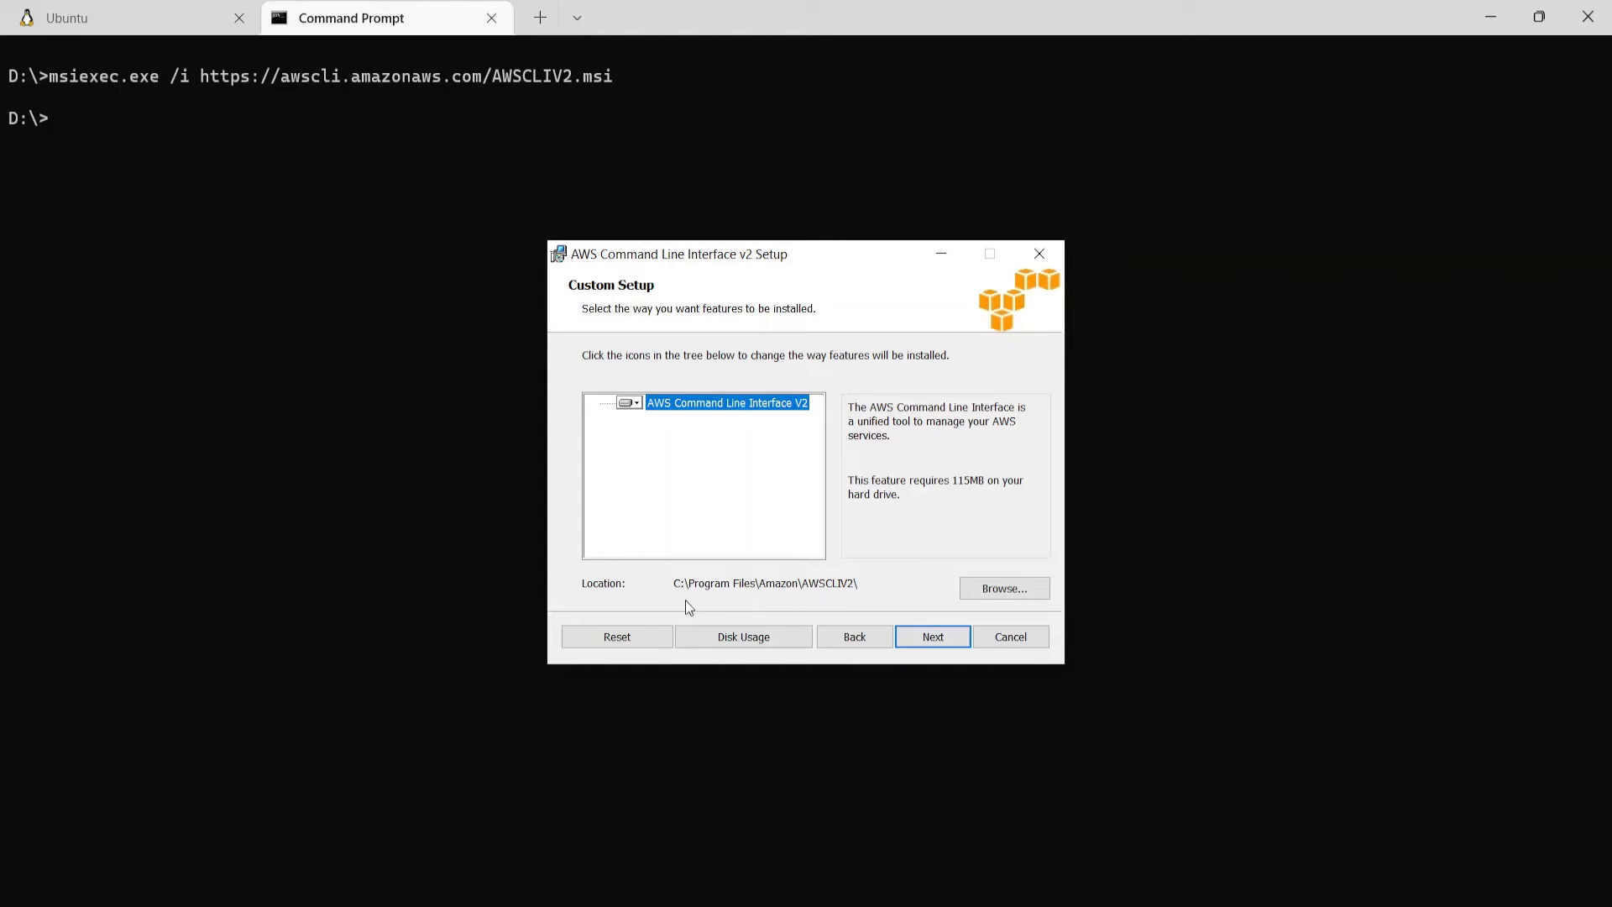
mouse_move(815, 602)
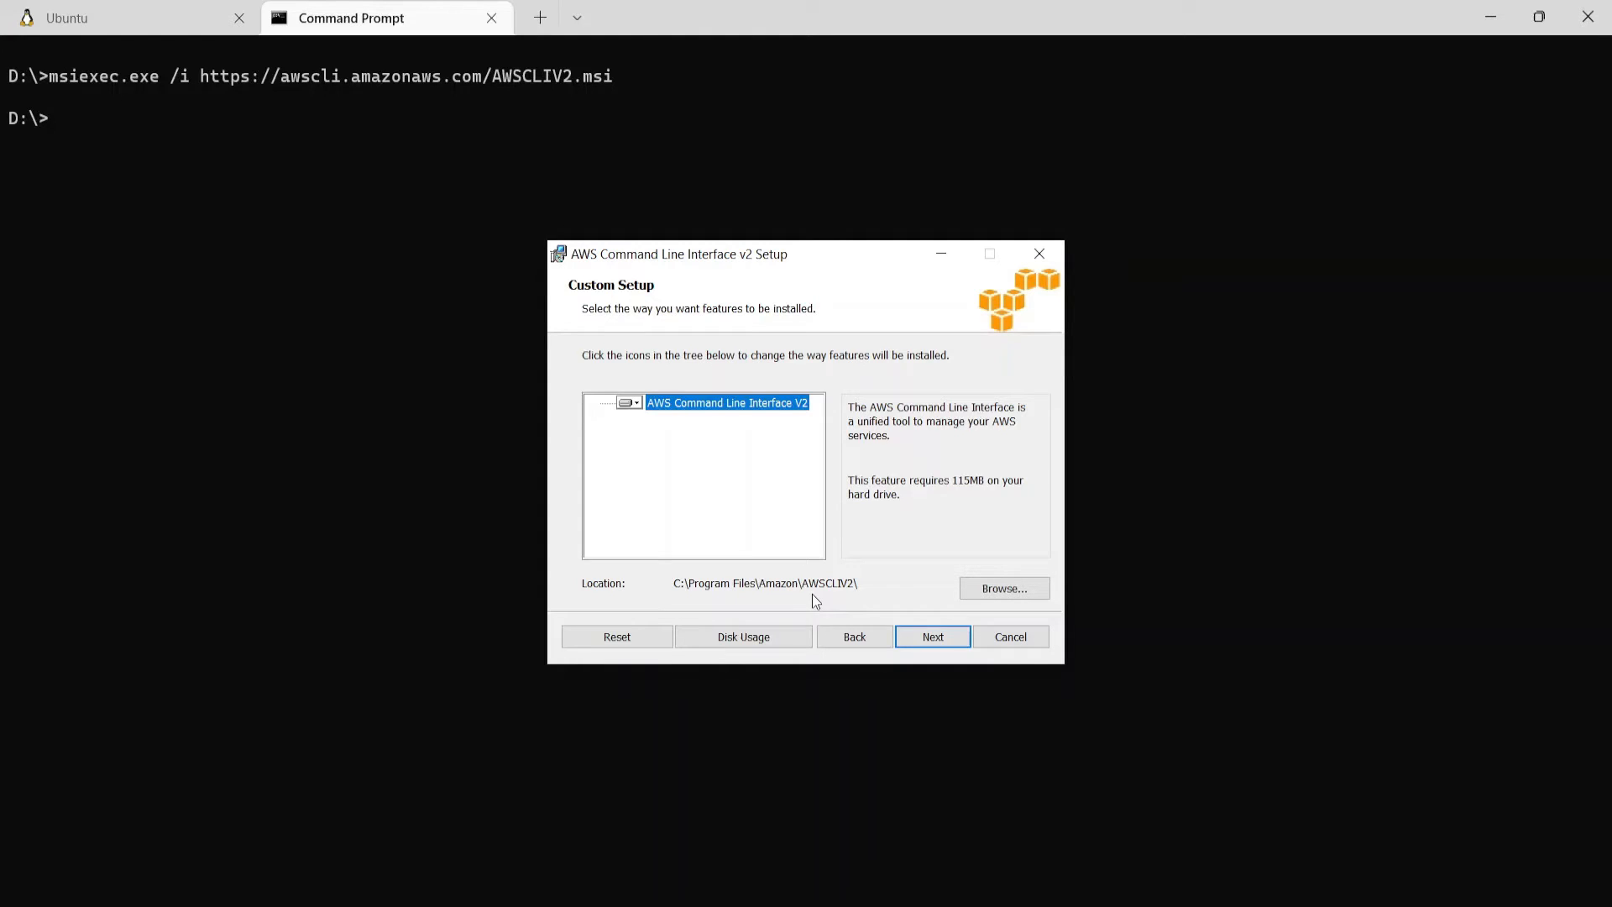
mouse_move(858, 598)
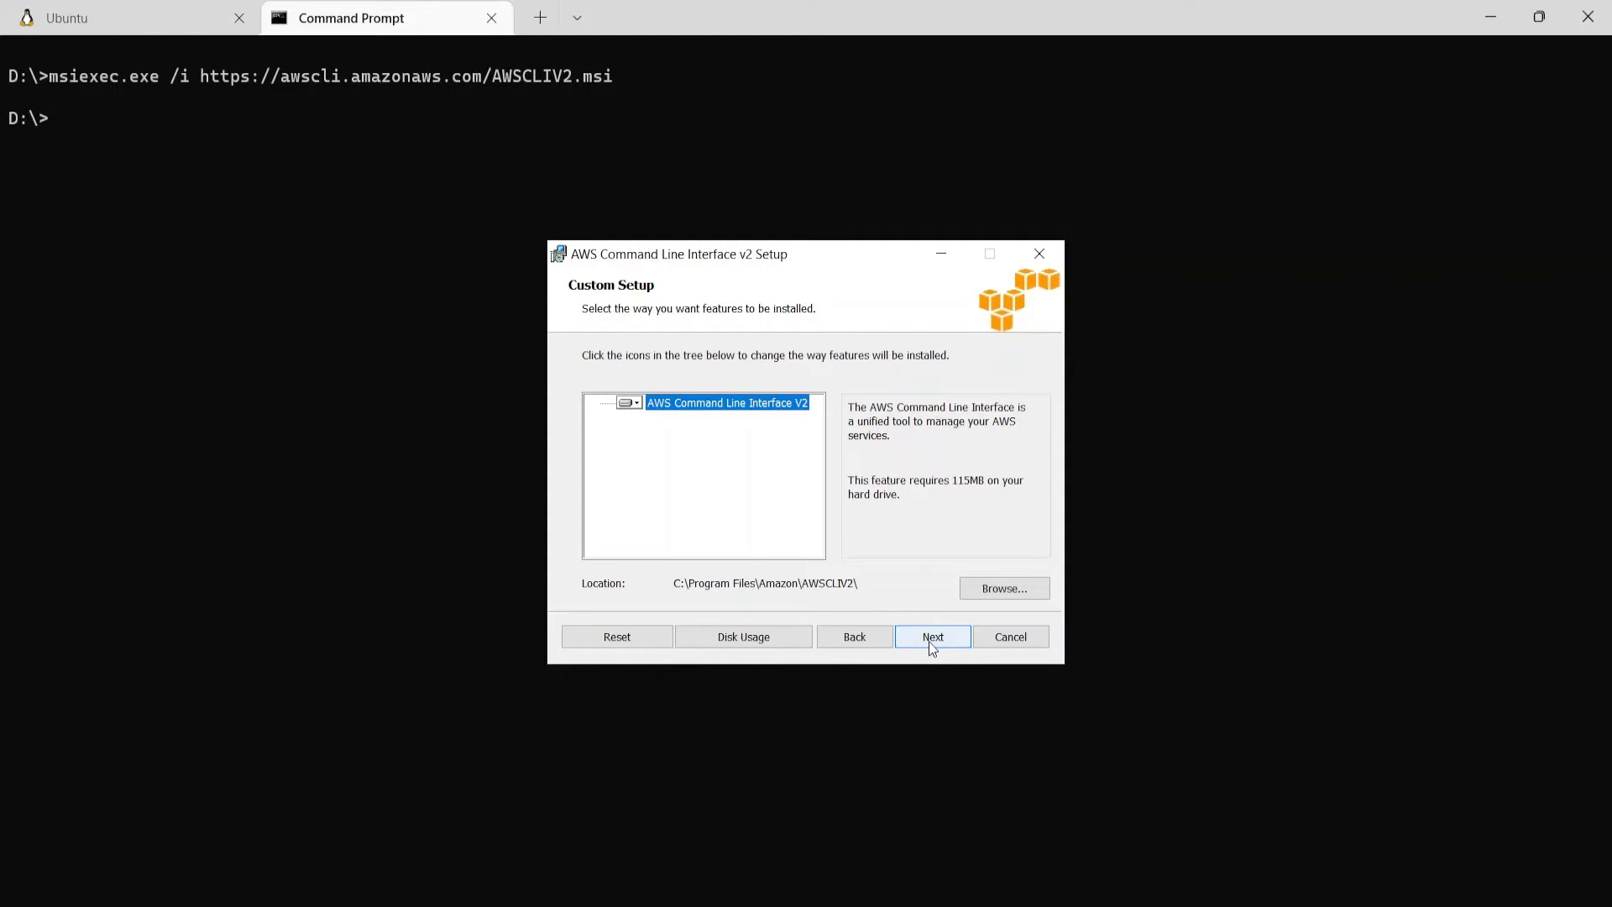
left_click(933, 636)
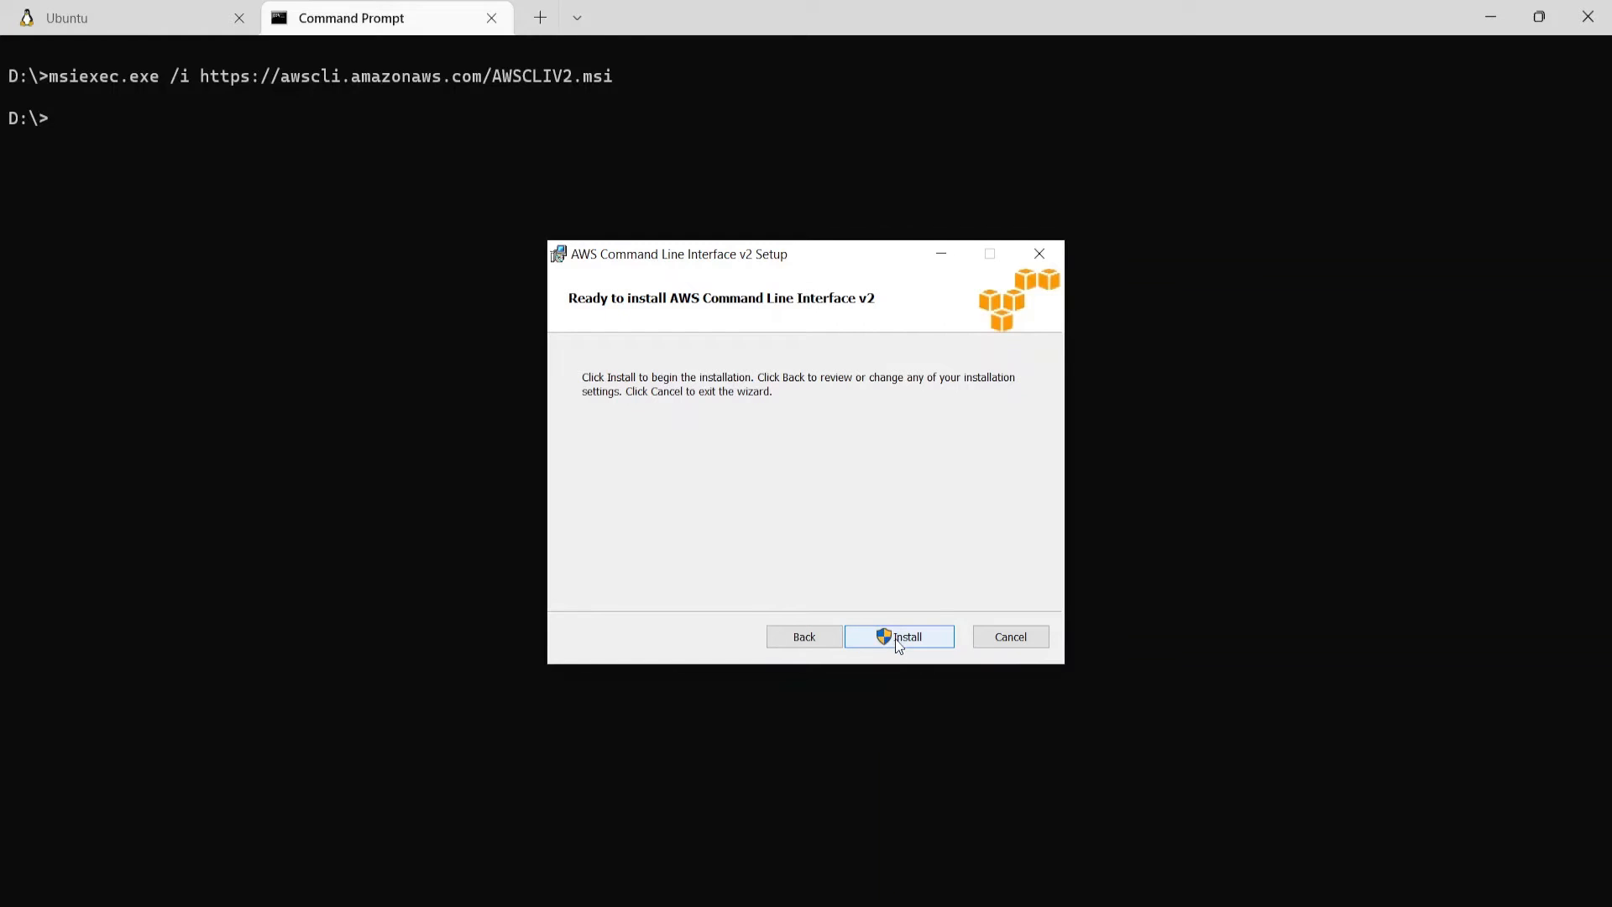
left_click(899, 636)
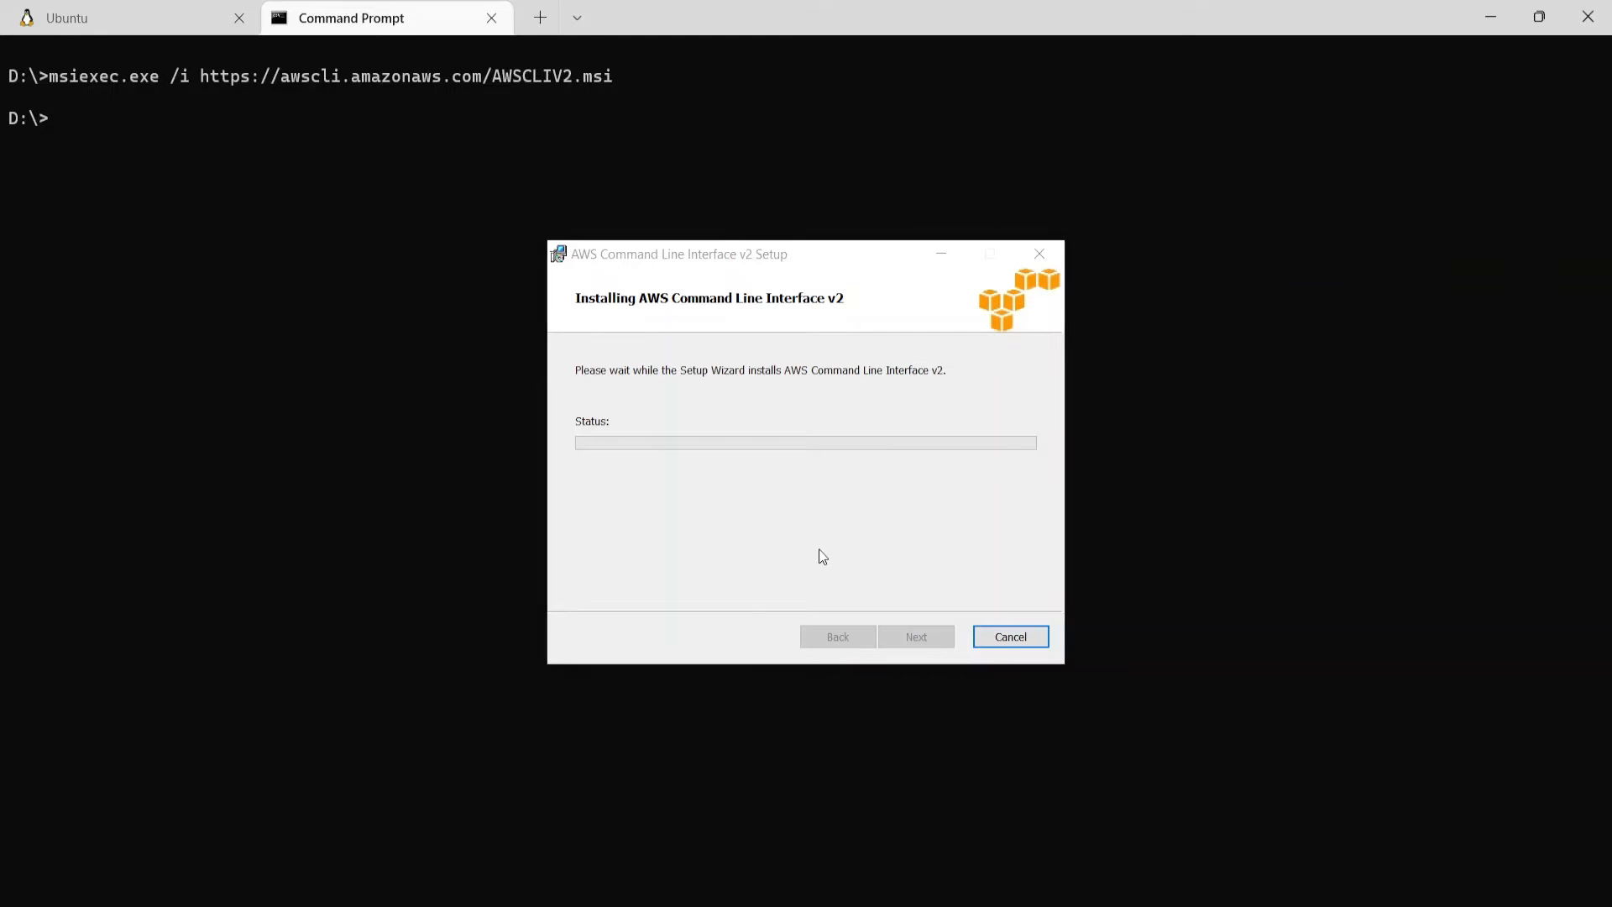
mouse_move(737, 498)
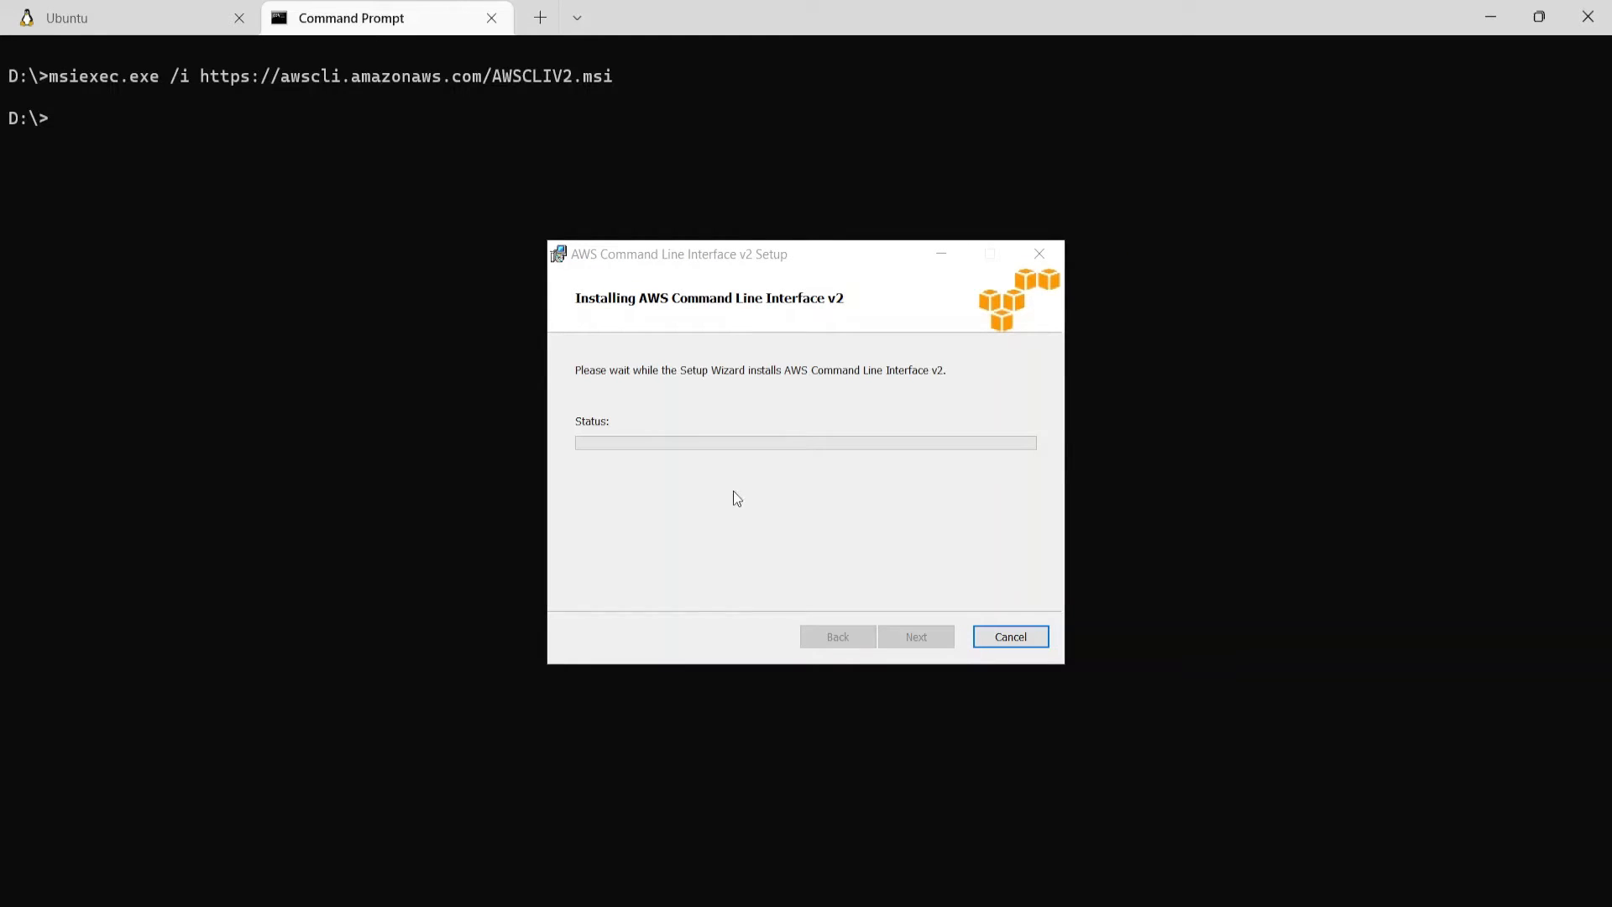
mouse_move(737, 510)
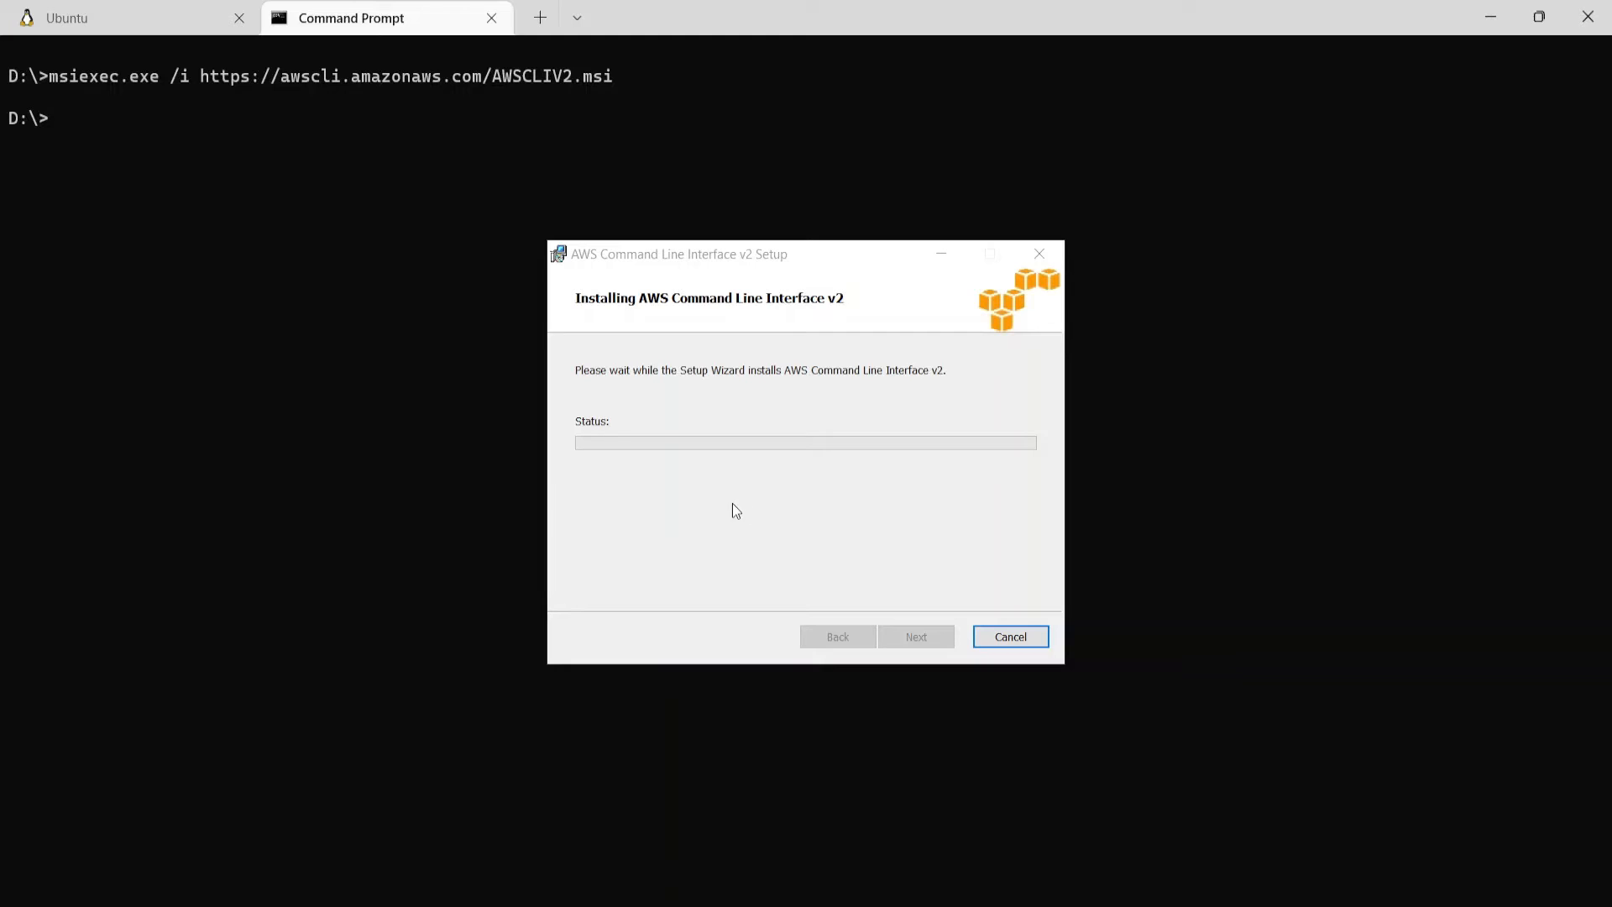
mouse_move(703, 622)
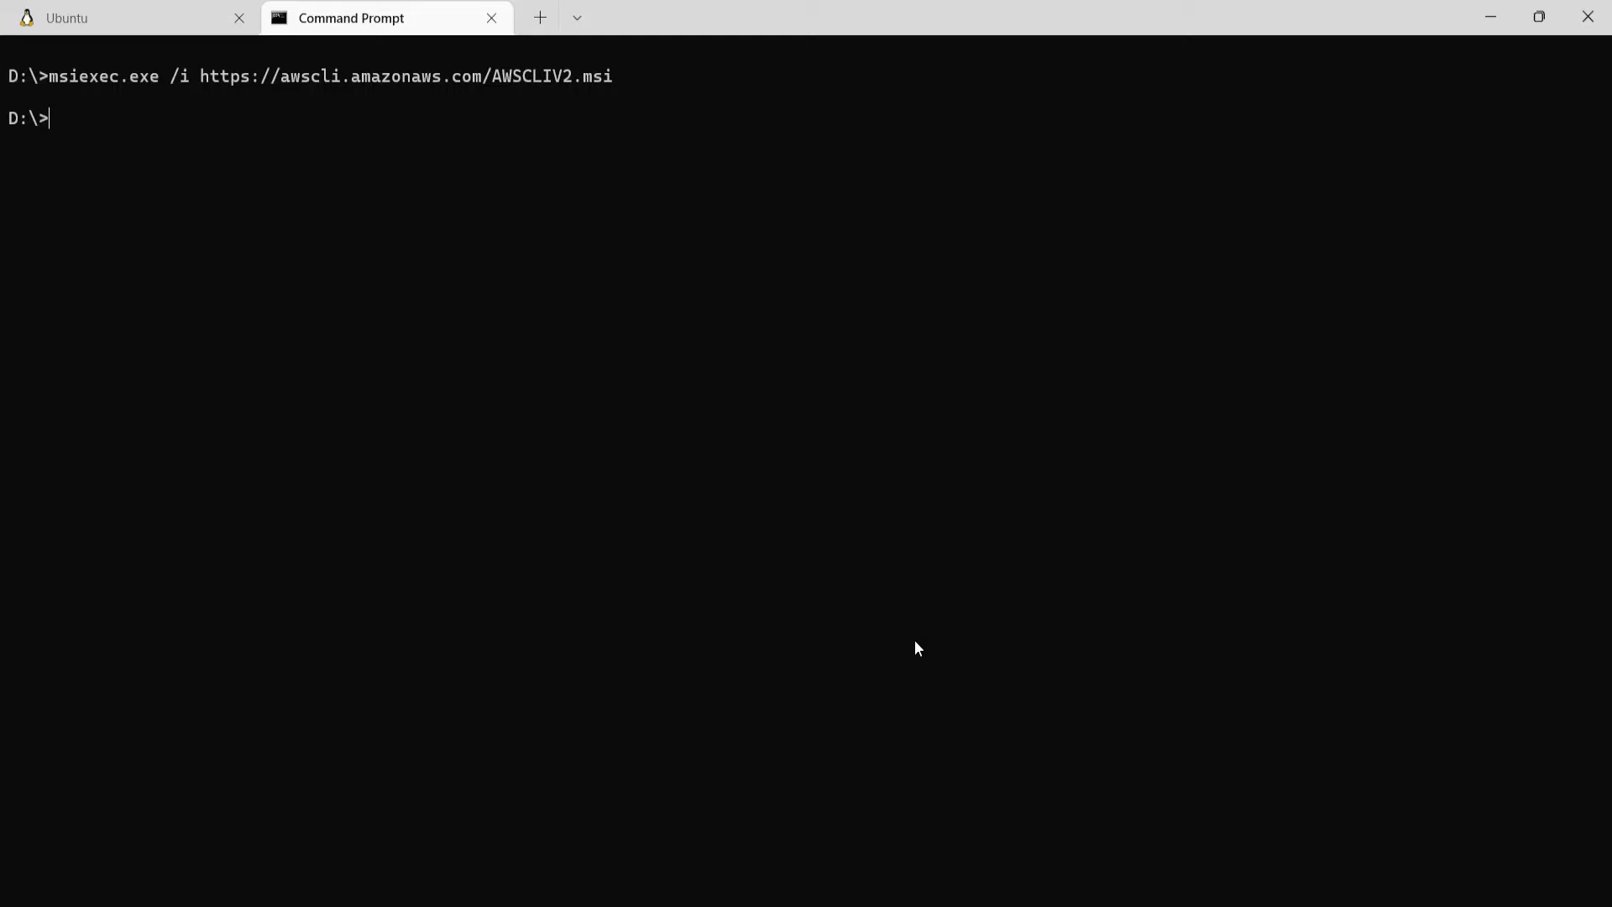
- Check aws --version in Command Prompt, then return to the Ubuntu tab
type("aws --version")
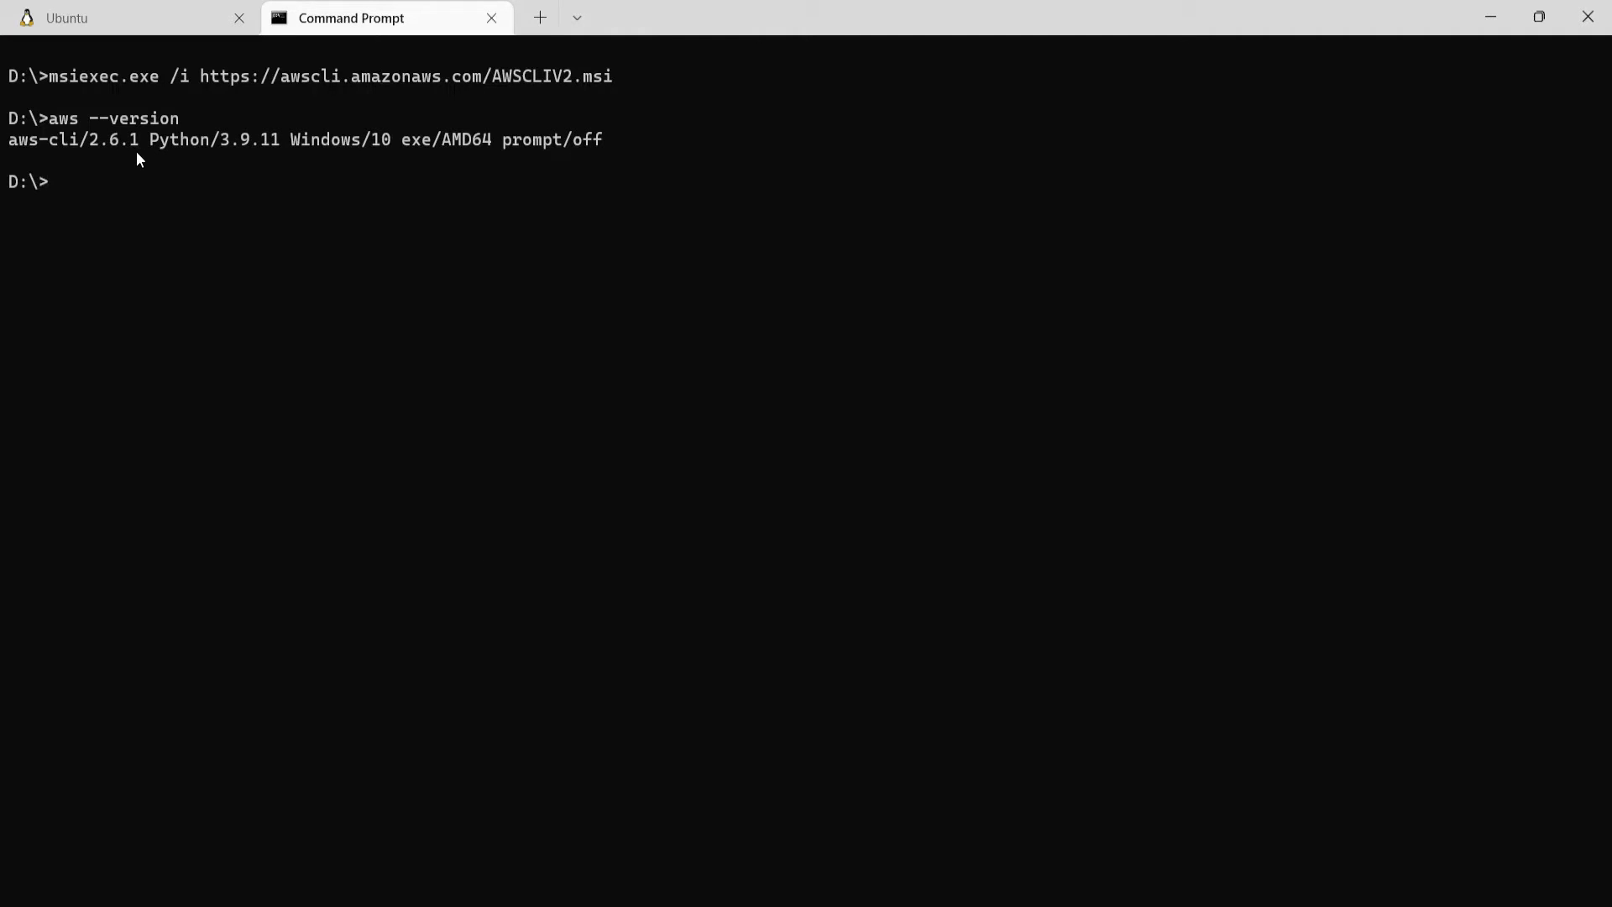
left_click(67, 17)
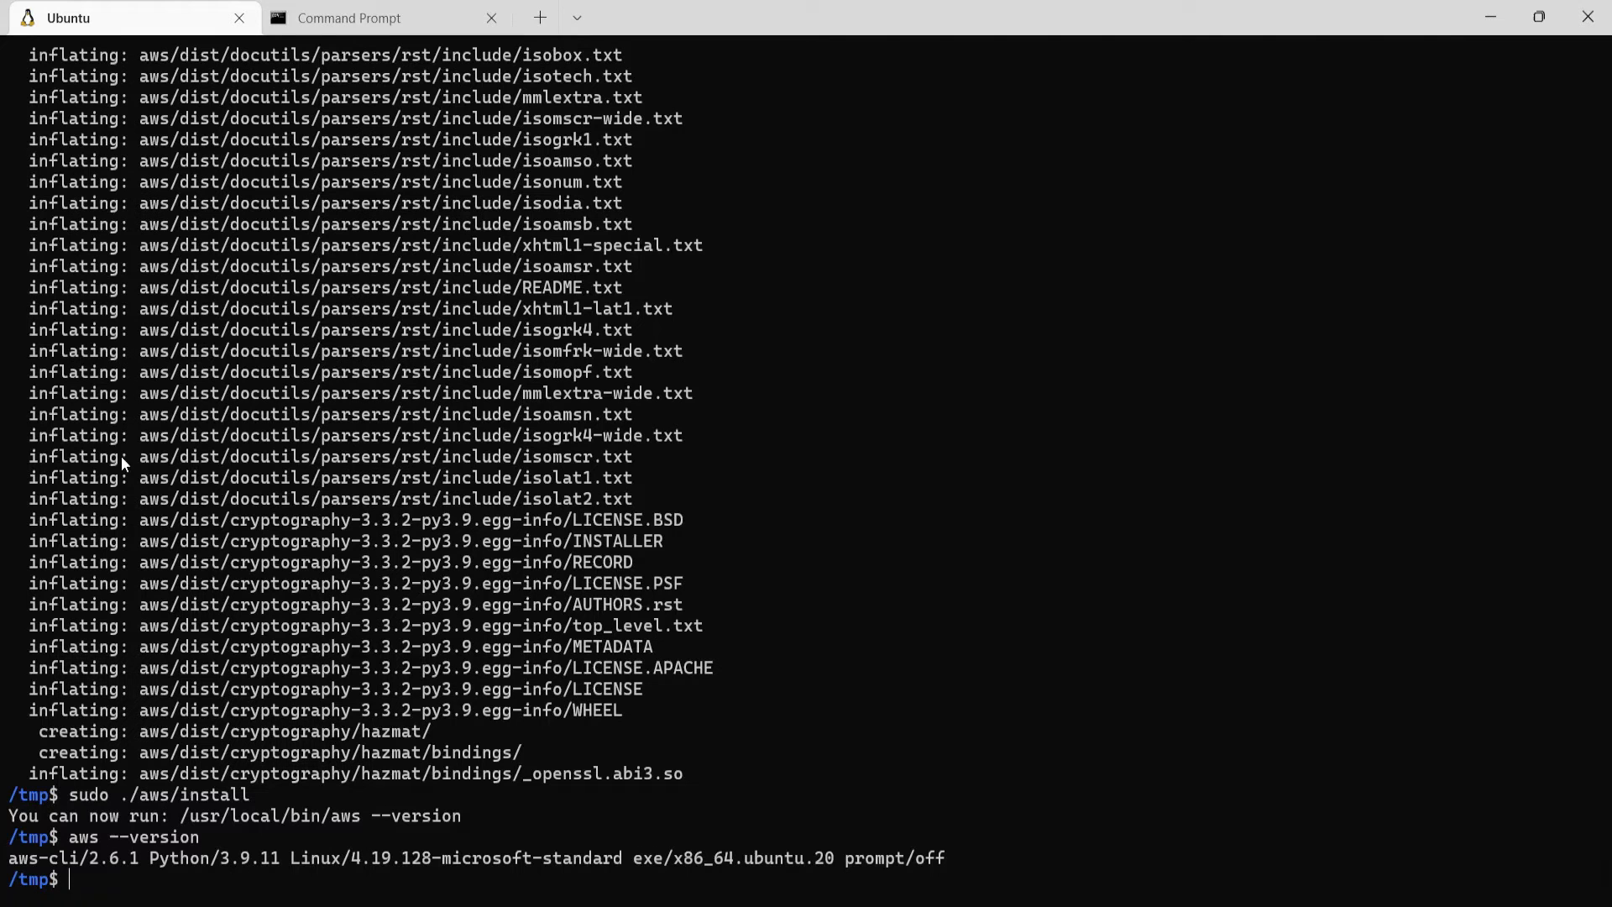
mouse_move(1009, 800)
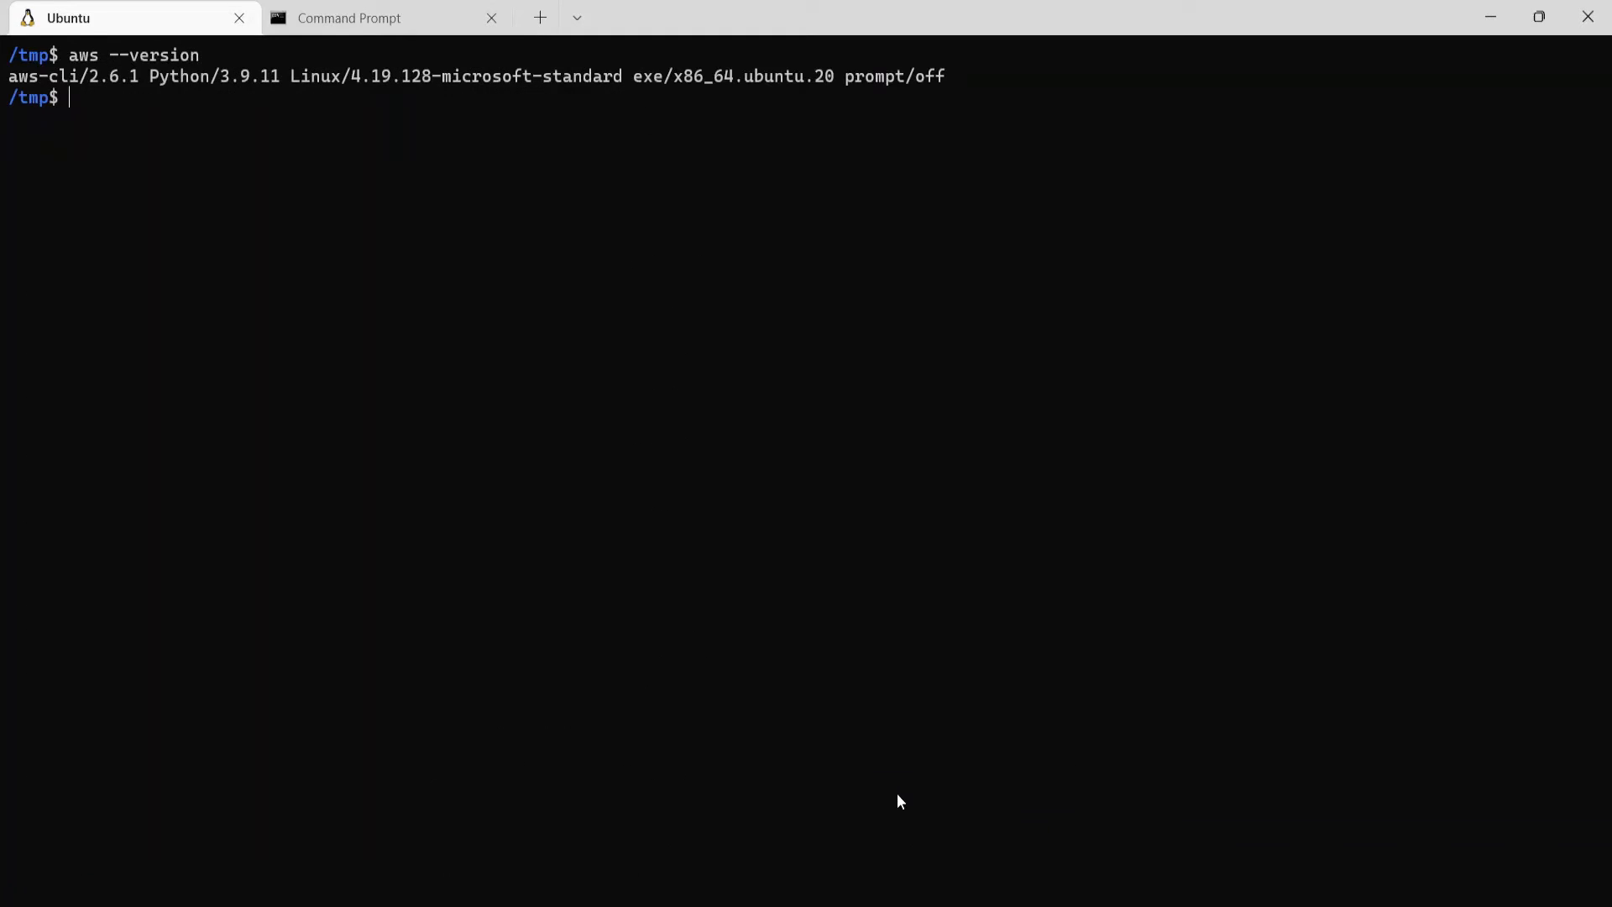
mouse_move(790, 808)
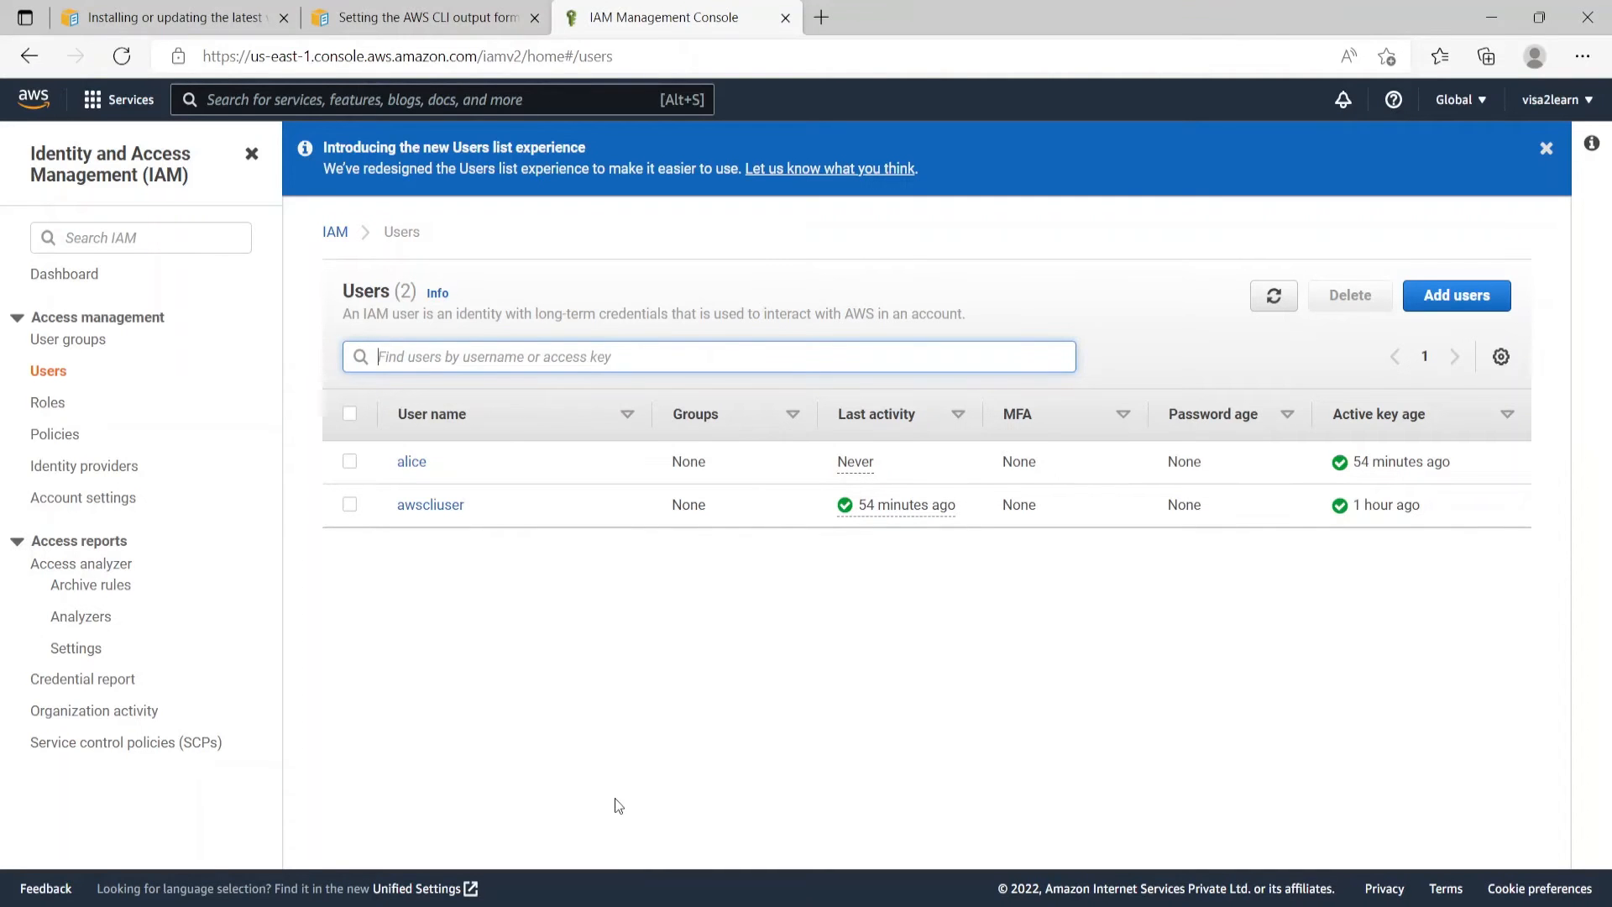
mouse_move(607, 736)
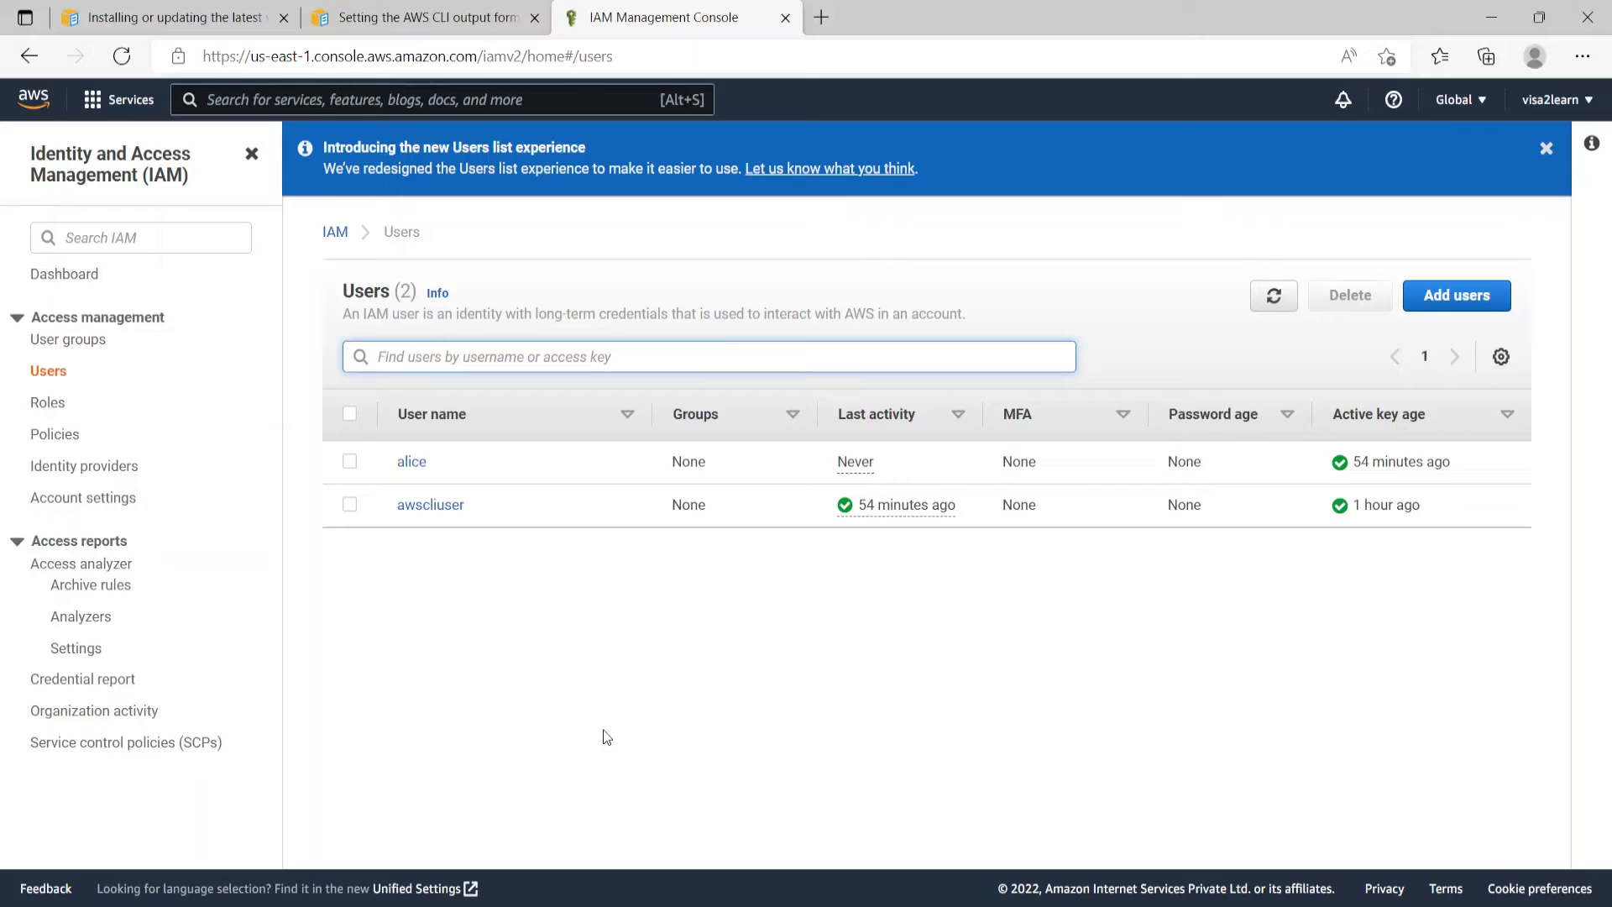
mouse_move(412, 523)
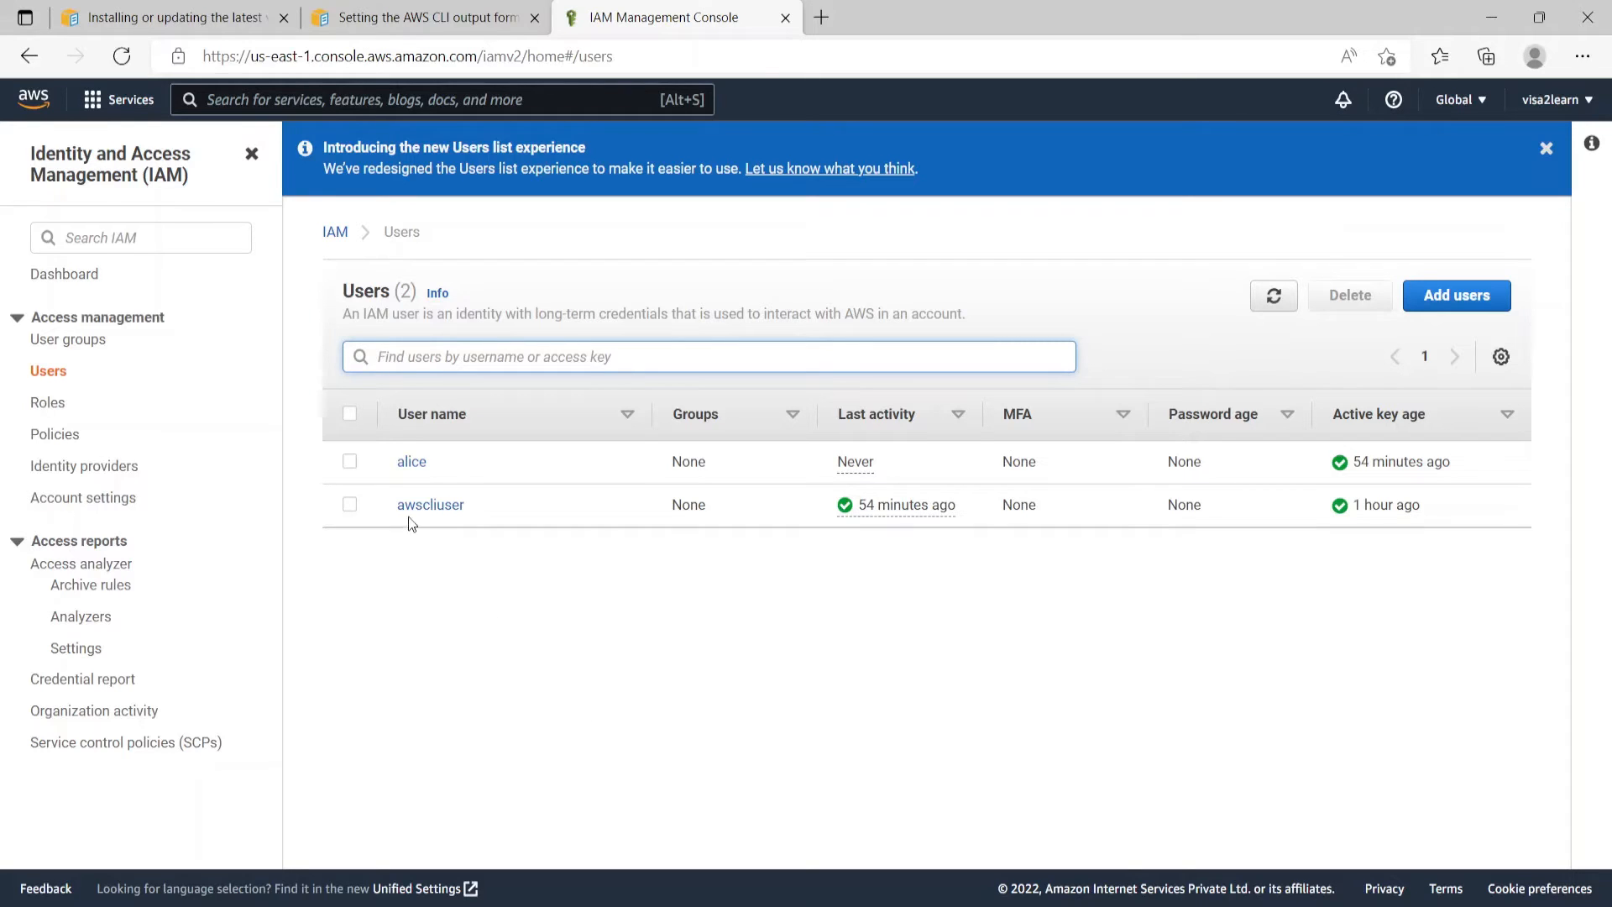
mouse_move(444, 512)
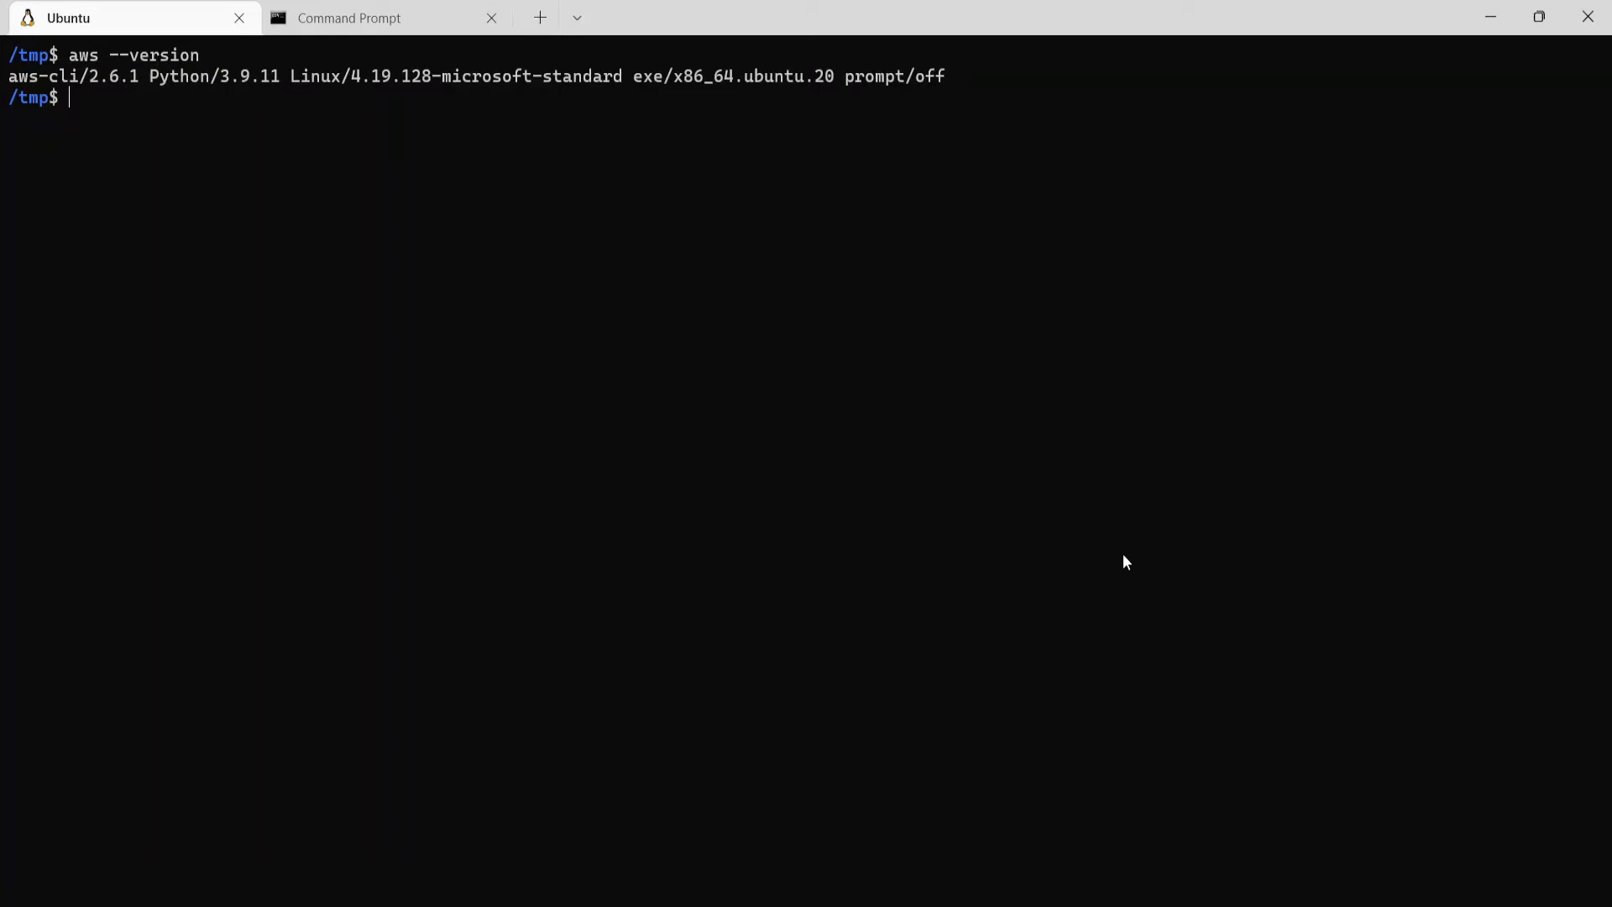
- Run aws help, page through AVAILABLE SERVICES such as iam, and quit with q
type("aws hel")
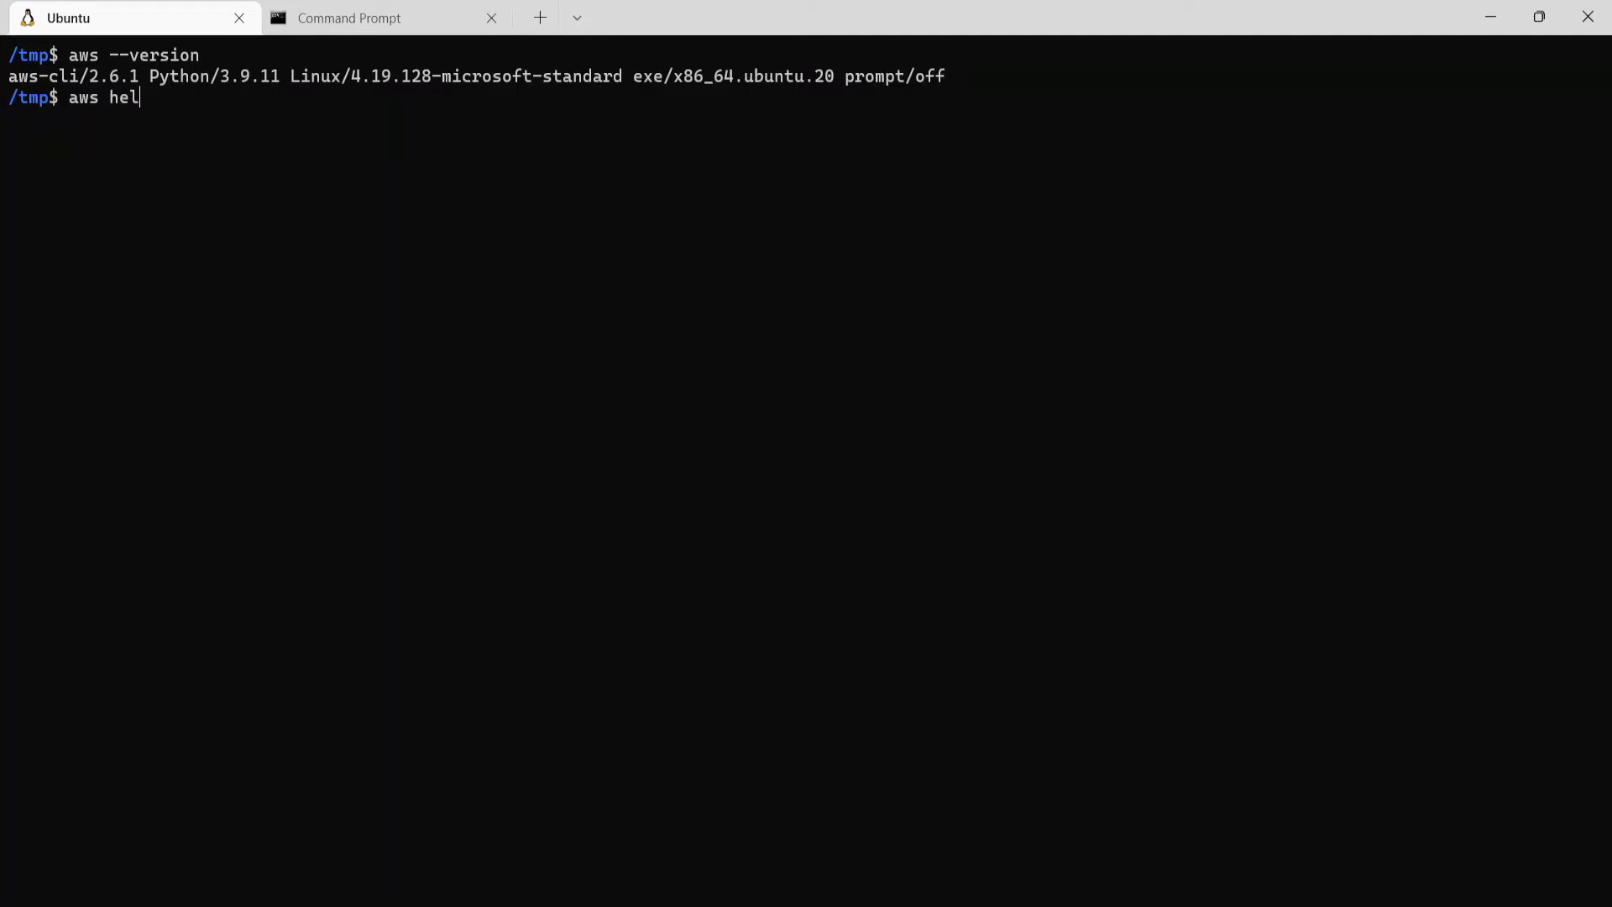
key("Enter")
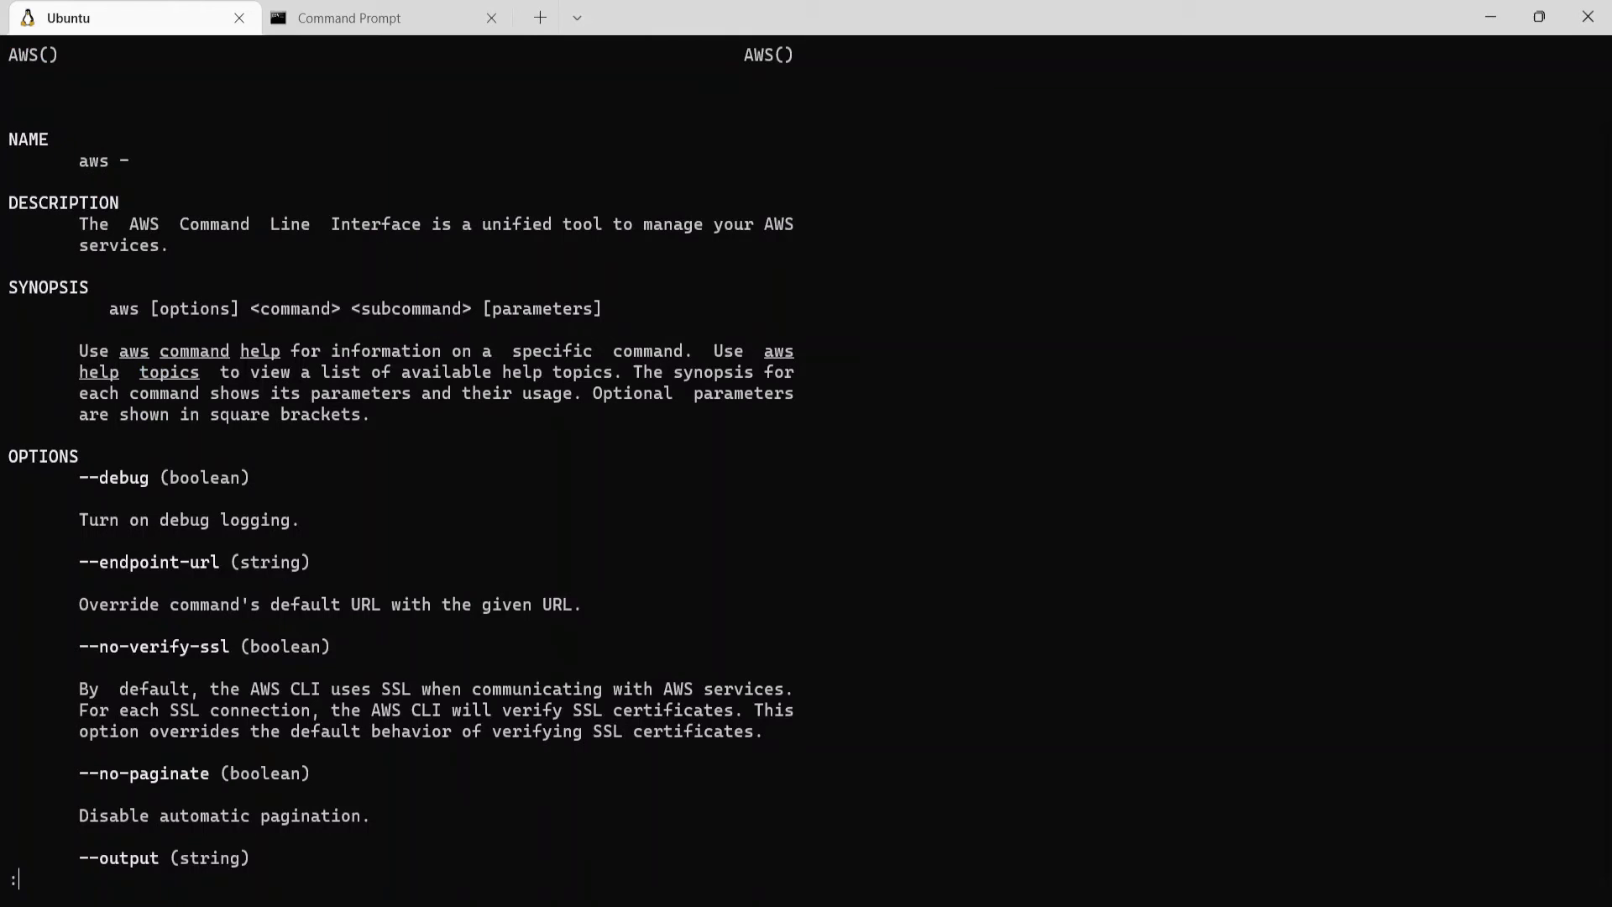
mouse_move(165, 291)
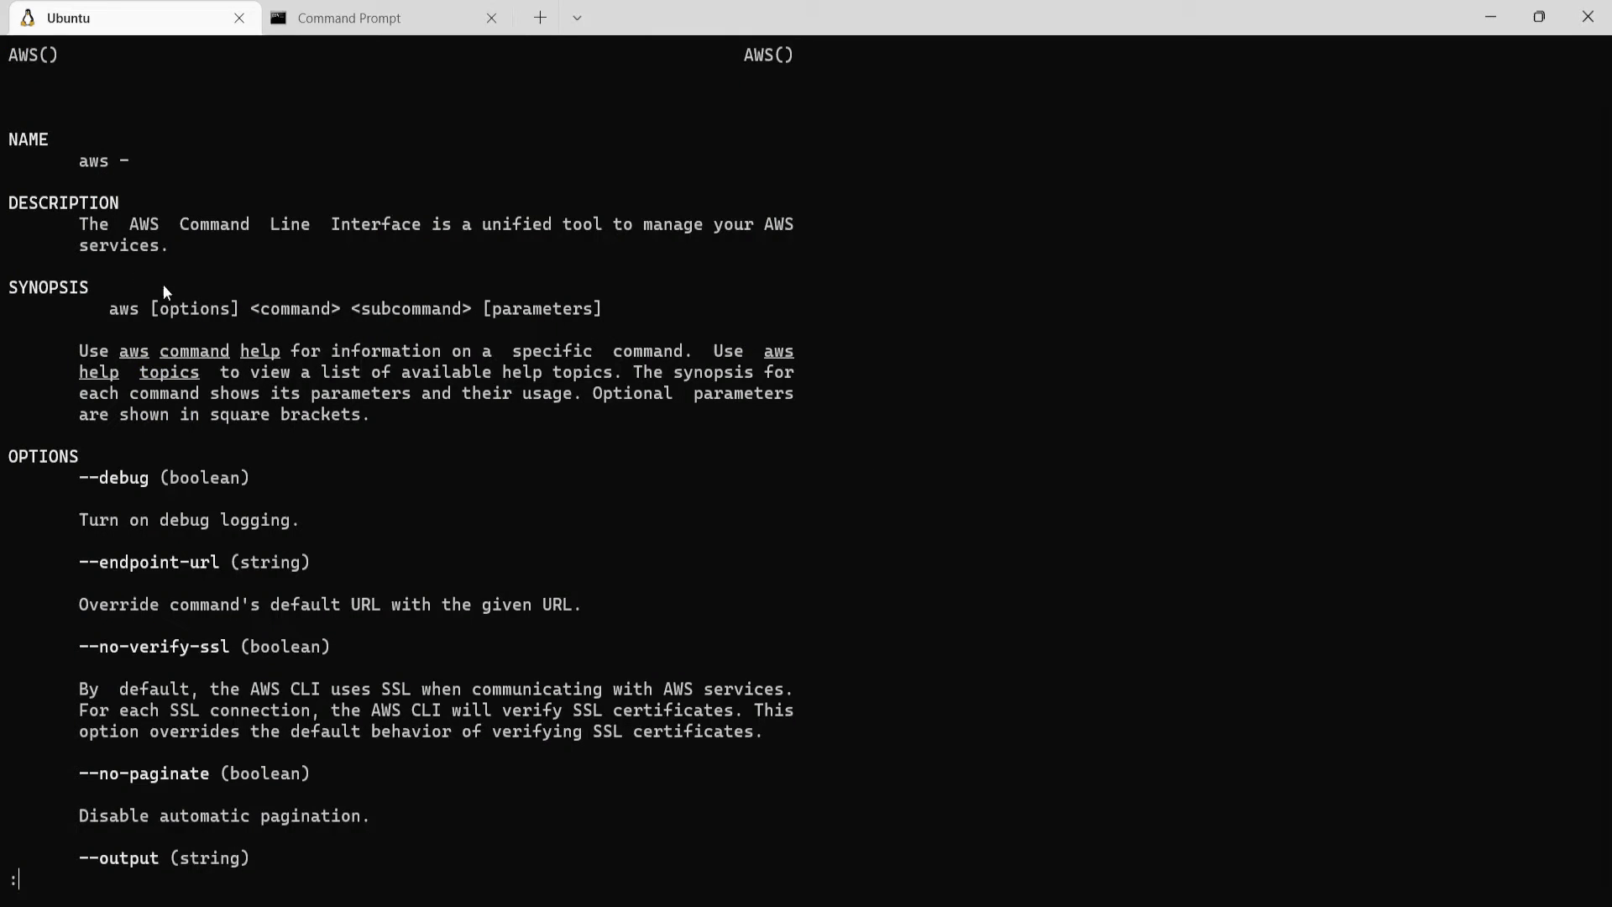
mouse_move(498, 292)
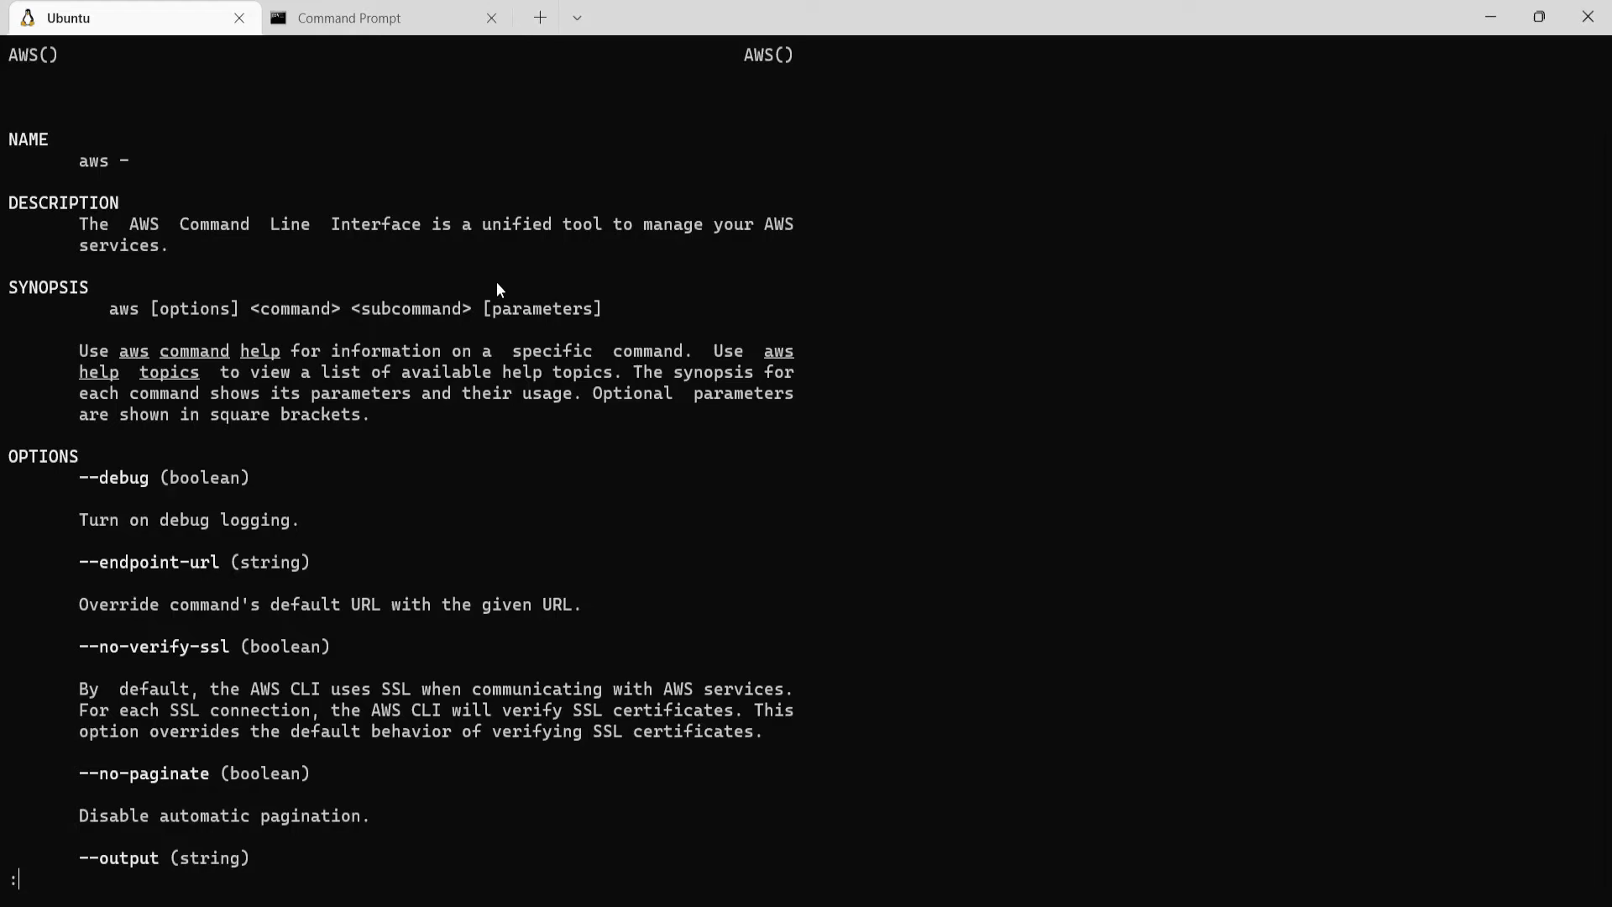
mouse_move(779, 263)
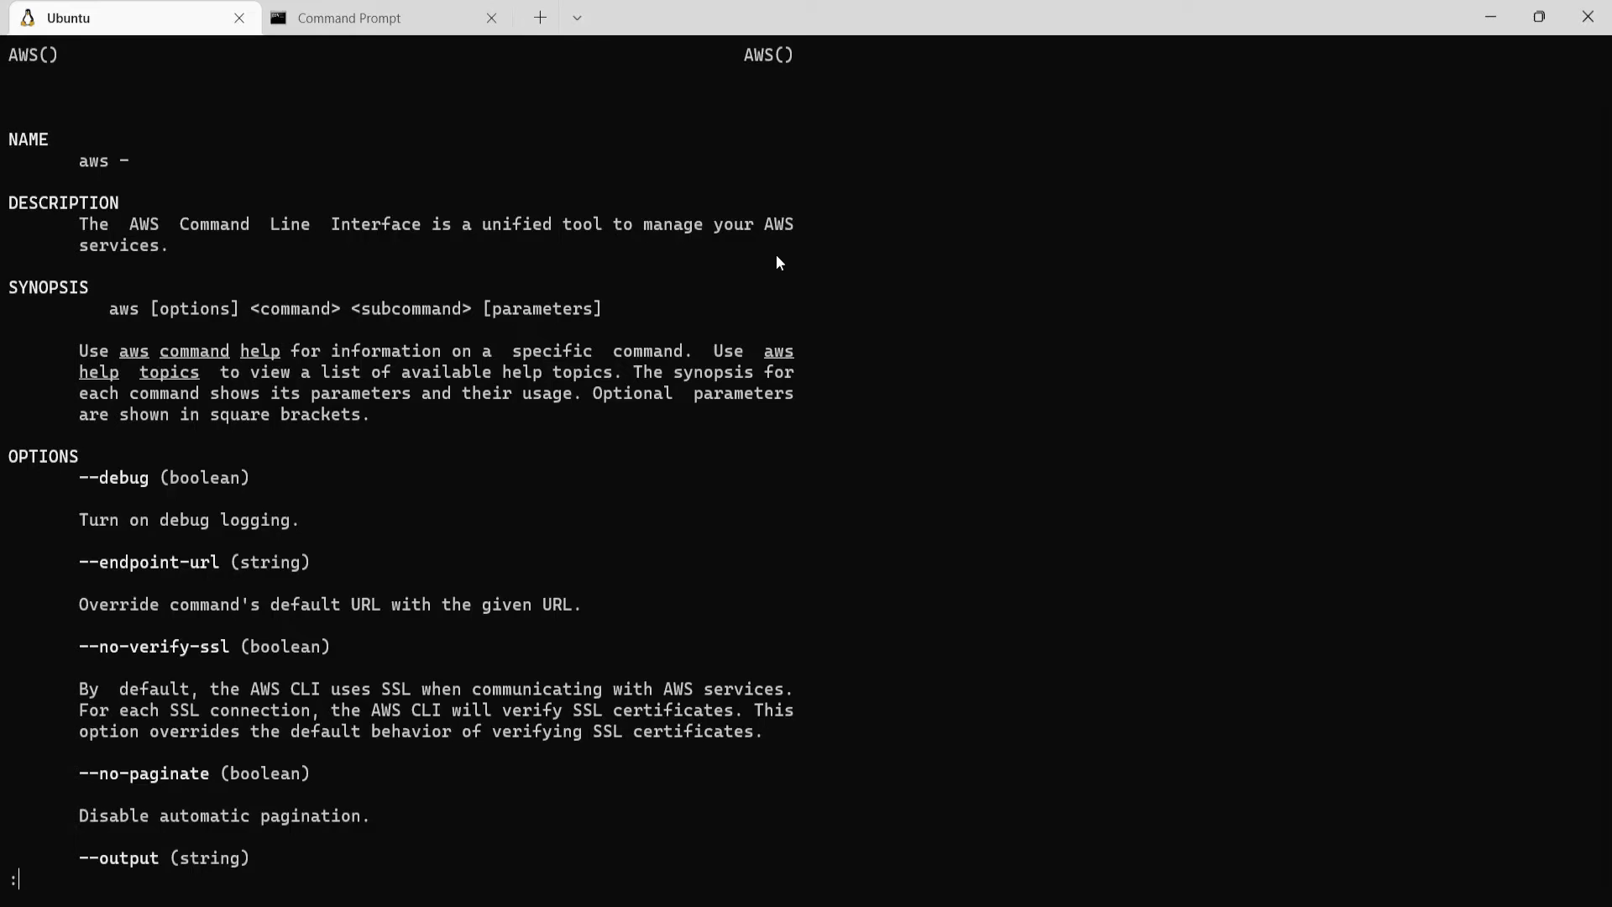
scroll("down", 3)
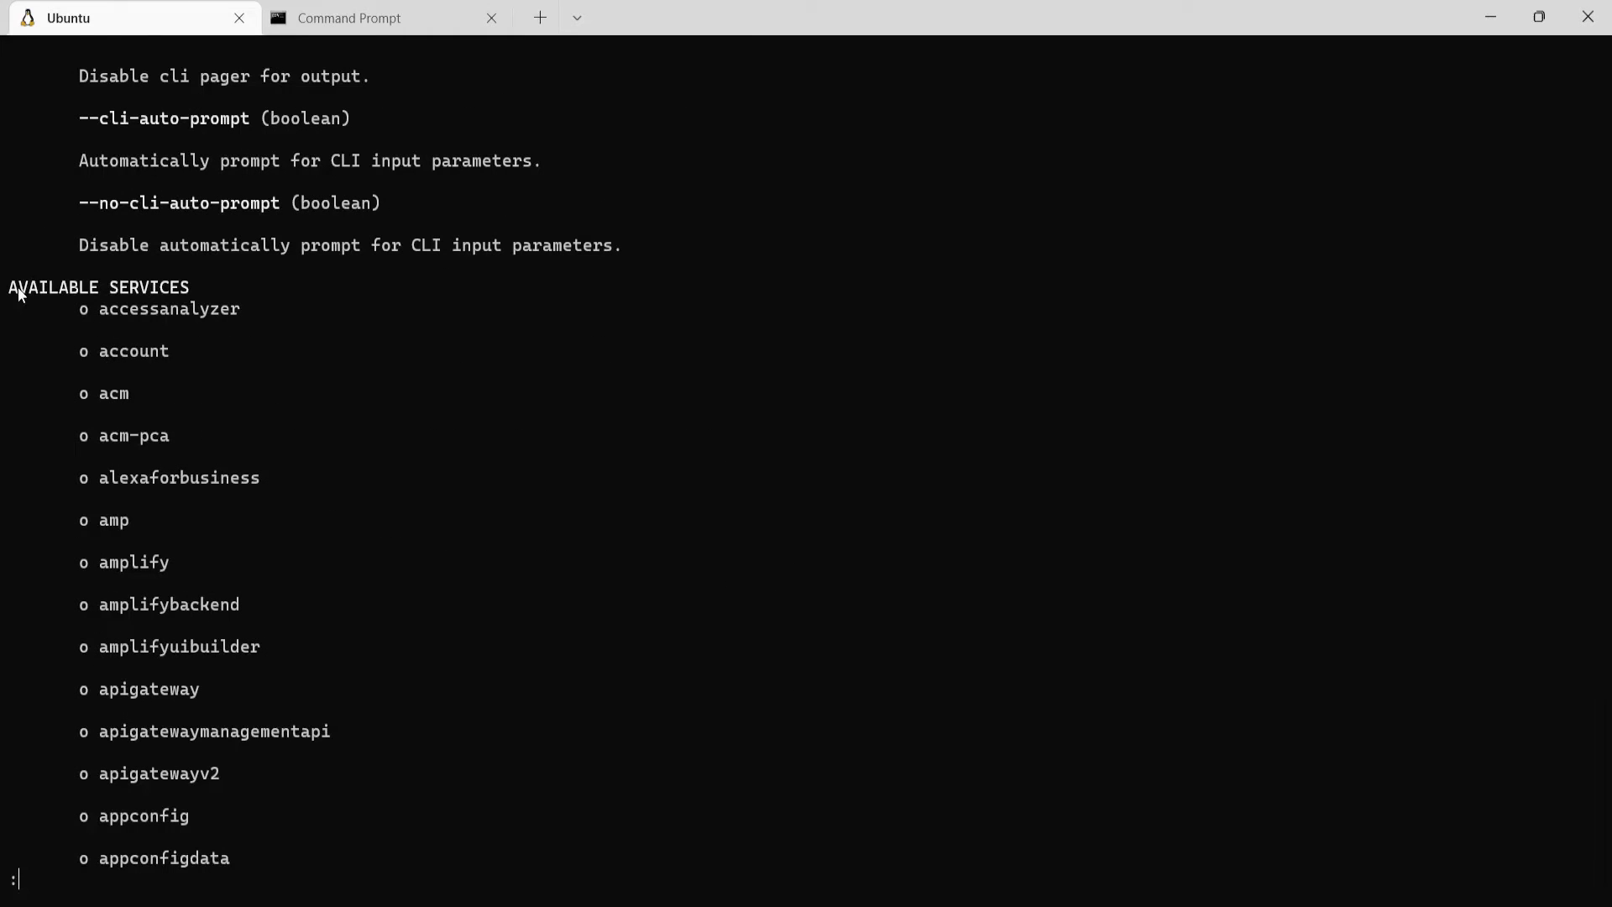
mouse_move(495, 357)
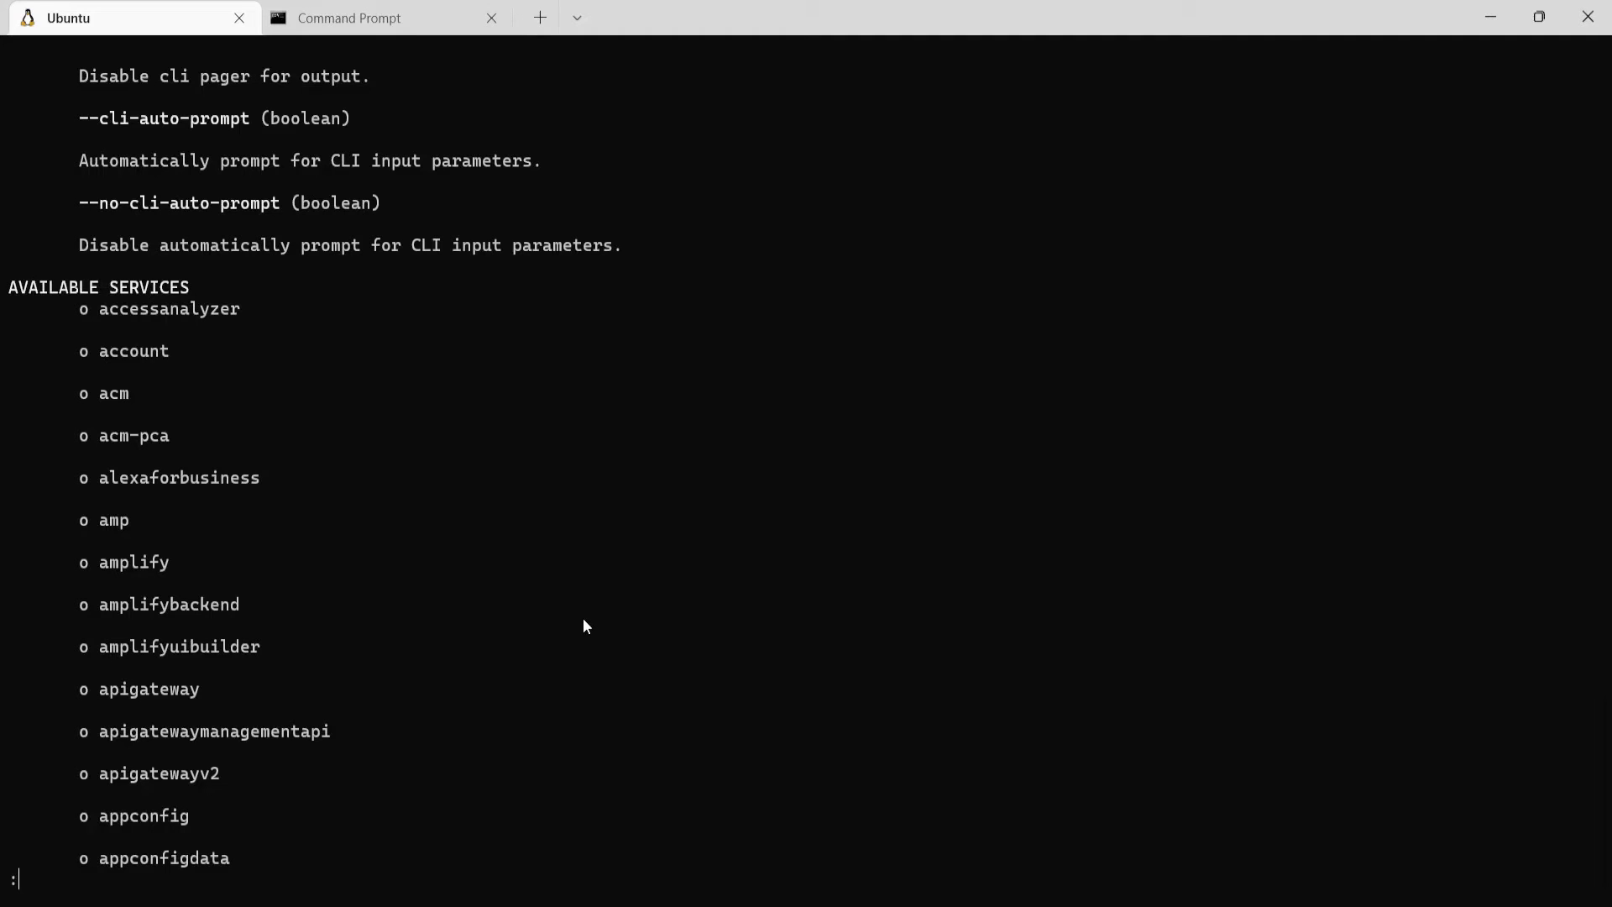
scroll("down", 3)
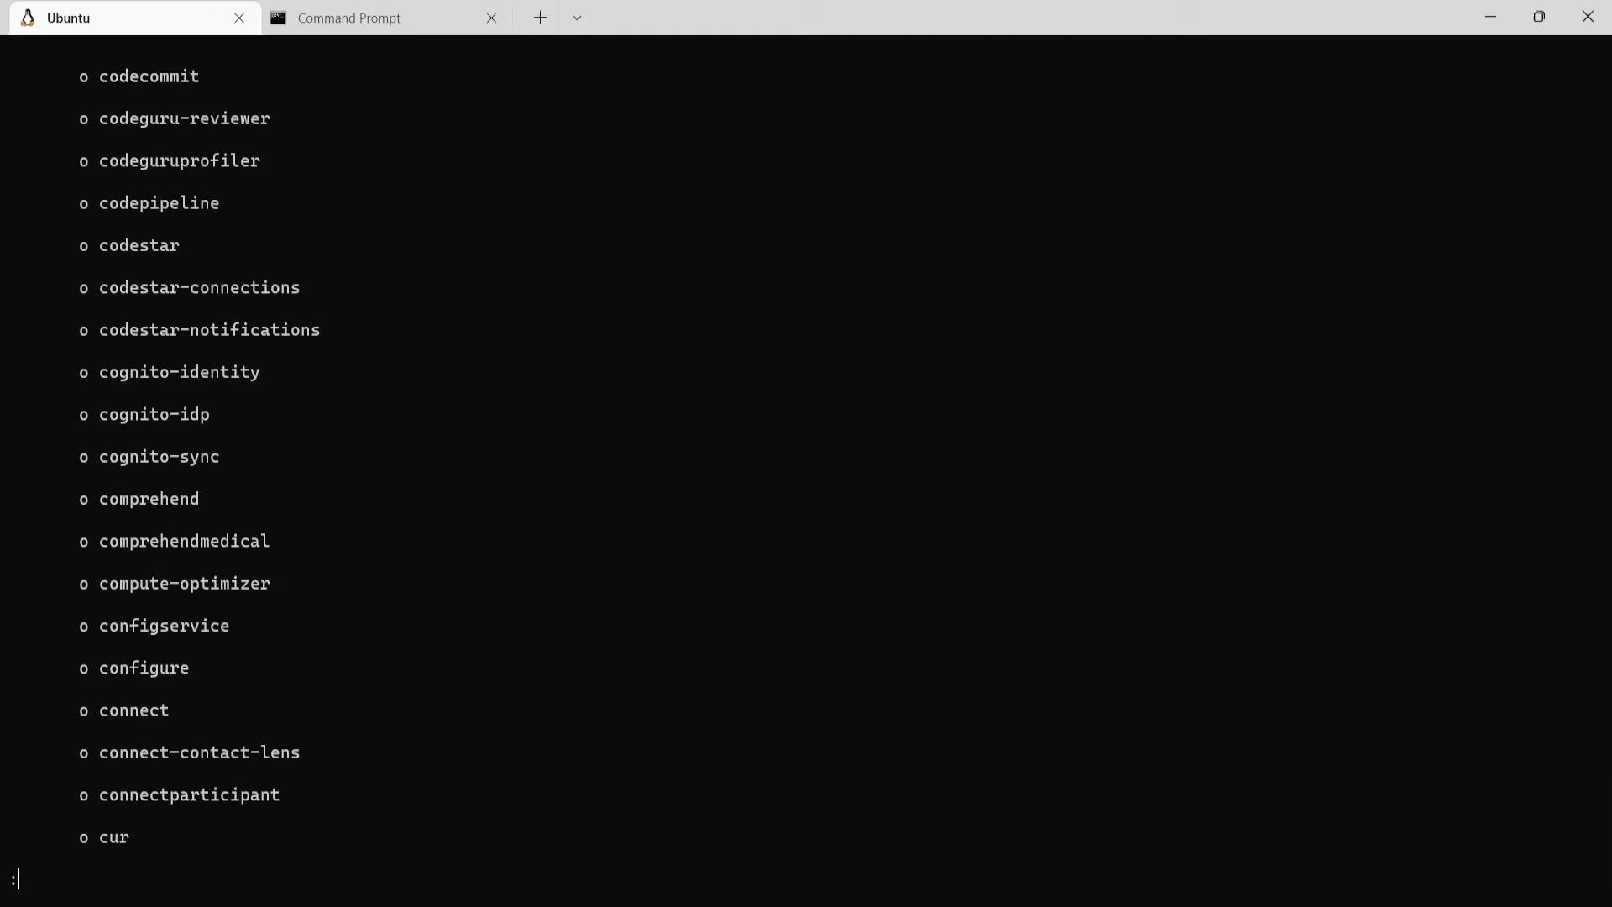
scroll("down", 3)
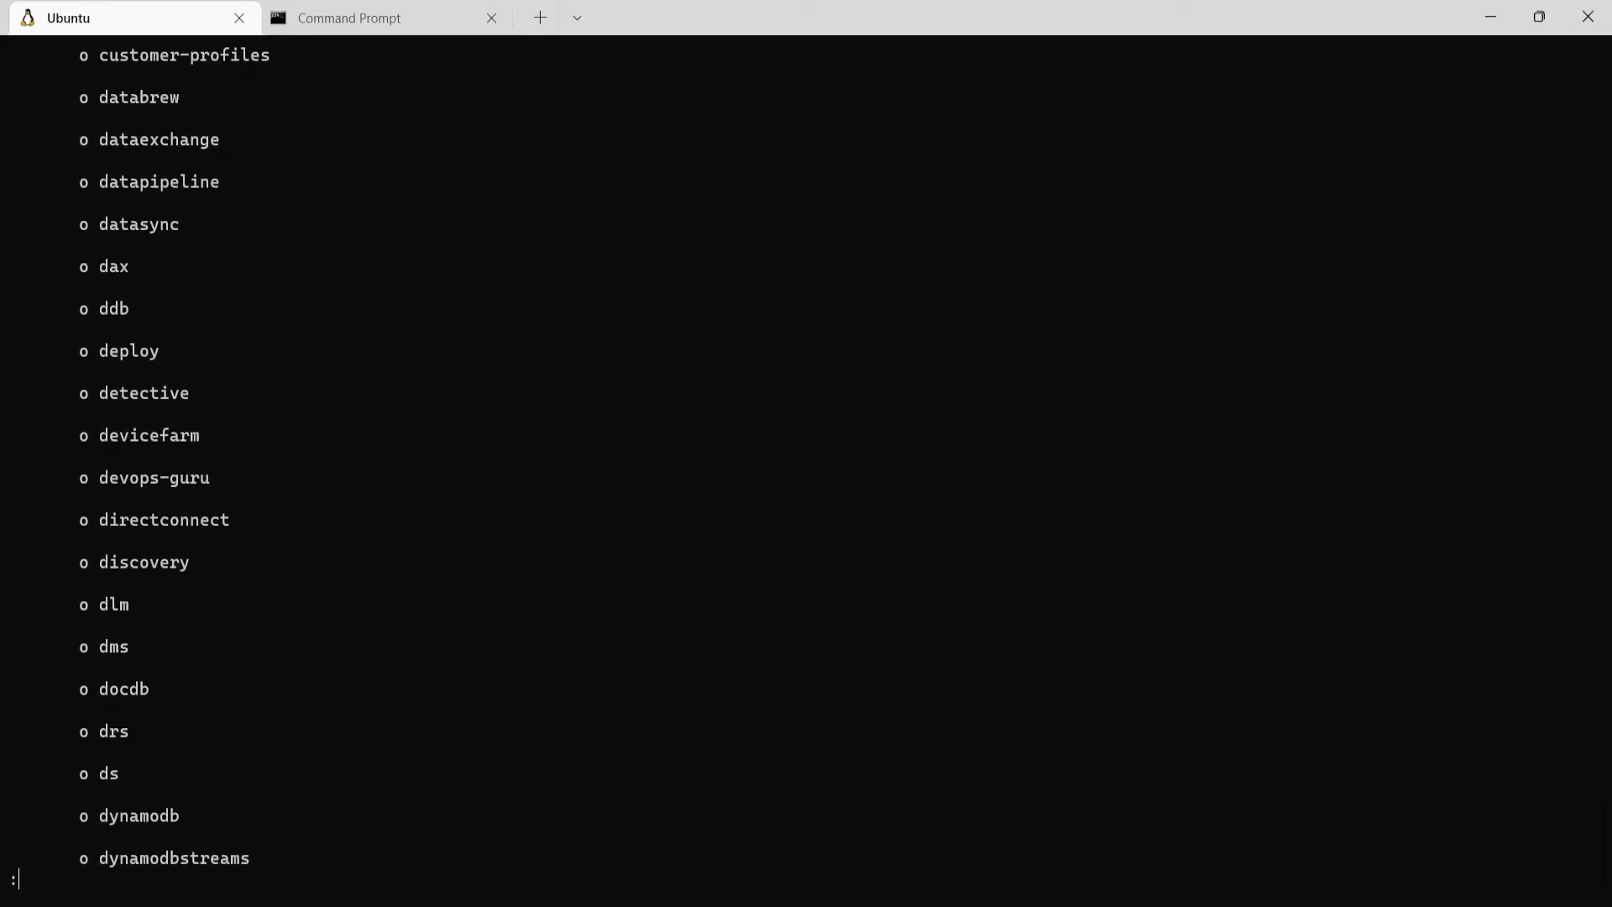
scroll("down", 3)
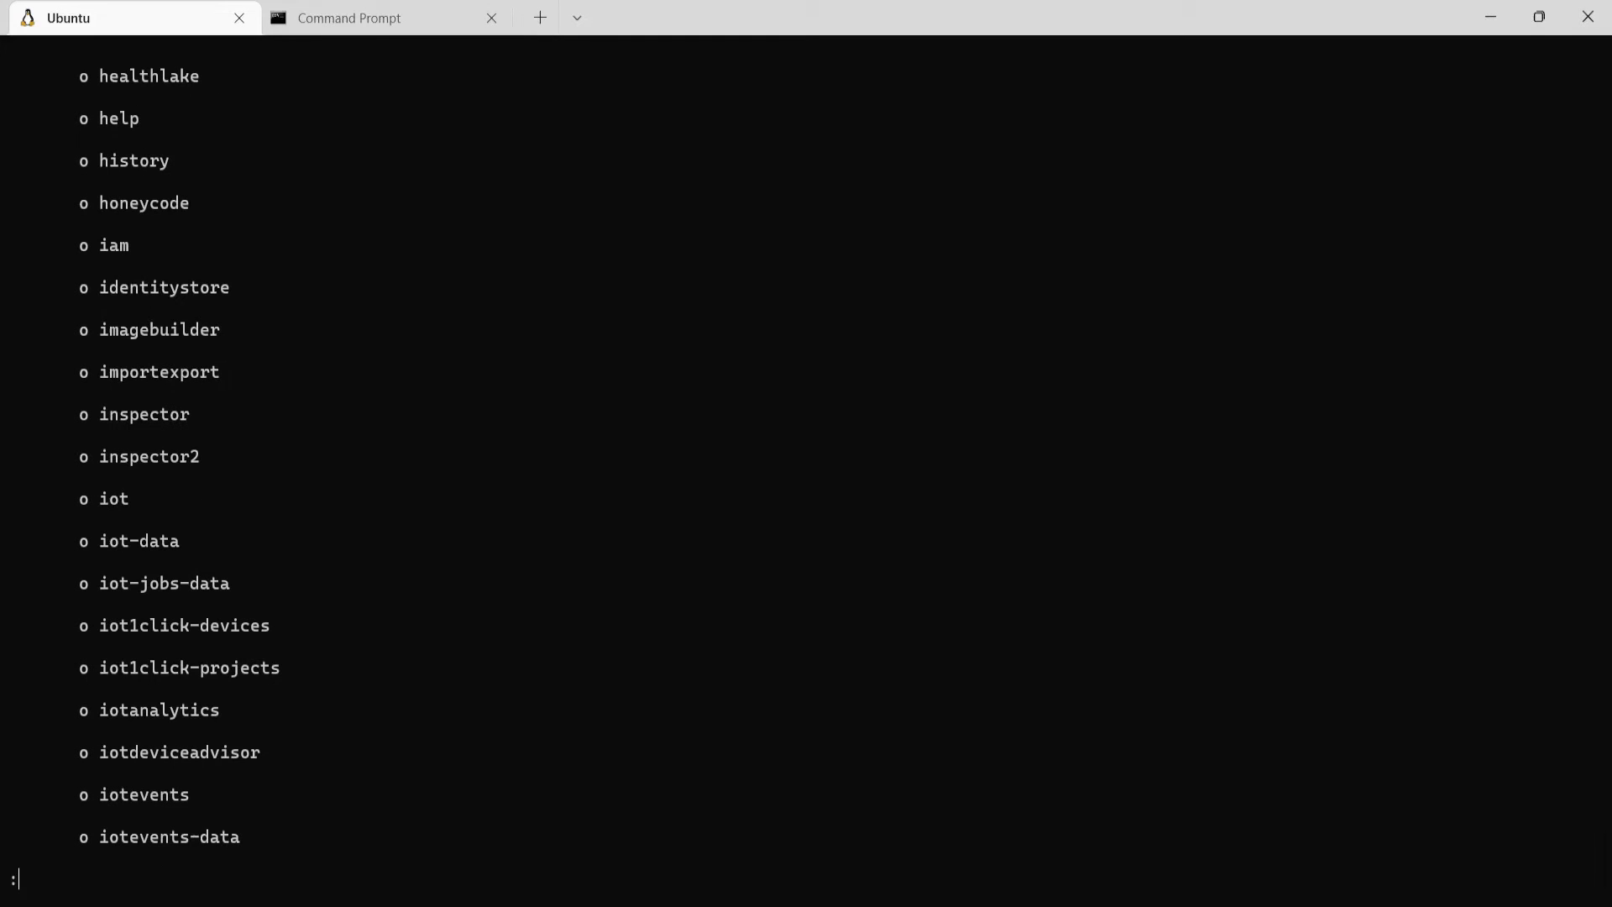
mouse_move(108, 250)
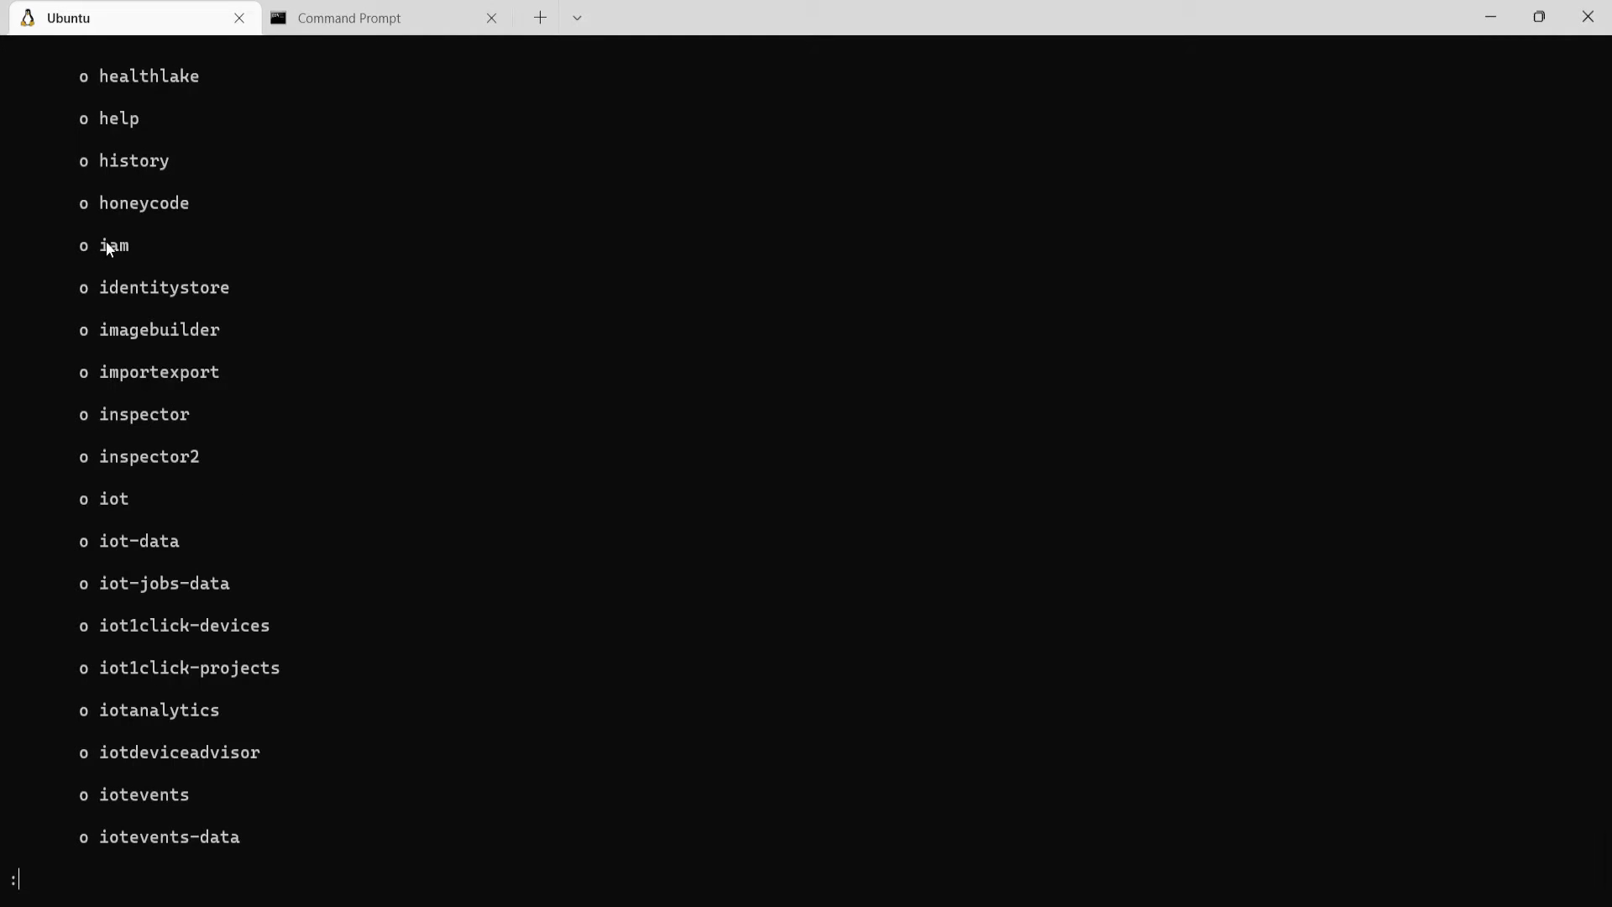
mouse_move(705, 500)
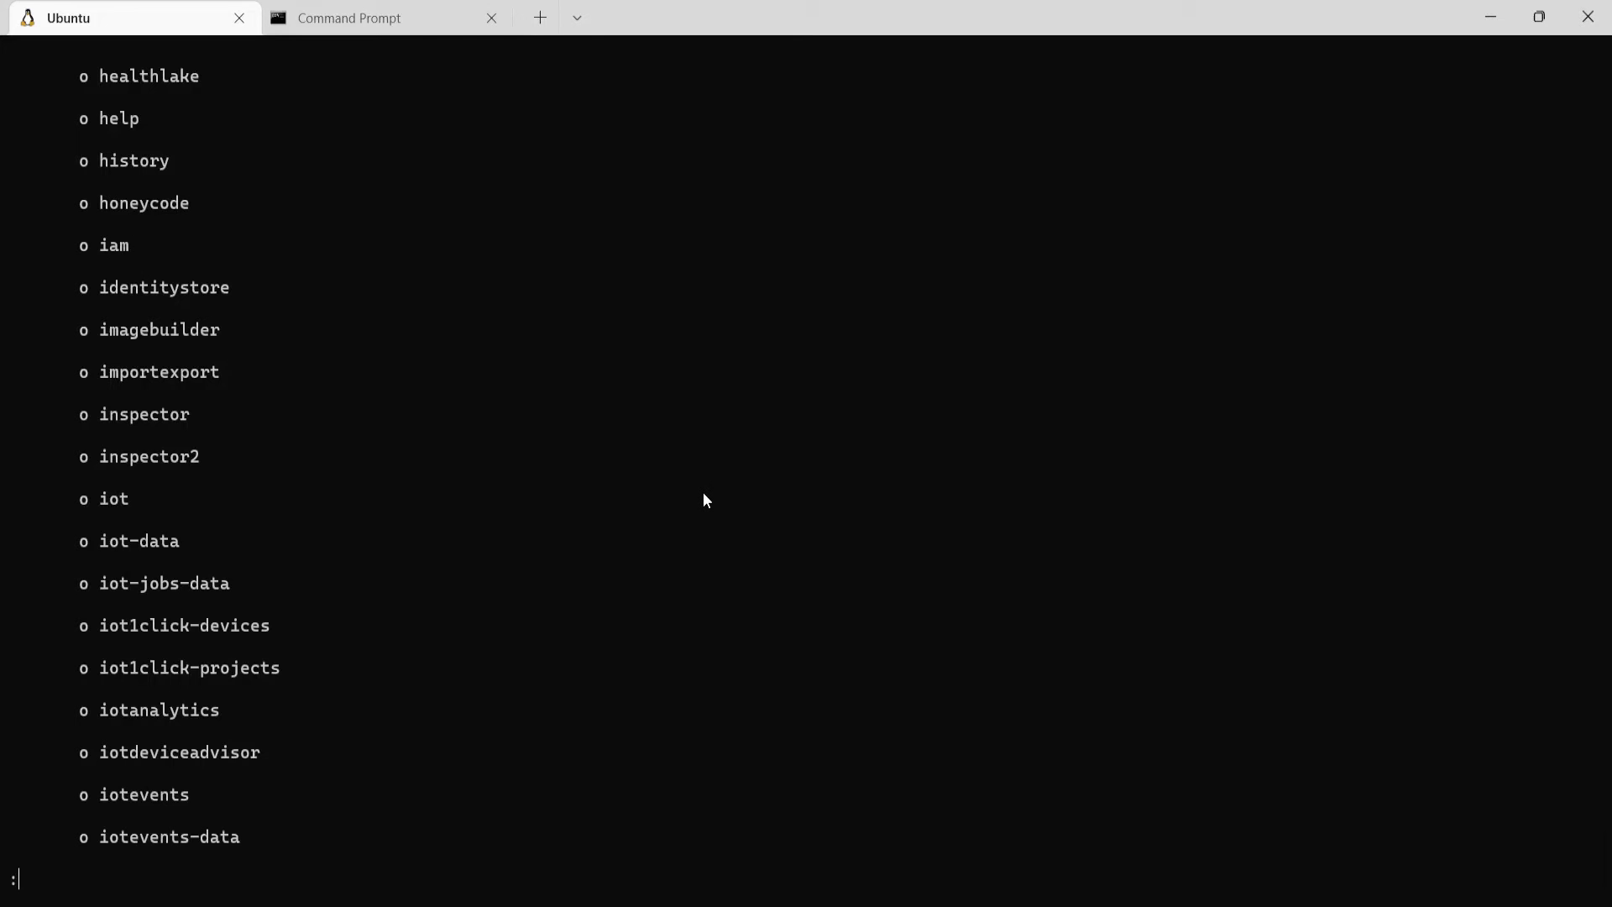
key("q")
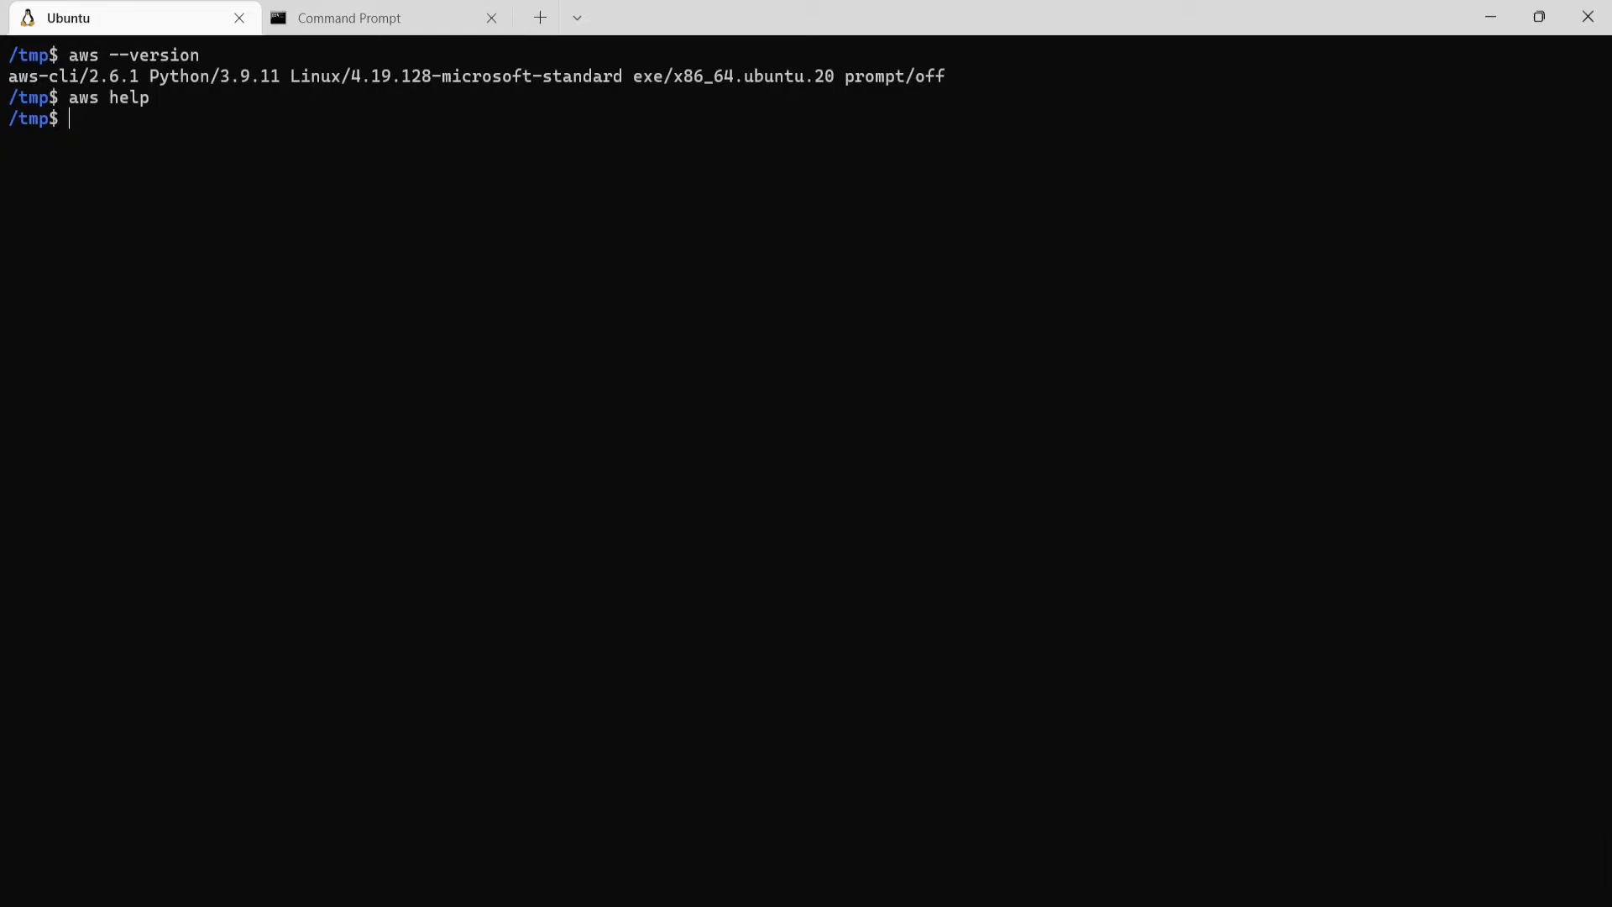
- Open aws iam help and scroll through the IAM commands down to the tag commands
type("a")
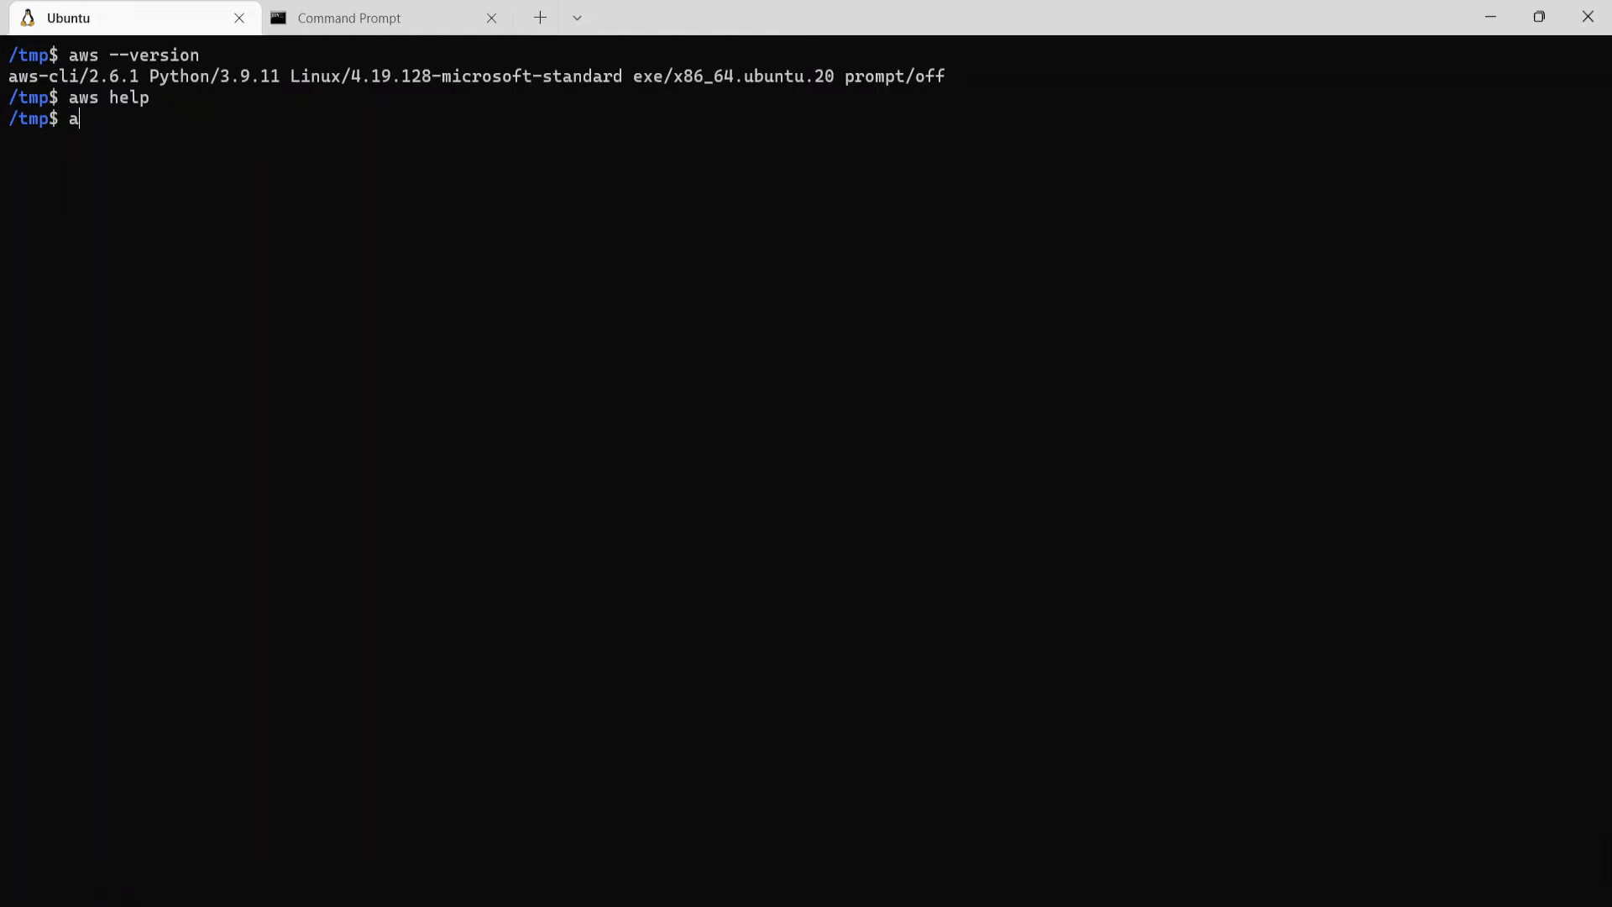
type("ws iam")
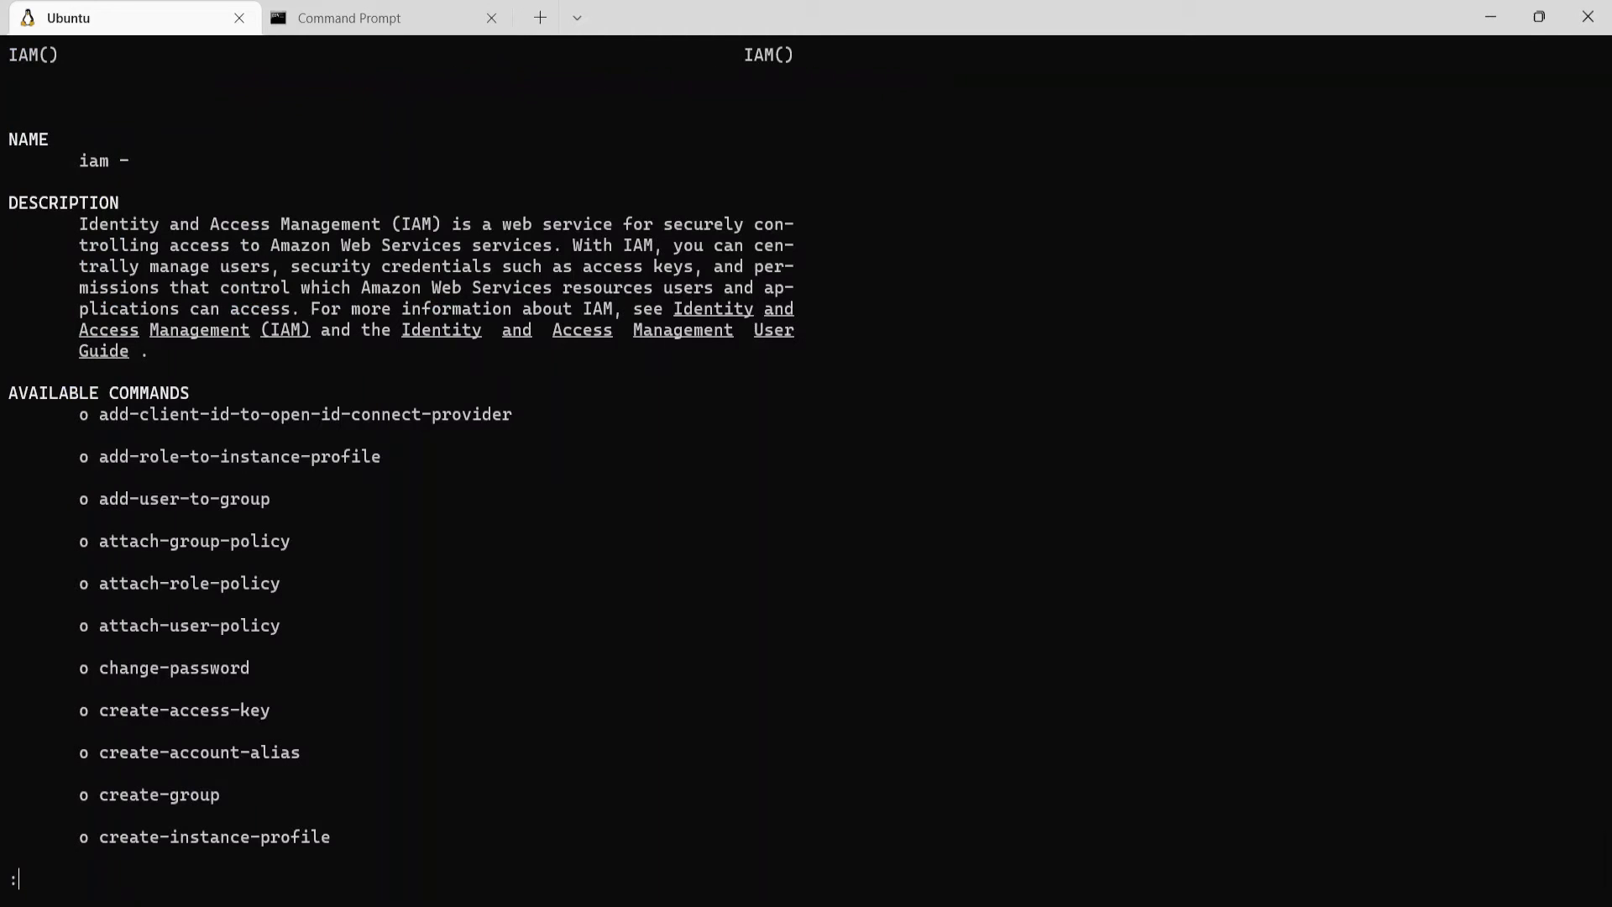
mouse_move(225, 583)
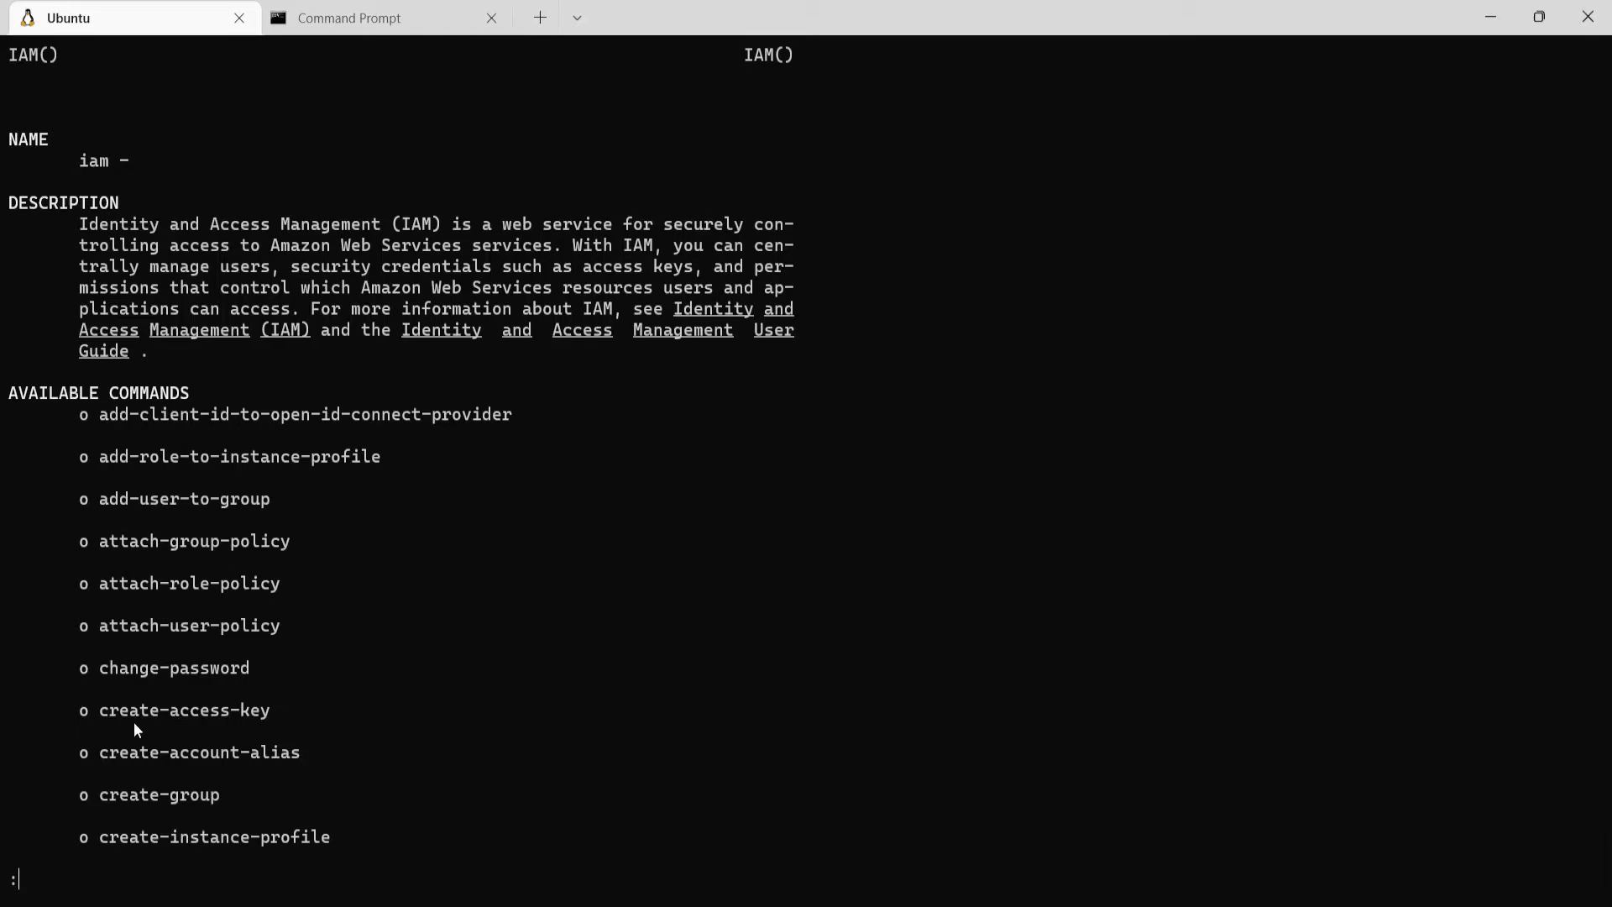
scroll("down", 3)
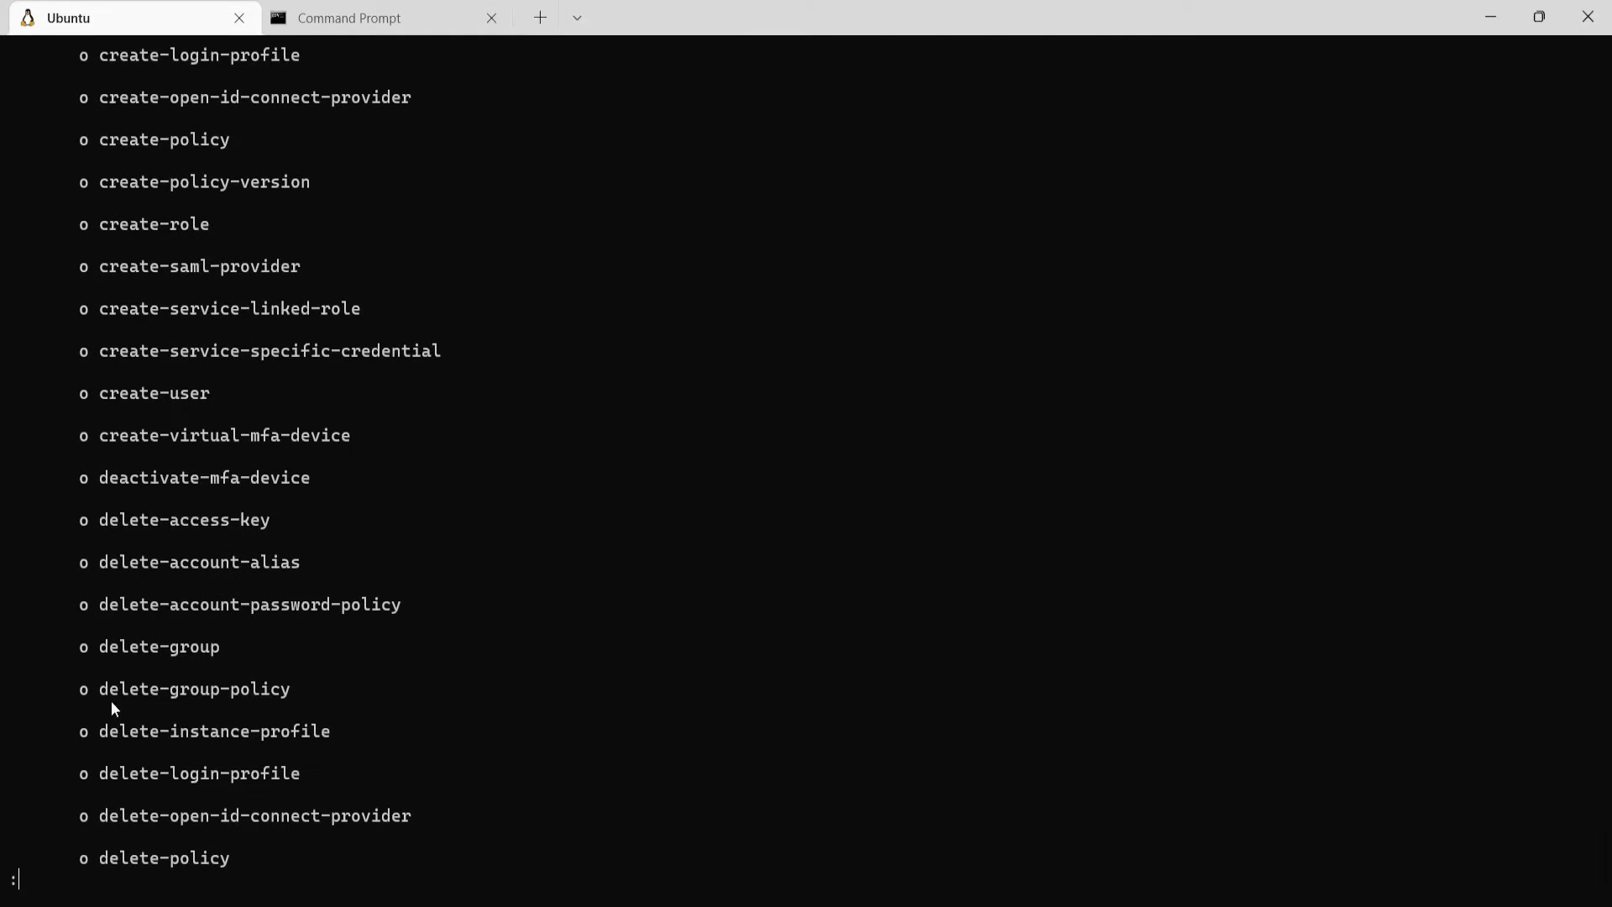
mouse_move(193, 222)
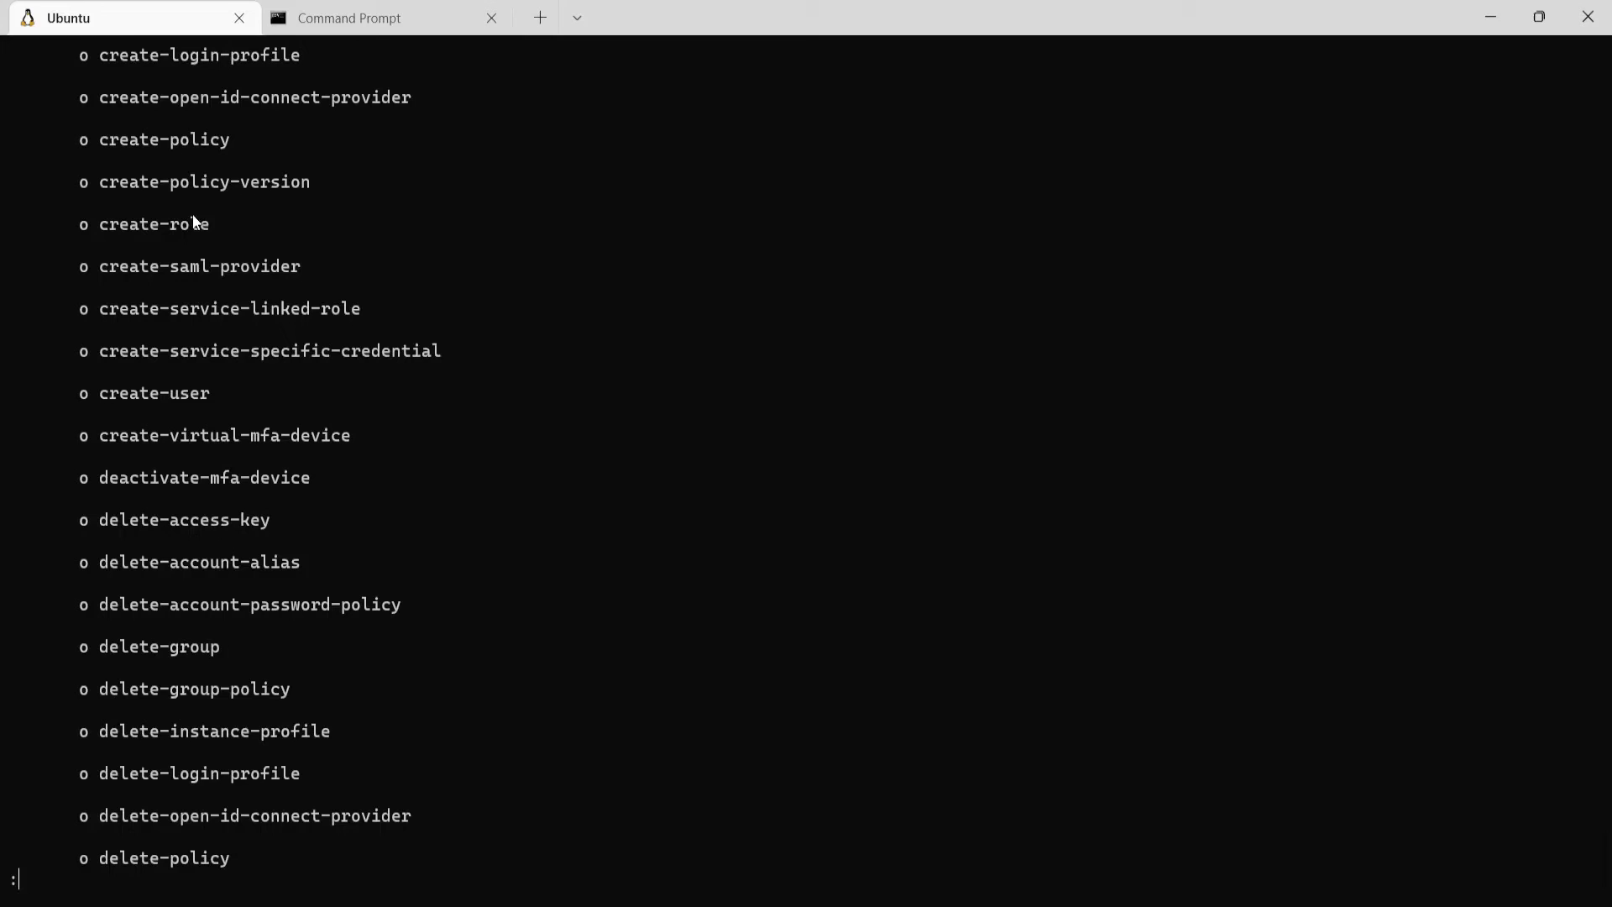
mouse_move(401, 615)
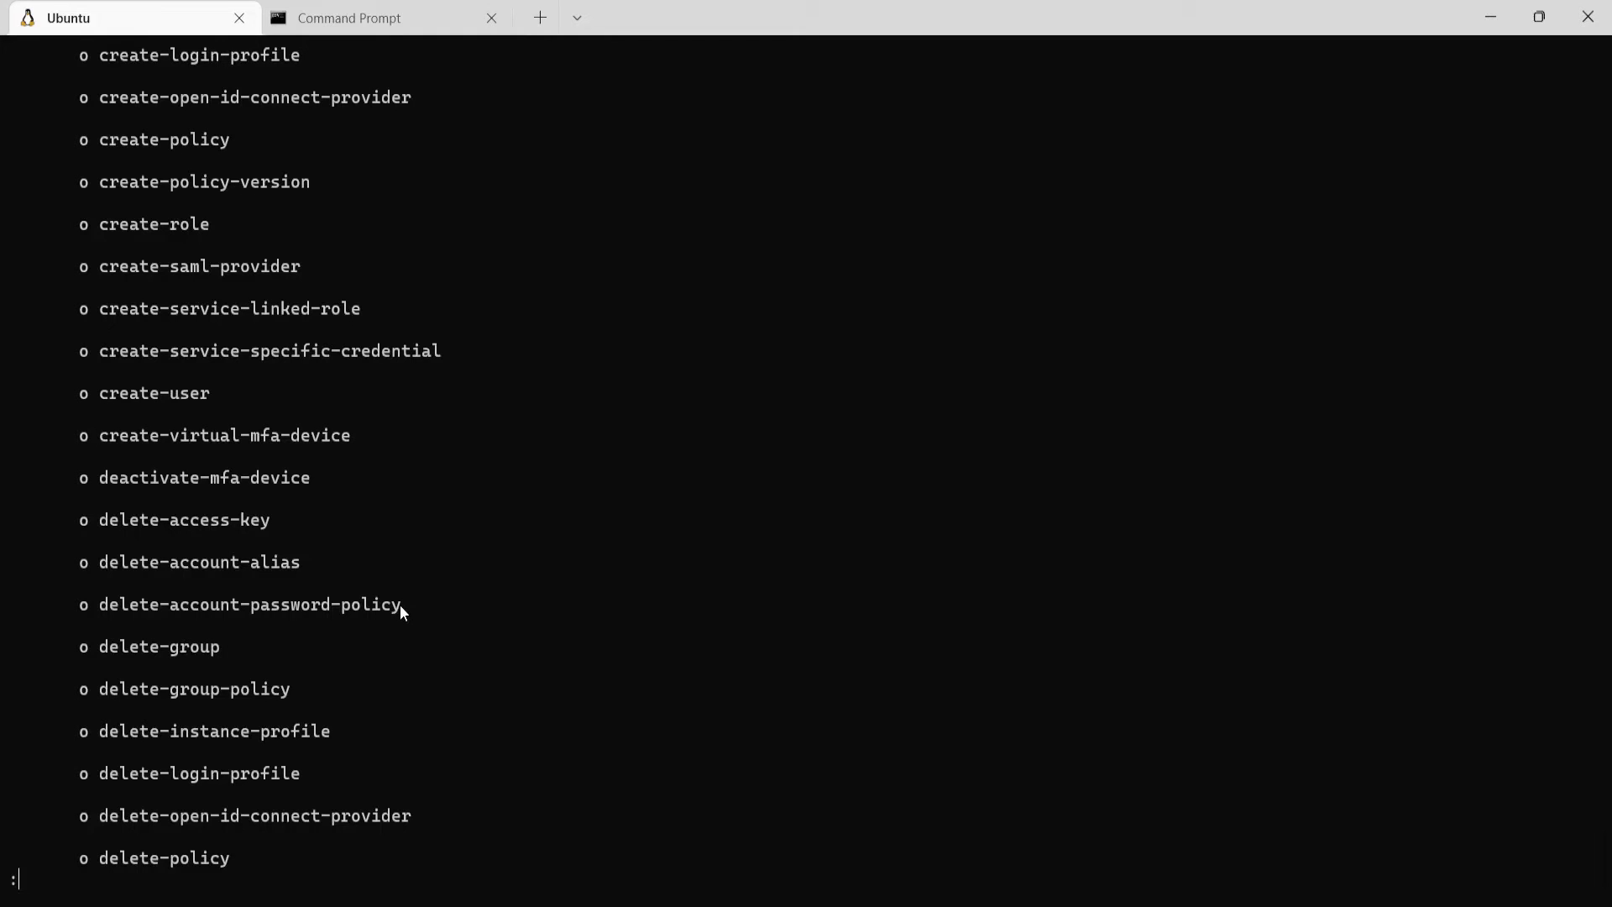
scroll("down", 3)
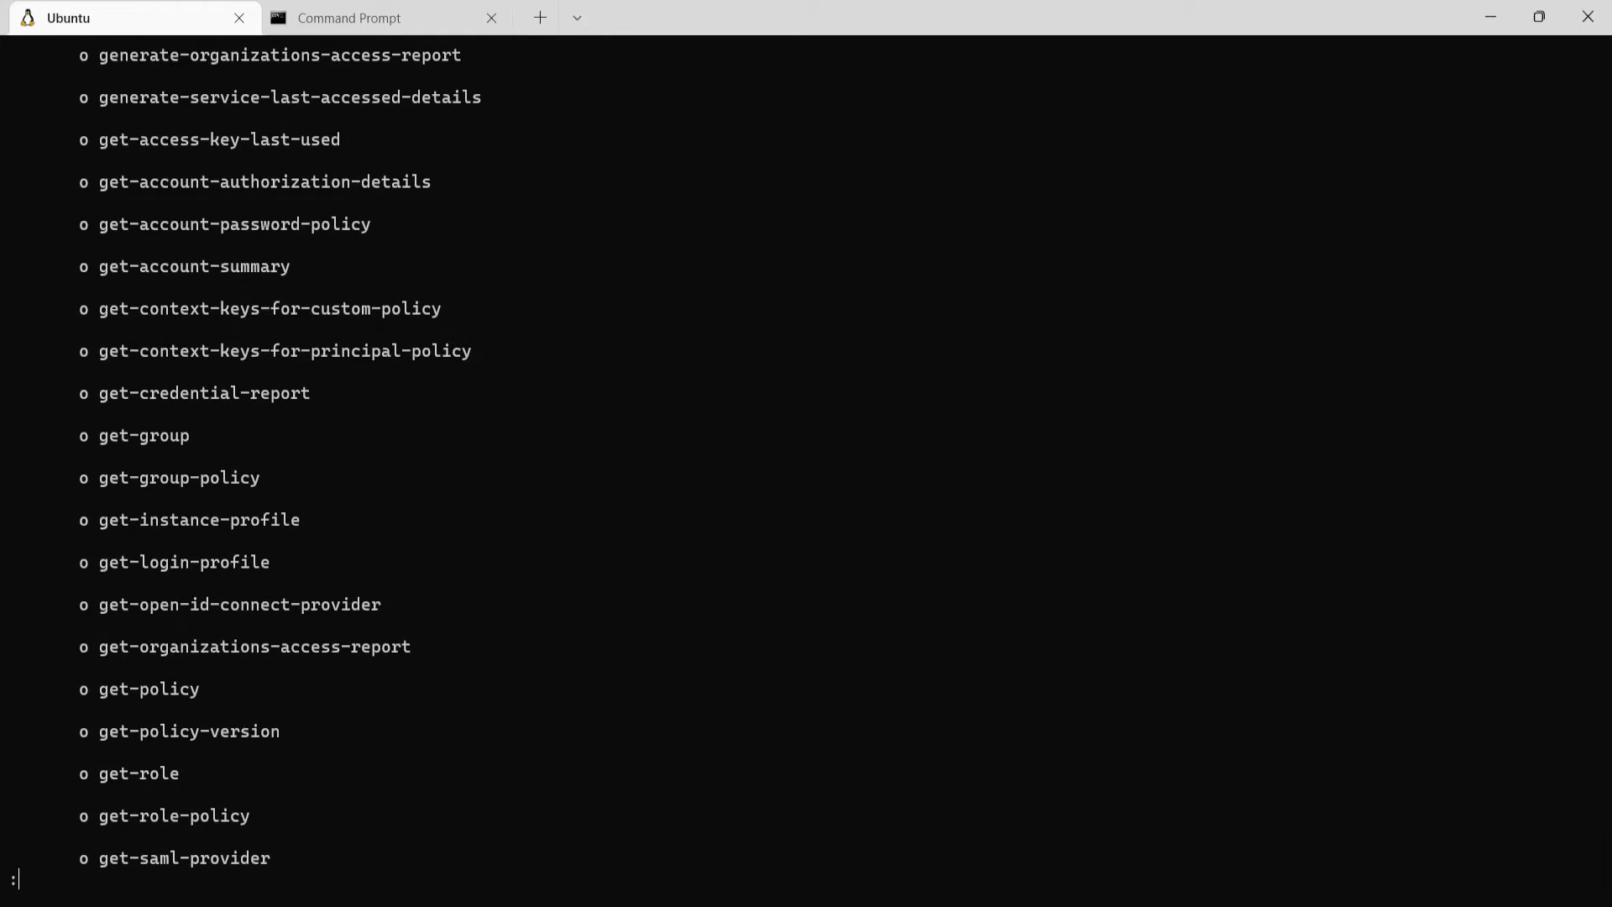
scroll("down", 3)
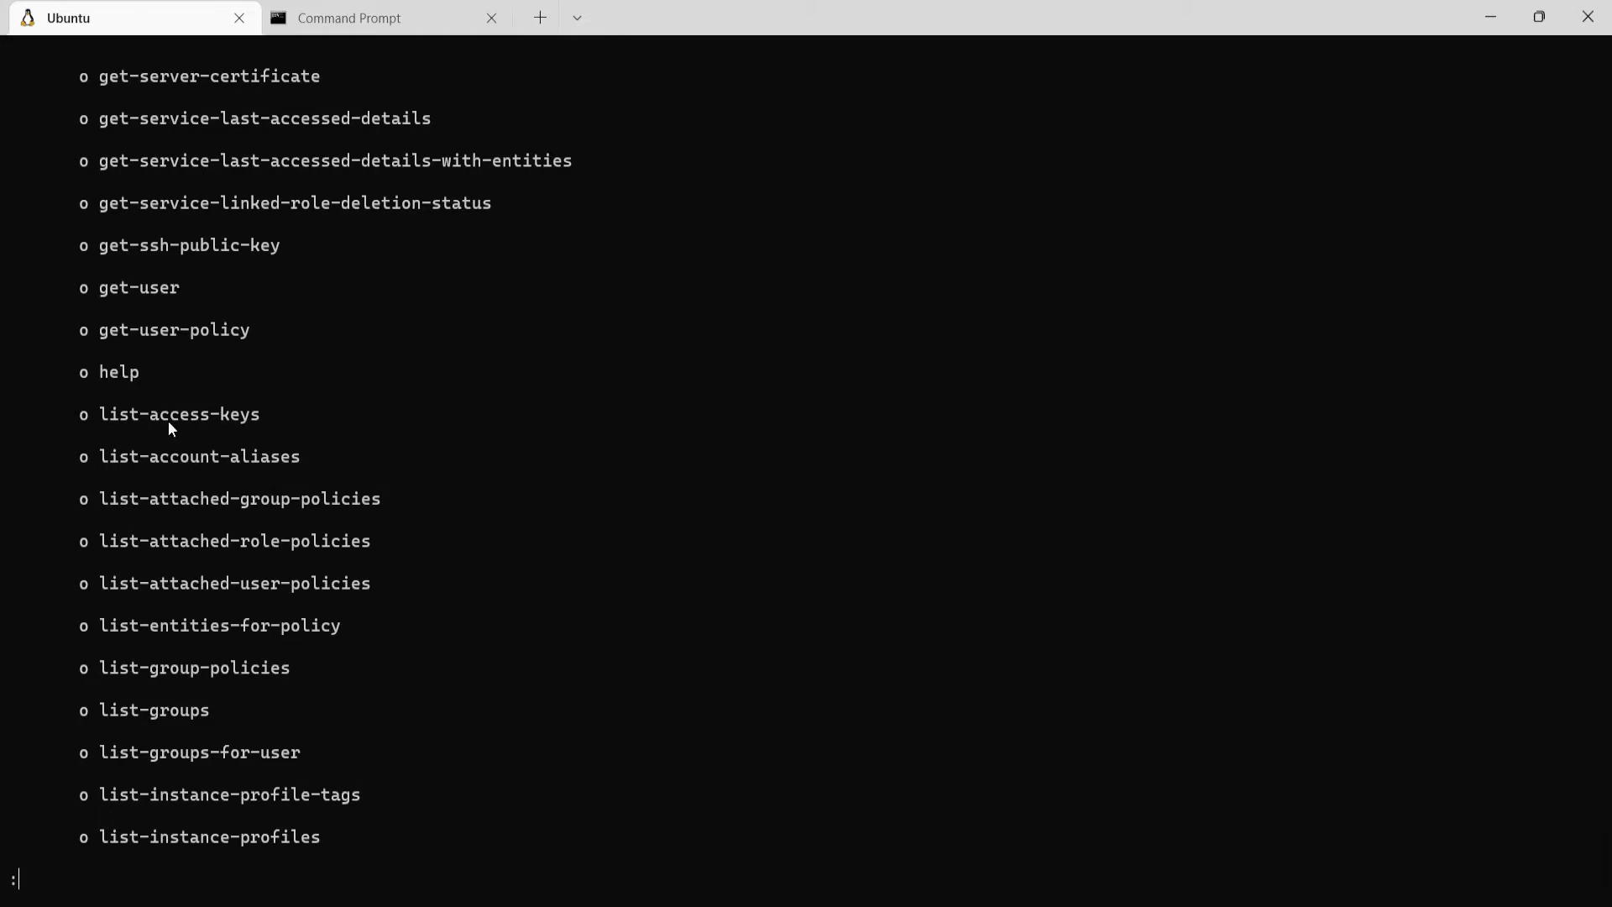
scroll("down", 3)
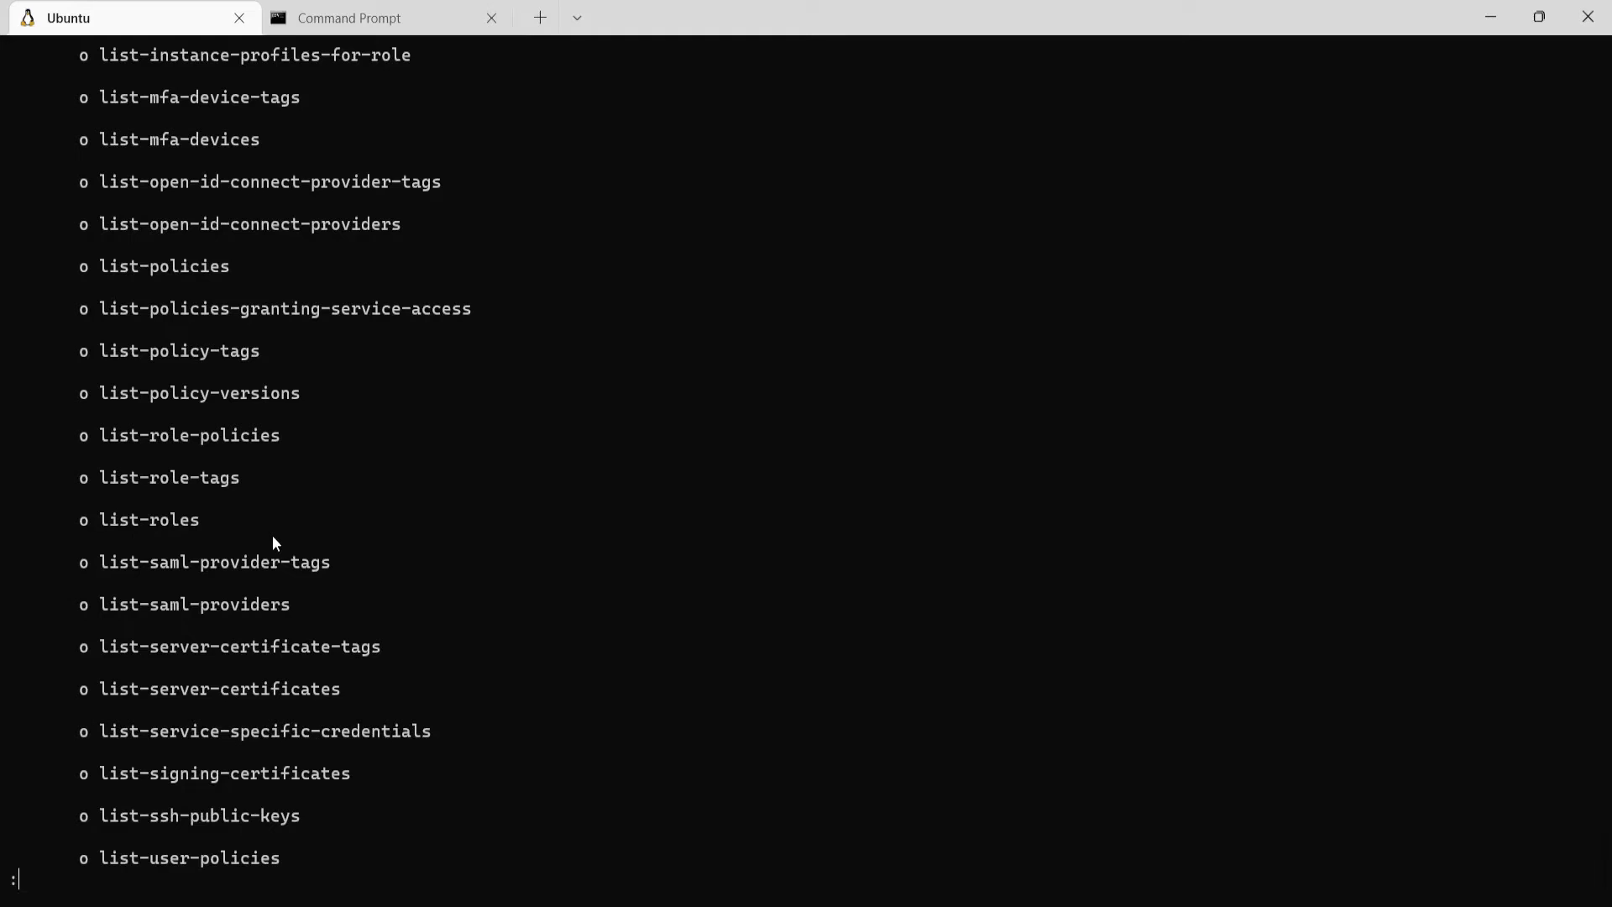
scroll("down", 3)
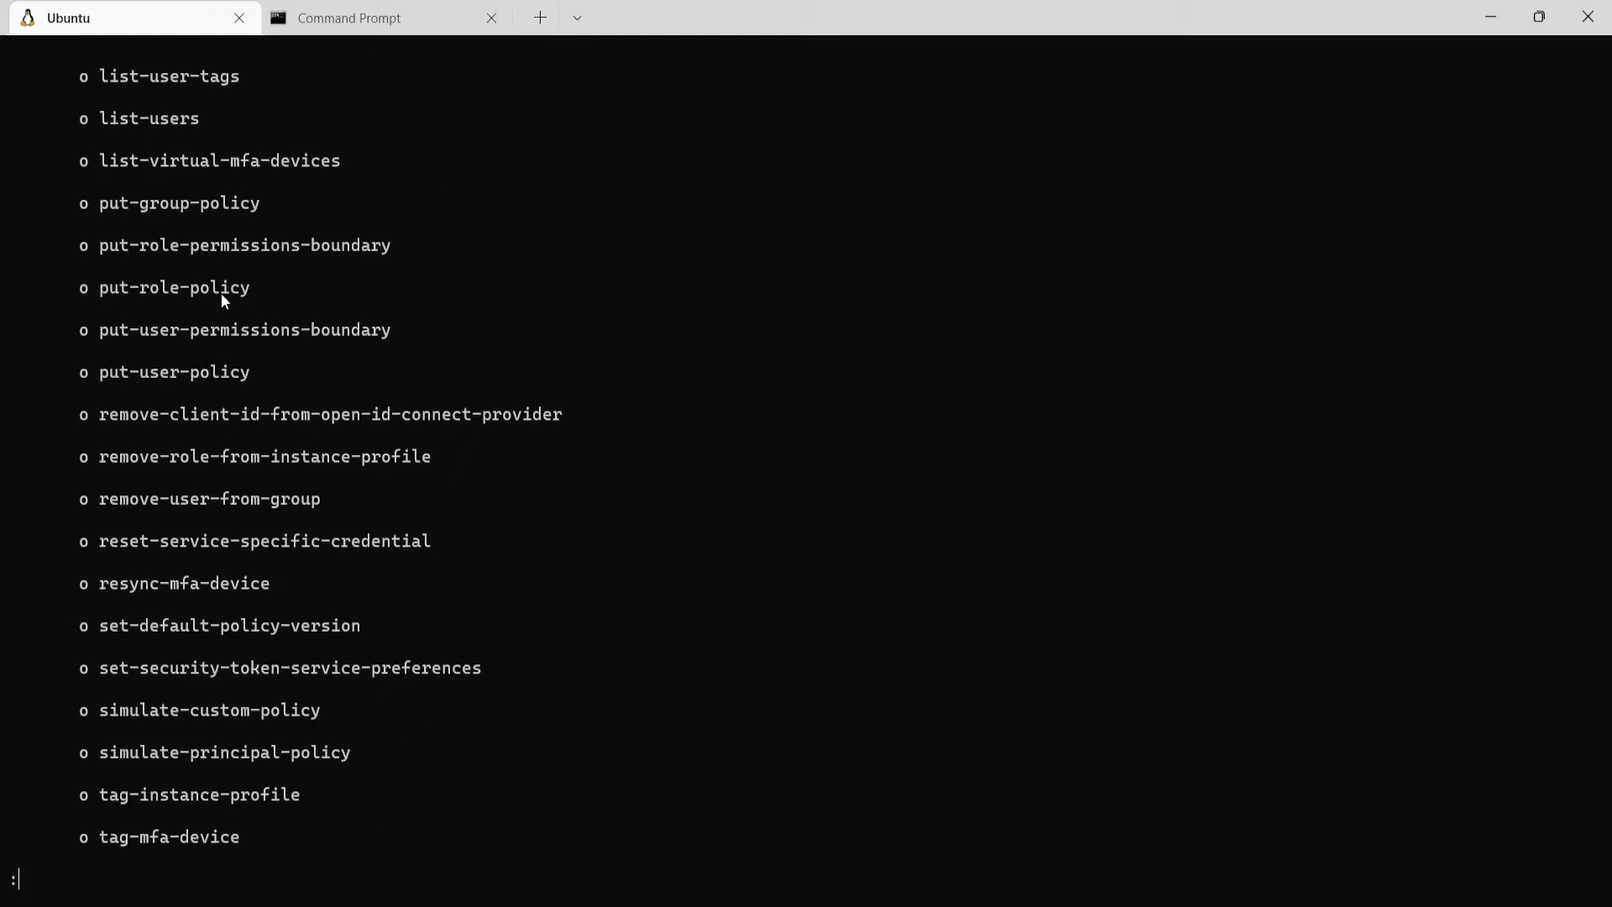
mouse_move(279, 202)
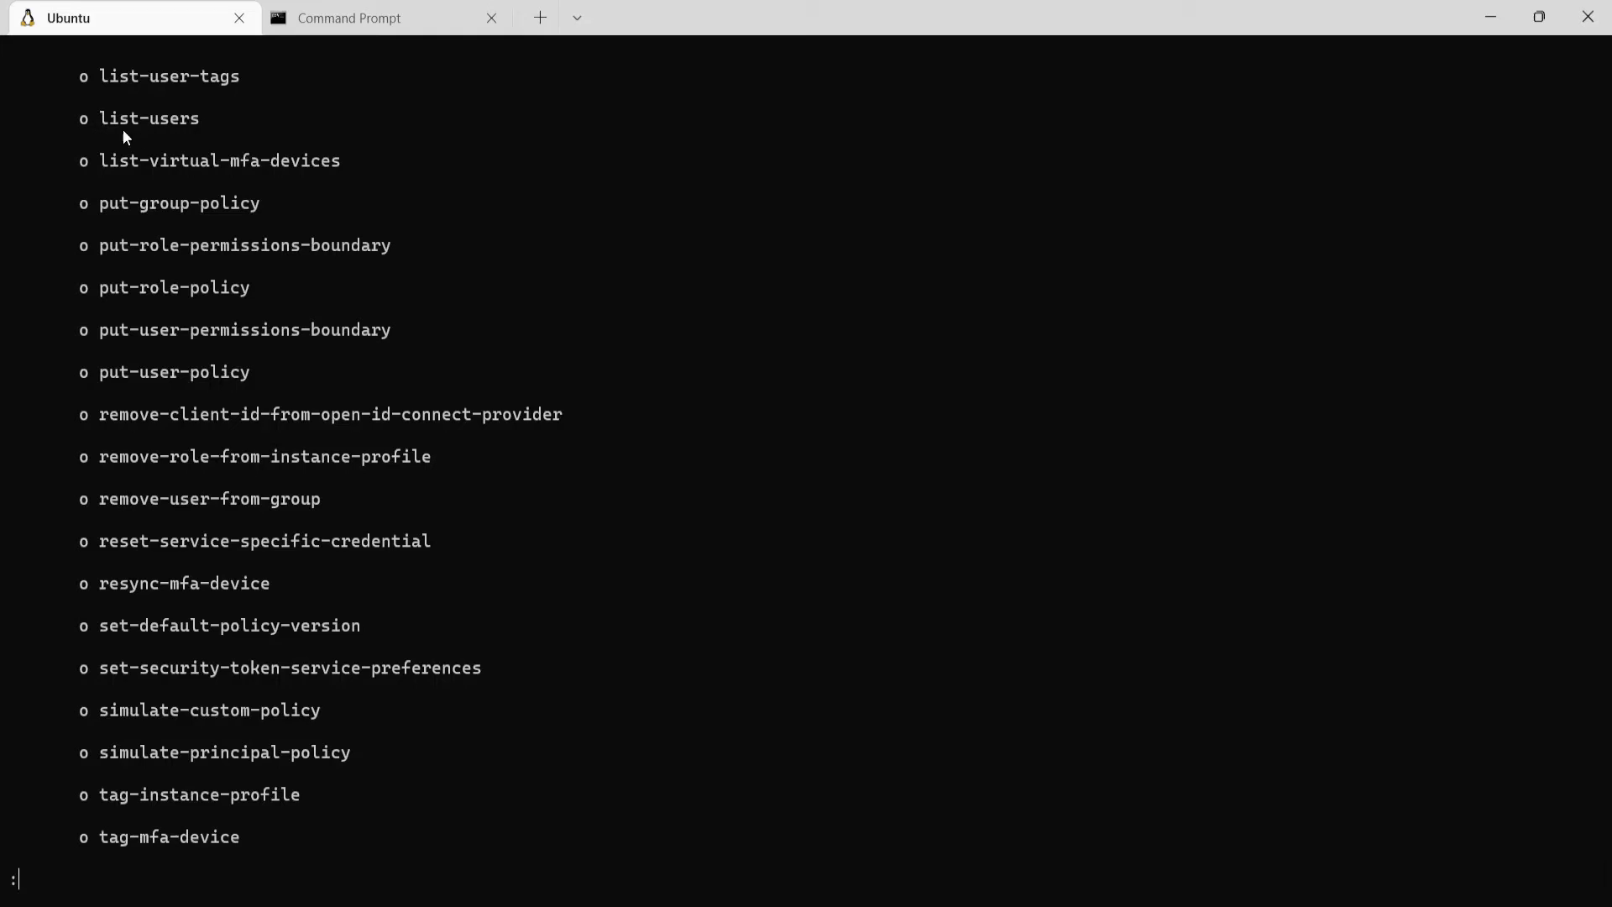
mouse_move(204, 134)
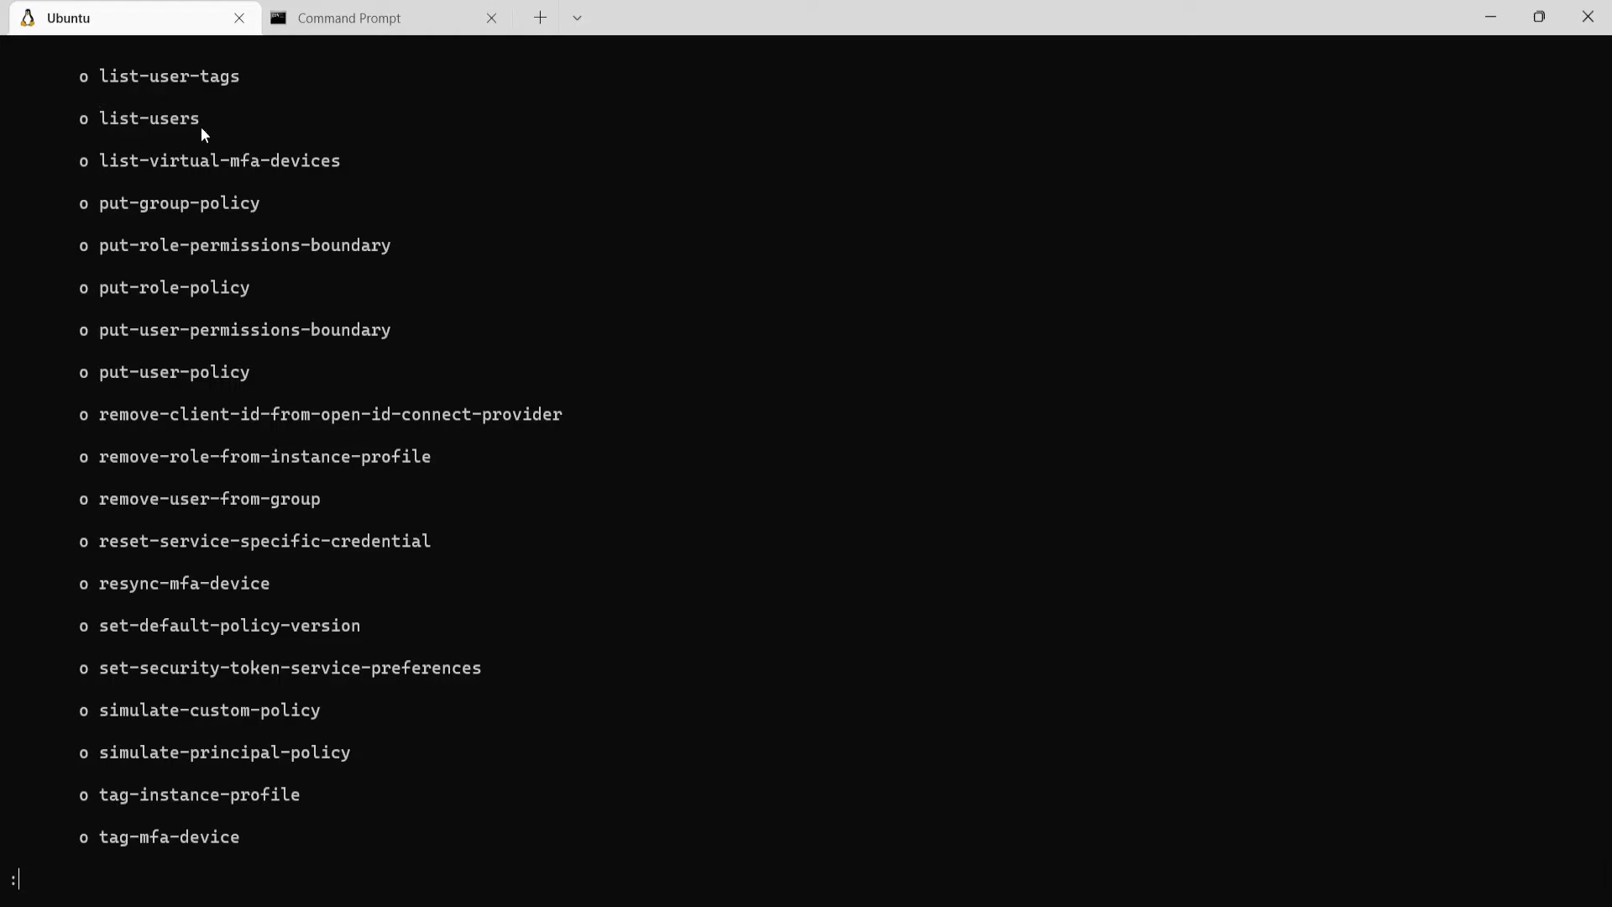
mouse_move(622, 353)
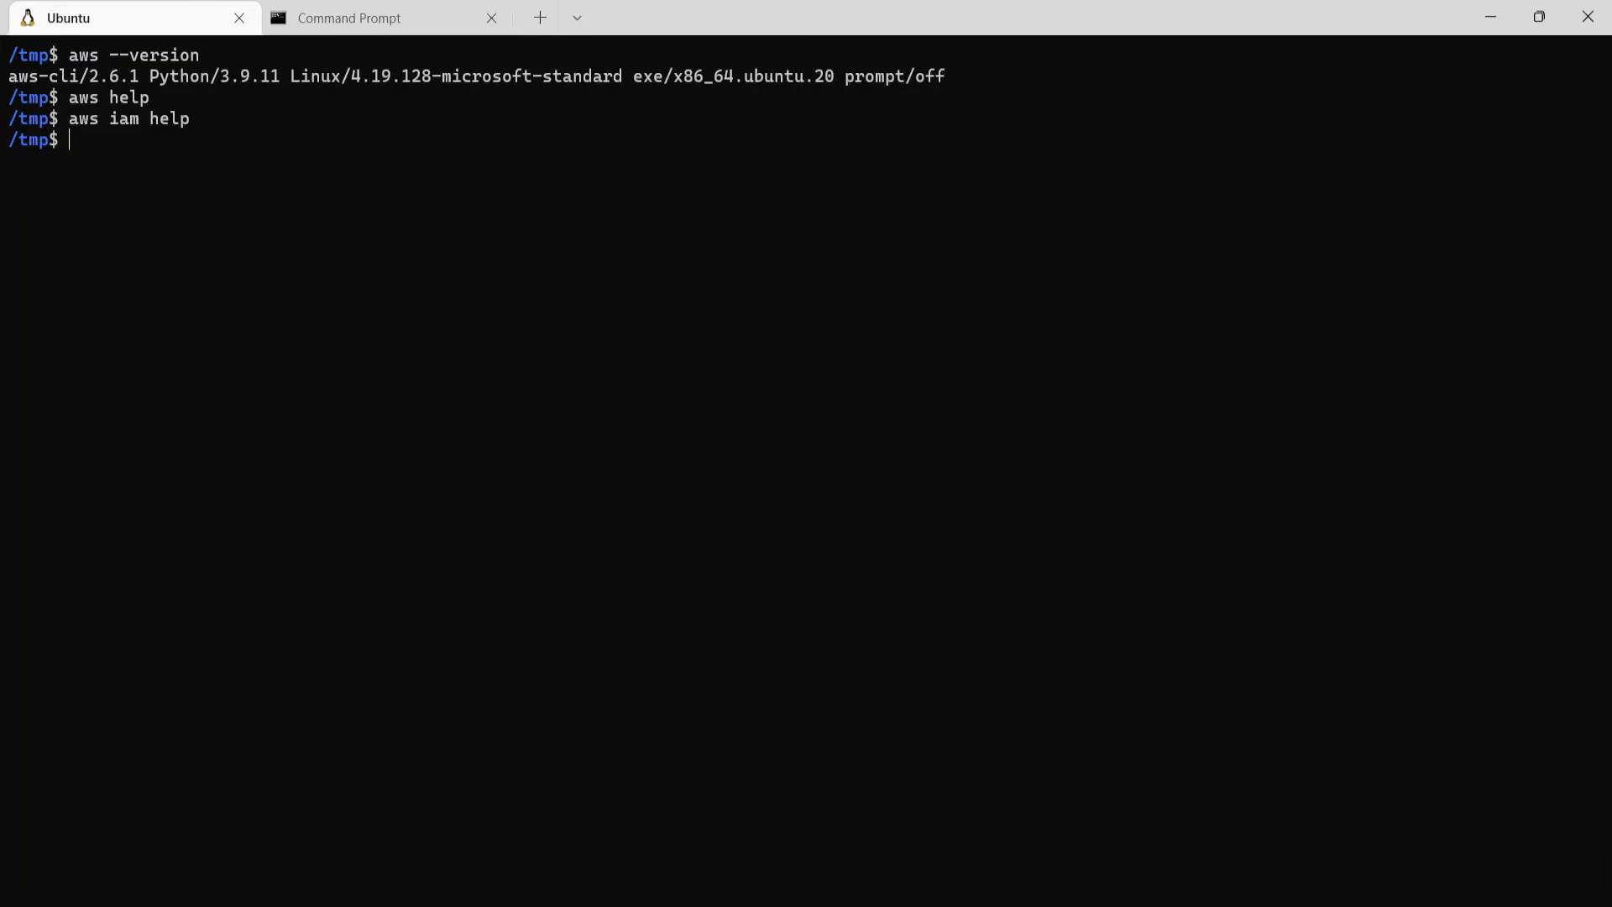
- Run aws iam list-users, which fails with 'Unable to locate credentials'
type("a")
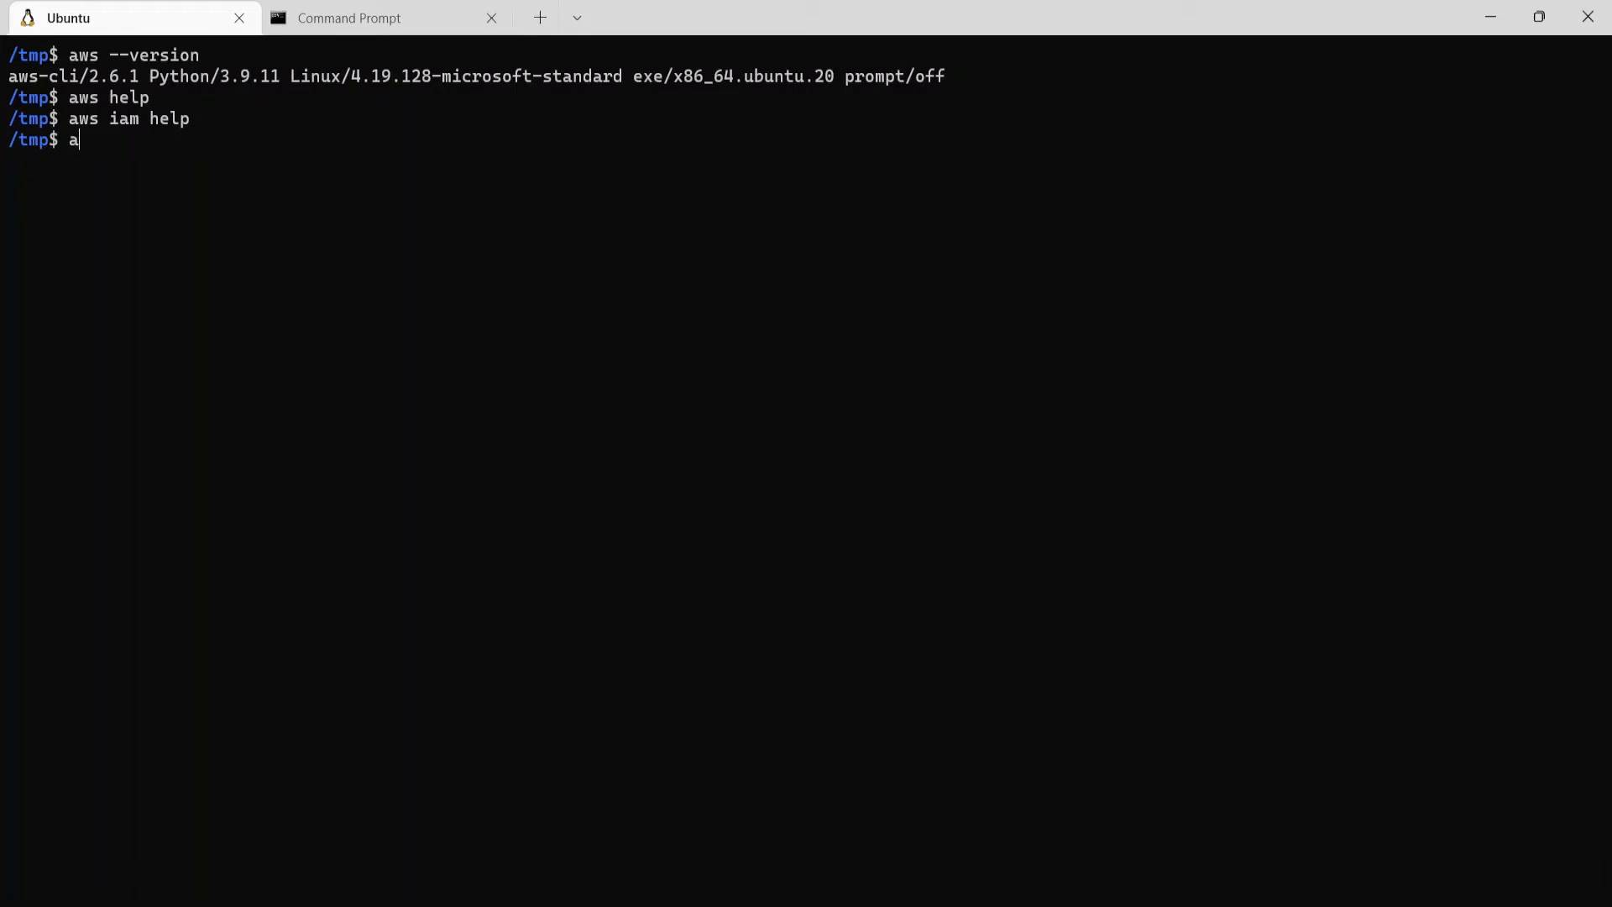
type("ws iam list-users")
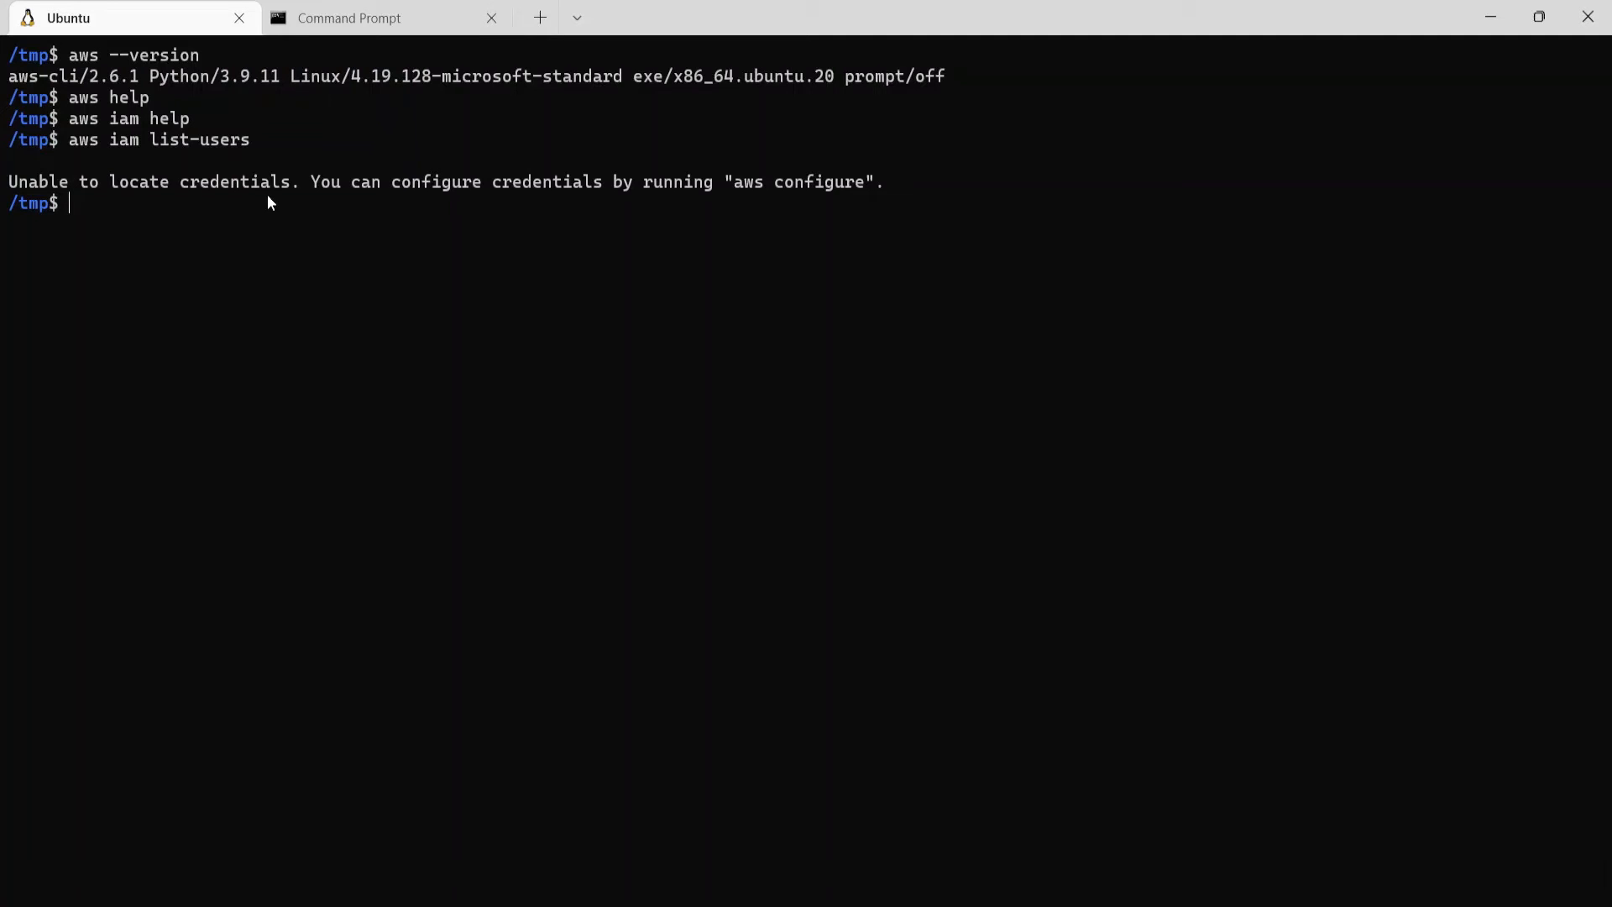
mouse_move(756, 219)
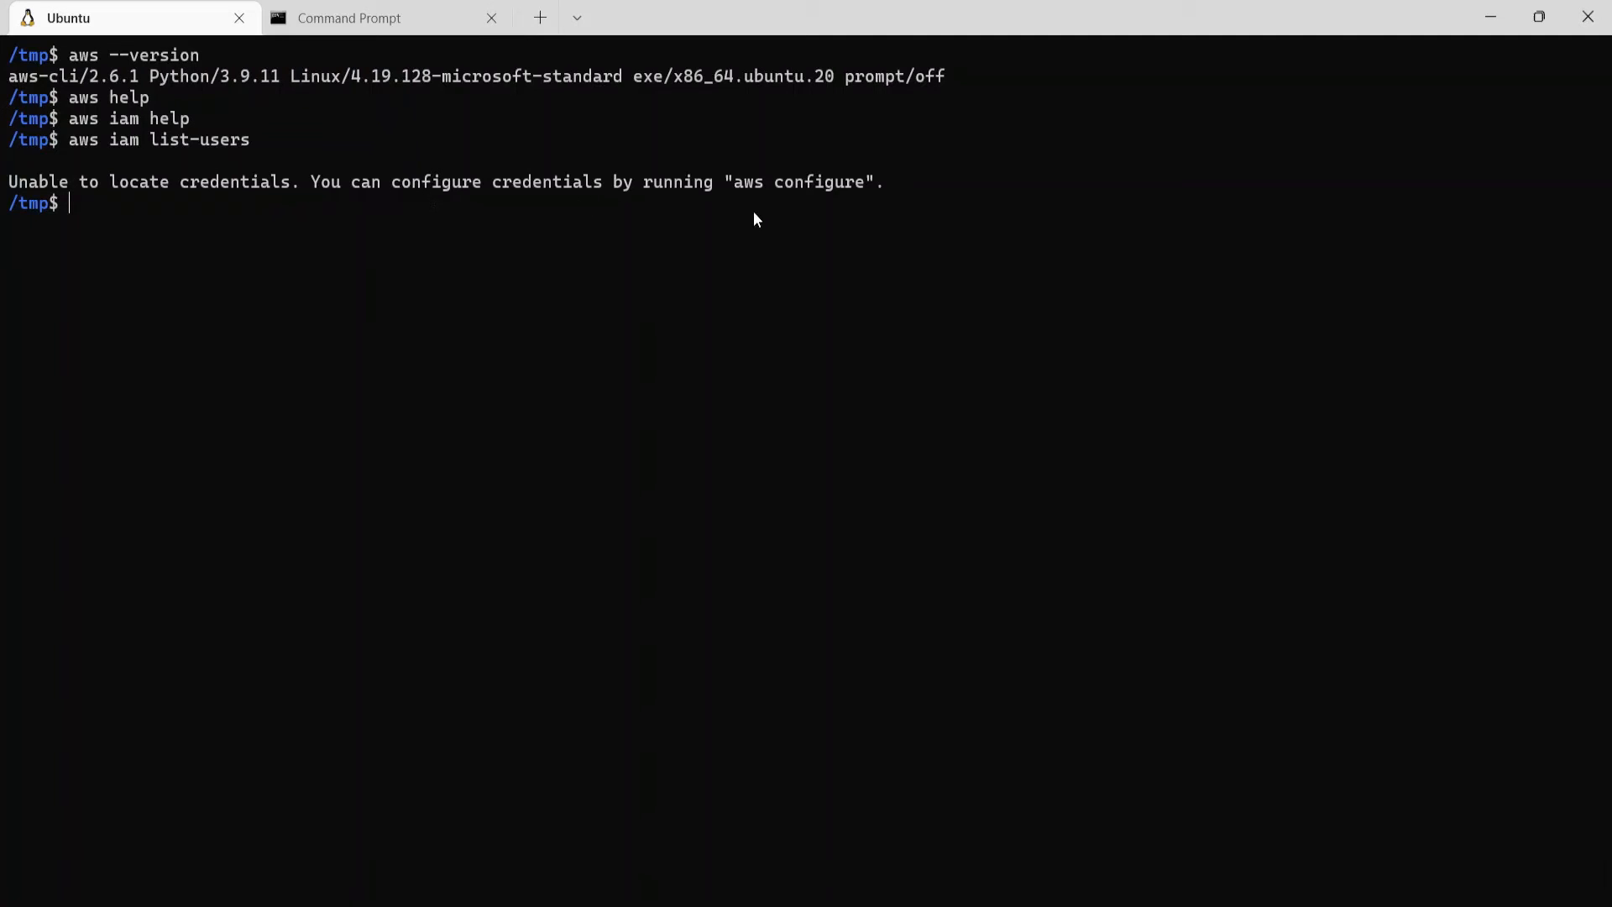
mouse_move(907, 384)
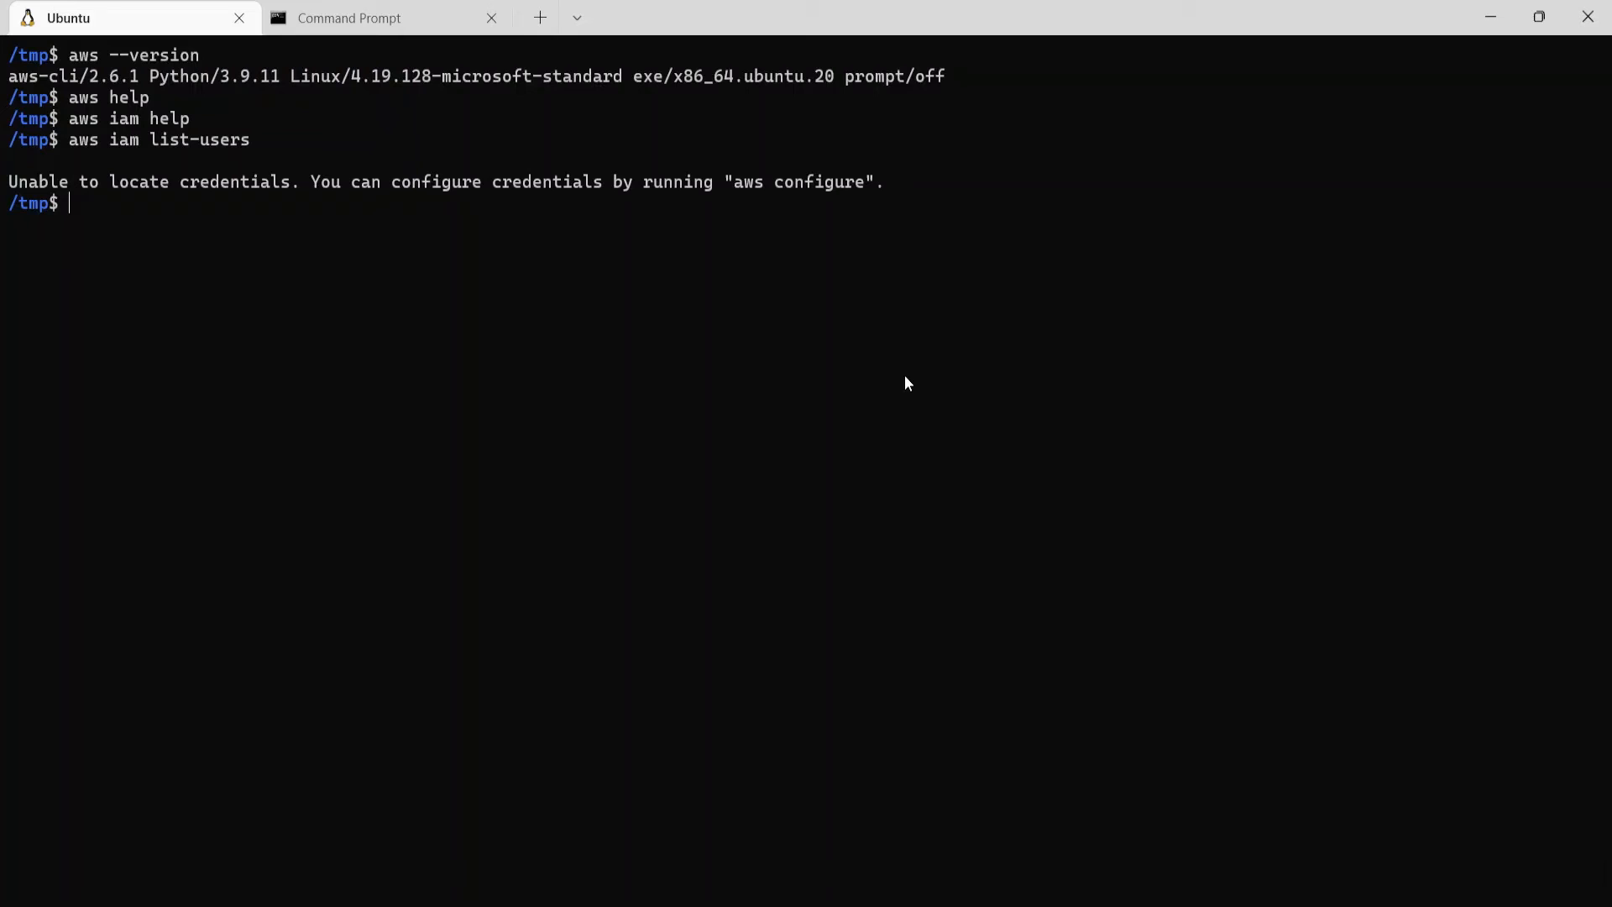
mouse_move(904, 377)
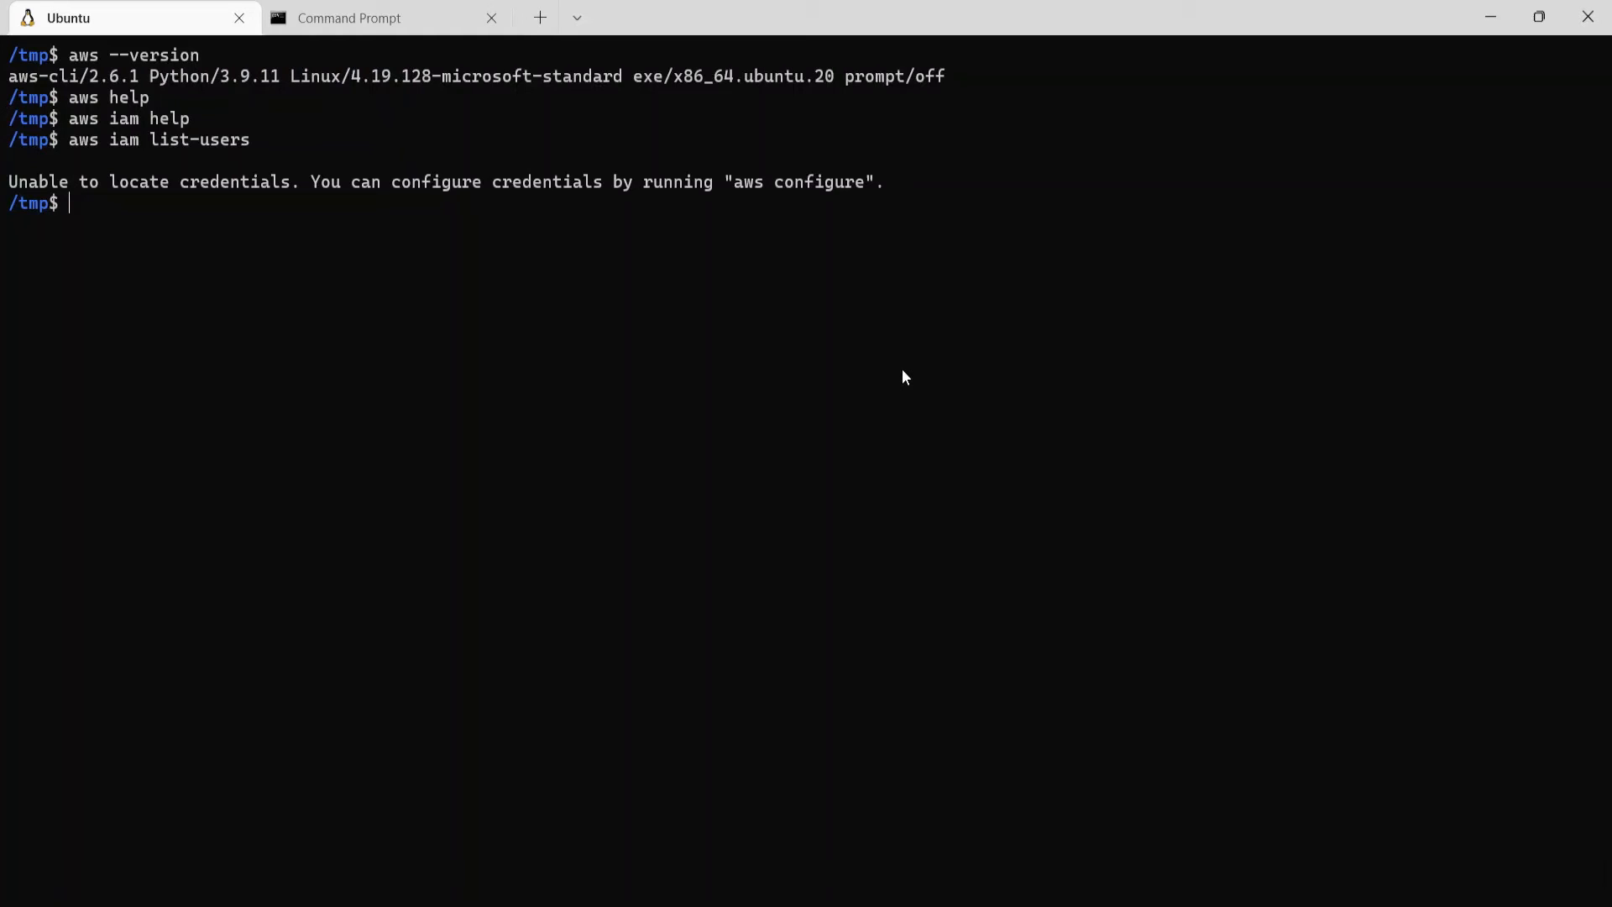
mouse_move(908, 212)
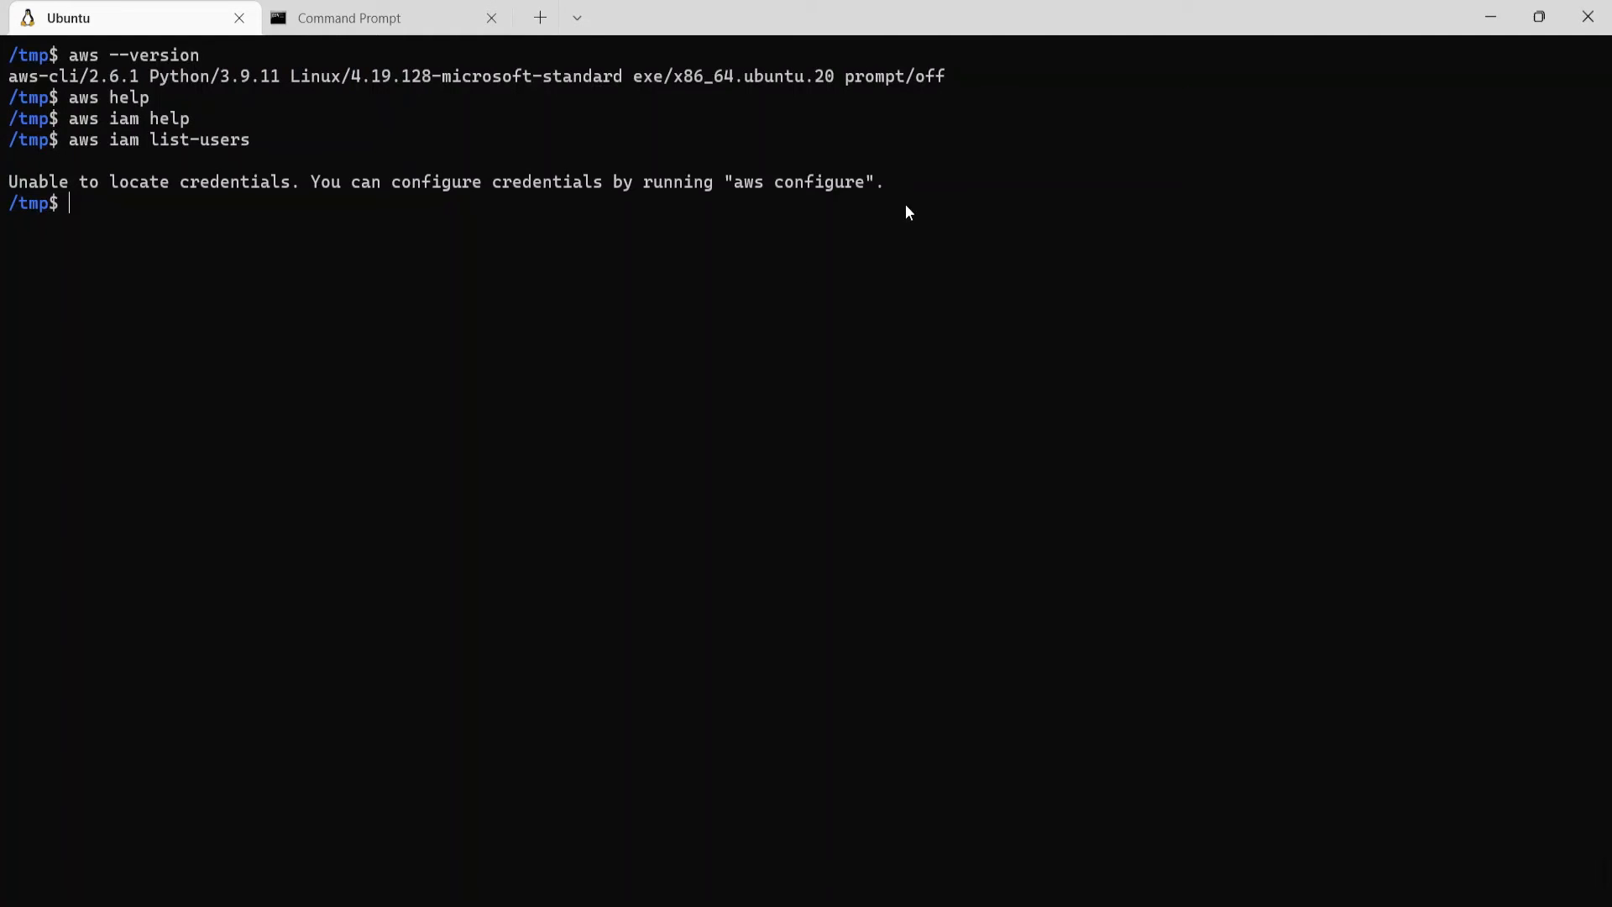
mouse_move(860, 255)
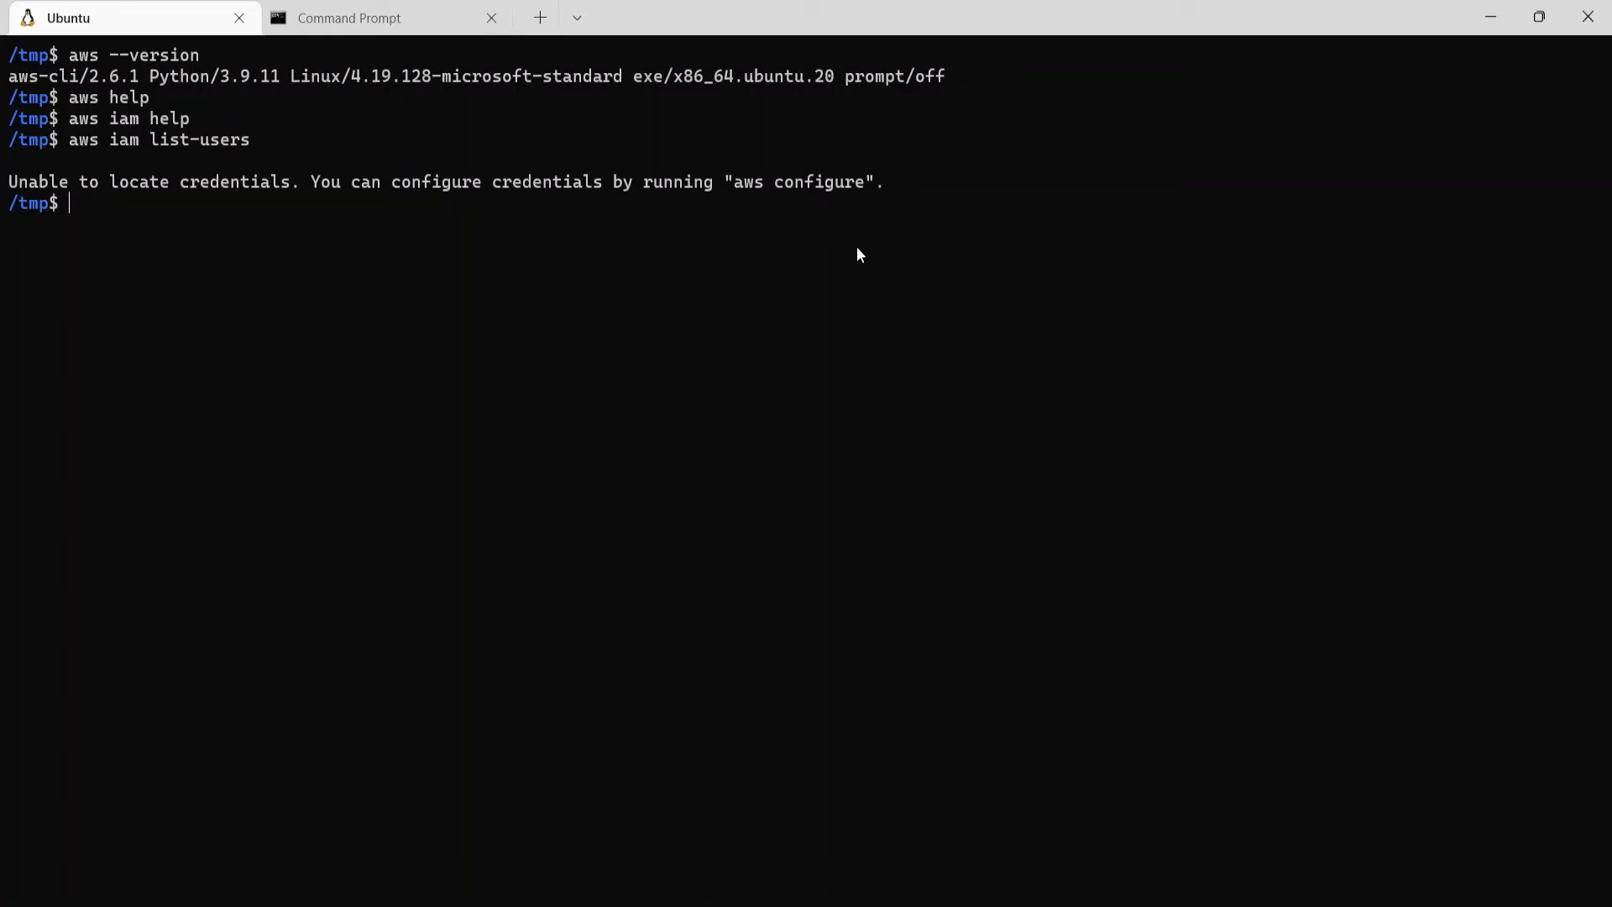
- Run aws configure and paste the access key ID and secret key from the CSV
type("aws configure")
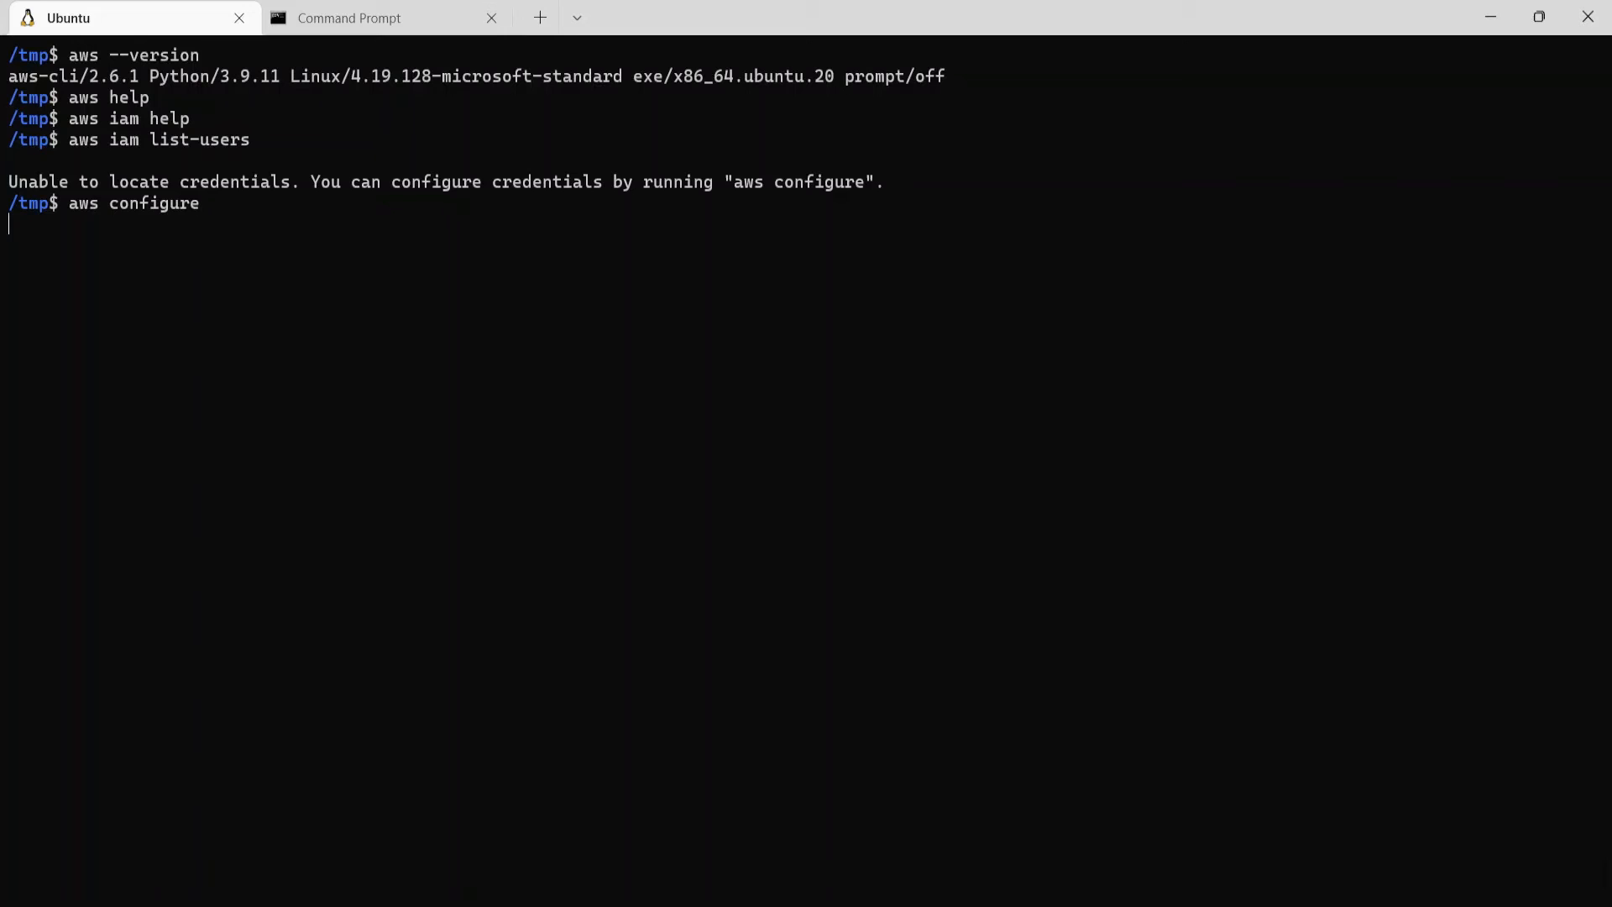
key("Enter")
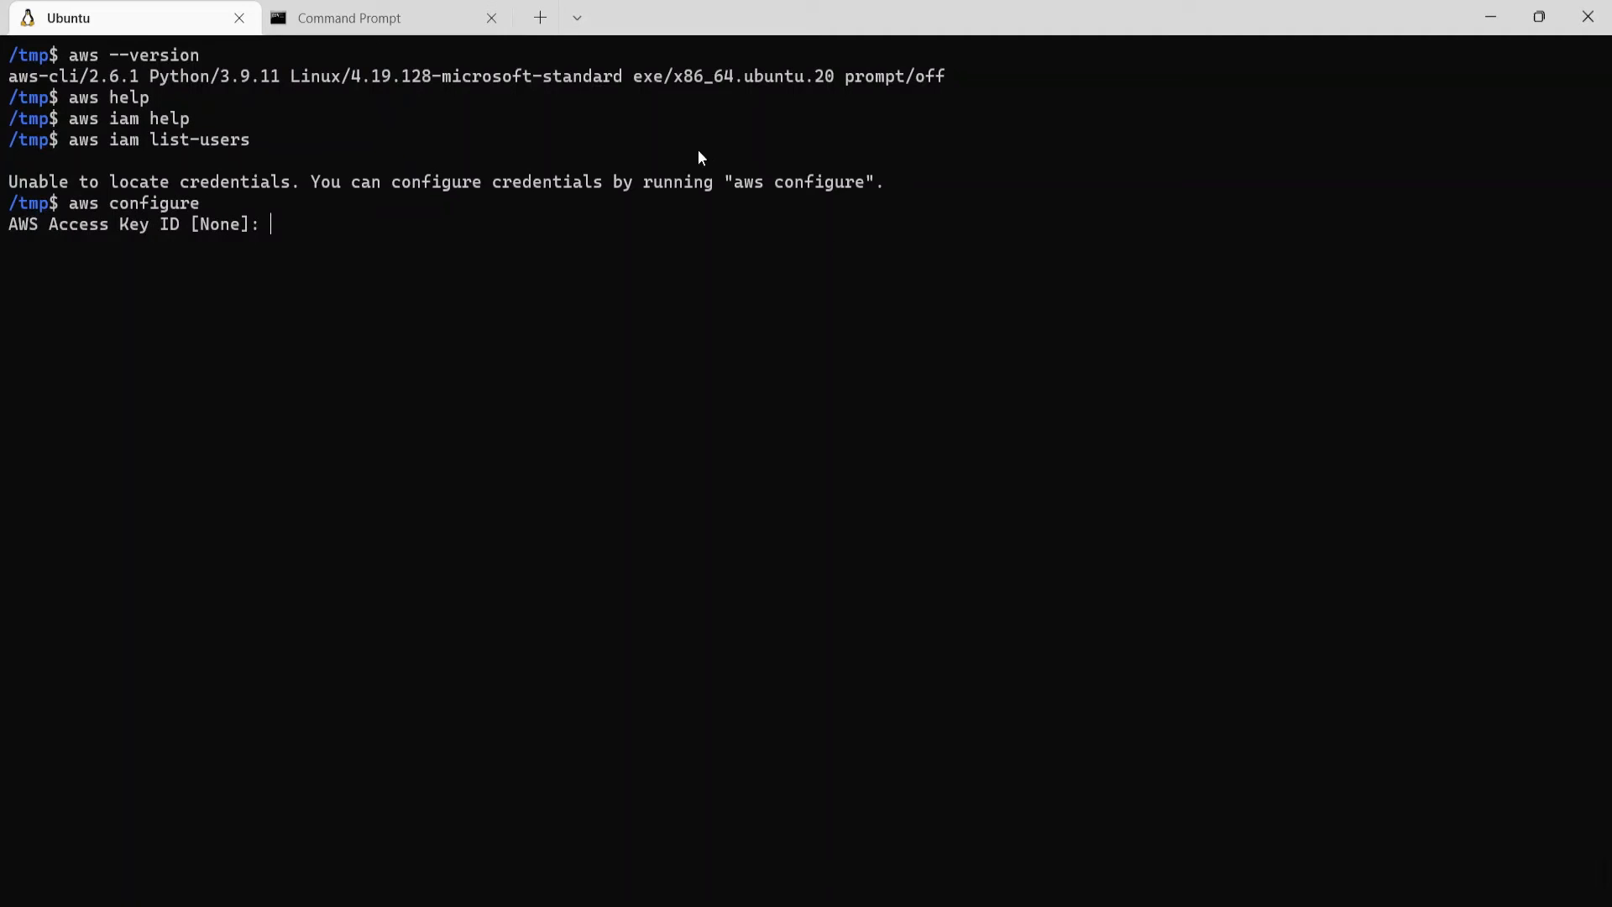
mouse_move(592, 563)
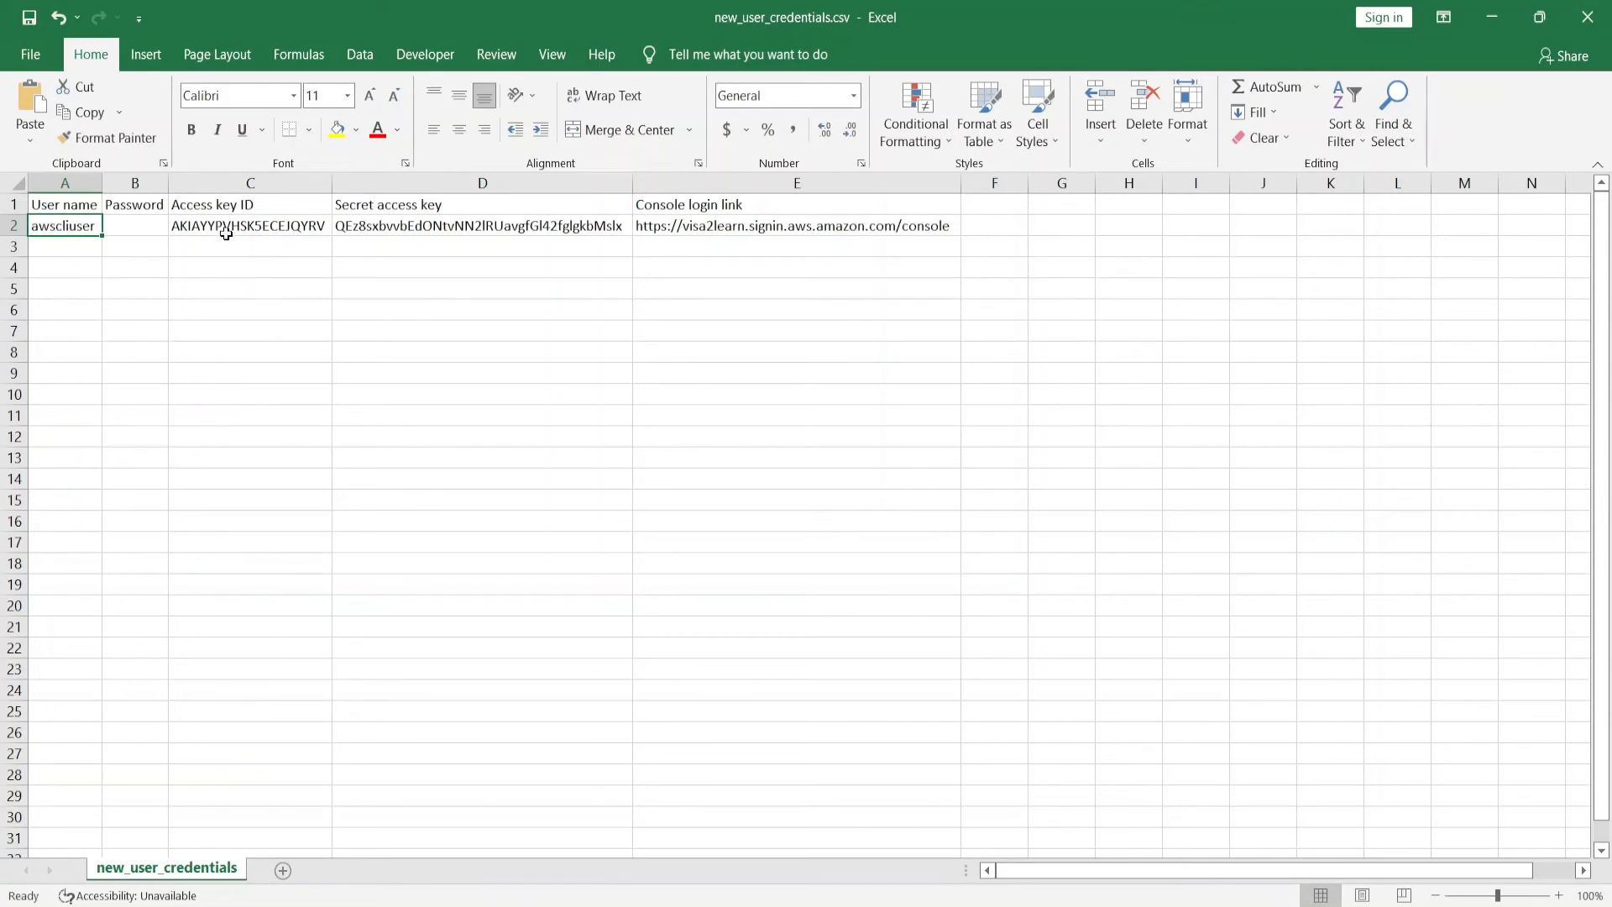
left_click(225, 225)
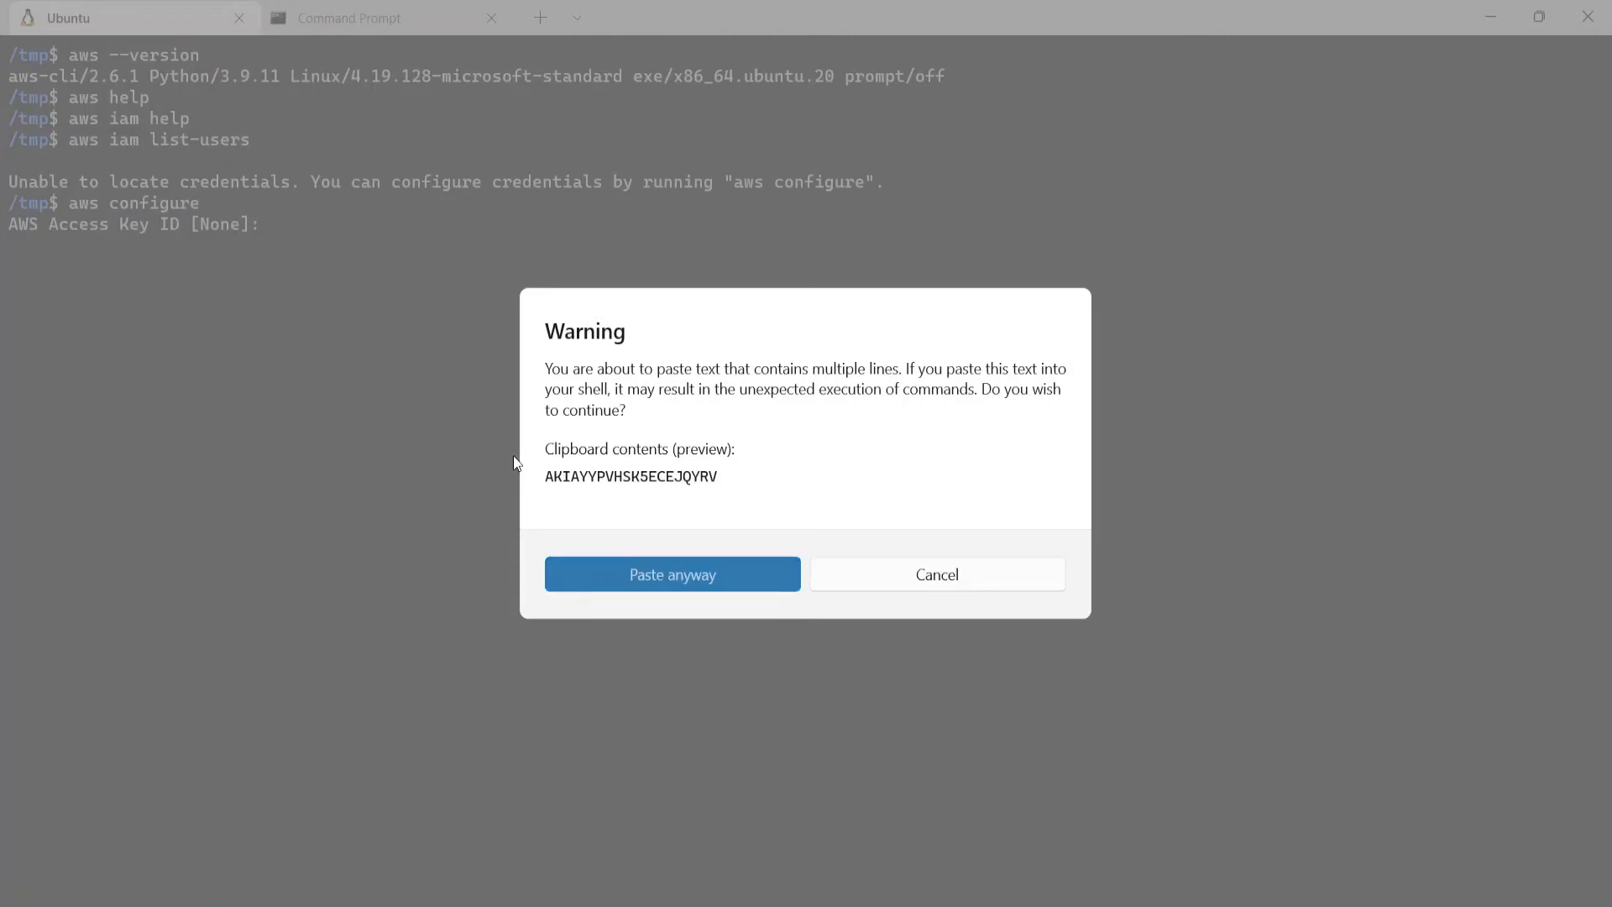
left_click(672, 574)
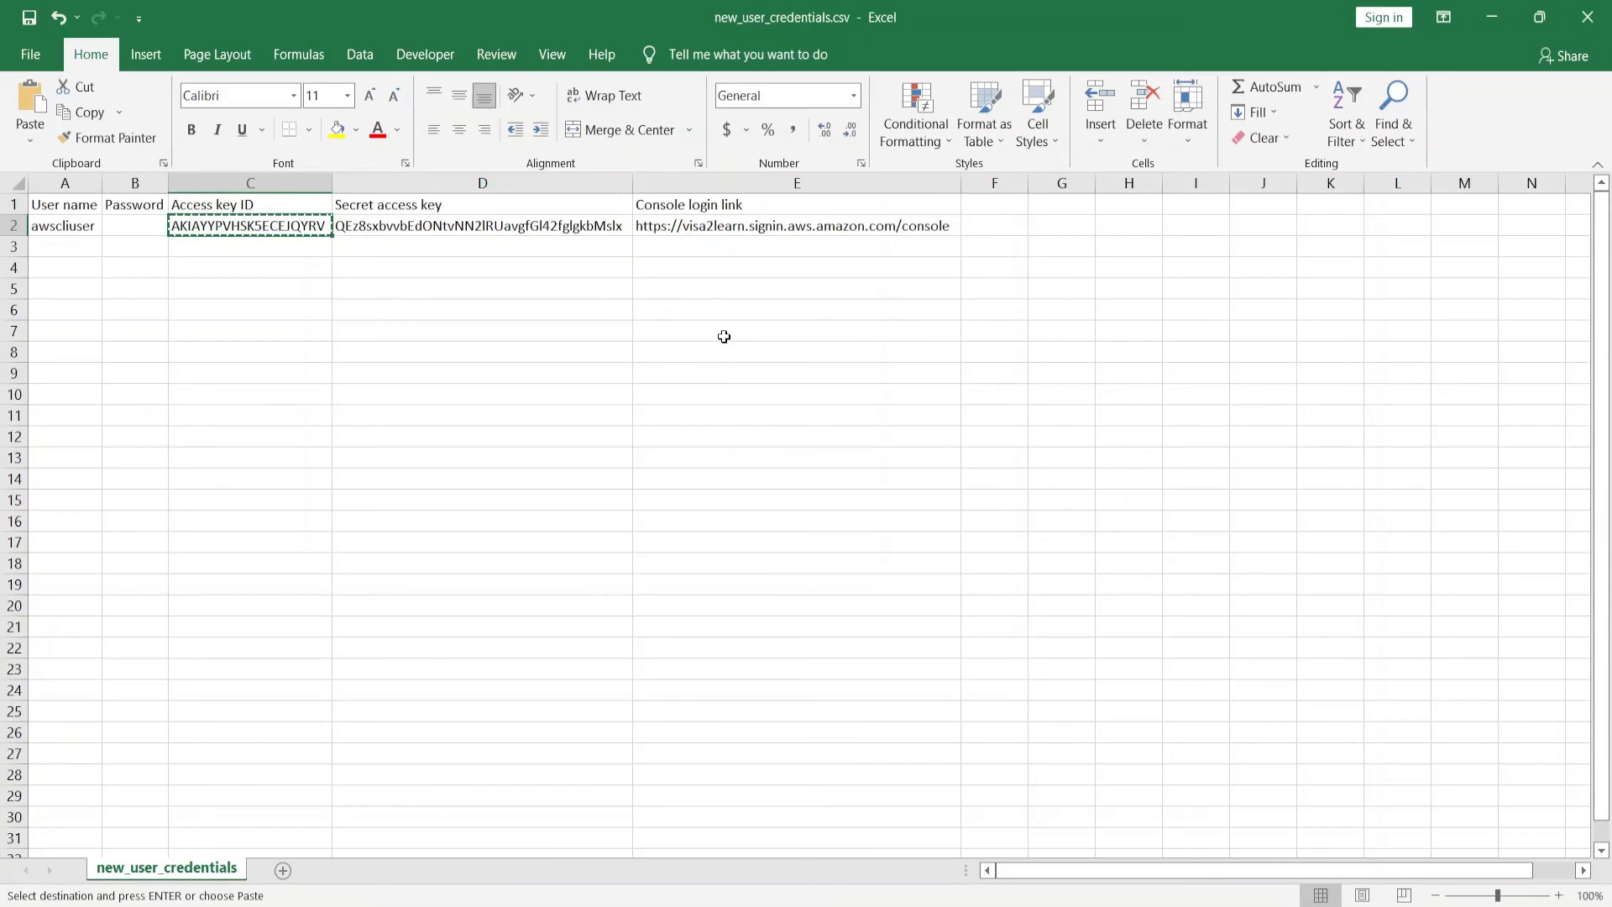
left_click(482, 228)
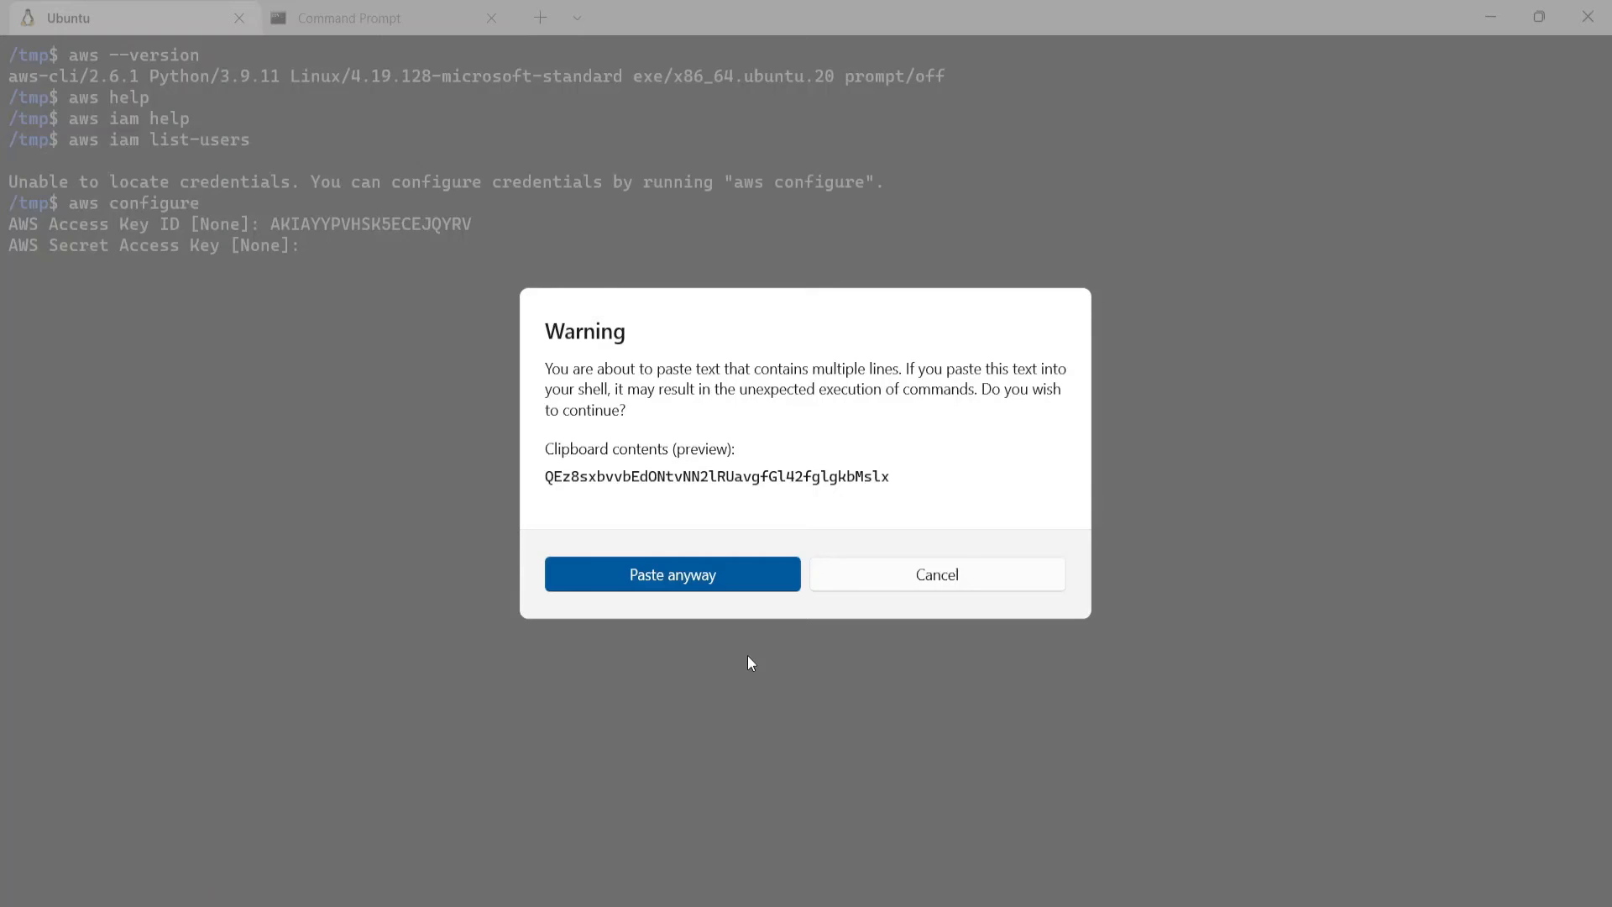
left_click(672, 574)
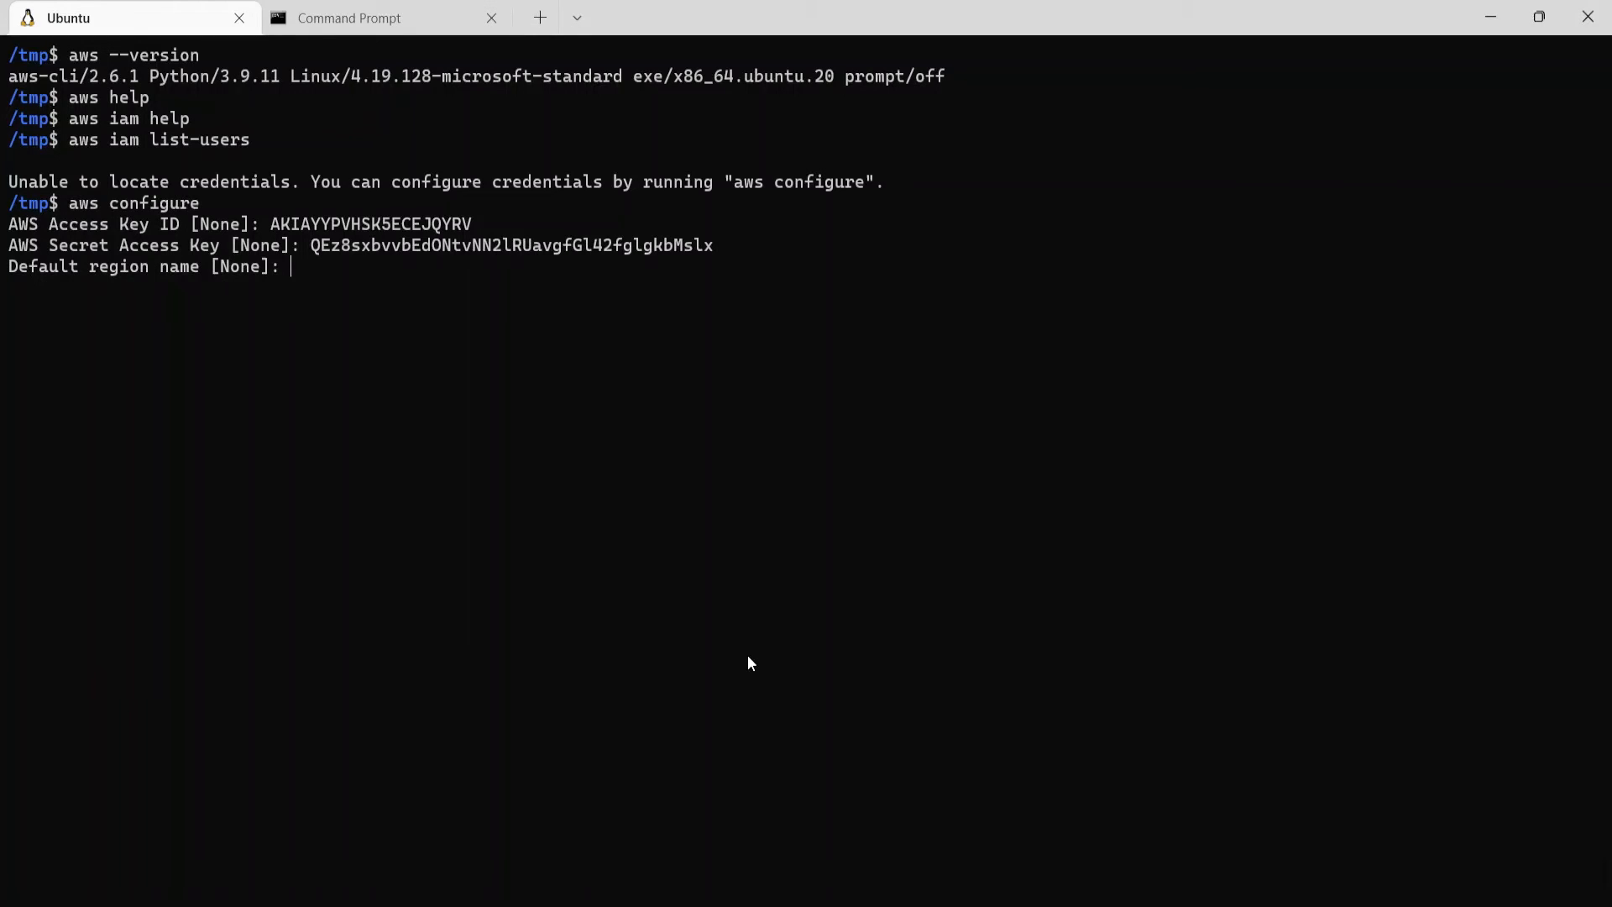
- Enter us-east-1 as the default region and json as the output format
type("us-east")
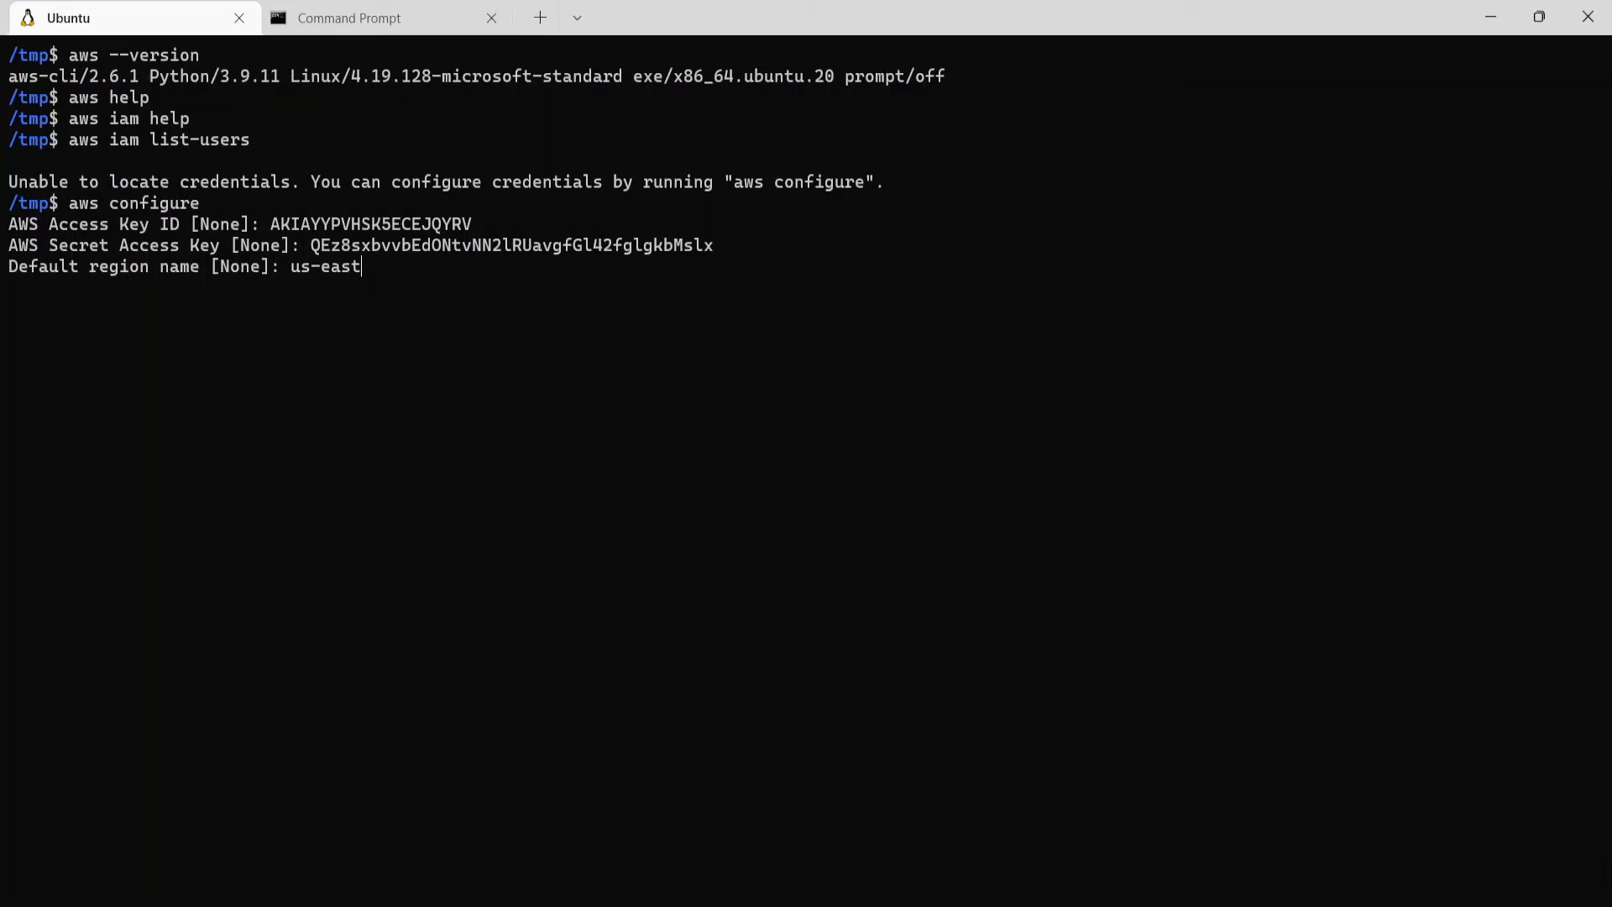
type("-1")
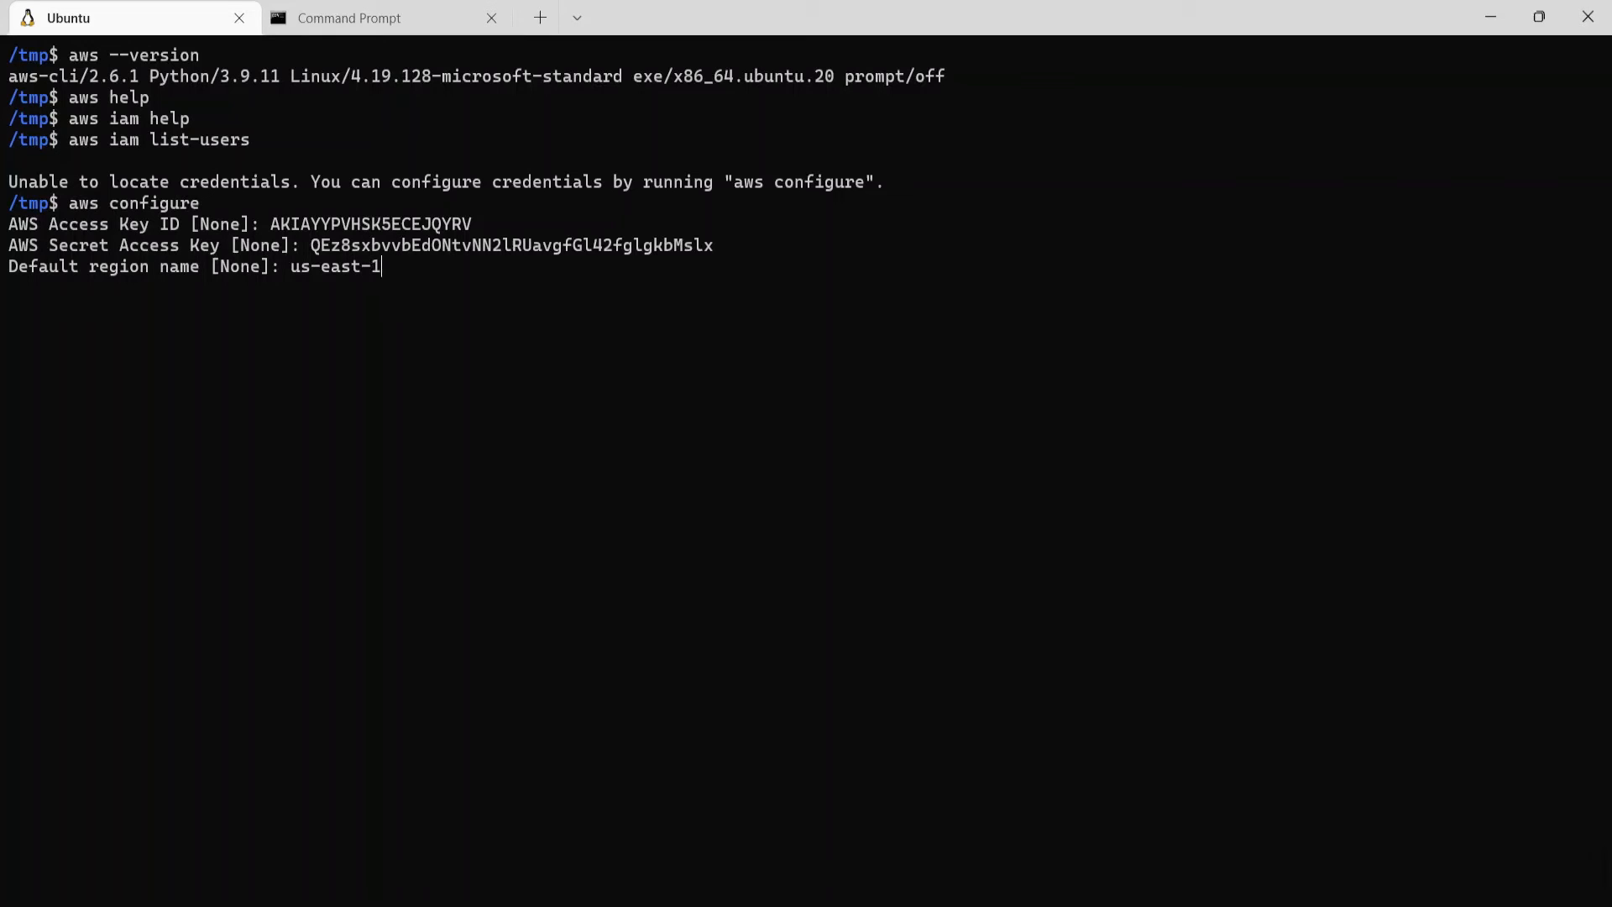
key("Enter")
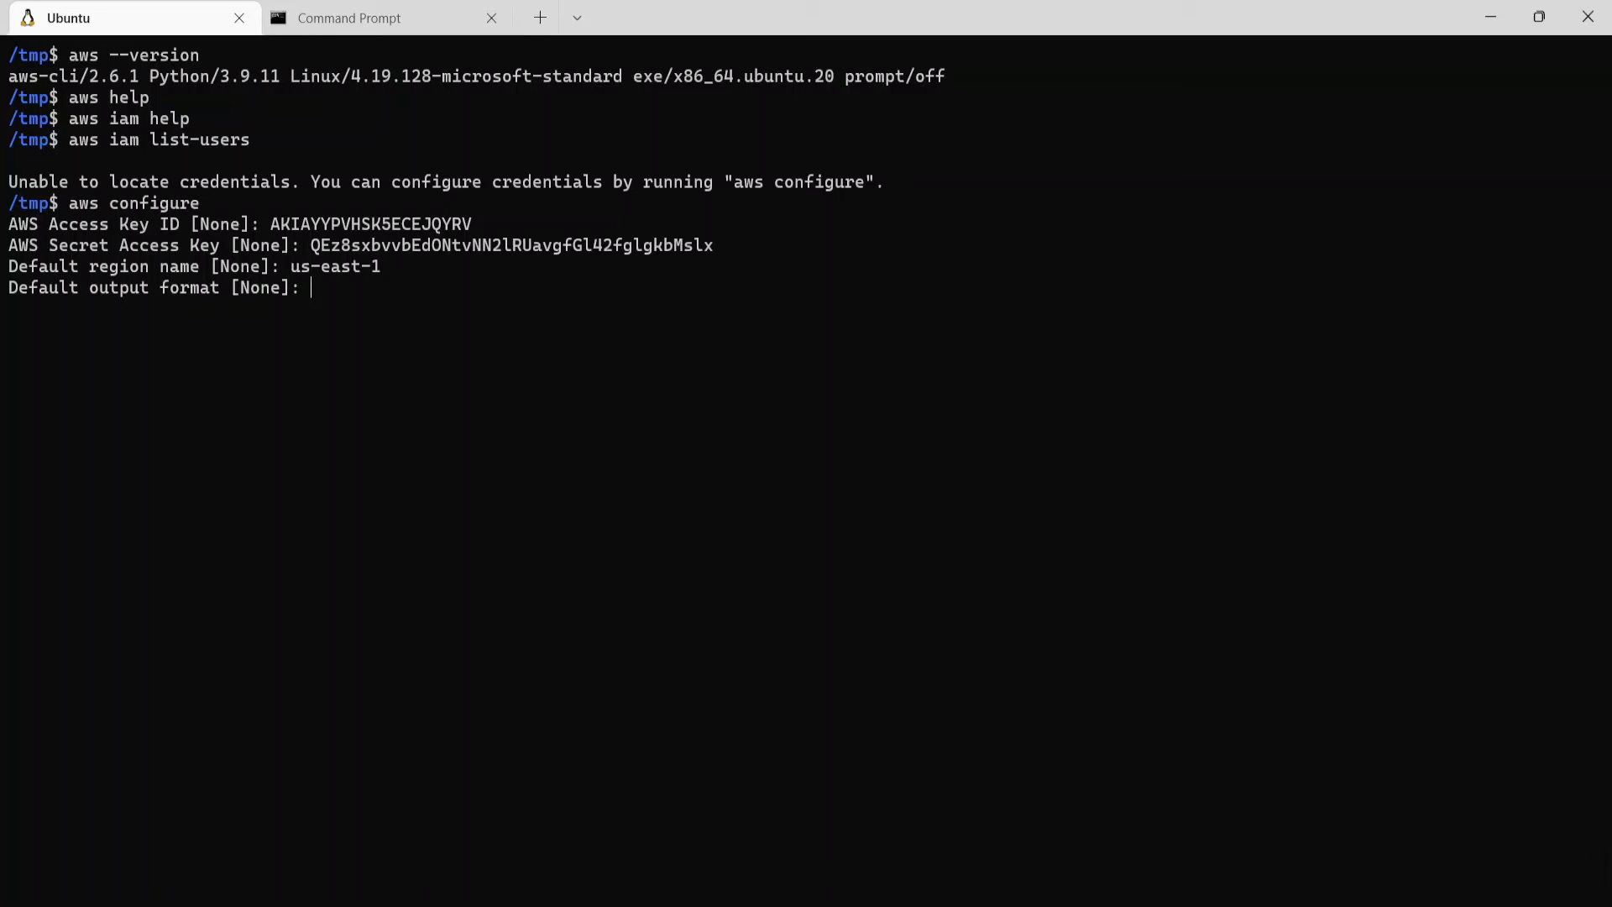
type("json")
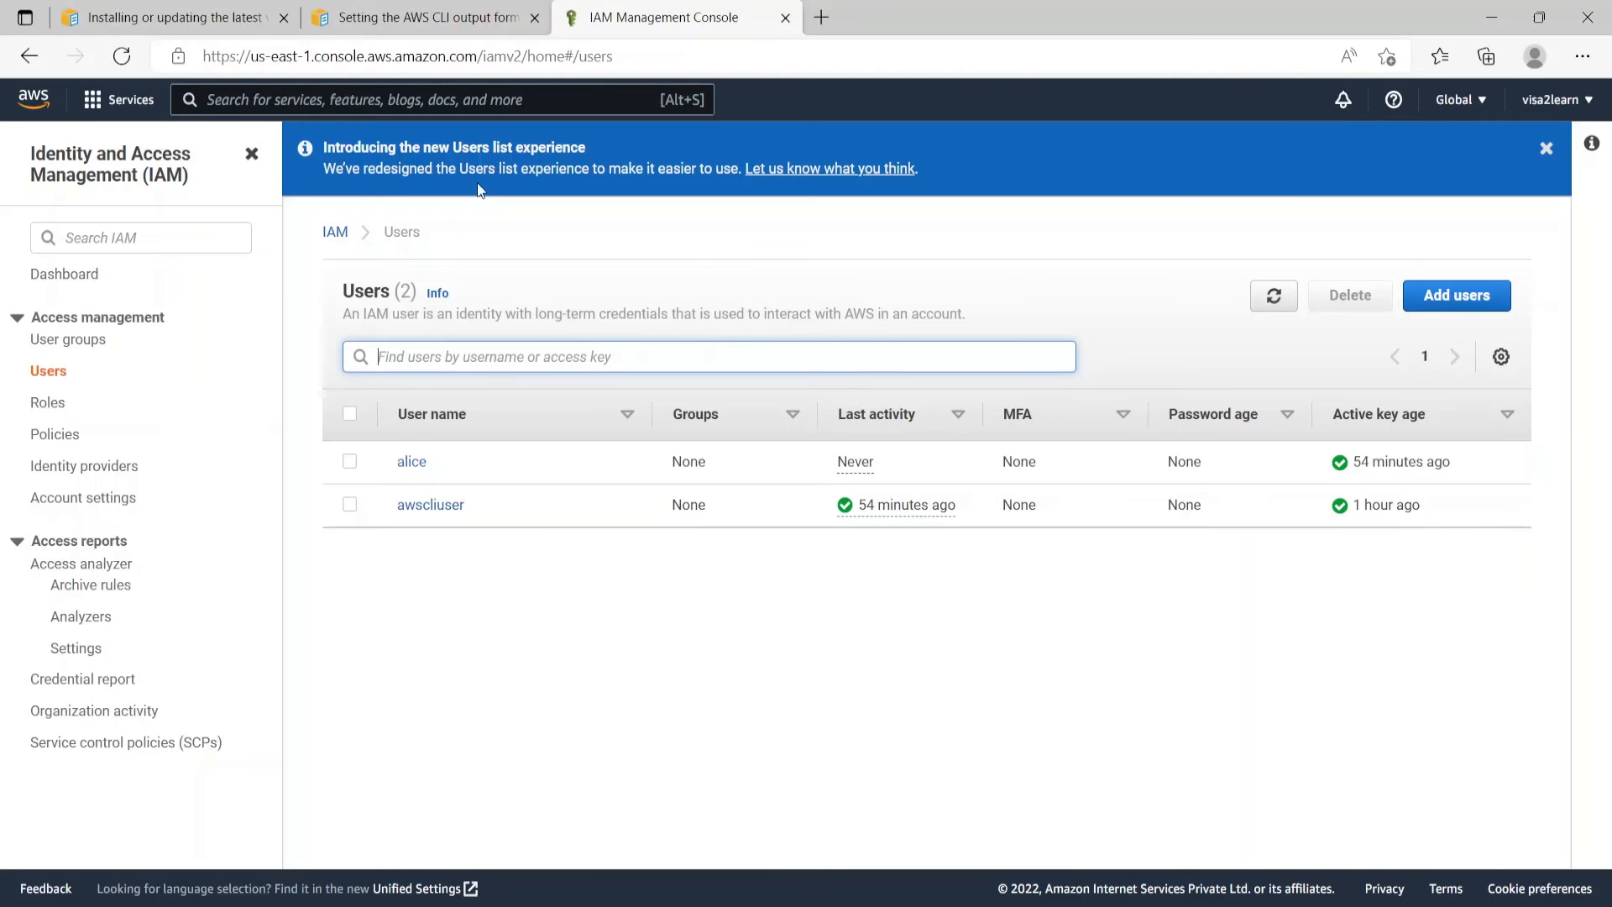
- Review the AWS CLI output format options (json, yaml, yaml-stream, text, table) in Edge
left_click(427, 18)
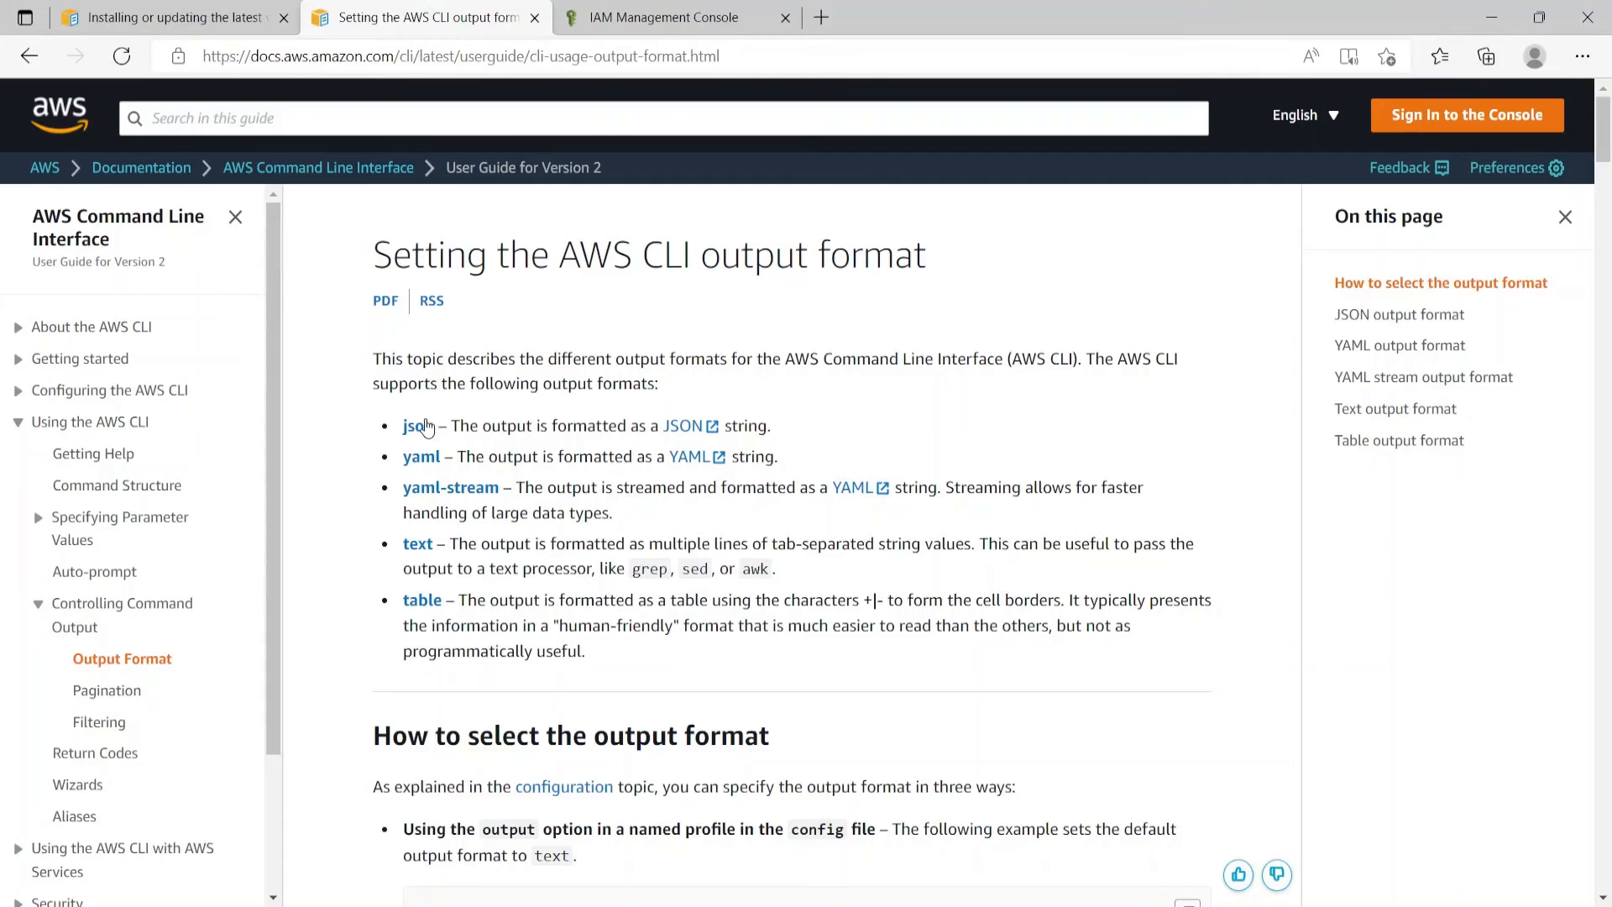
mouse_move(414, 547)
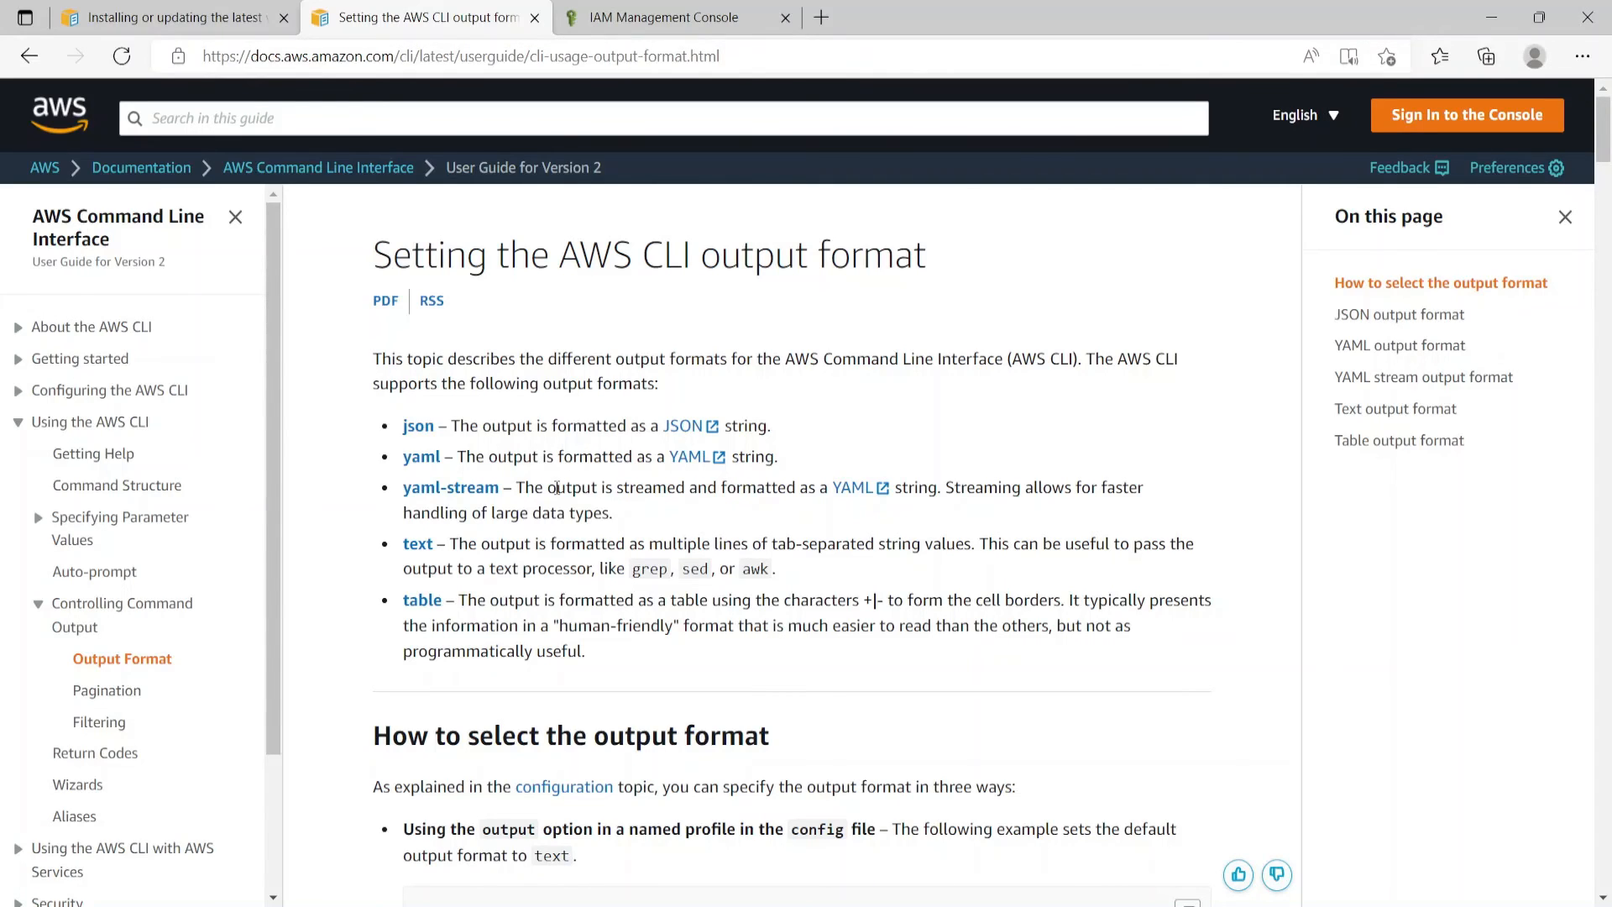
mouse_move(667, 777)
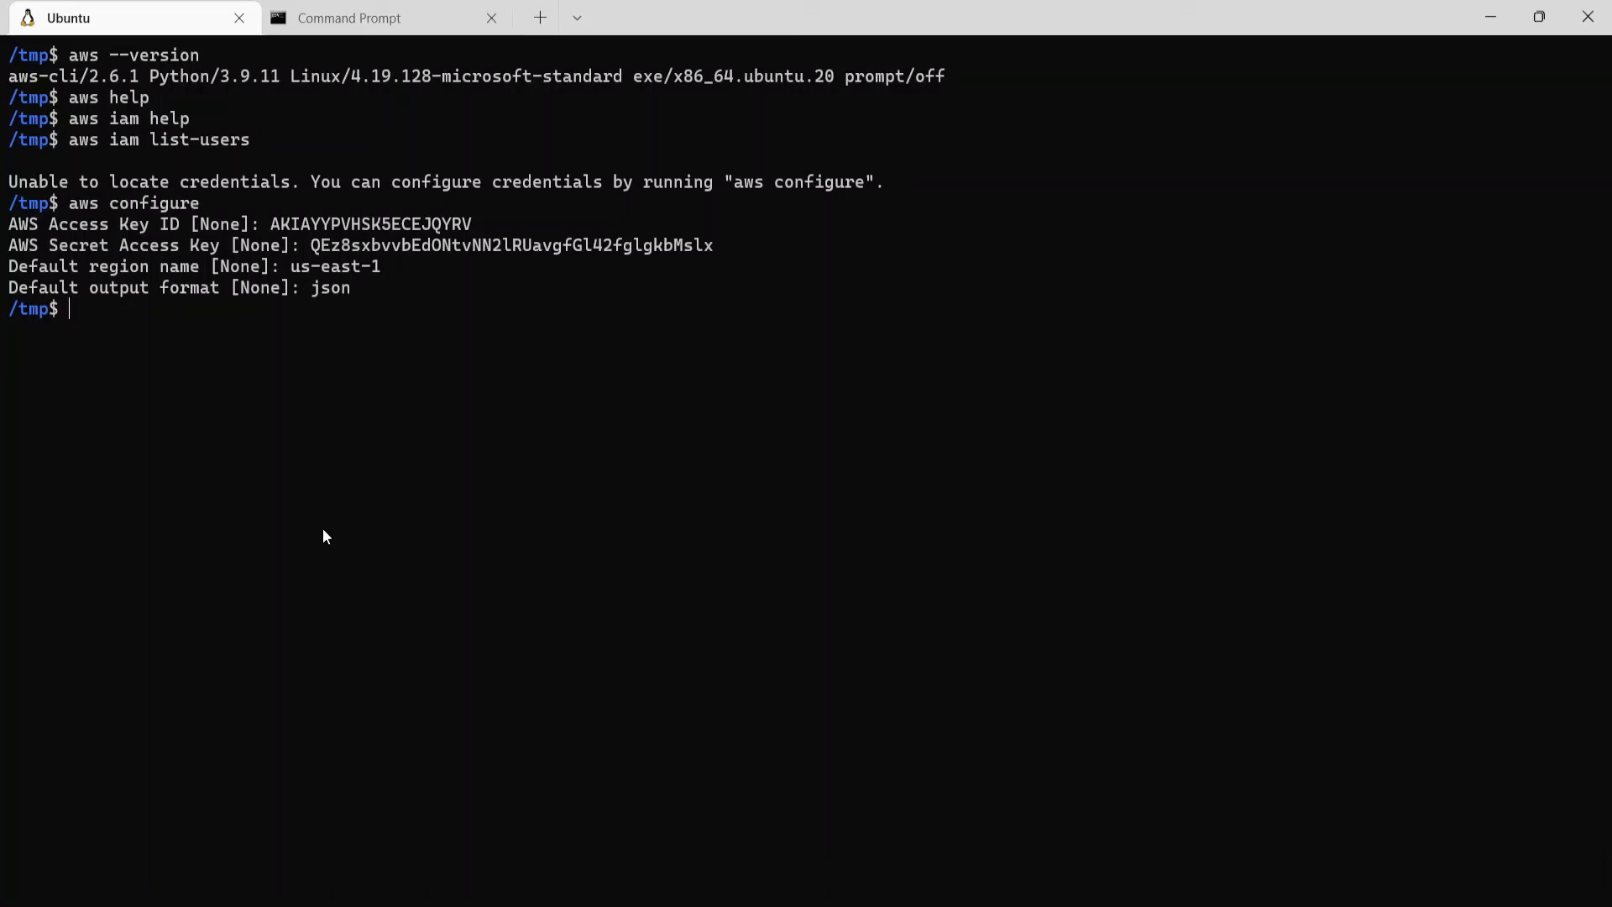
- Print ~/.aws/credentials to view the default profile's access key ID and secret key
type("cat ~")
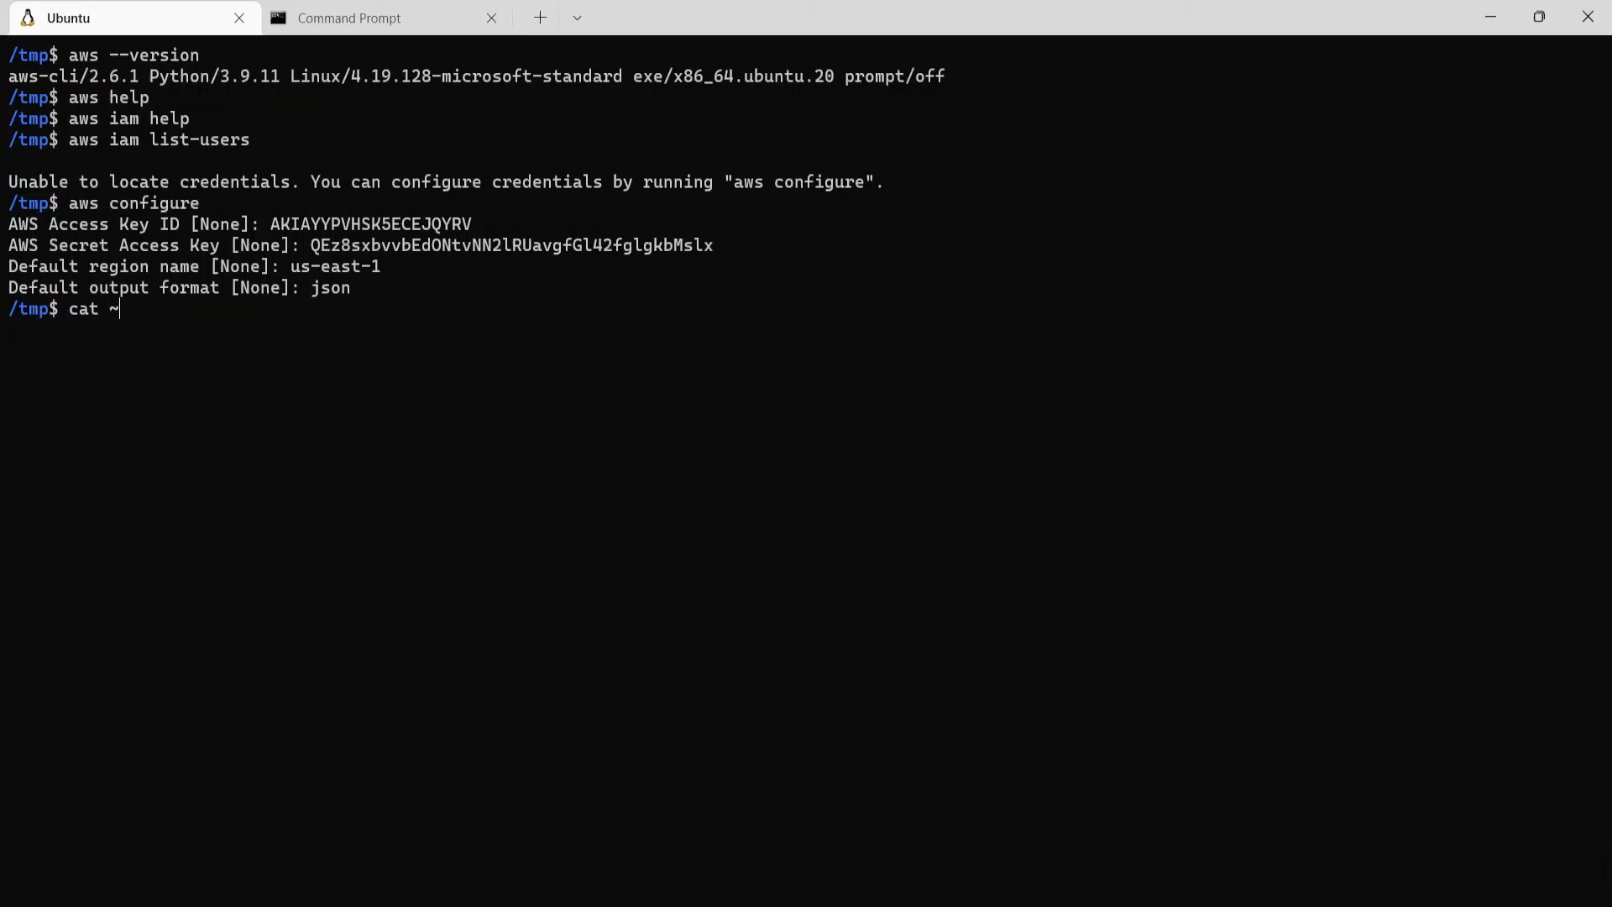
type("/.aws/credentials")
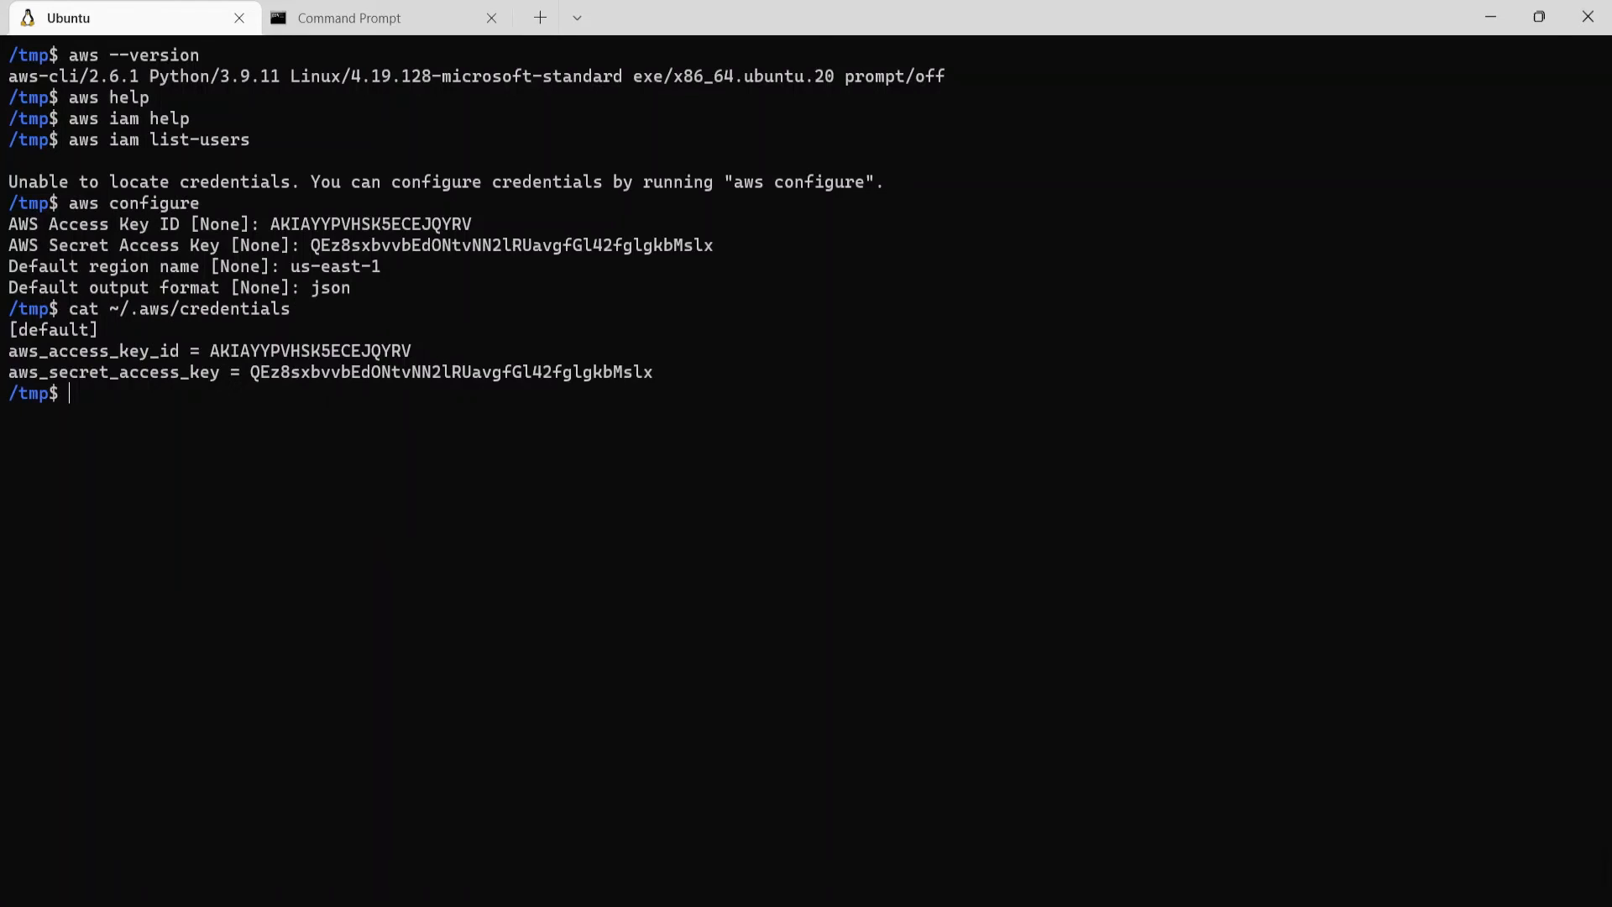
mouse_move(18, 335)
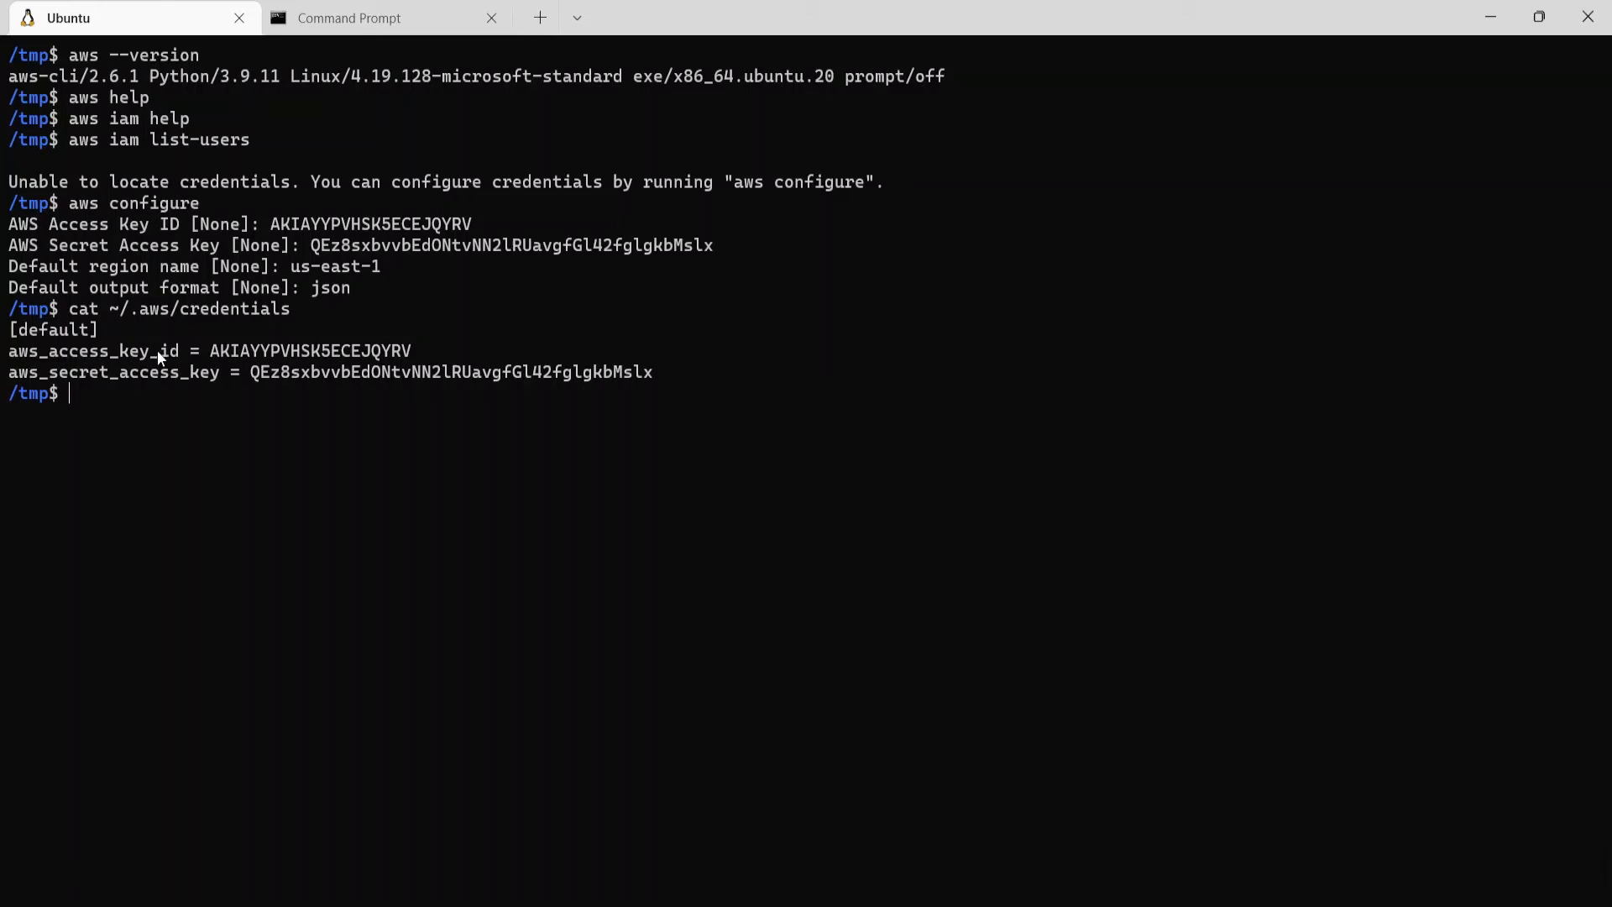
mouse_move(247, 386)
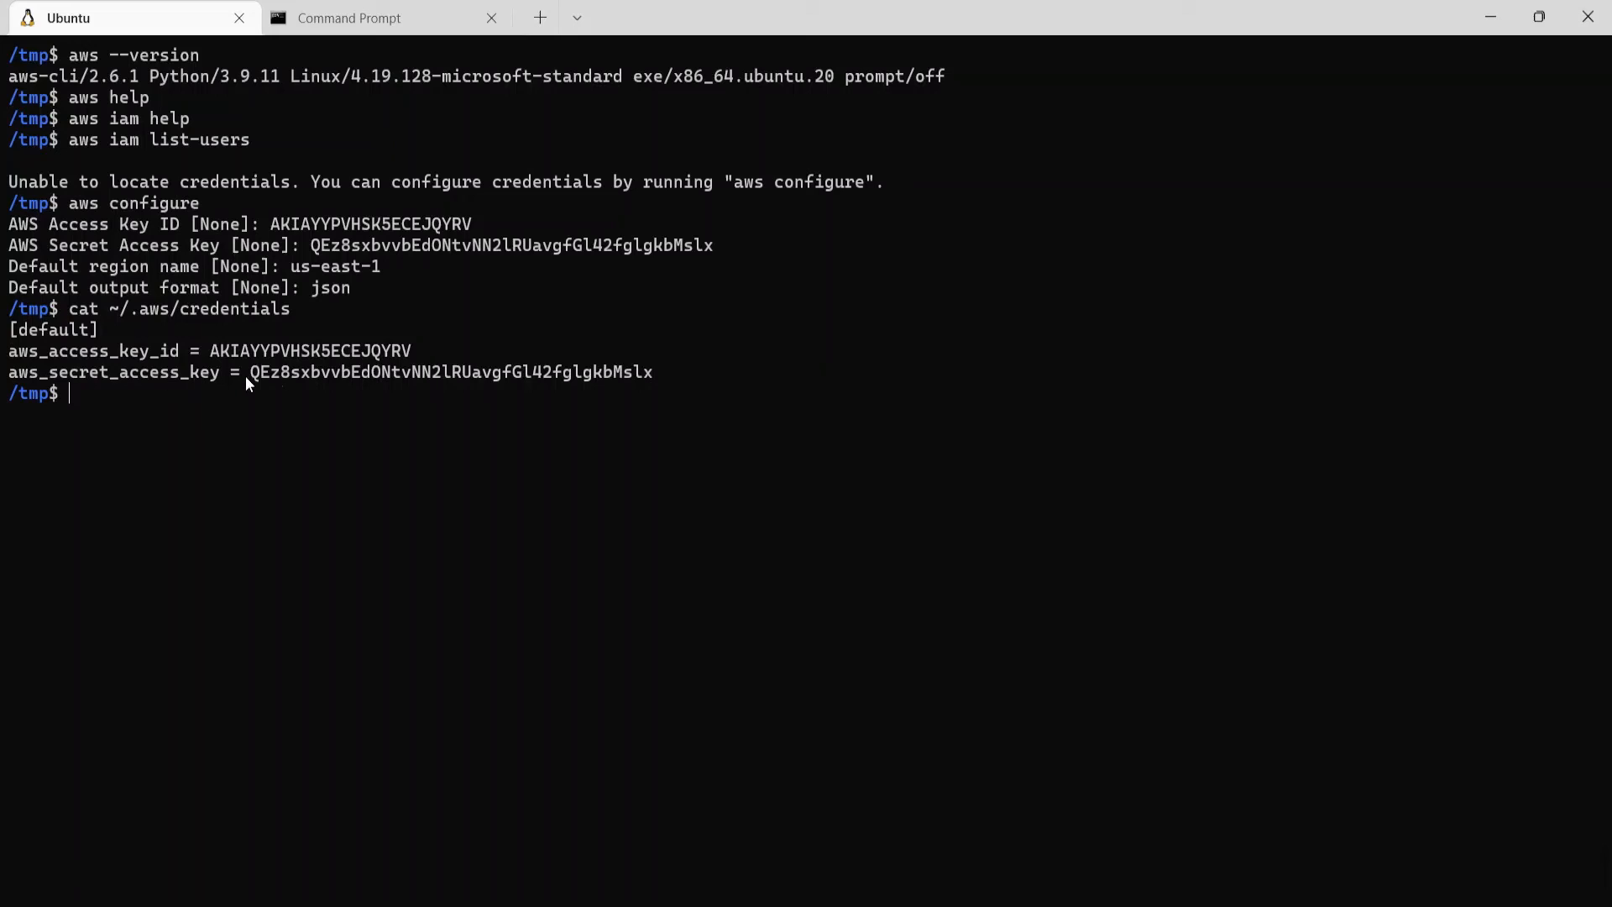
mouse_move(665, 405)
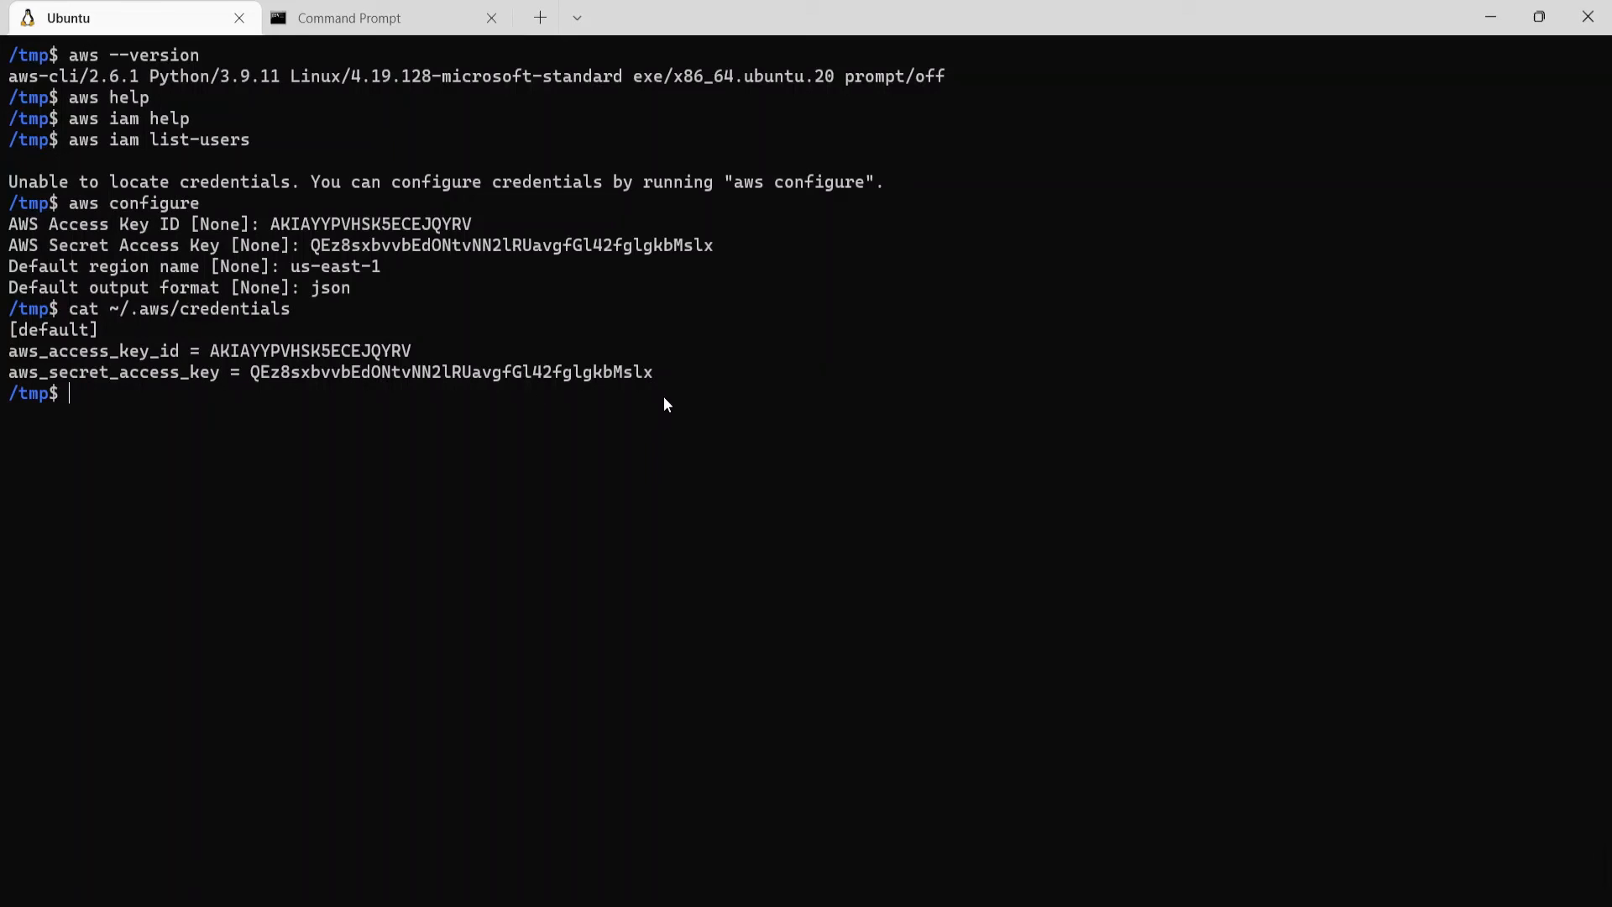
mouse_move(718, 392)
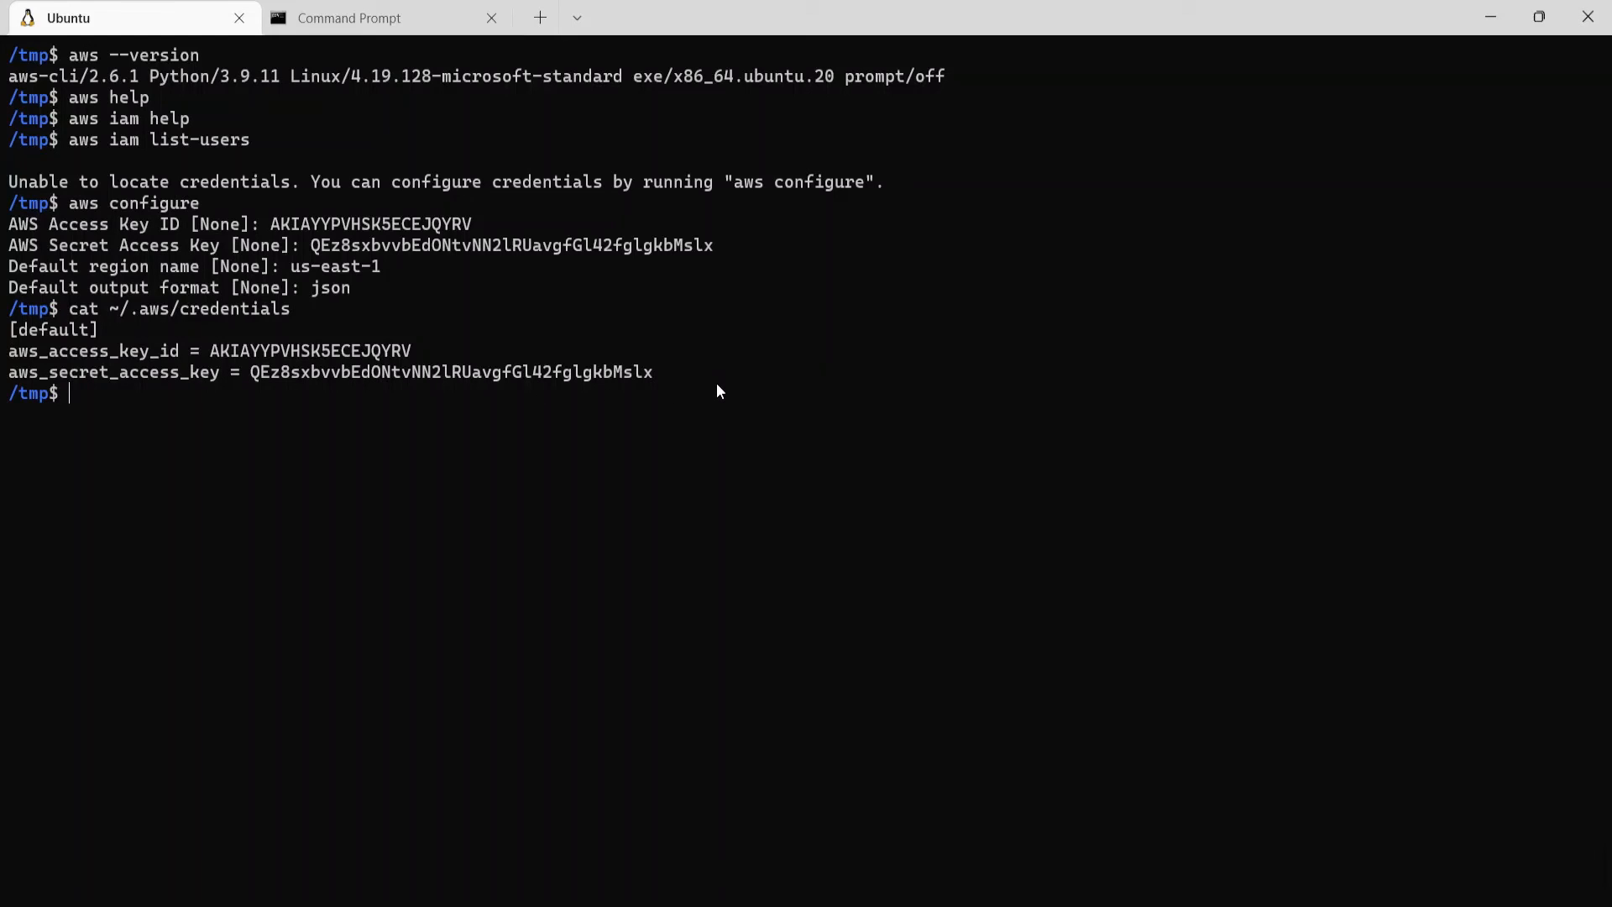
type("cl")
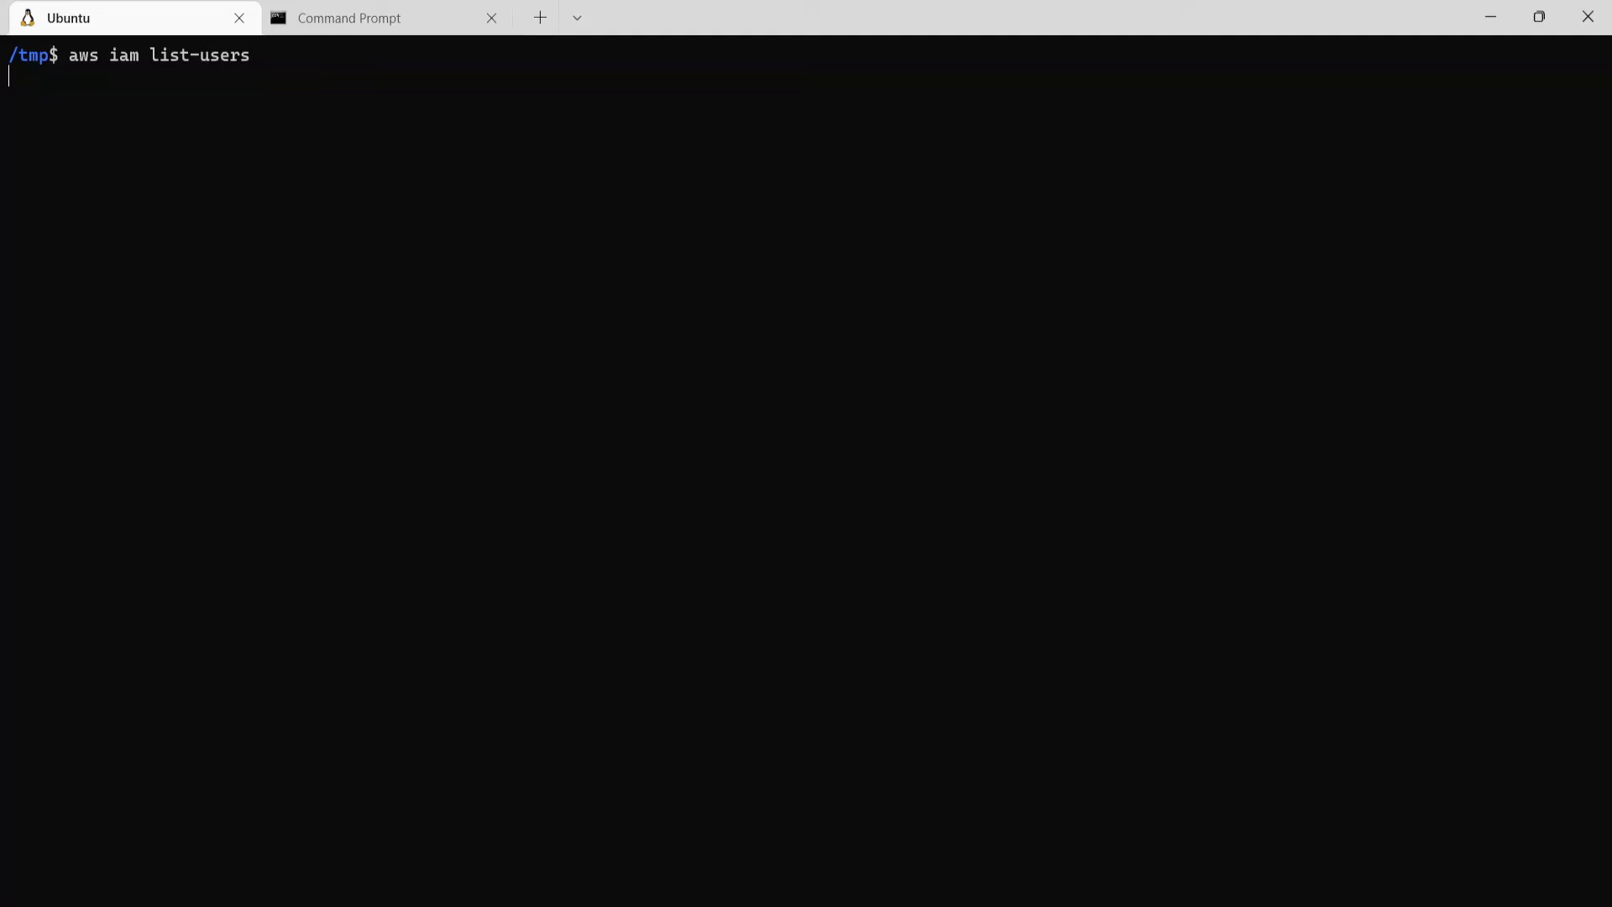
- Run aws iam list-users, returning JSON for users alice and awscliuser
key("Enter")
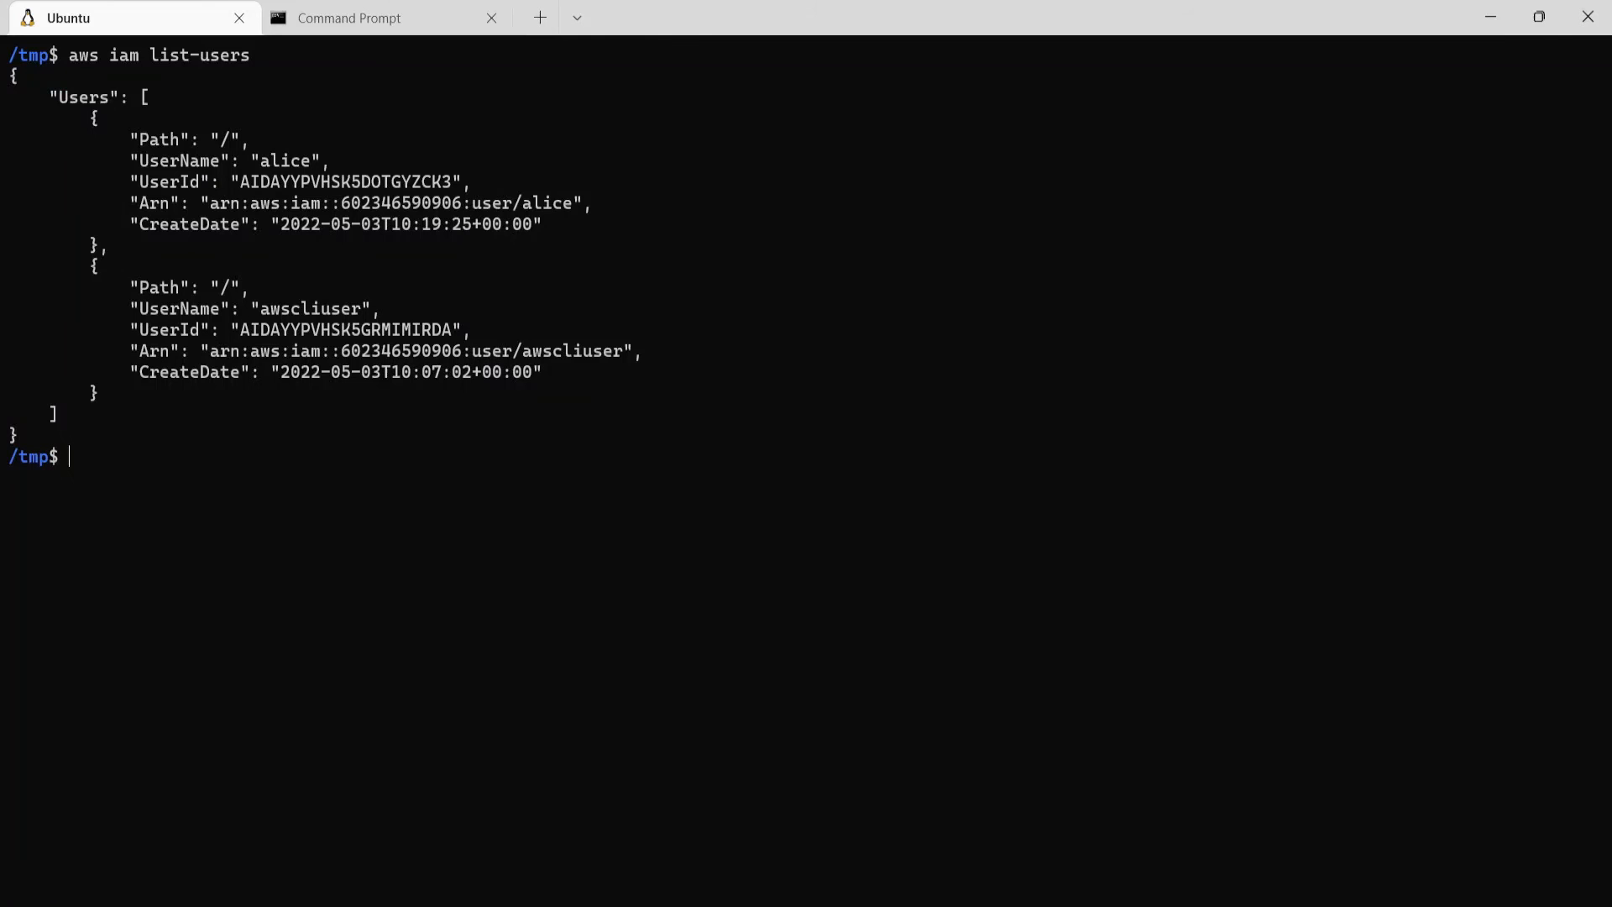
mouse_move(256, 235)
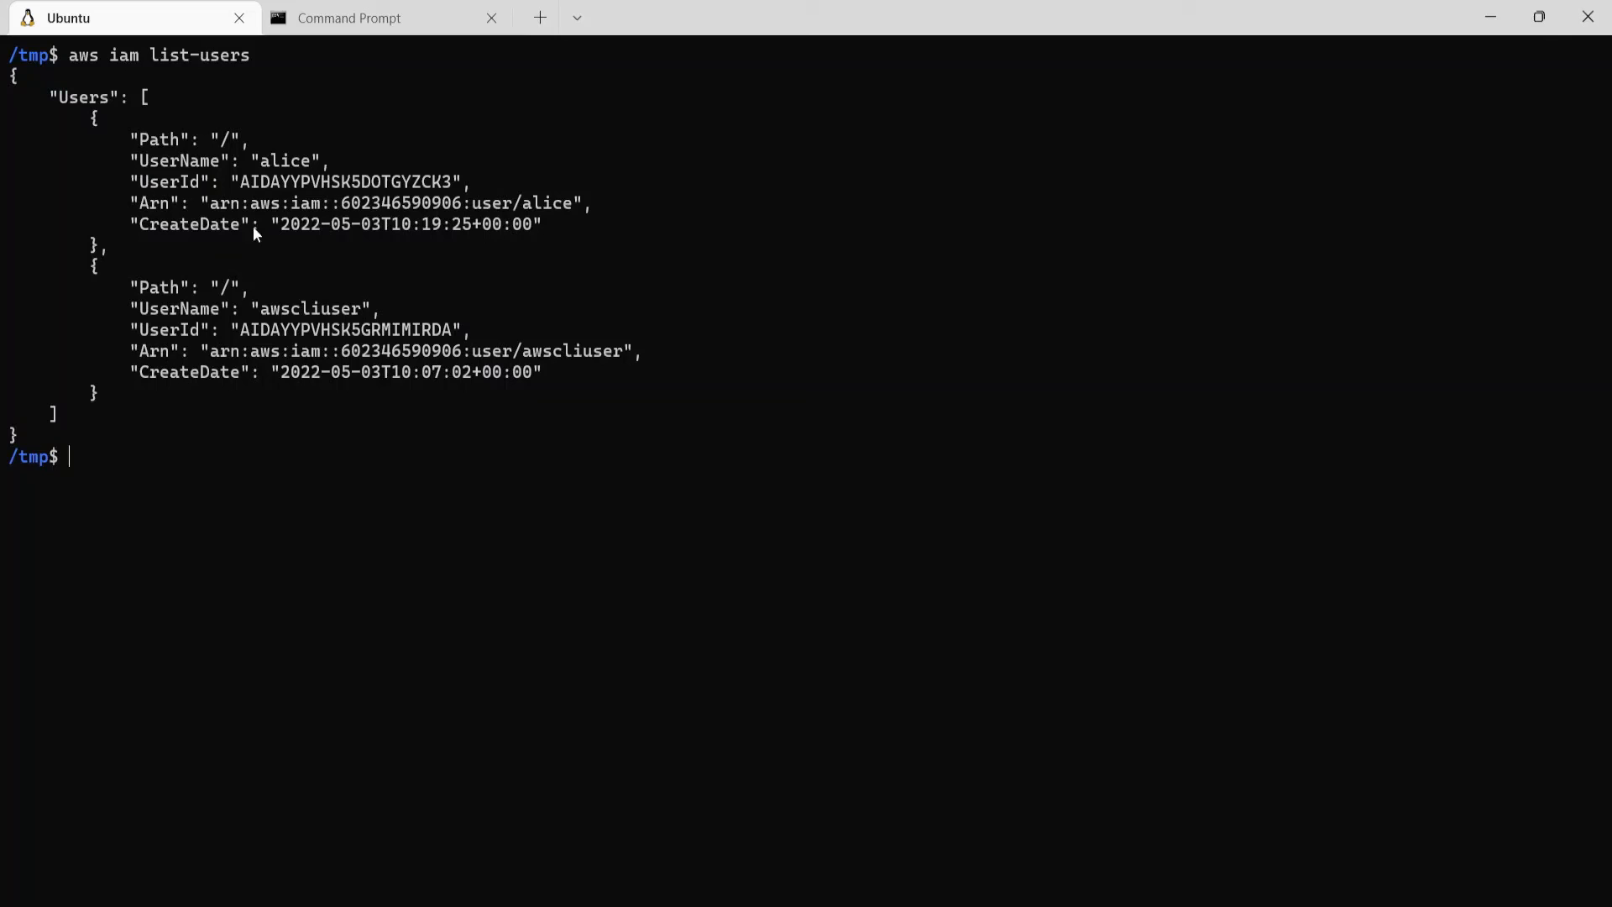
mouse_move(83, 118)
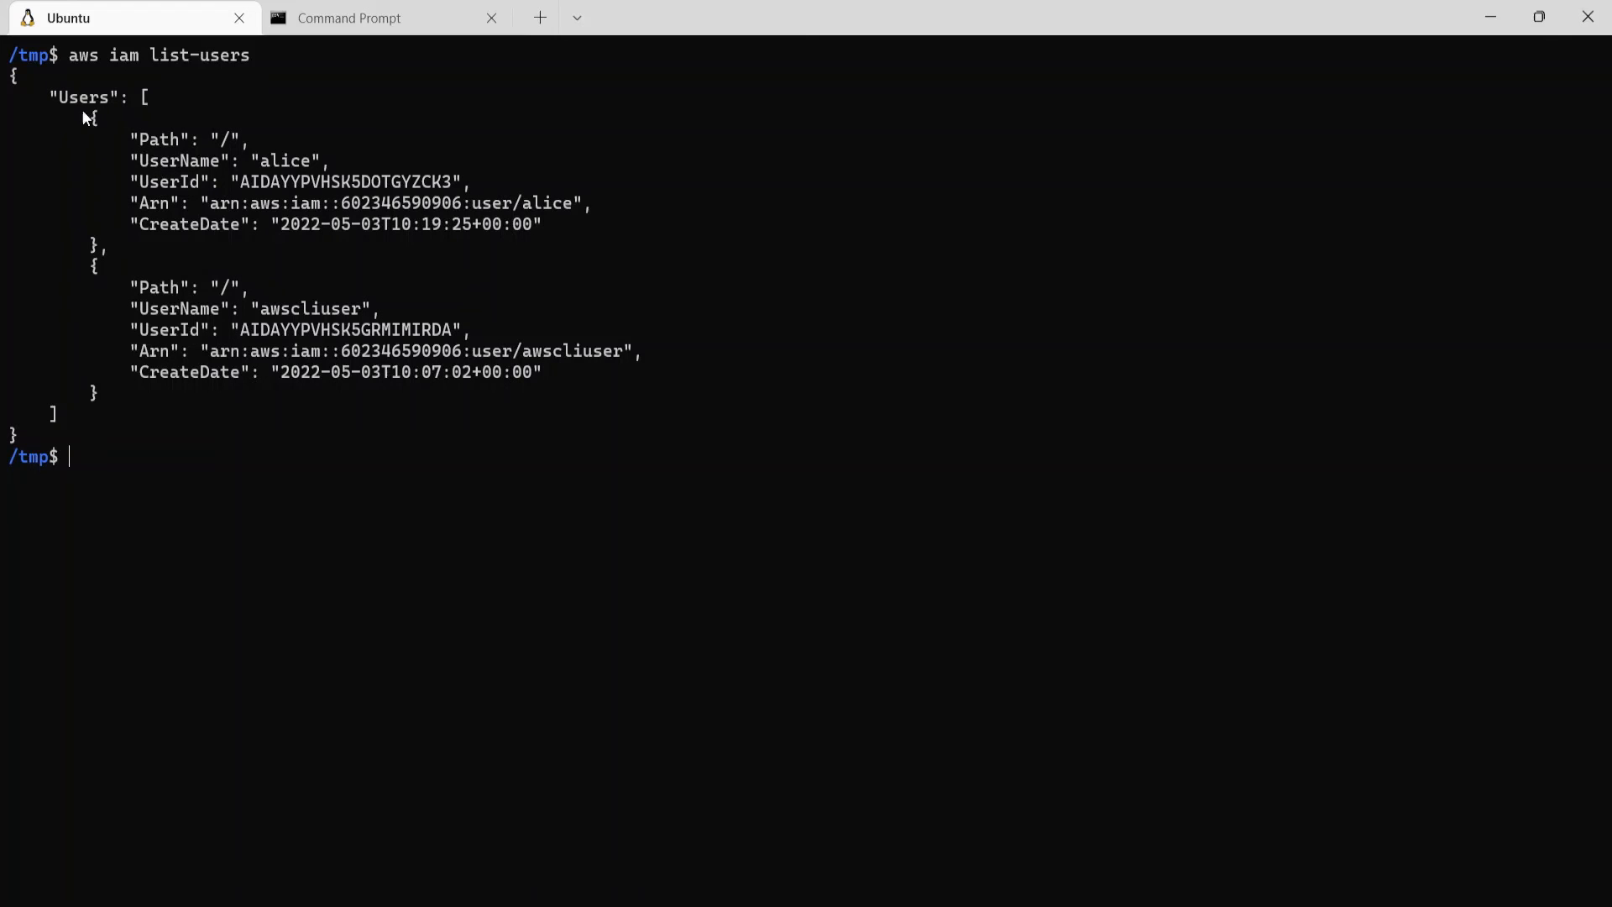
mouse_move(273, 174)
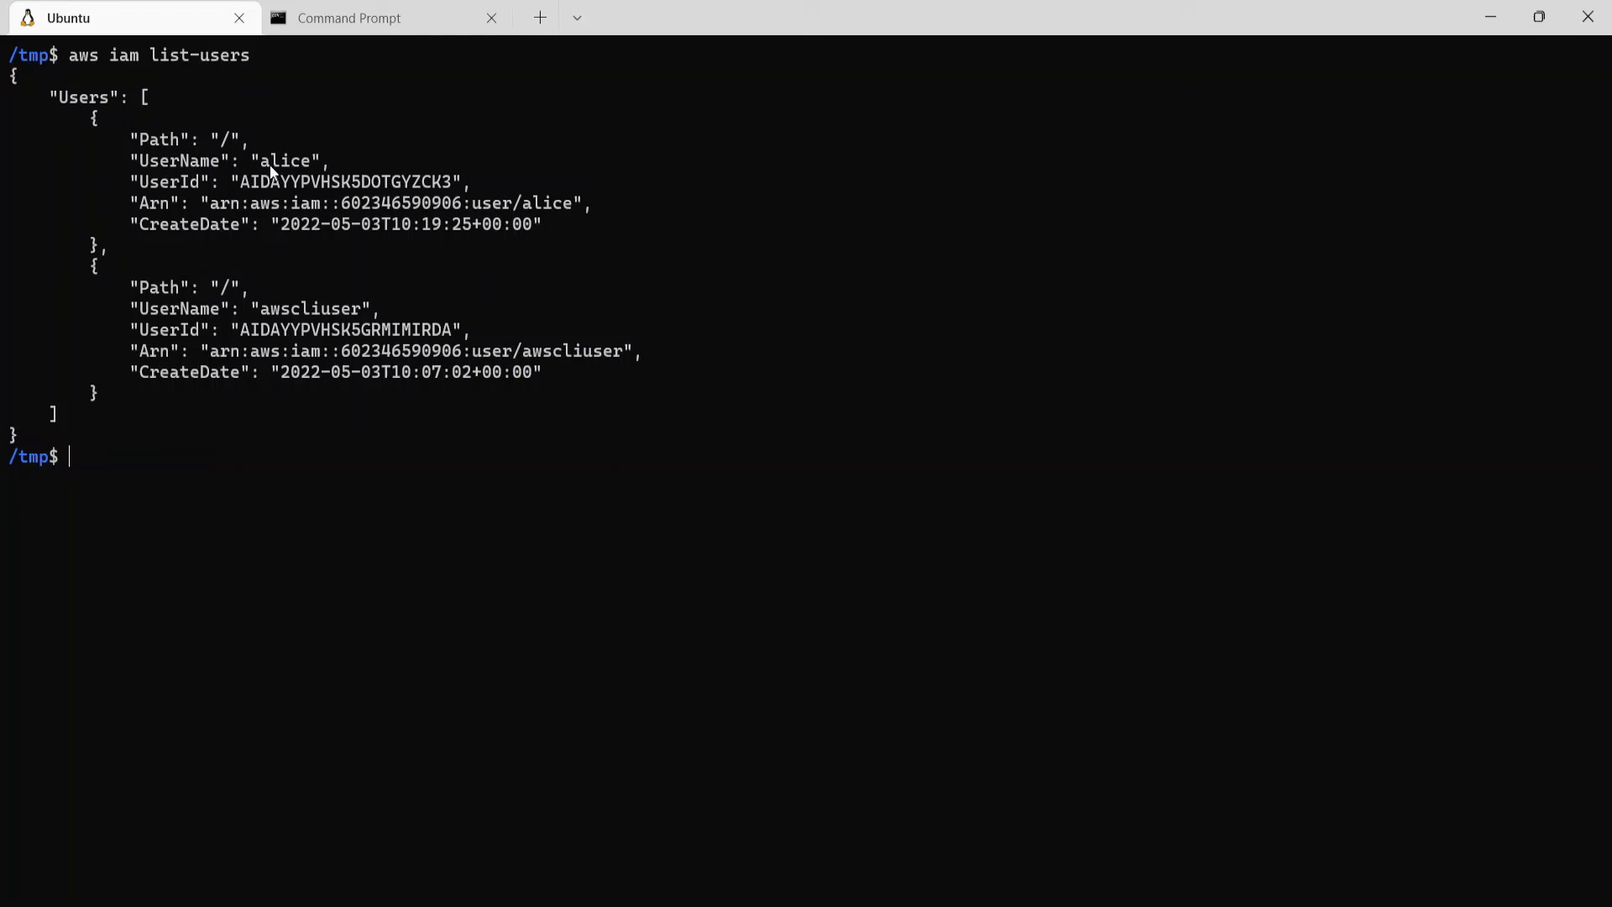
mouse_move(296, 317)
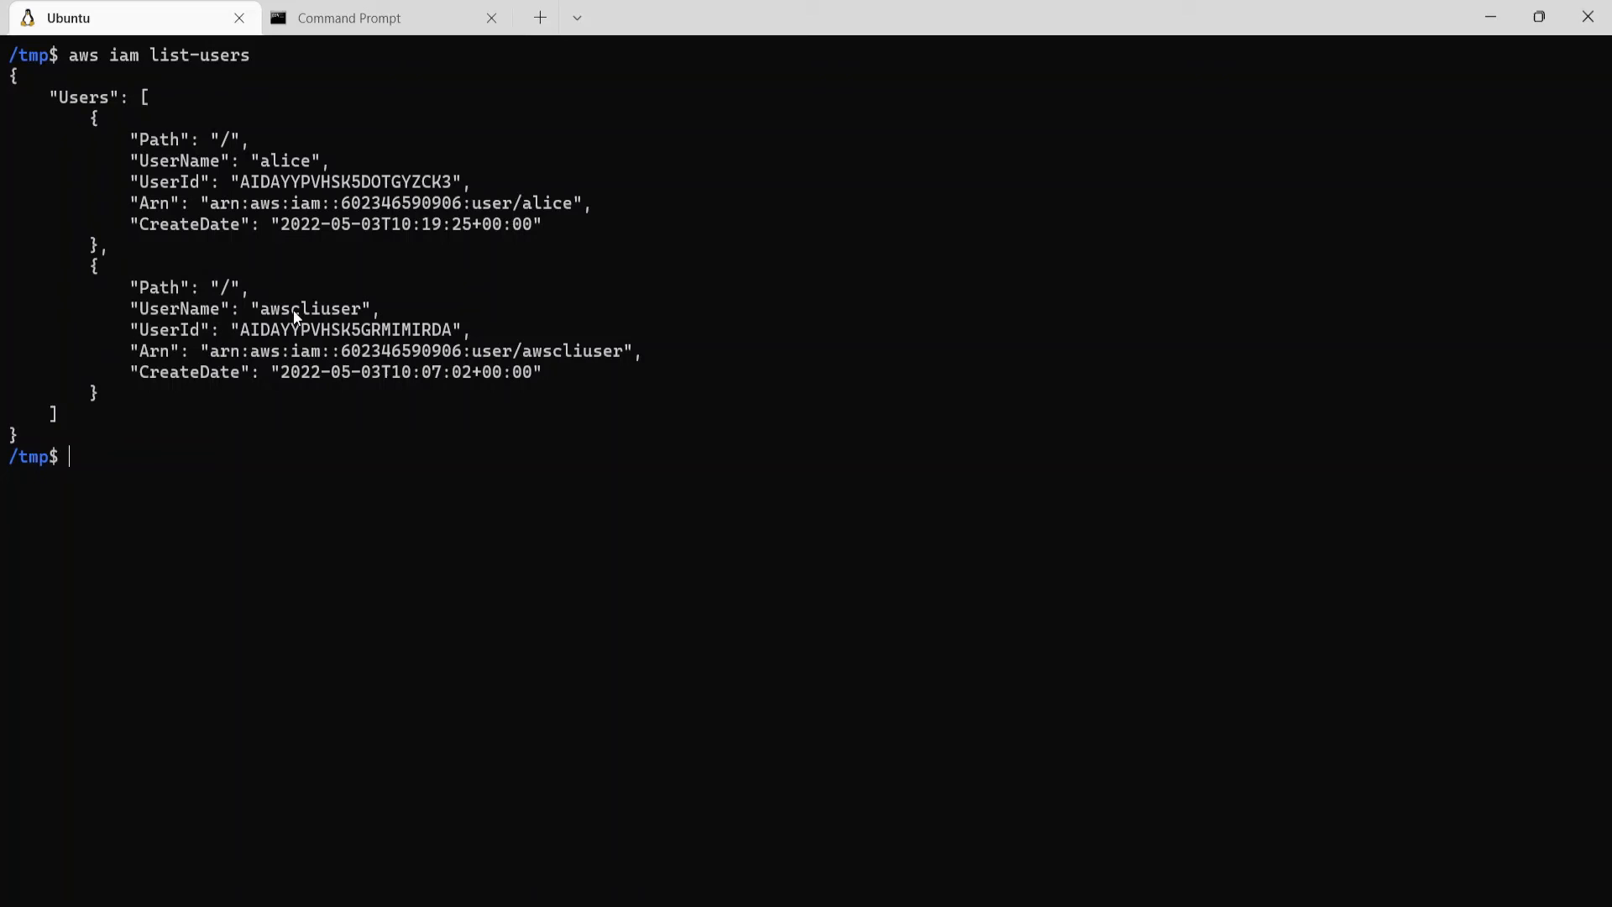
mouse_move(516, 822)
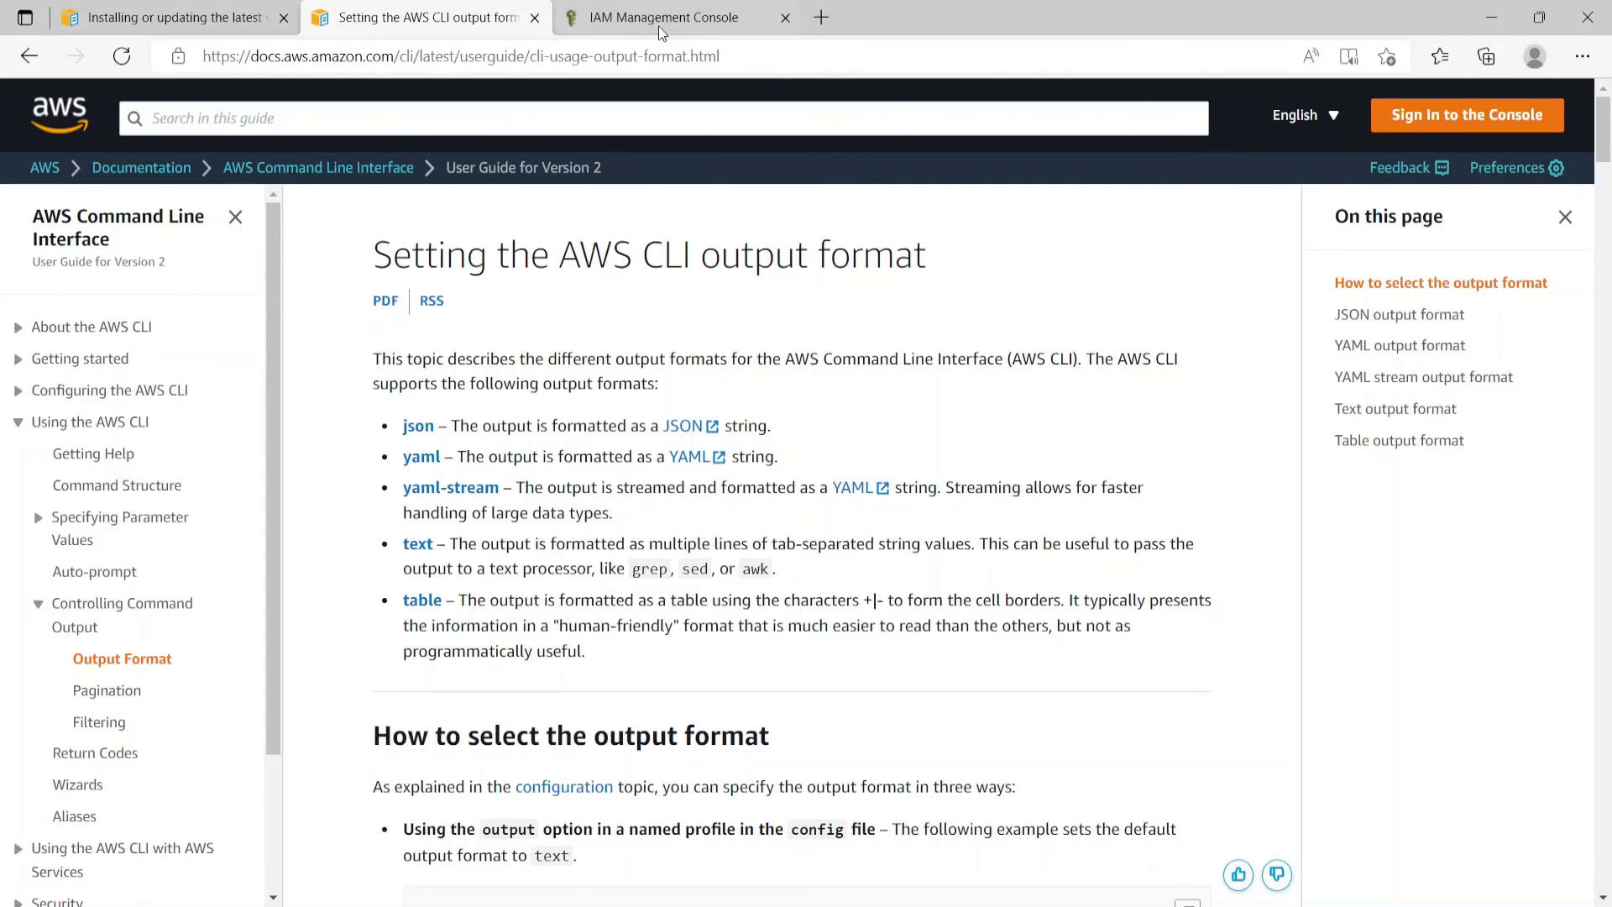
left_click(664, 17)
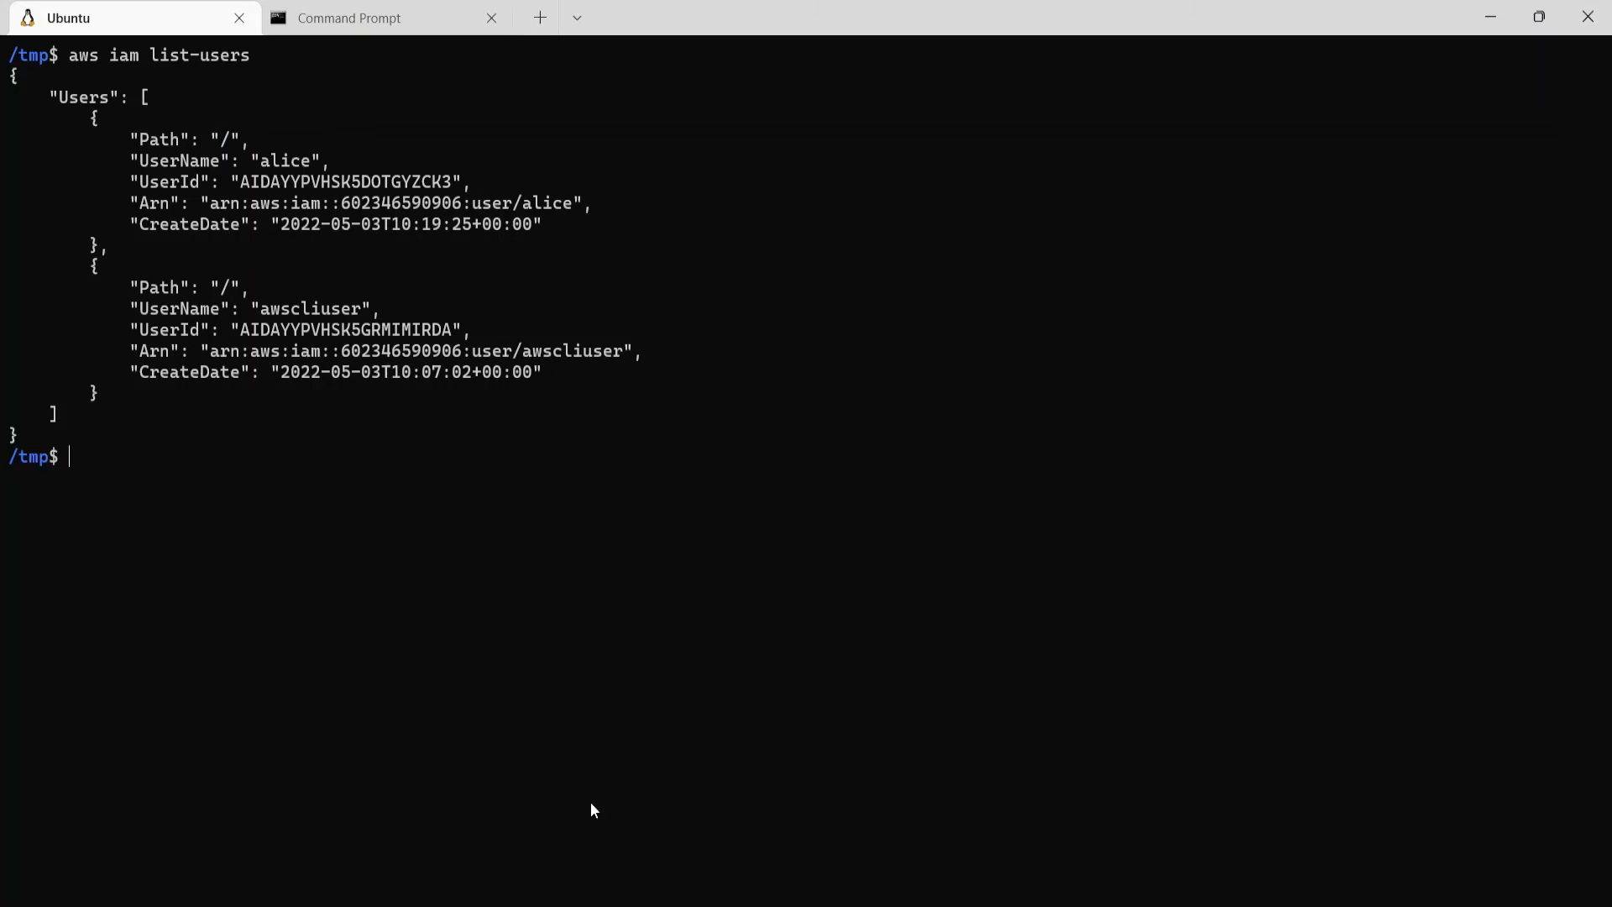
mouse_move(368, 537)
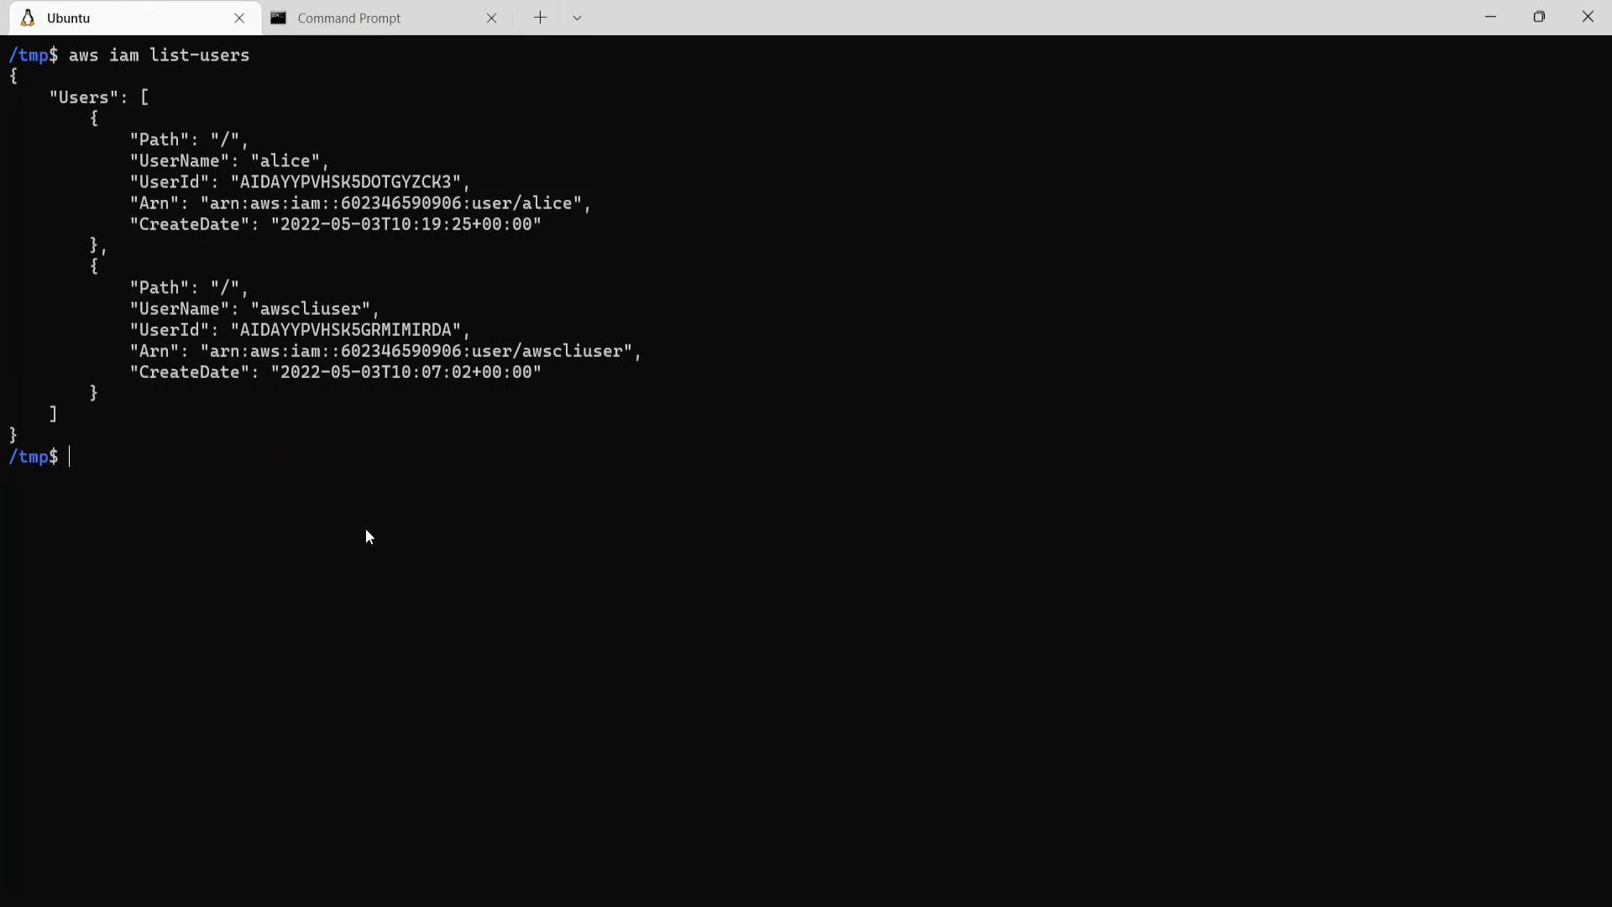
mouse_move(388, 589)
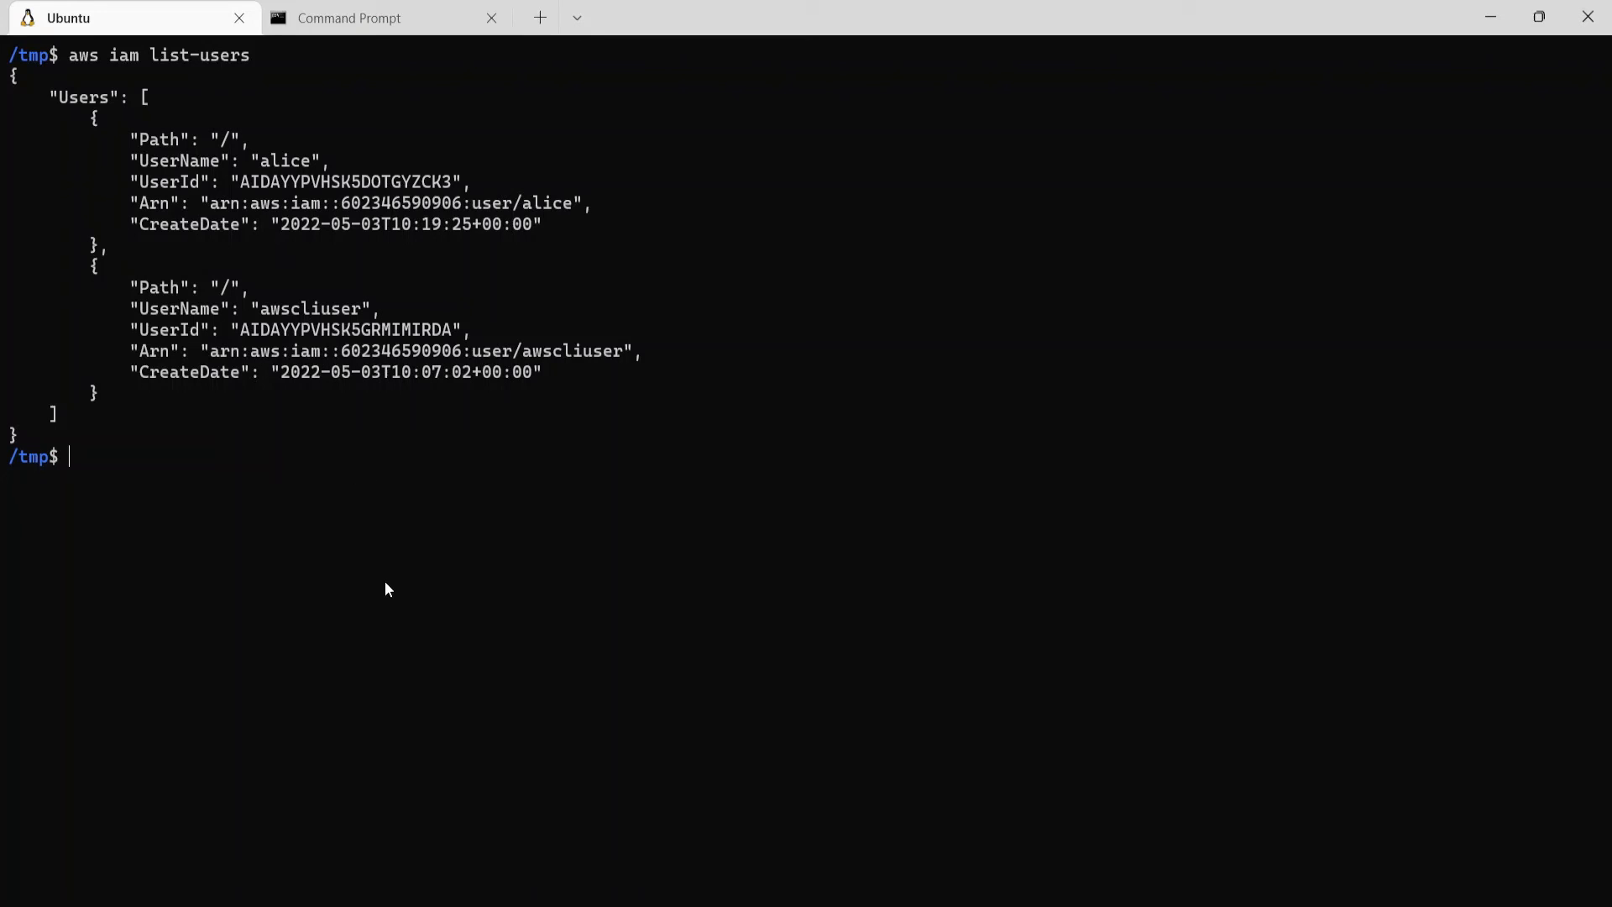
- Show awscliuser's IAM details with its team tag and select the user name
type("aws iam list-users")
type("aws iam get-user")
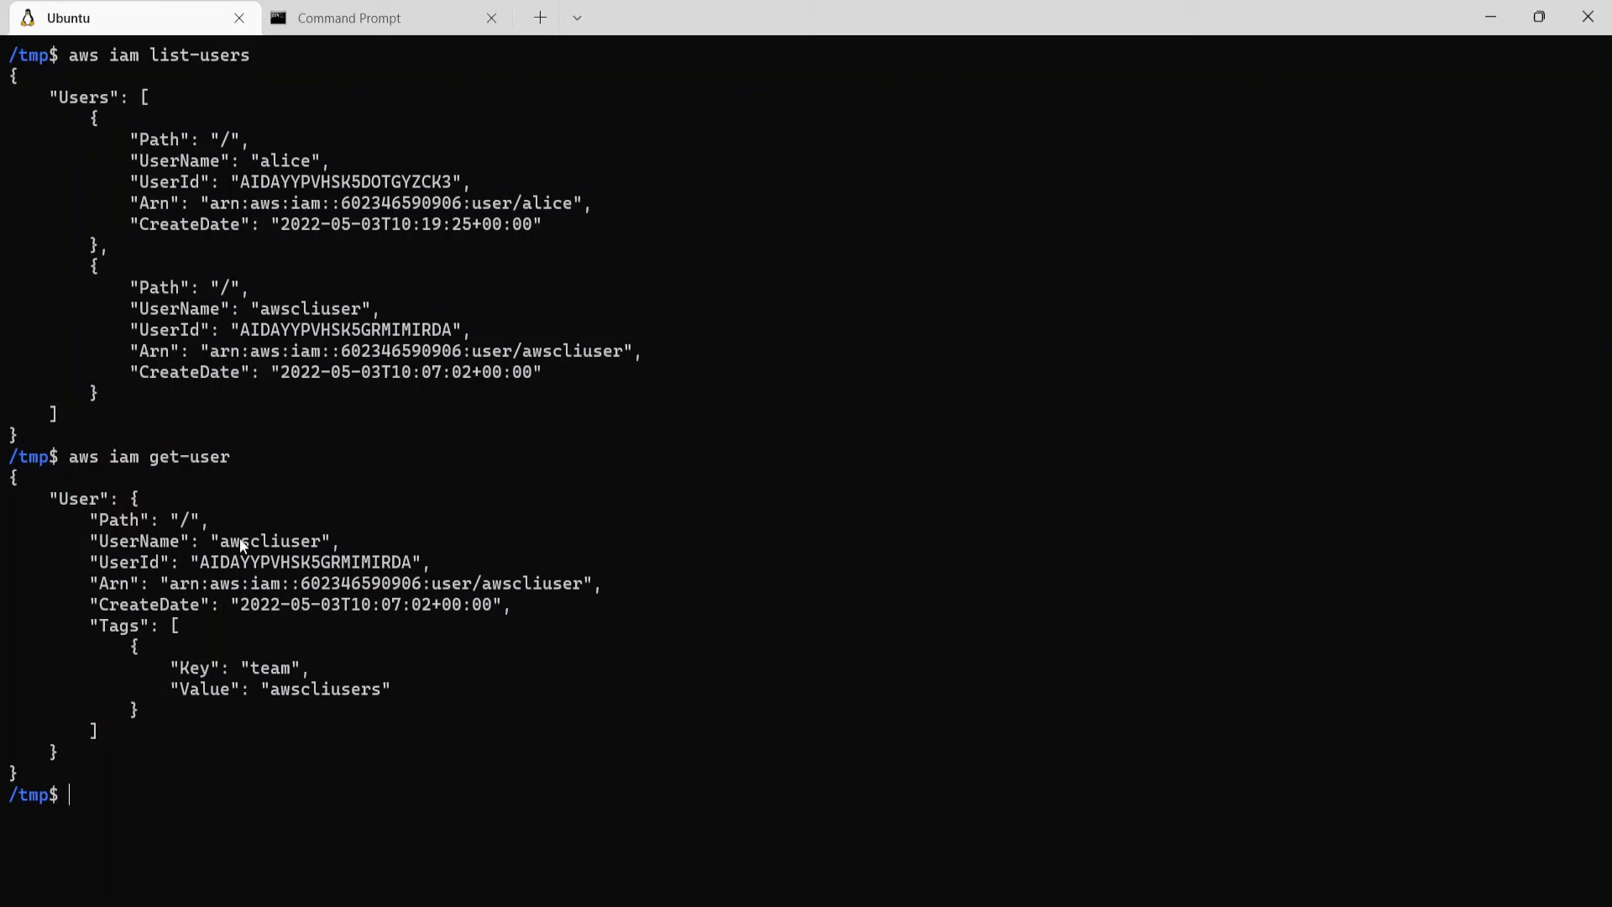
double_click(270, 542)
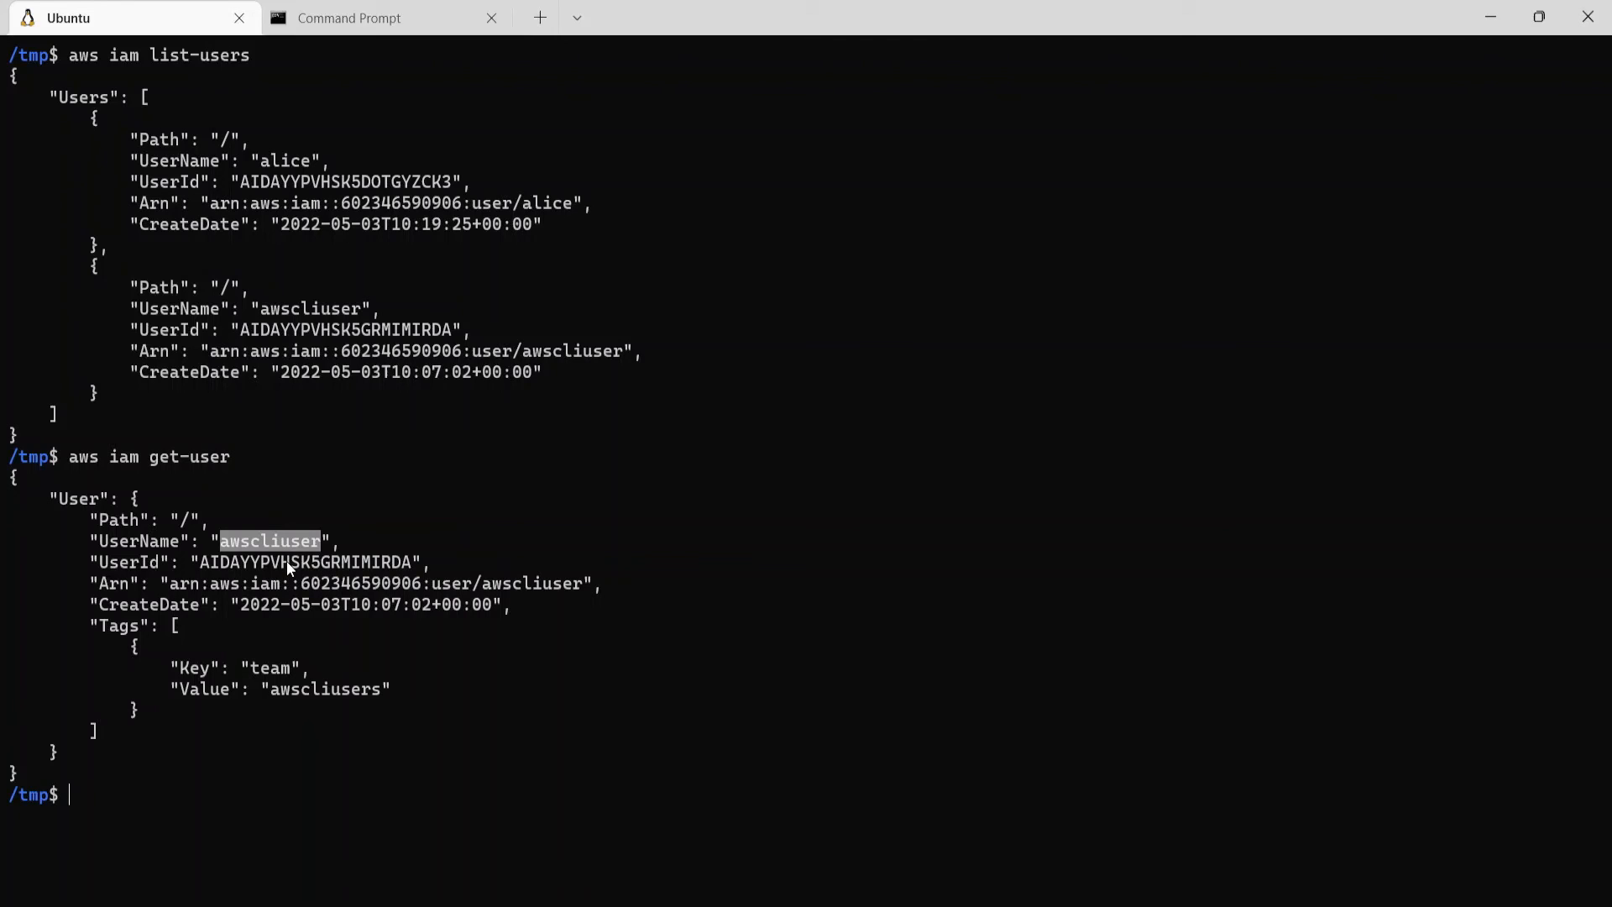
type("aws s")
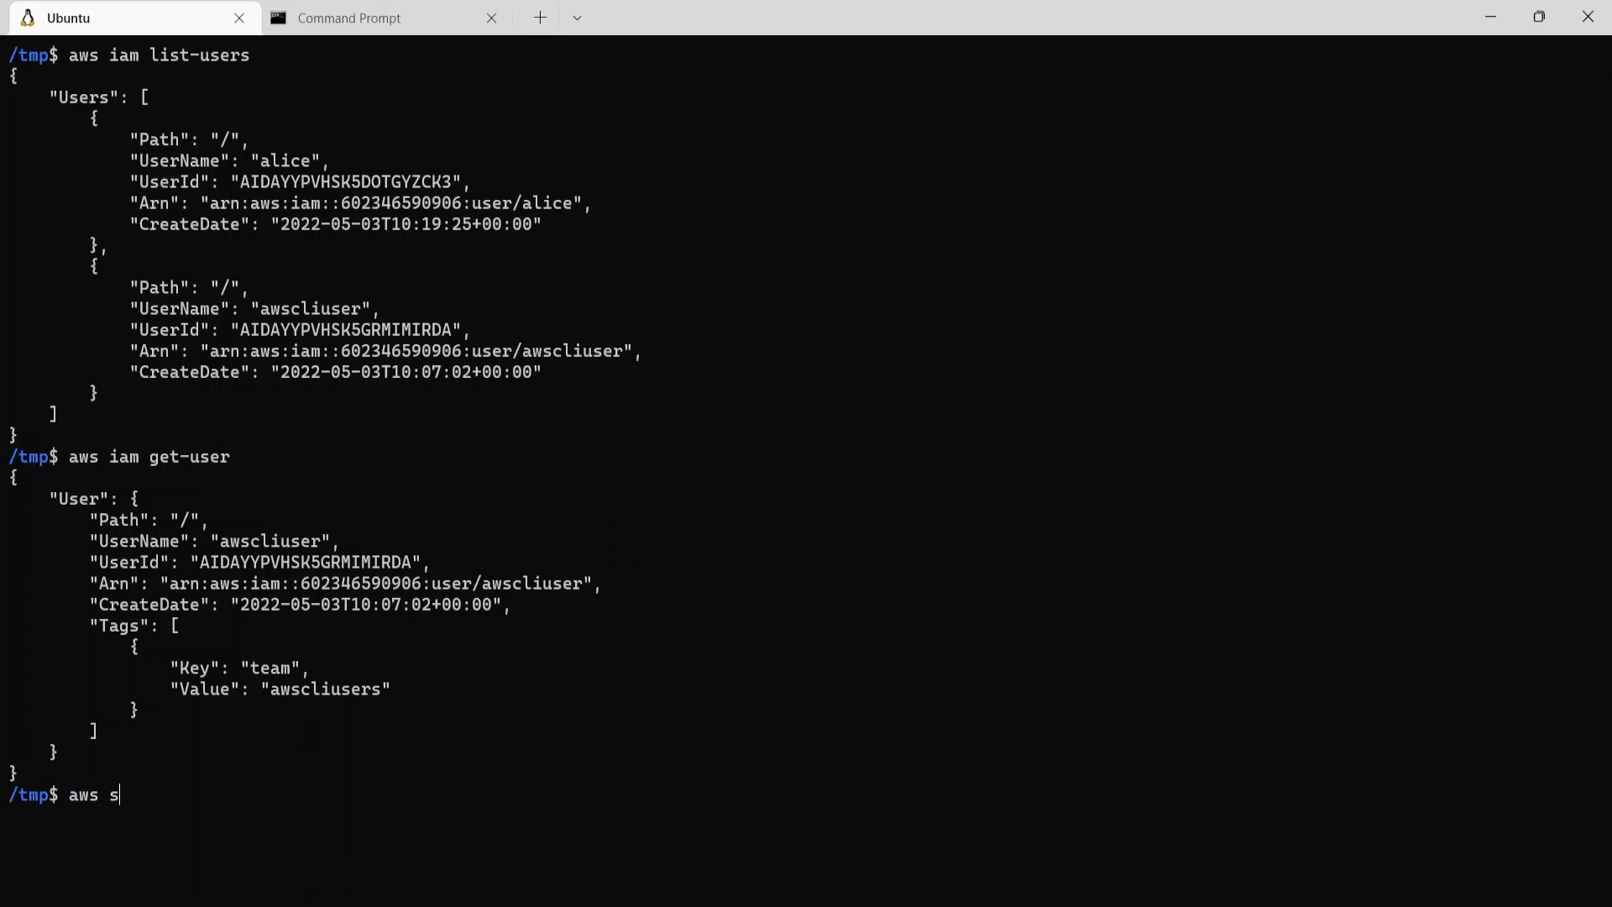
- Run aws s3 ls (no buckets) and aws ec2 describe-instances (empty Reservations)
type("3 ls")
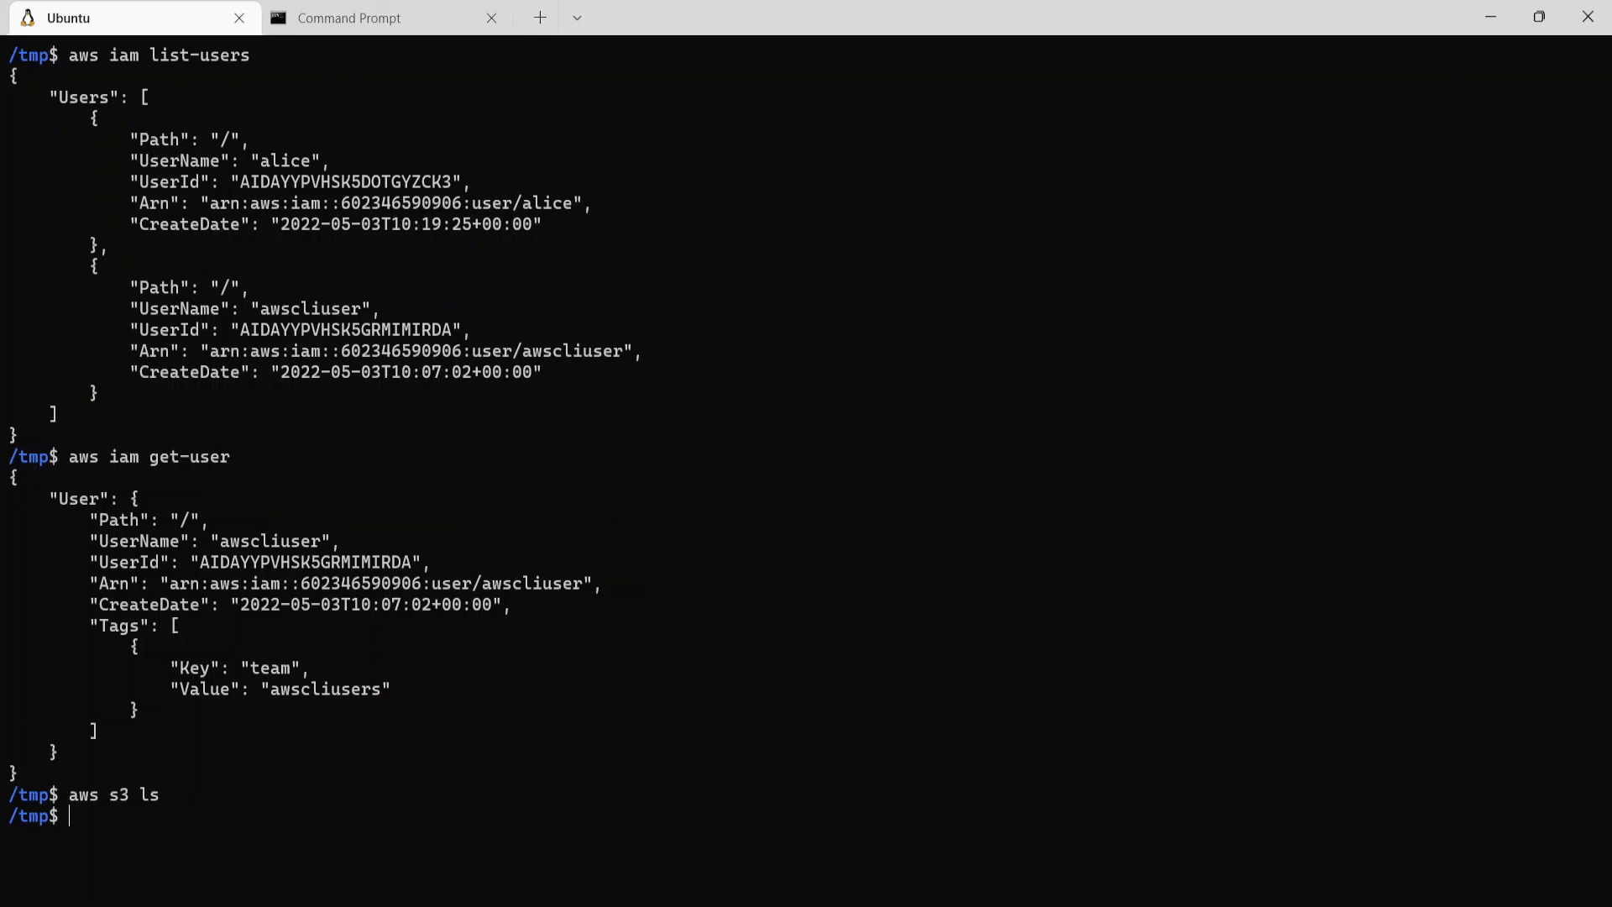
type("aws ec2 d")
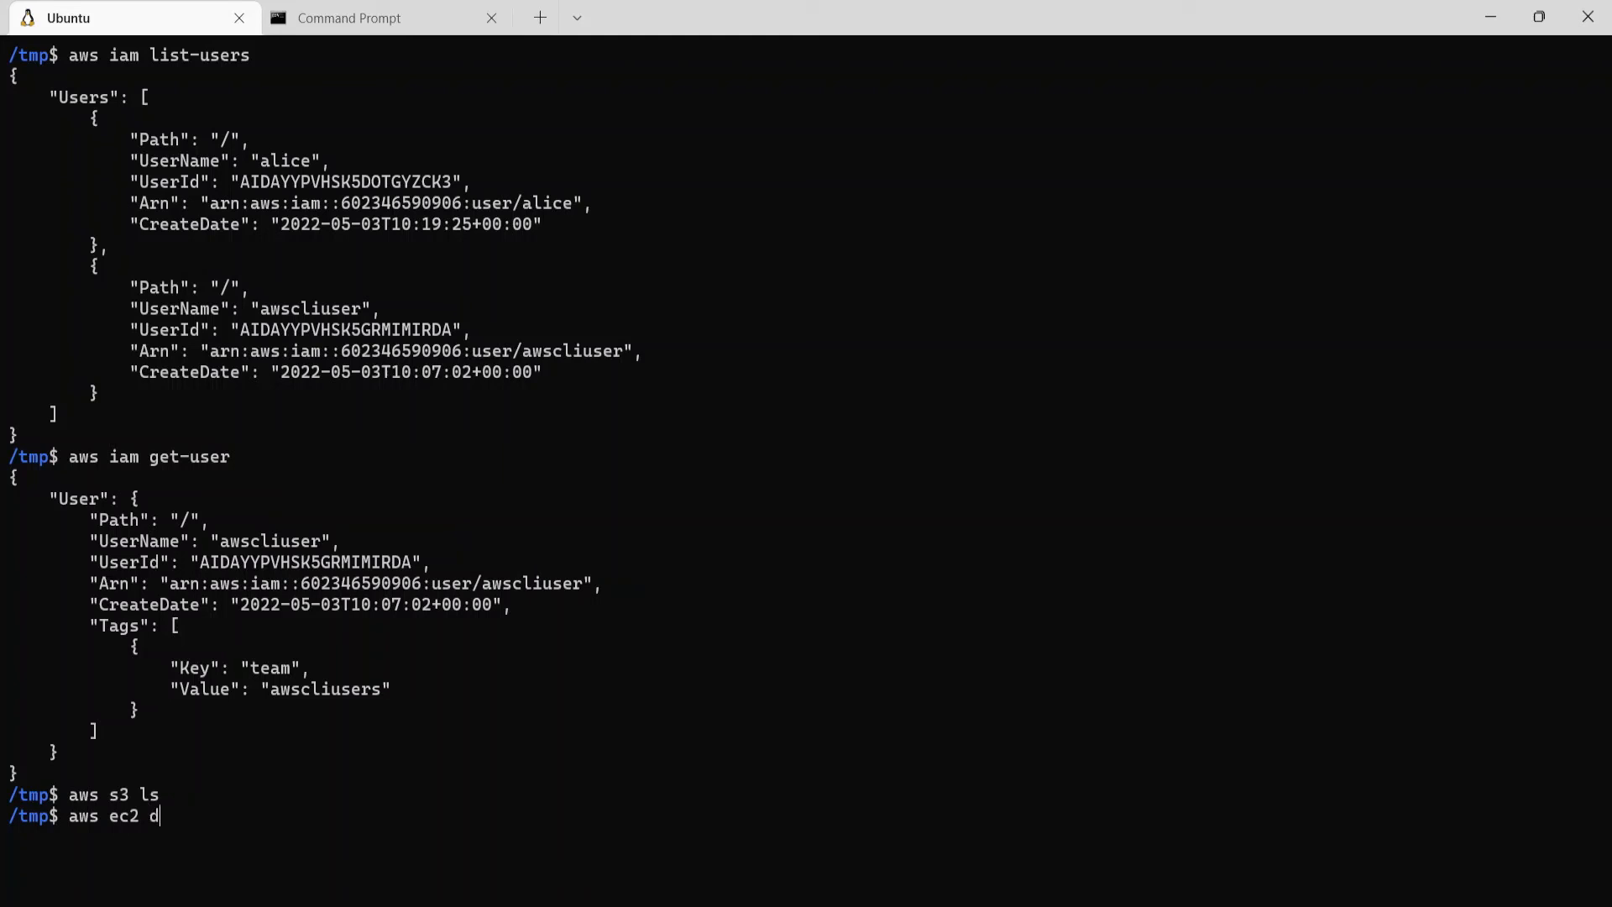
type("escrib")
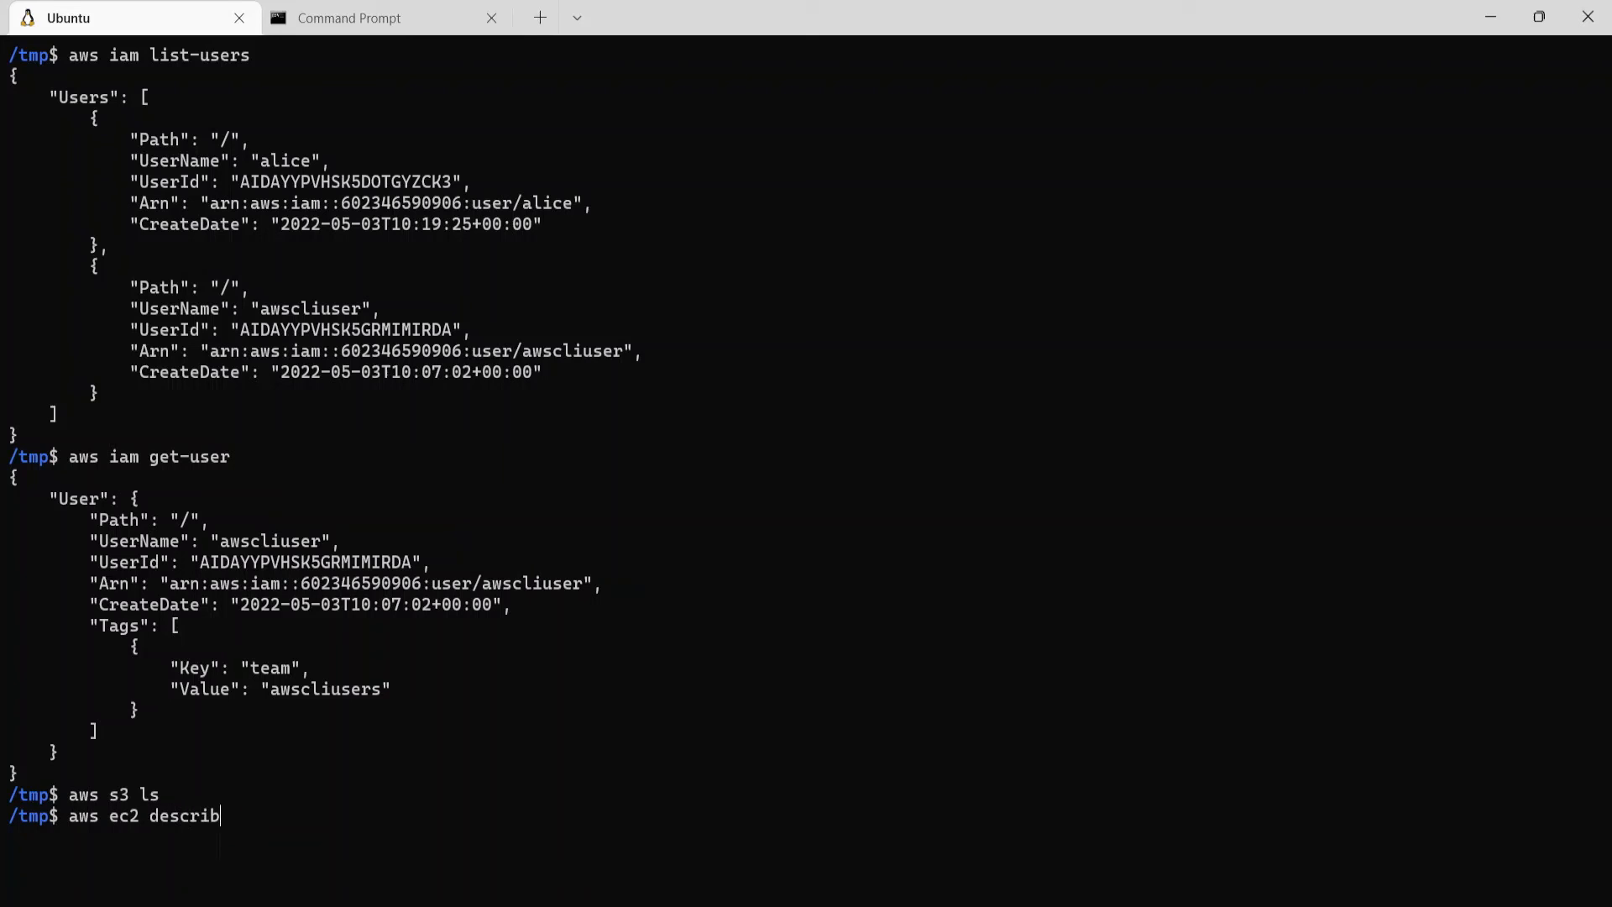
type("e-instances")
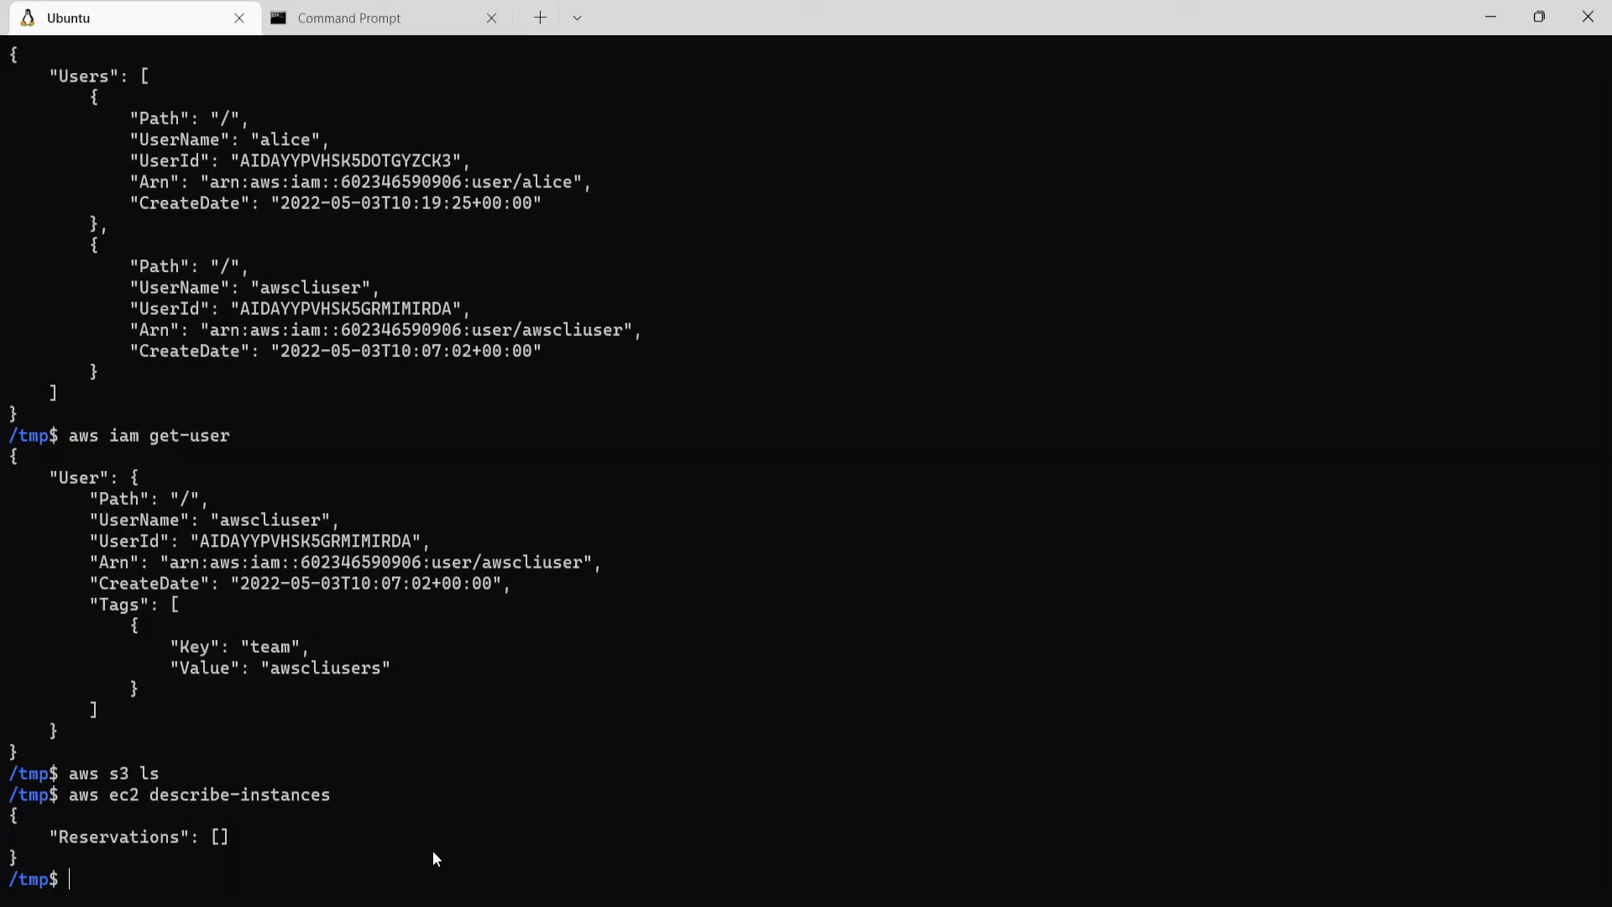
mouse_move(1027, 509)
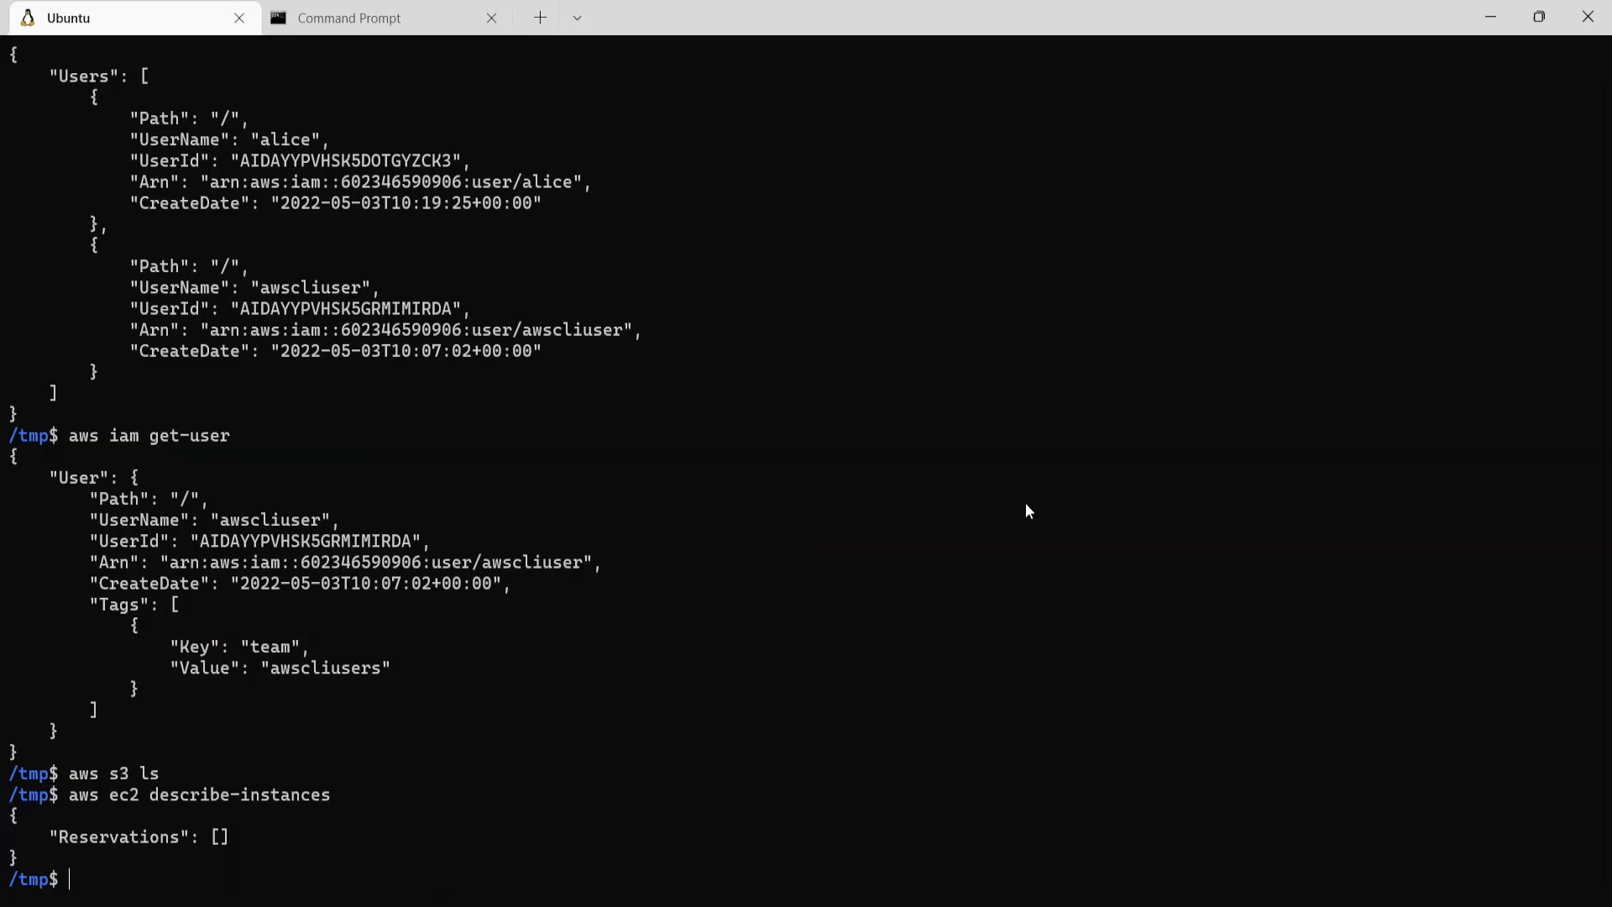